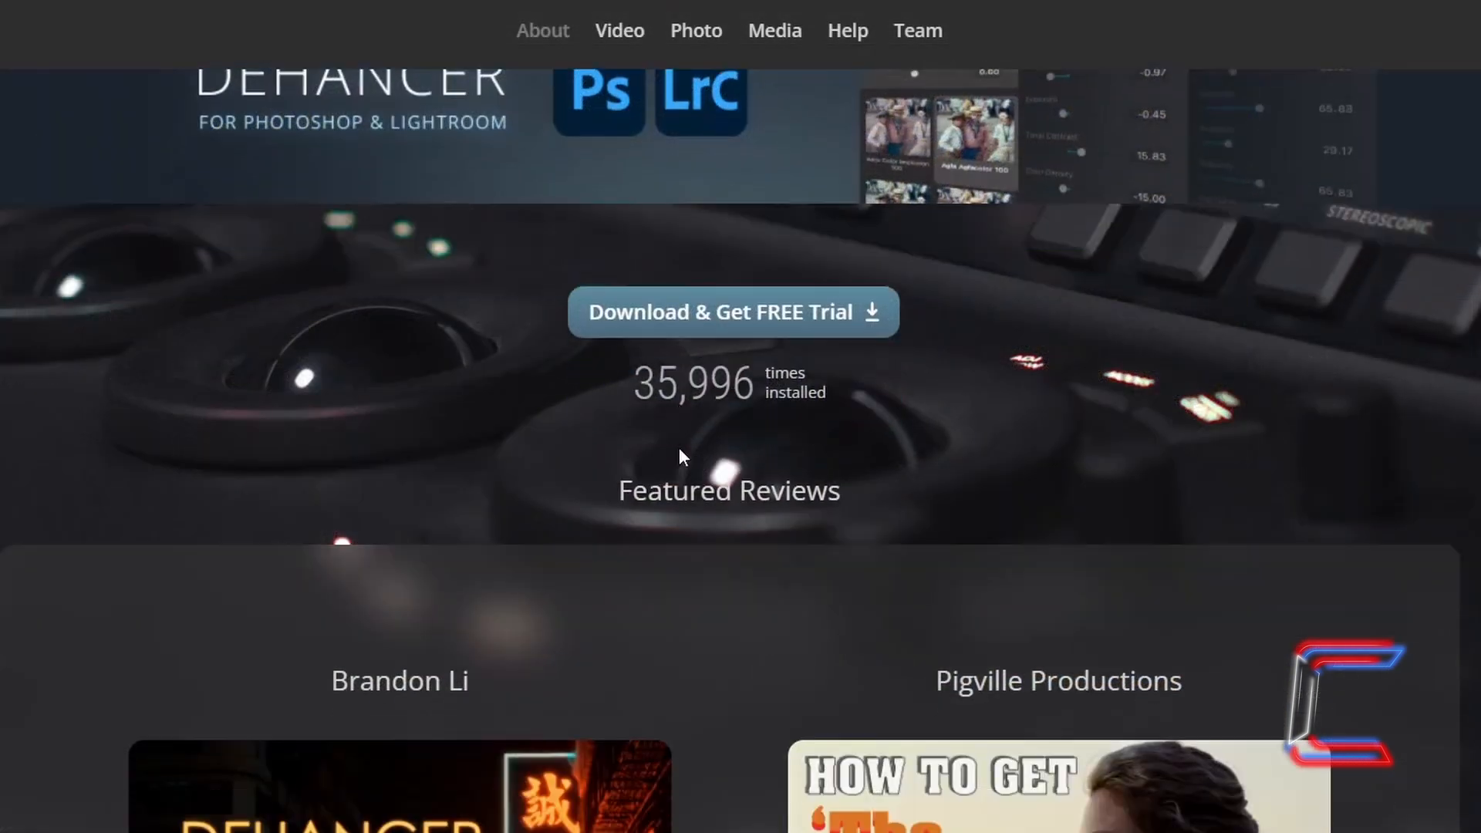
# Scroll through the Dehancer home page reviews and open the Media page
pyautogui.scroll(-3)
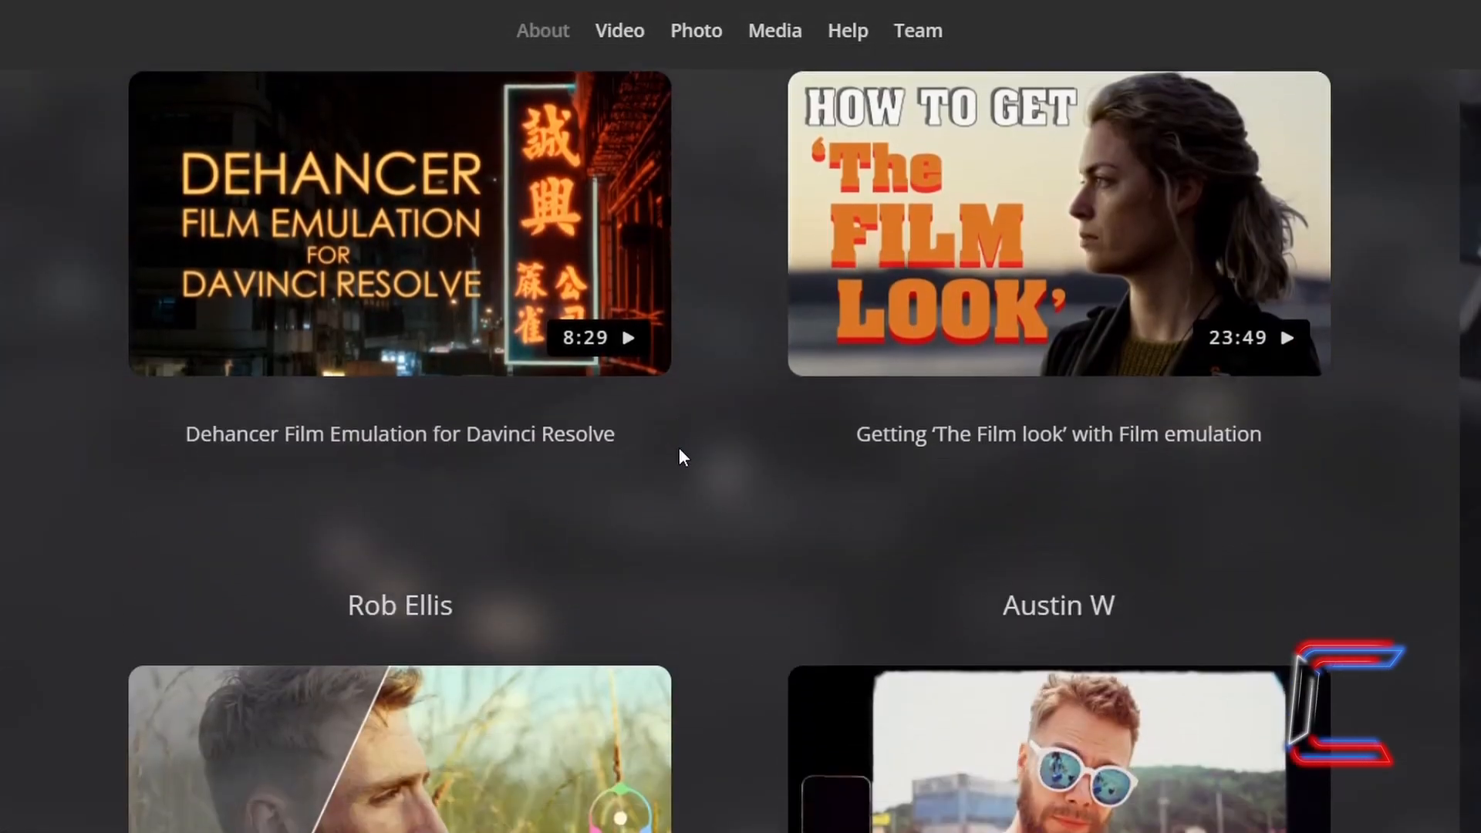
pyautogui.click(775, 30)
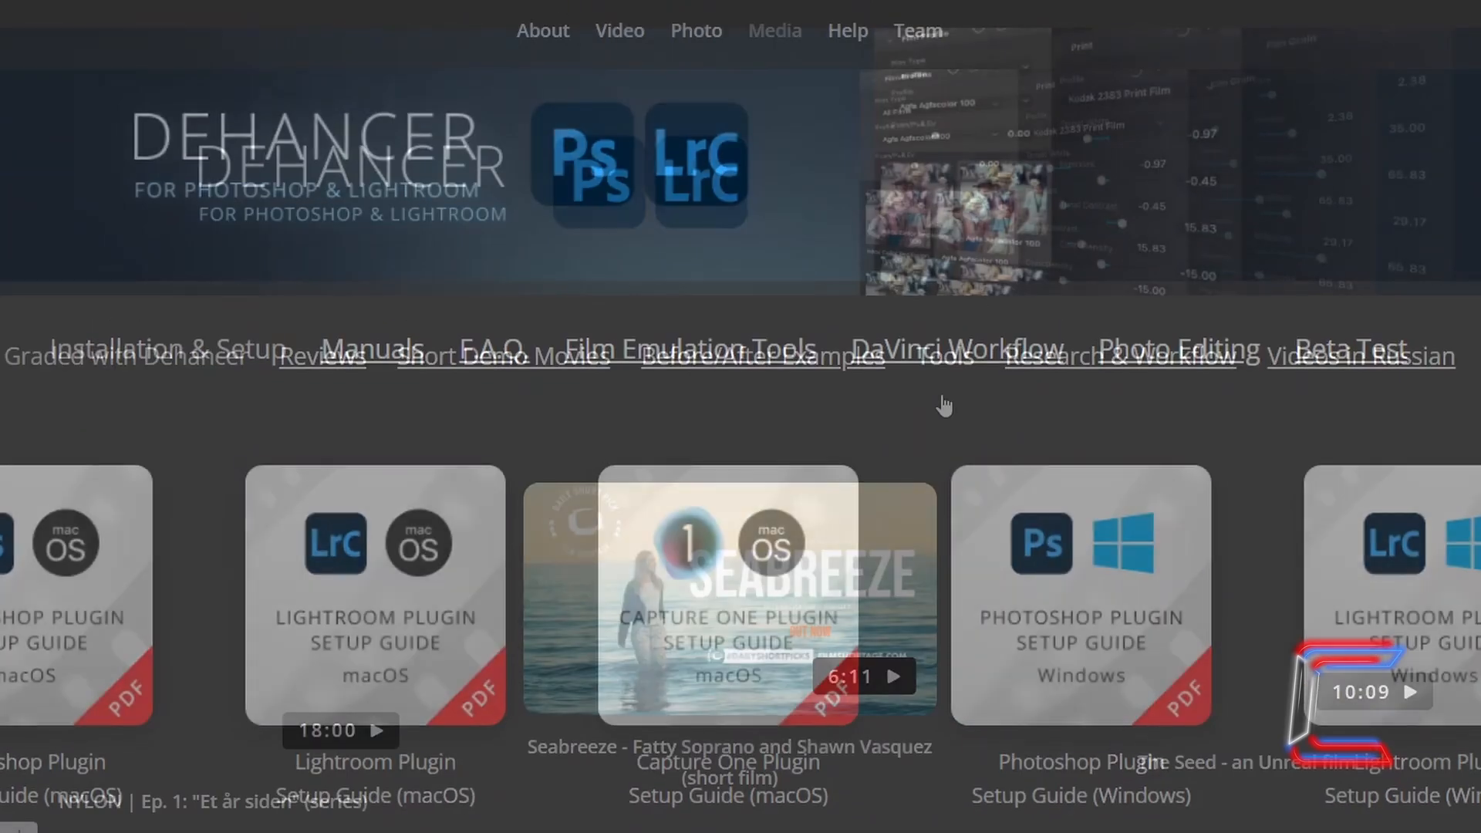
pyautogui.scroll(-3)
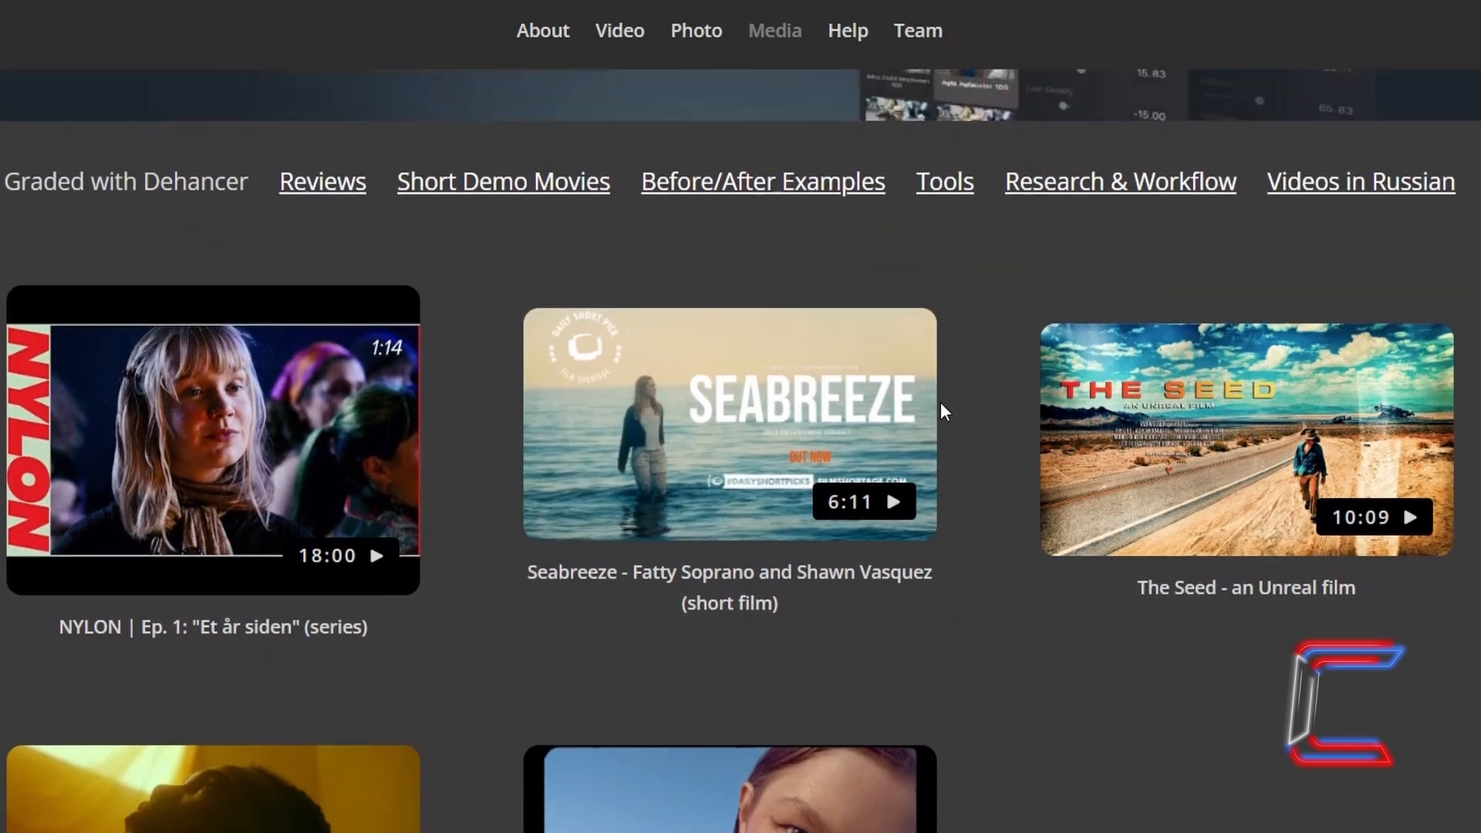
pyautogui.click(620, 30)
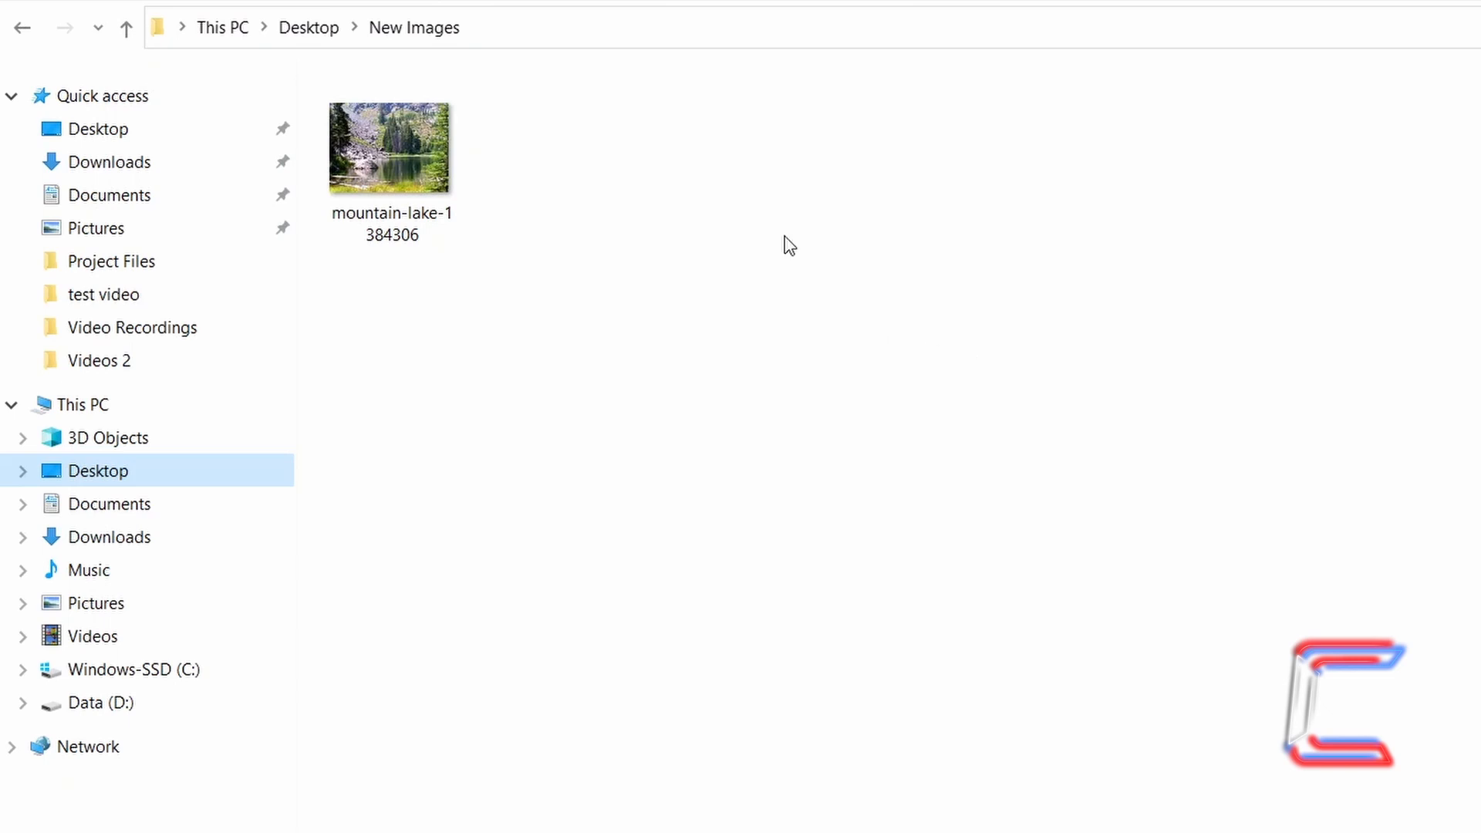
pyautogui.moveTo(769, 165)
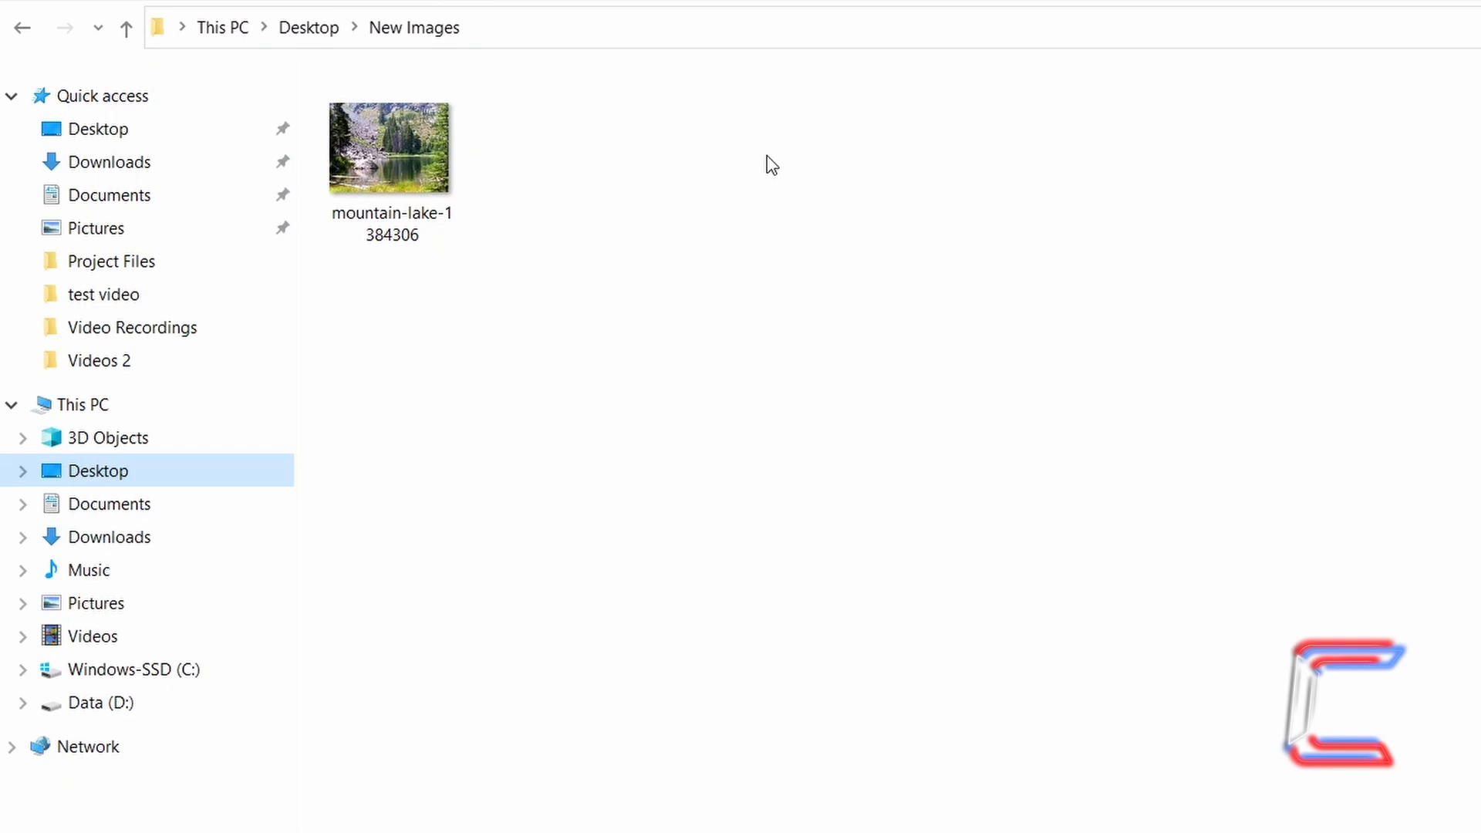
pyautogui.moveTo(851, 238)
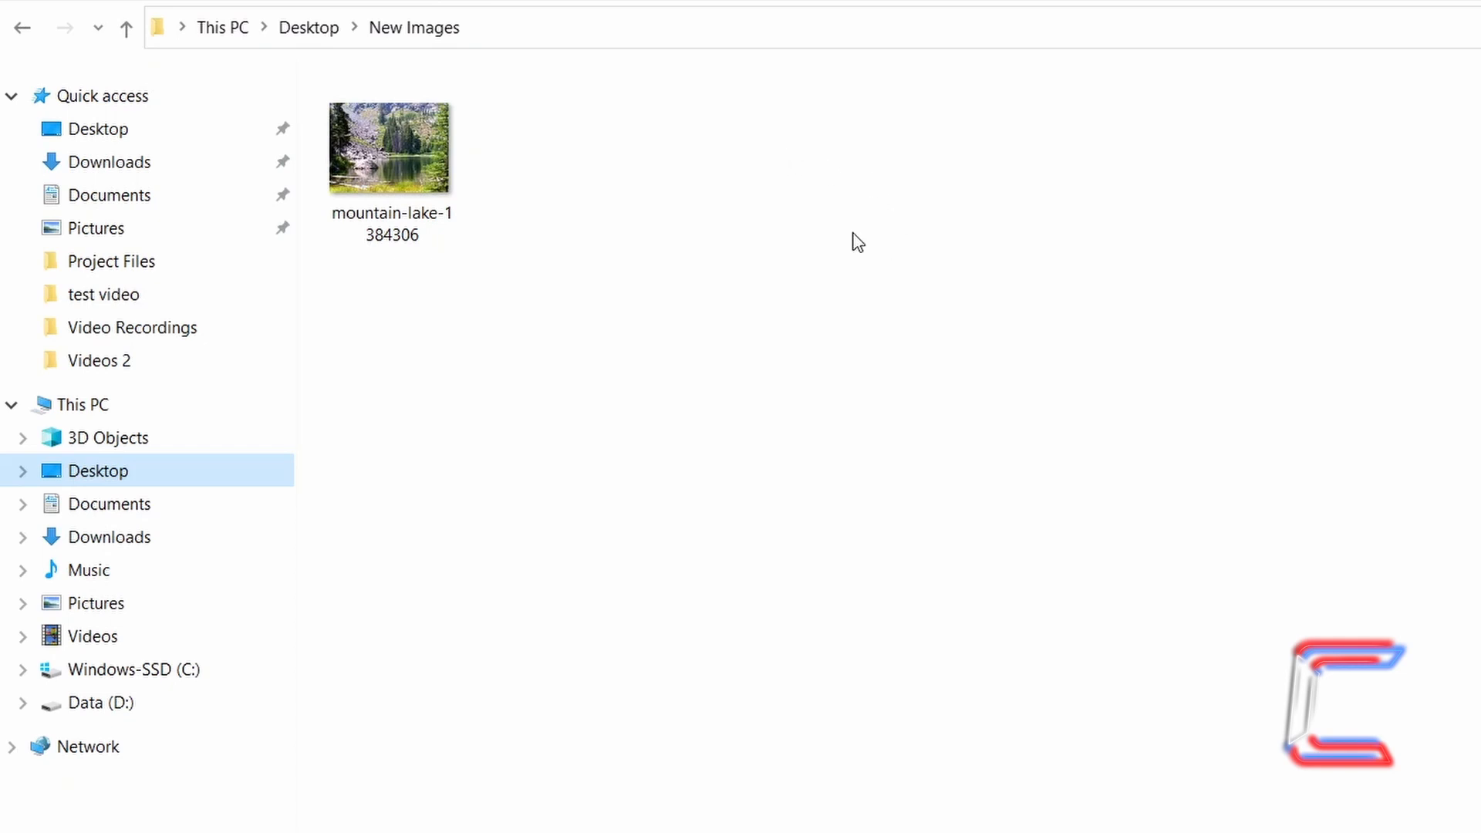
# Open the mountain lake photo with DehancerLightroom through Open with > Choose another app
pyautogui.rightClick(385, 147)
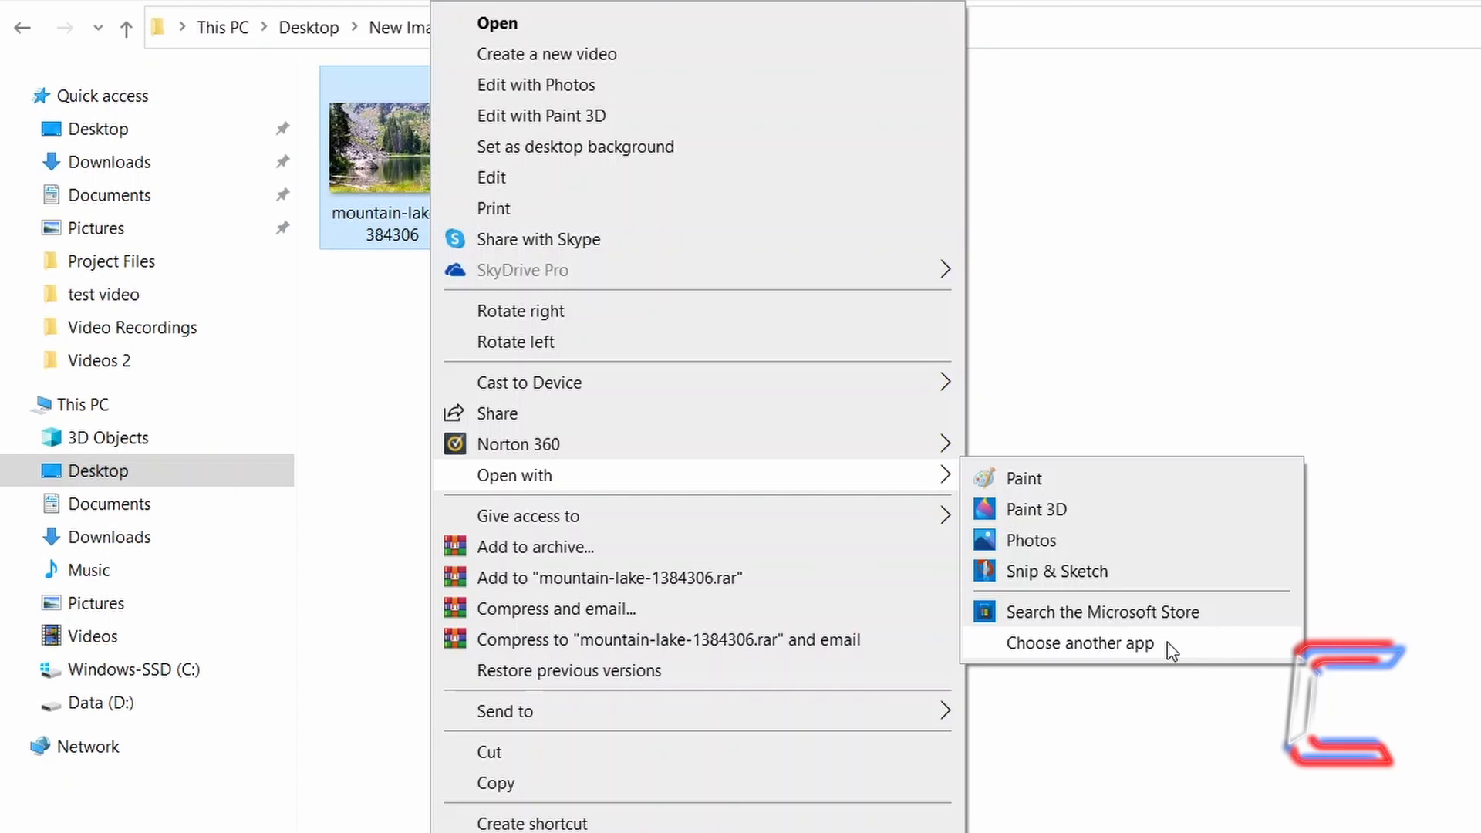
pyautogui.click(1081, 644)
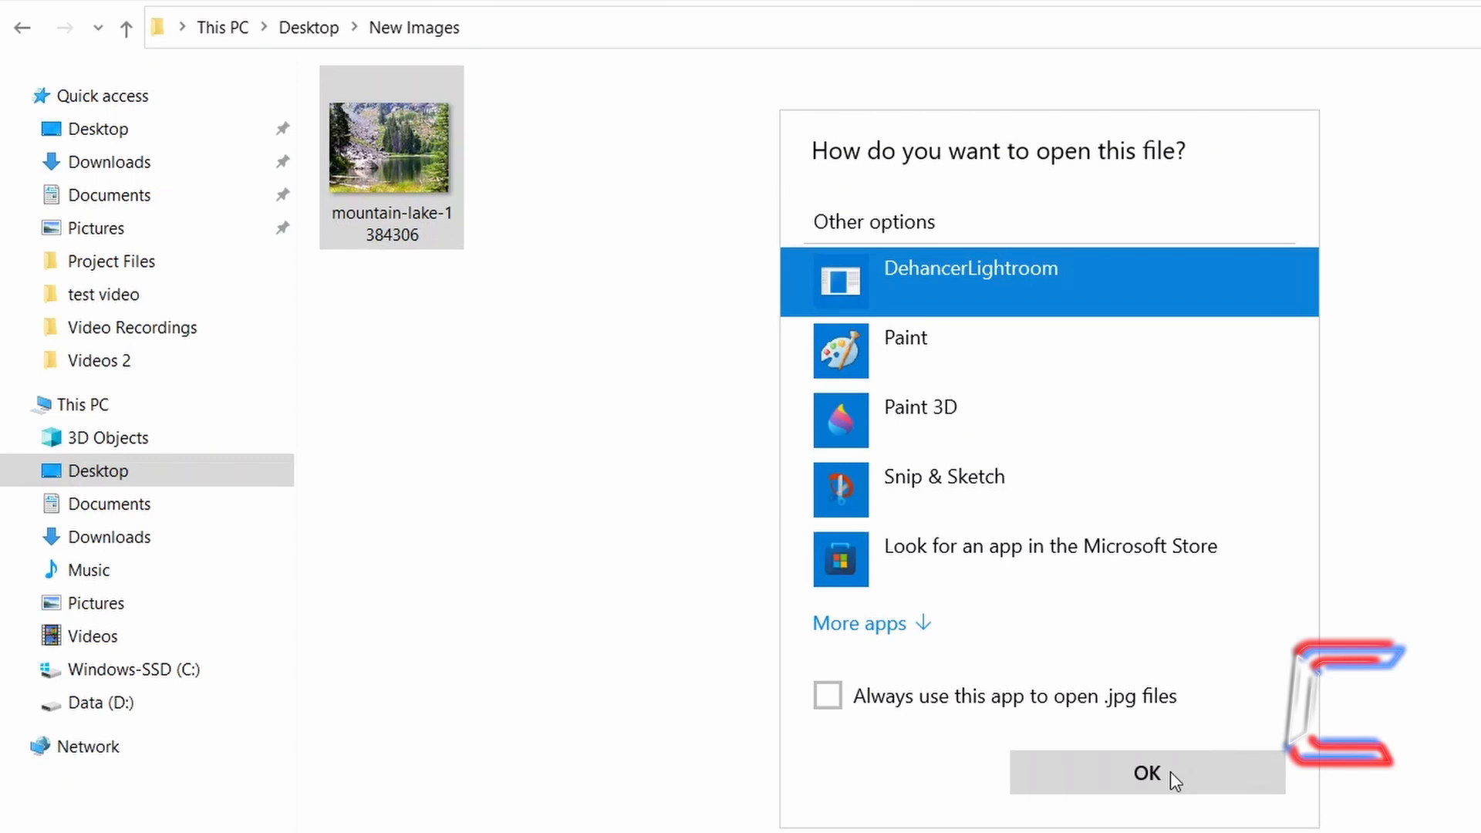
pyautogui.click(1144, 773)
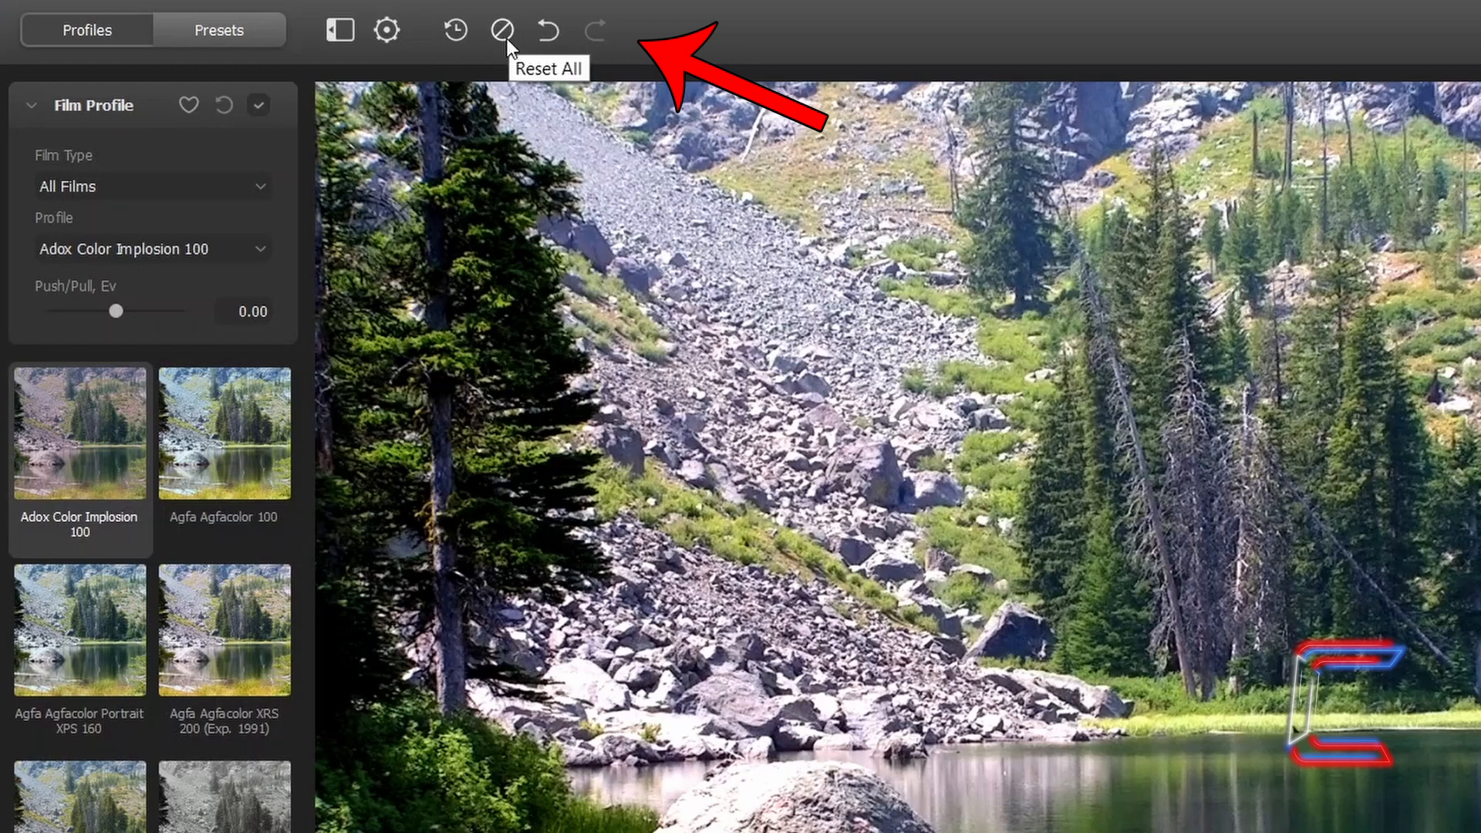
pyautogui.moveTo(547, 32)
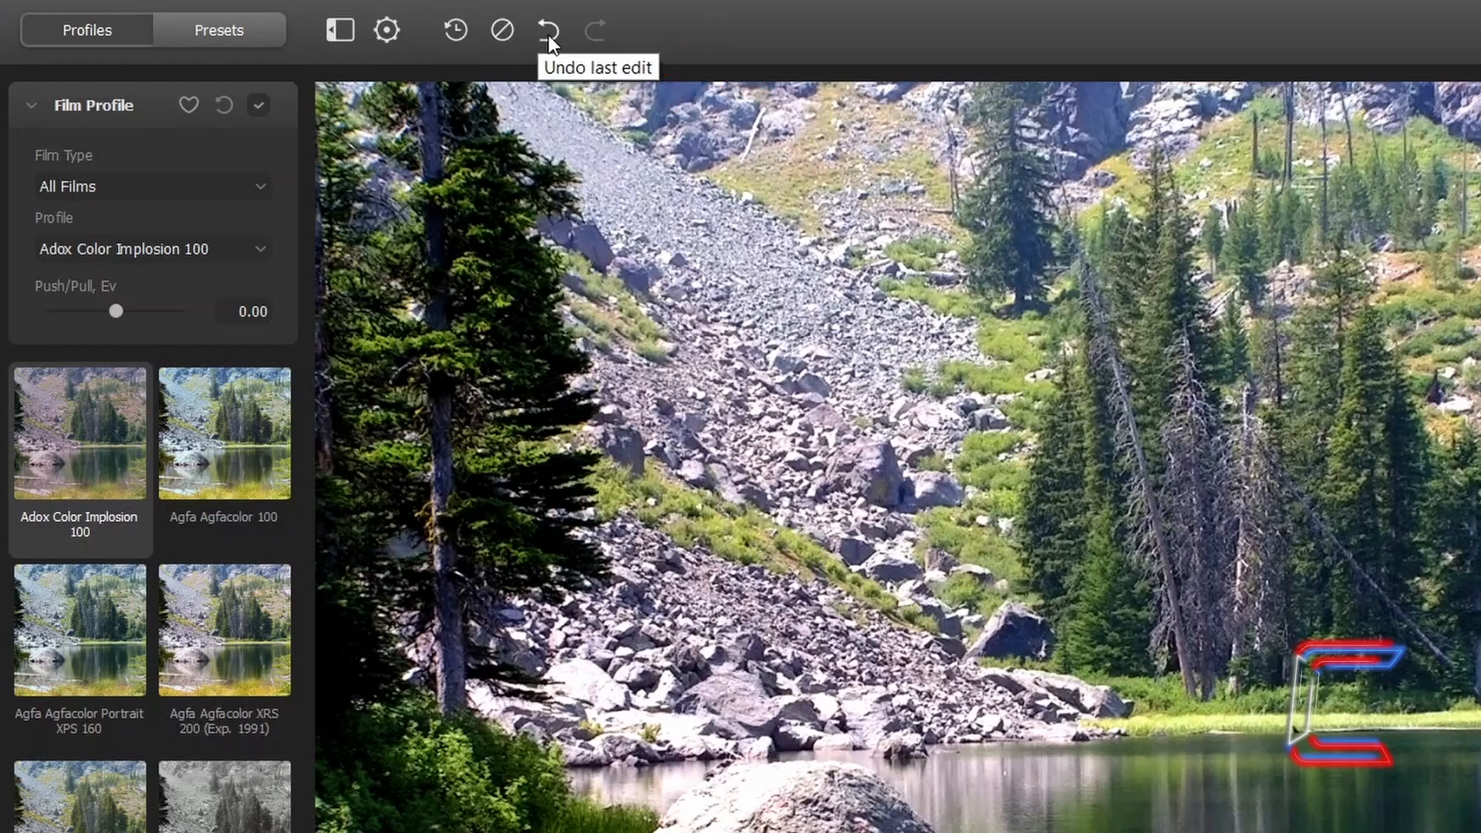
# Push Adox Color Implosion 100 to +2.00 Ev, then return Push/Pull to 0.00
pyautogui.moveTo(117, 311); pyautogui.dragTo(186, 311)
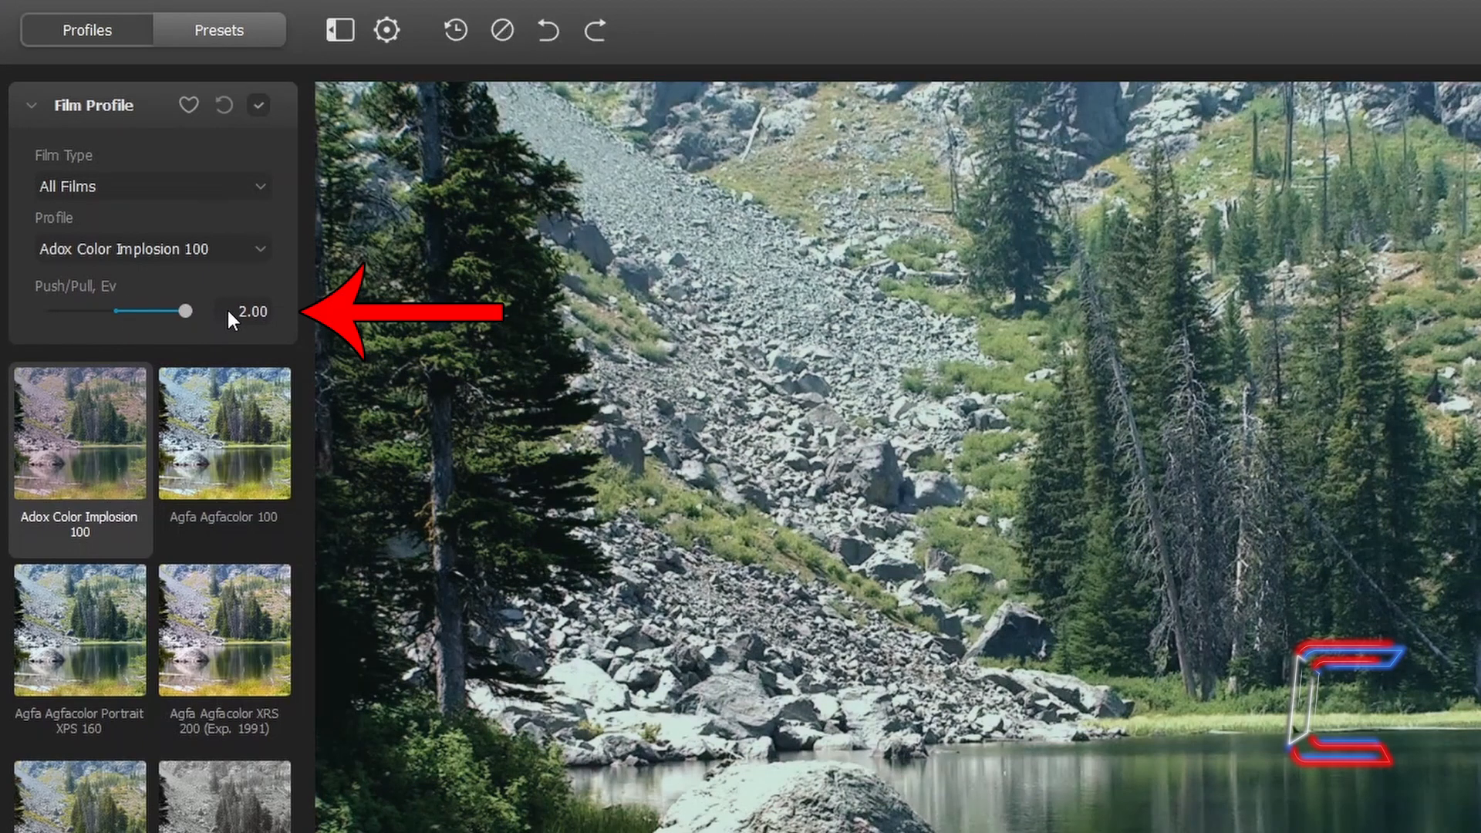
pyautogui.moveTo(187, 310); pyautogui.dragTo(76, 311)
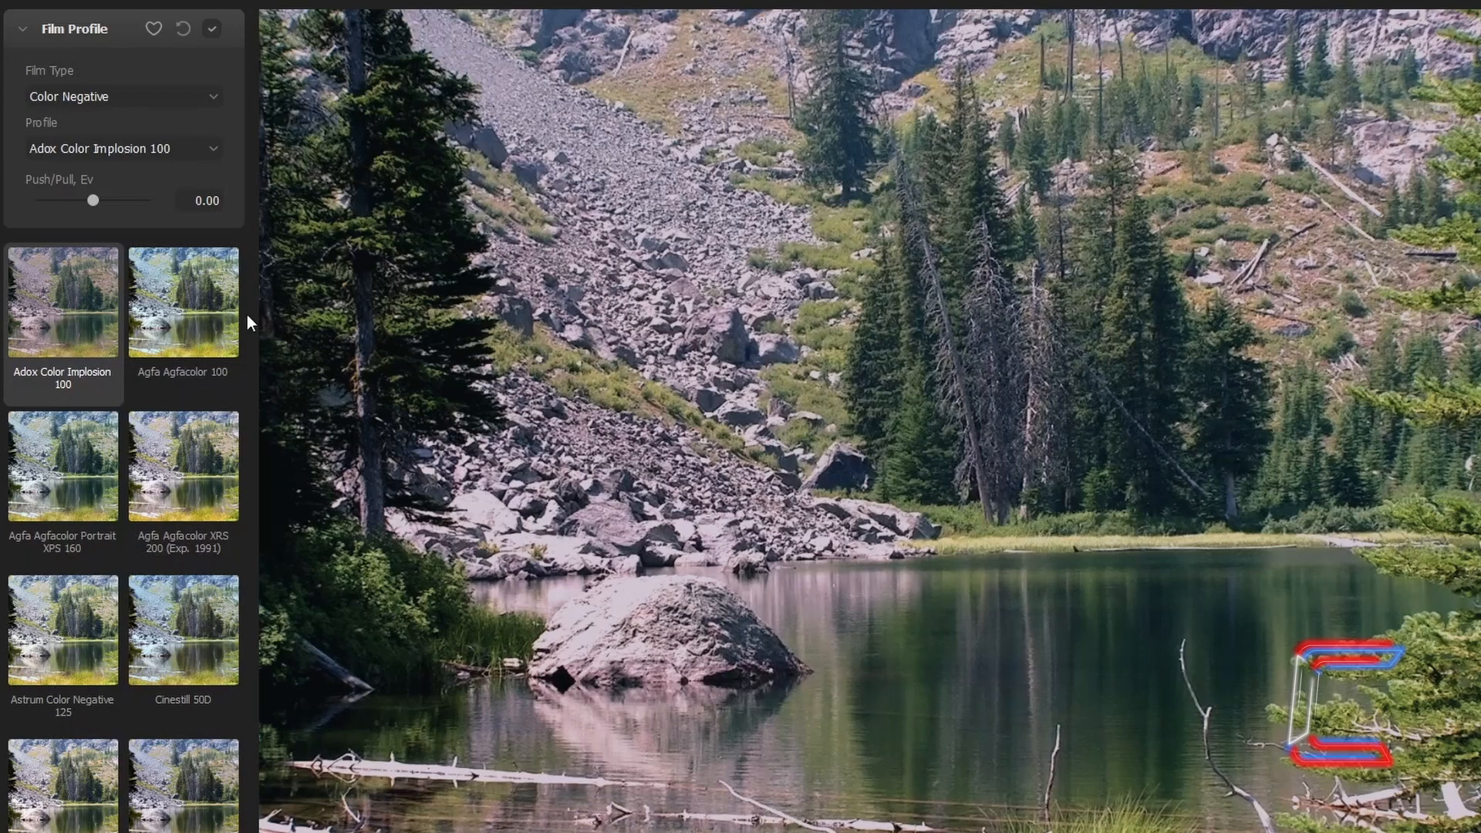
pyautogui.moveTo(283, 355)
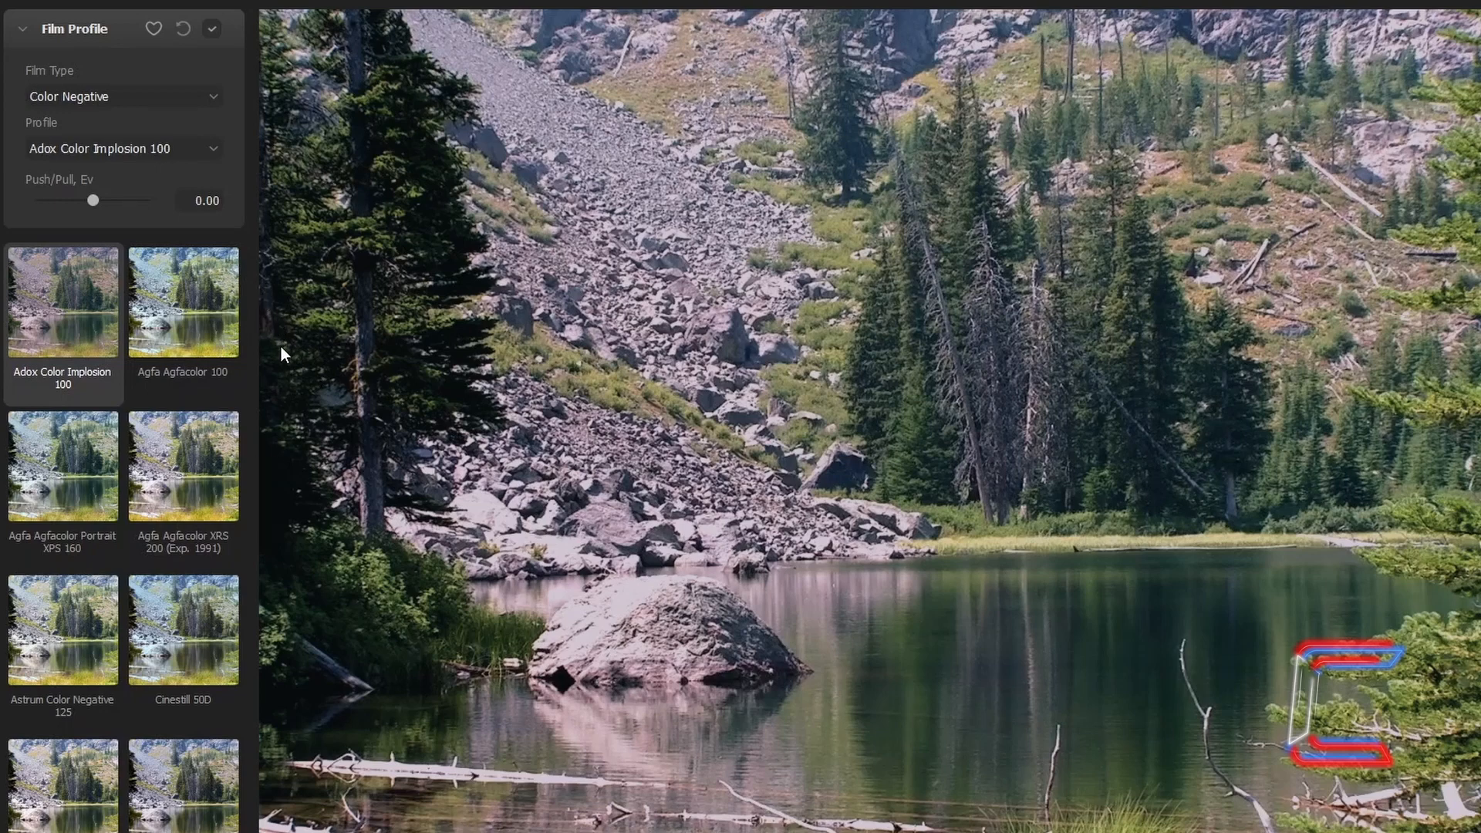
pyautogui.moveTo(169, 461)
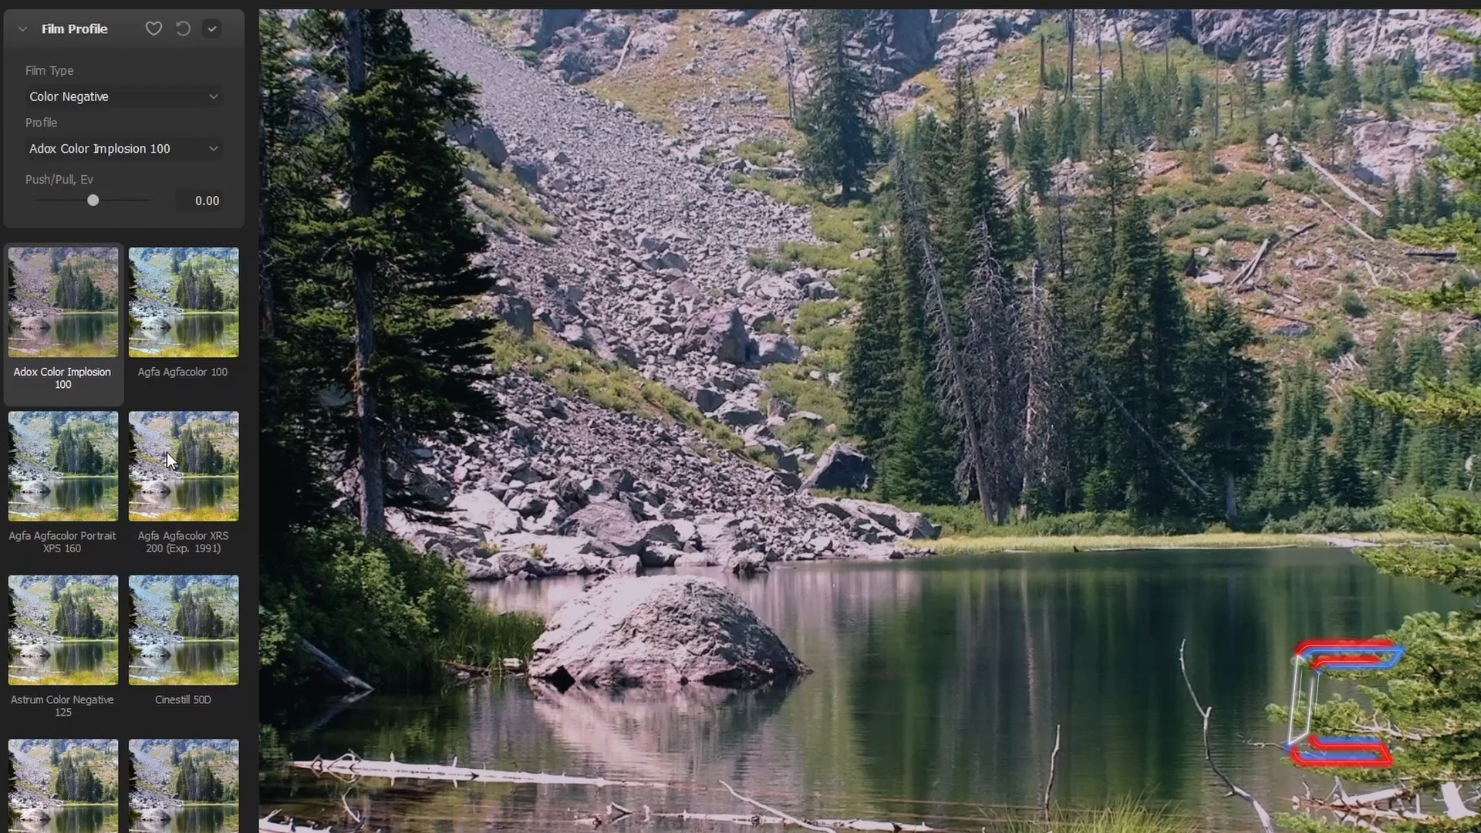
# Favourite Agfa Agfacolor XRS 200, briefly switch to Adox Color Implosion 100, then reselect Agfa
pyautogui.click(182, 466)
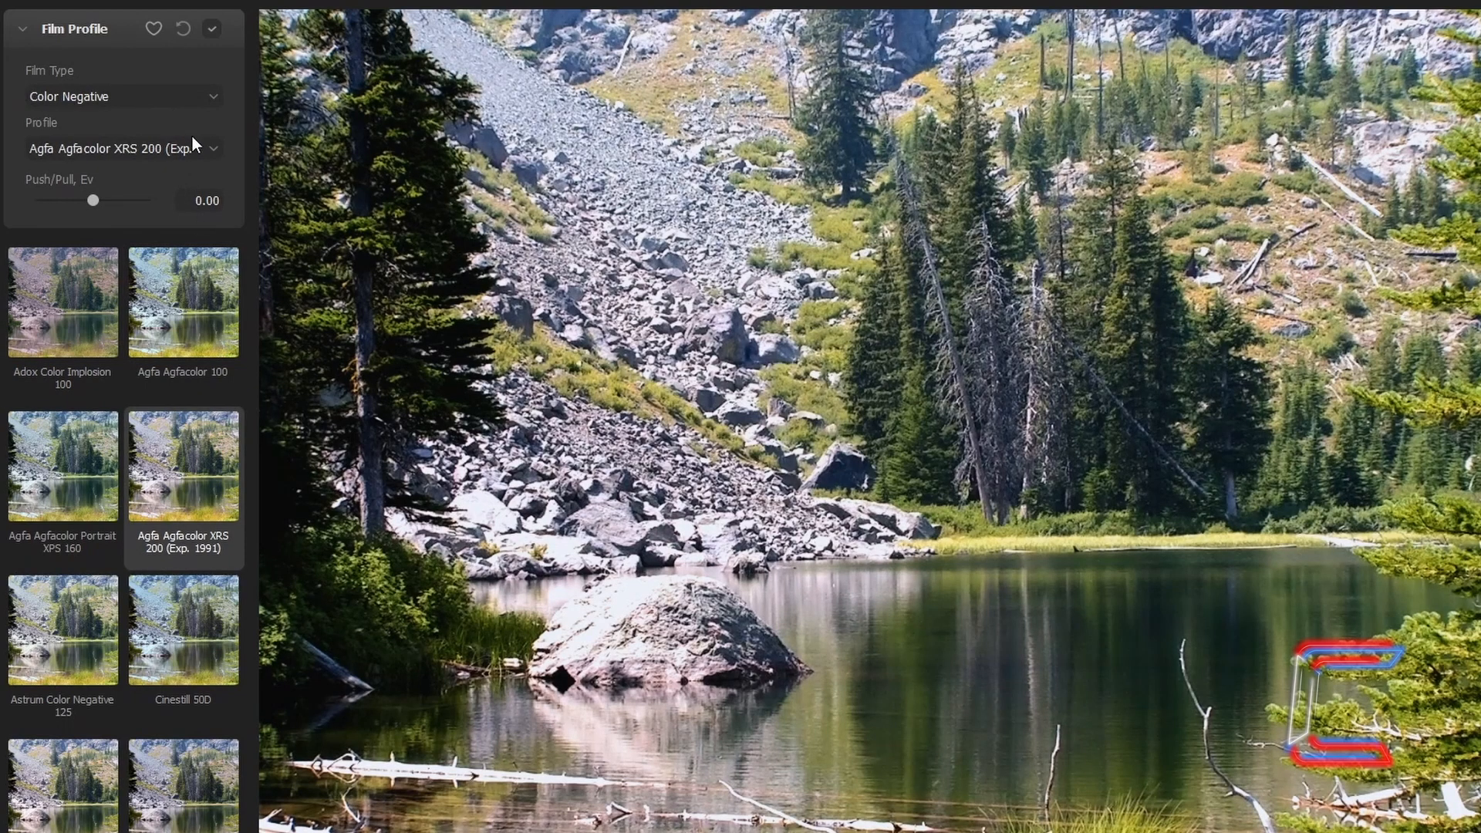
pyautogui.click(153, 28)
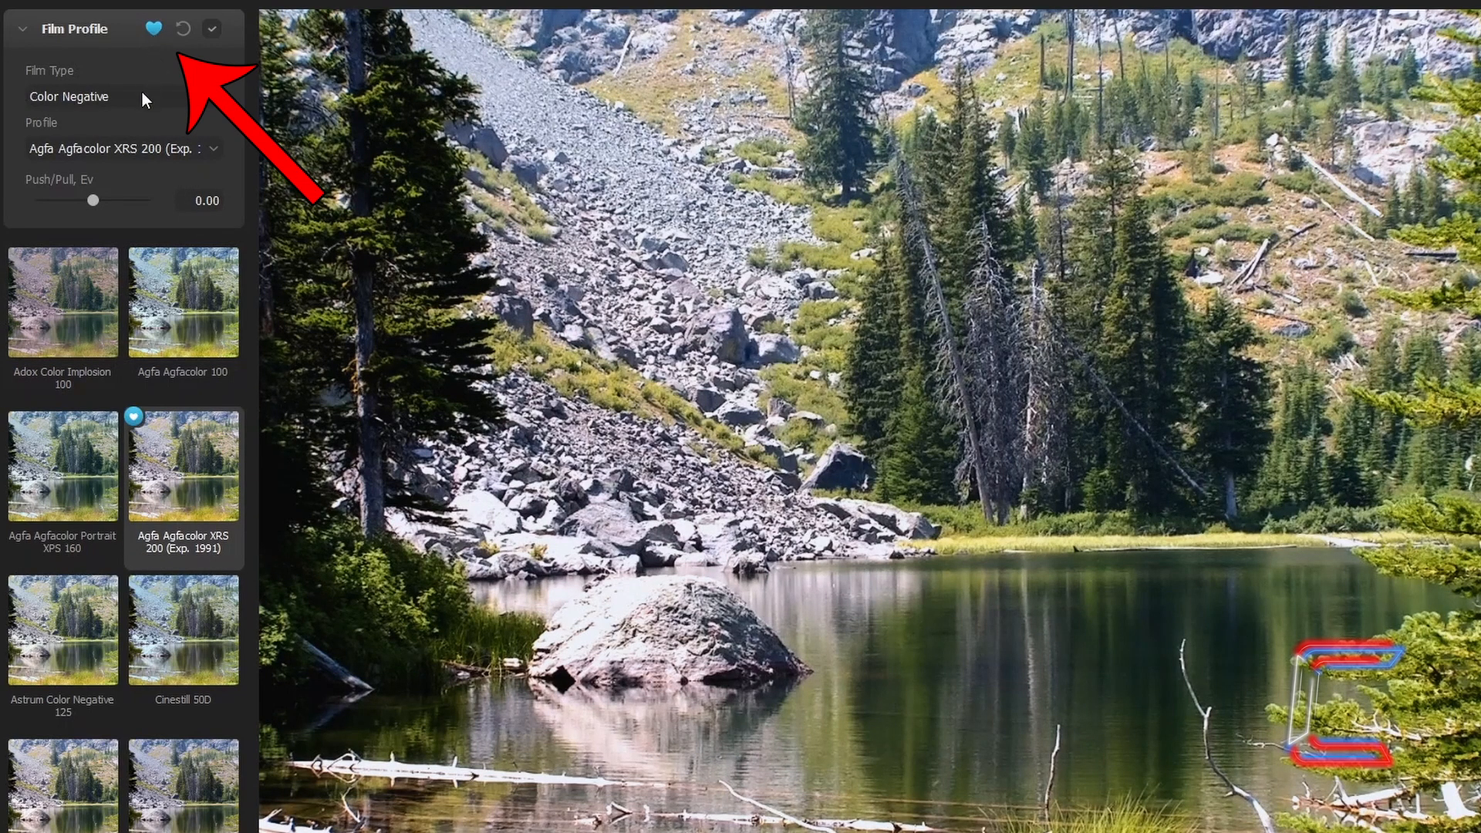
pyautogui.click(62, 305)
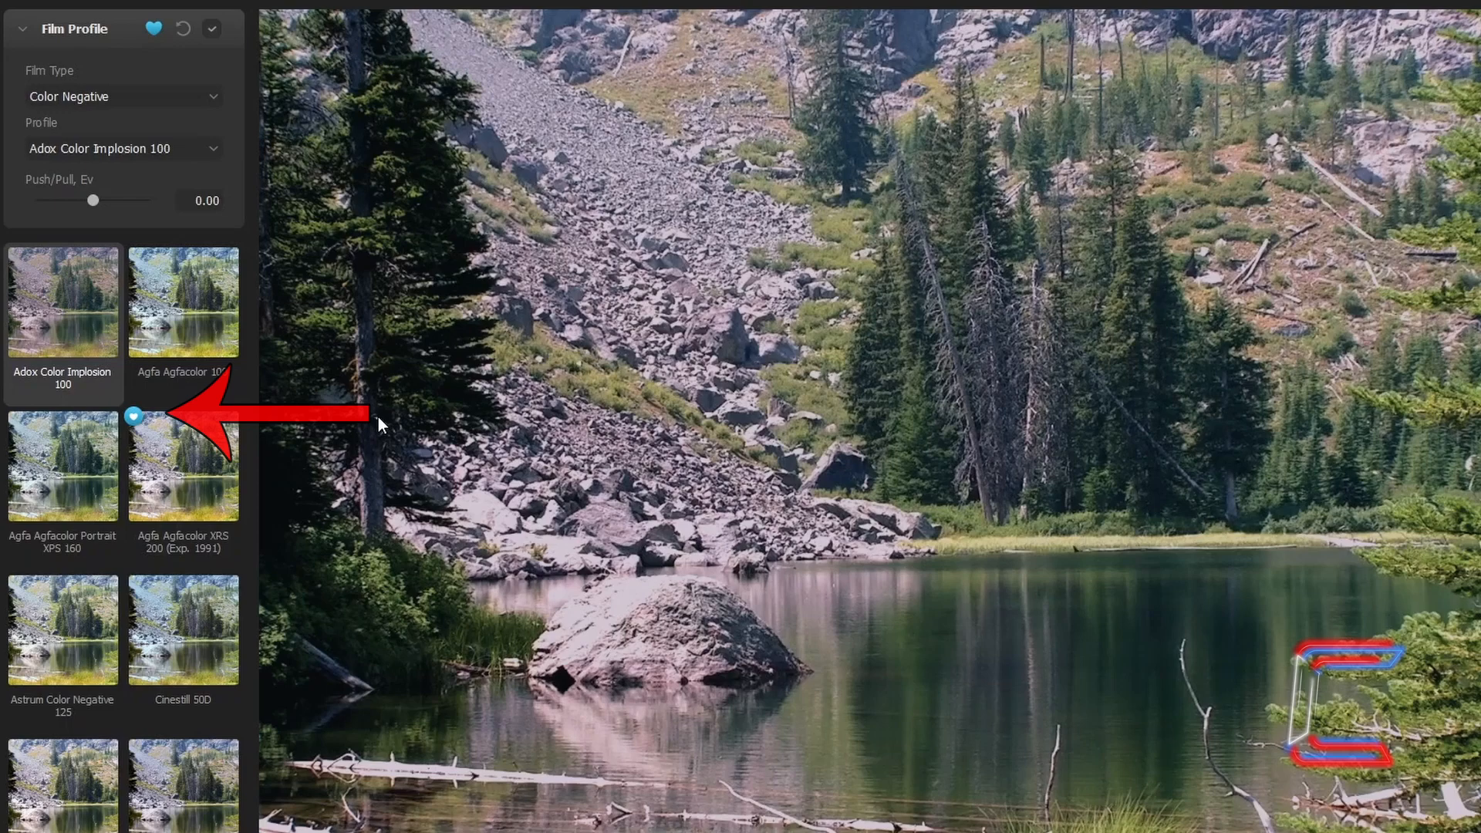
pyautogui.click(183, 466)
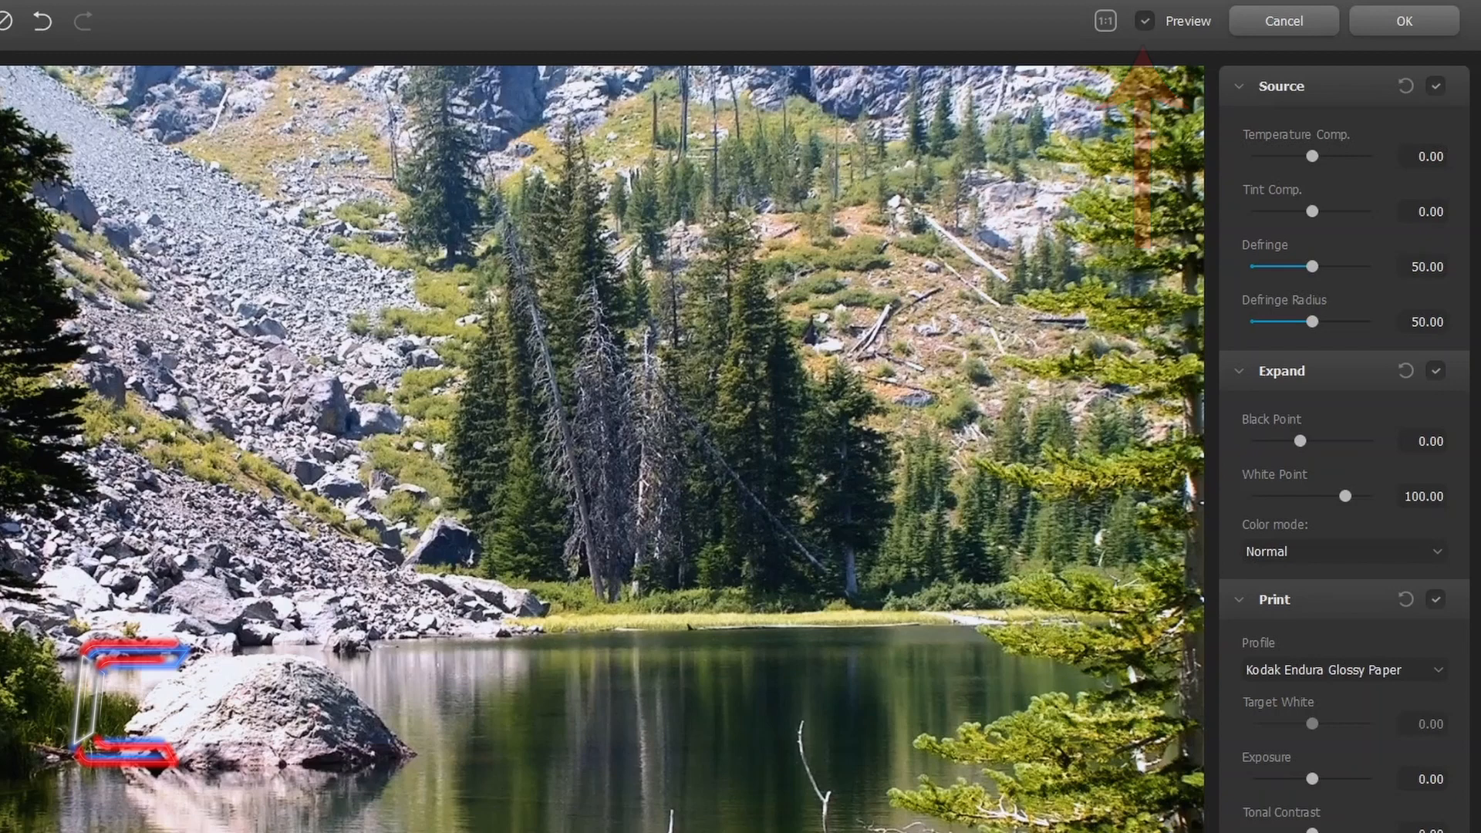
pyautogui.click(1144, 20)
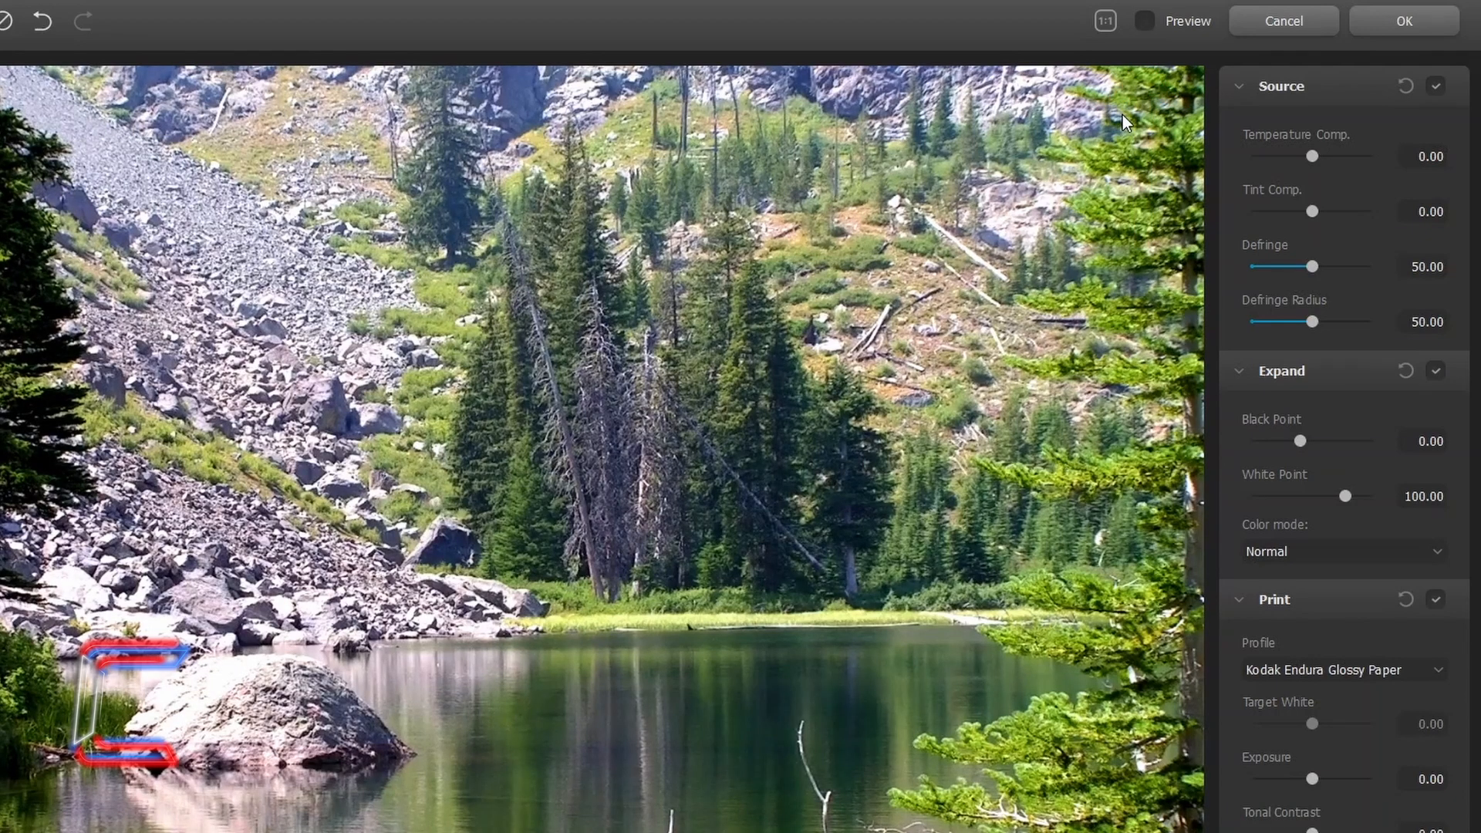
pyautogui.click(1143, 21)
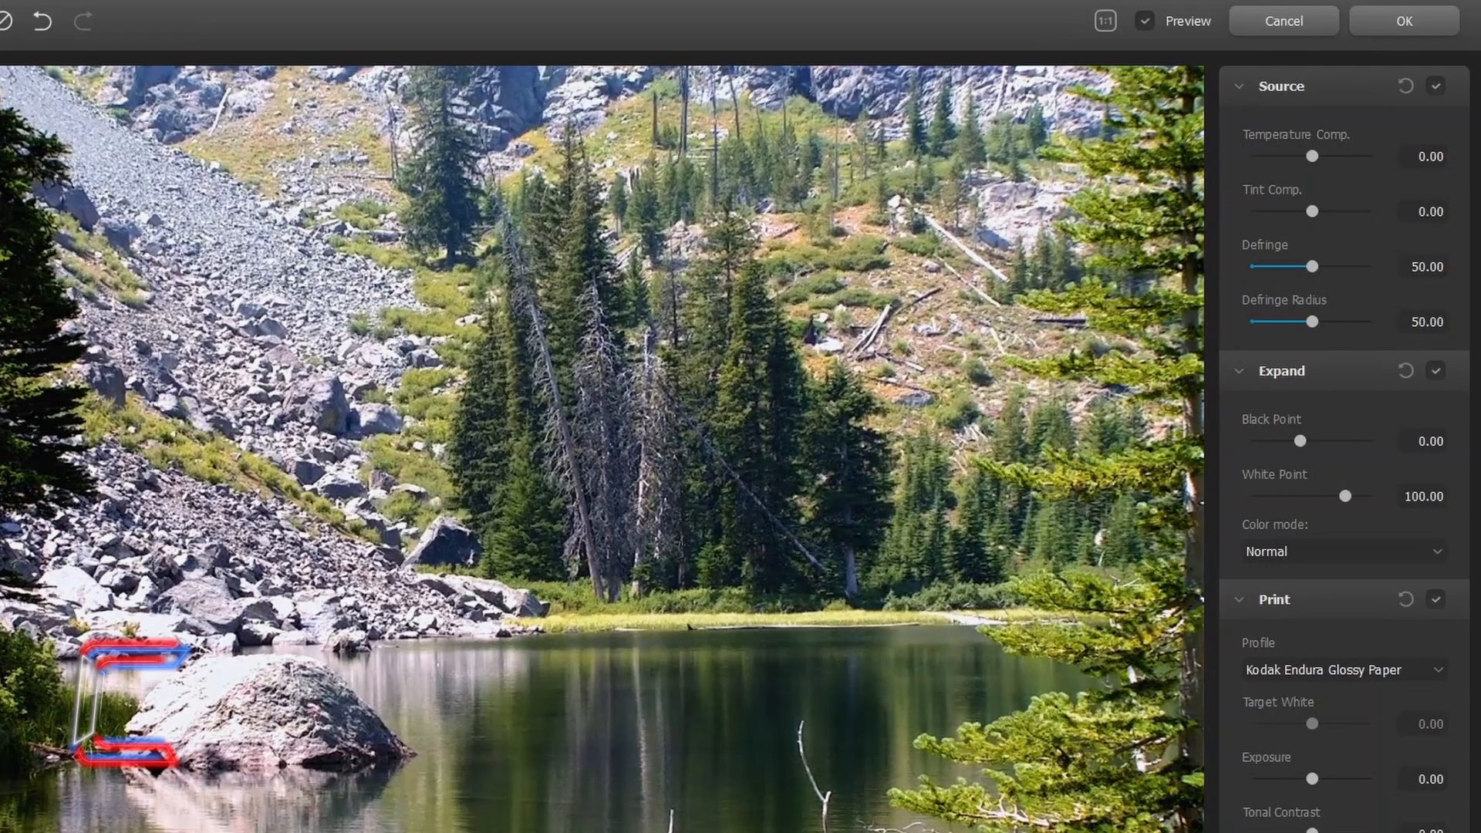
pyautogui.click(1106, 21)
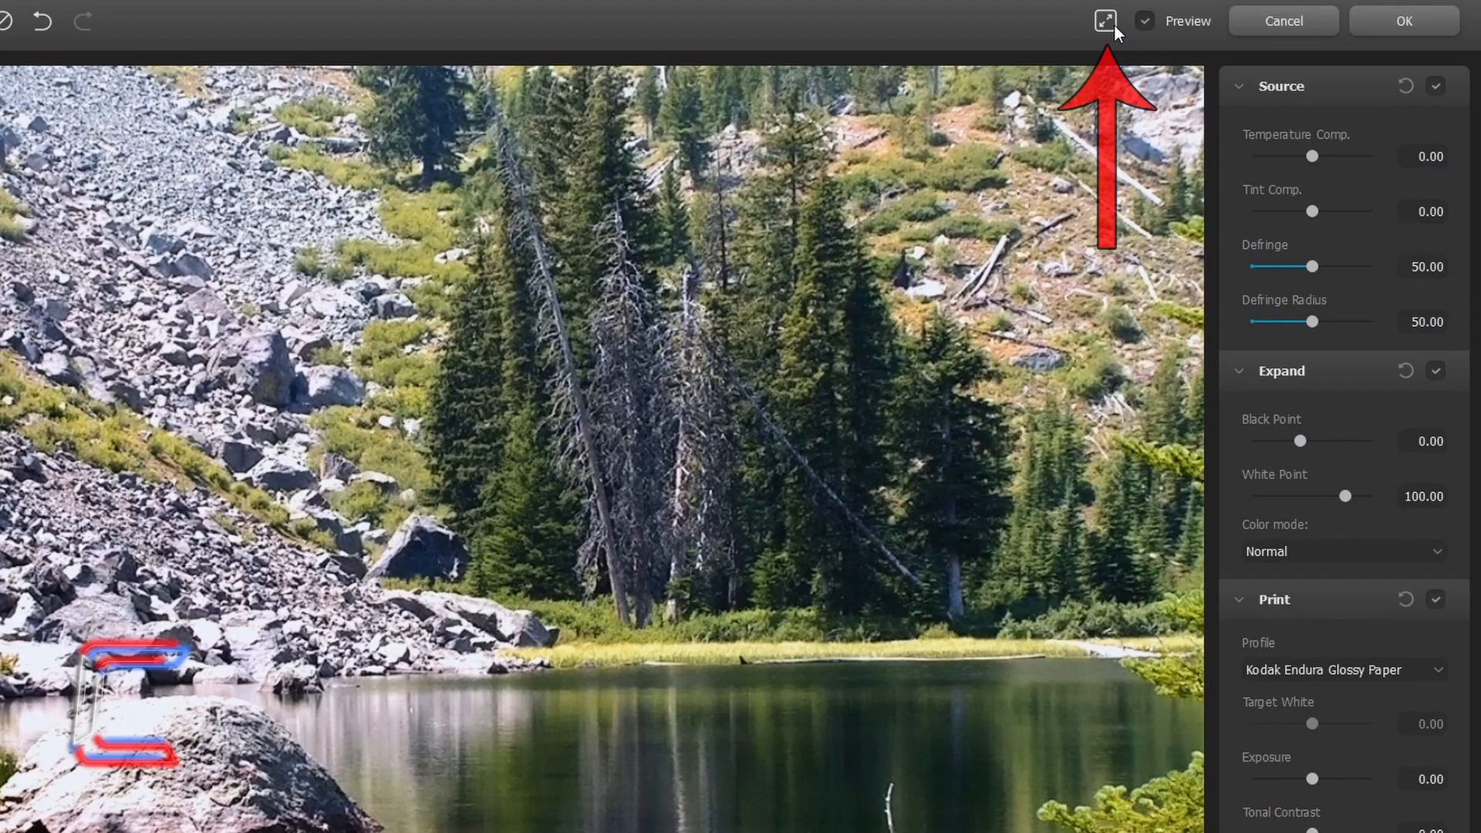
pyautogui.click(1102, 21)
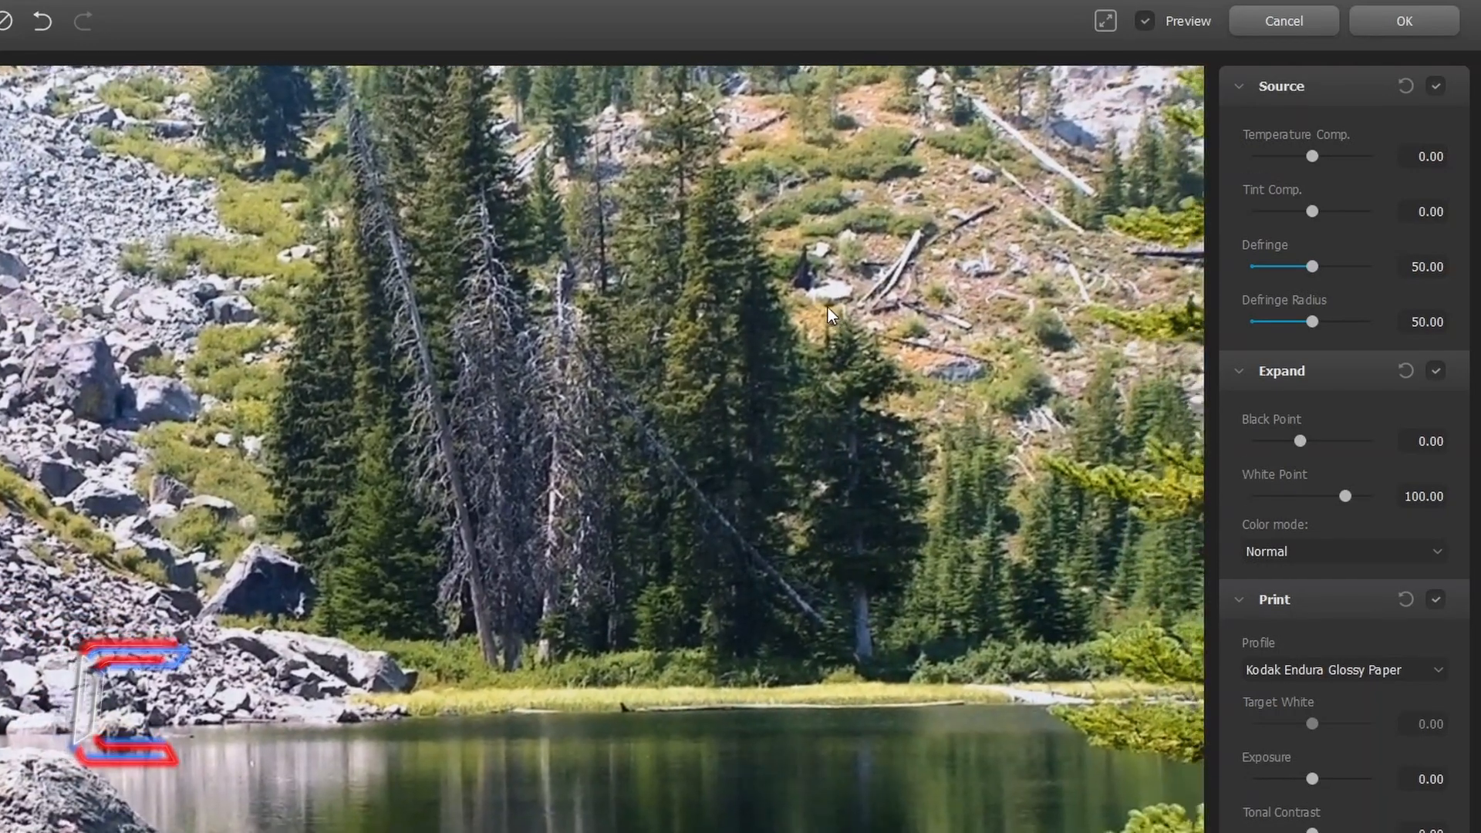
pyautogui.click(1105, 21)
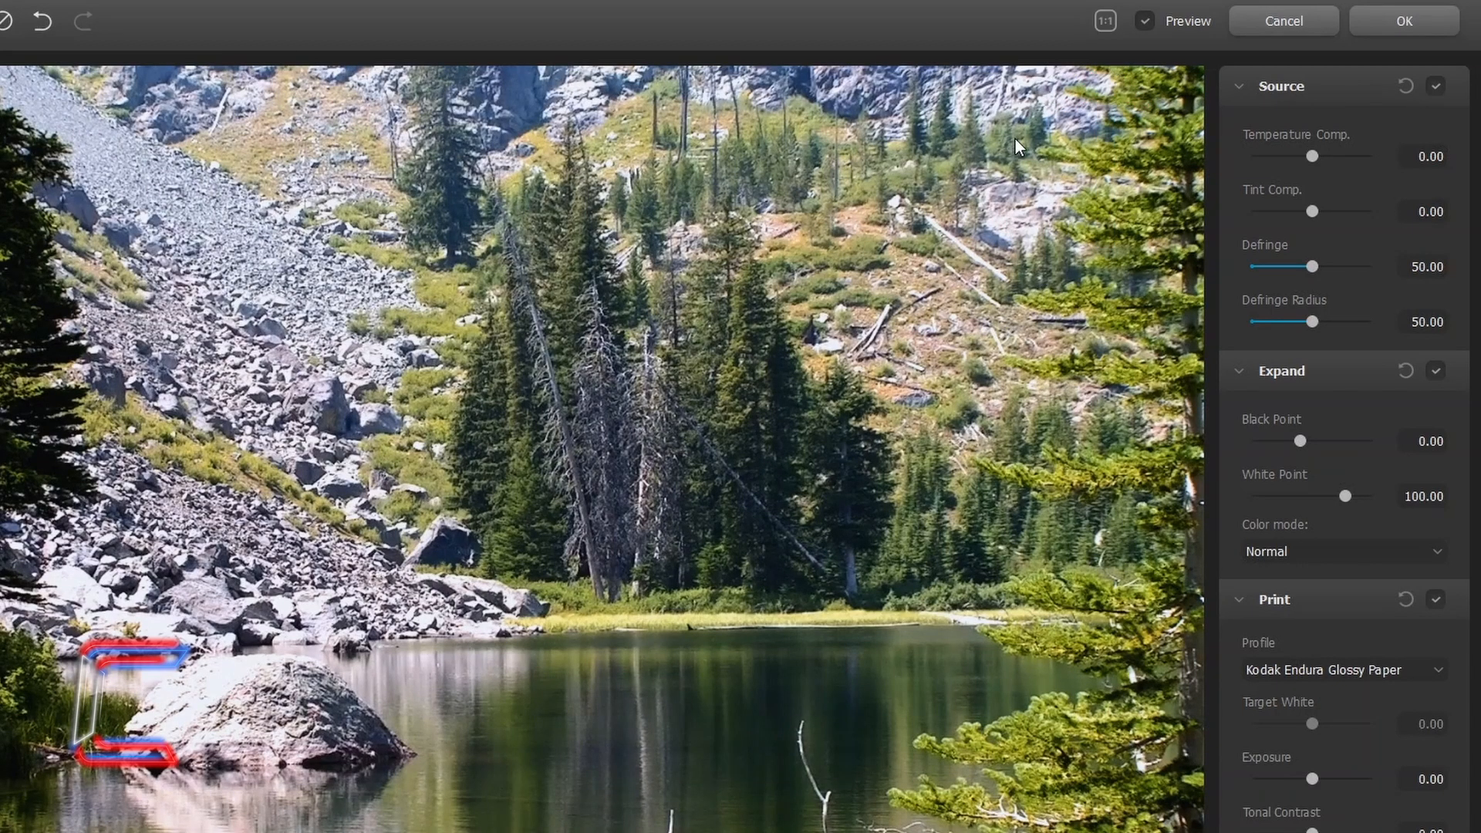
pyautogui.moveTo(1208, 209)
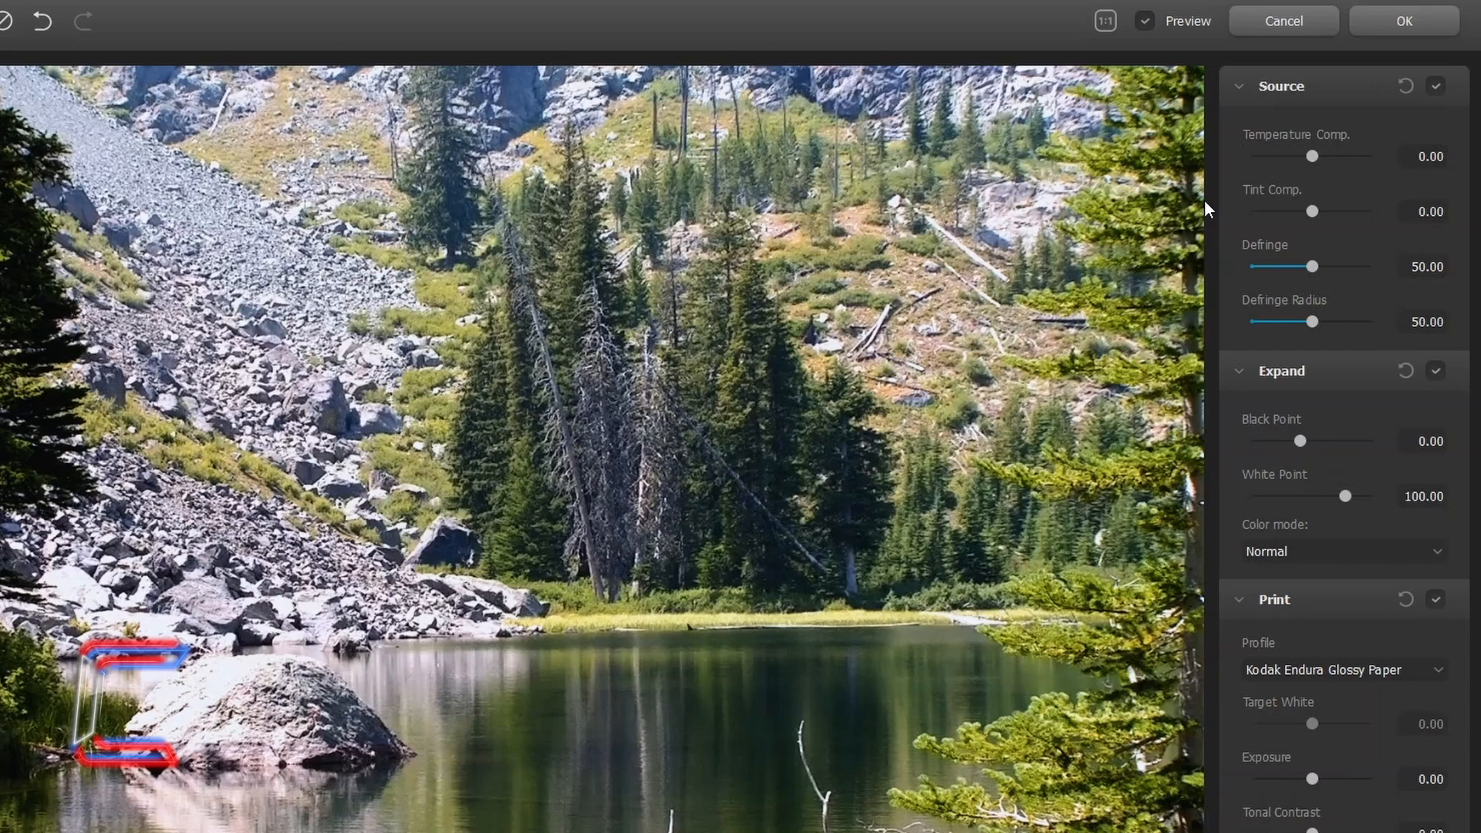
pyautogui.moveTo(1205, 179)
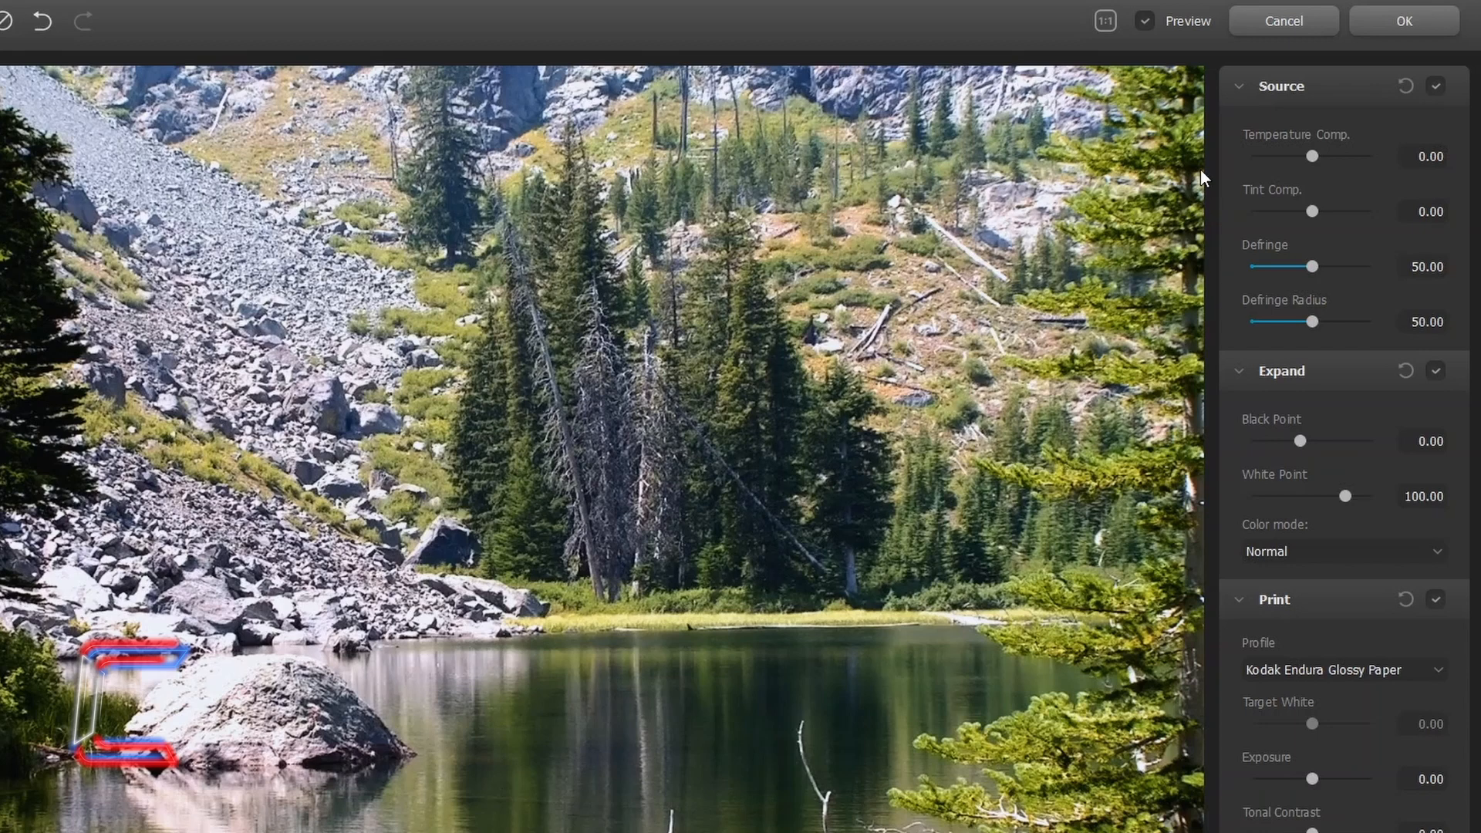
pyautogui.moveTo(1204, 208)
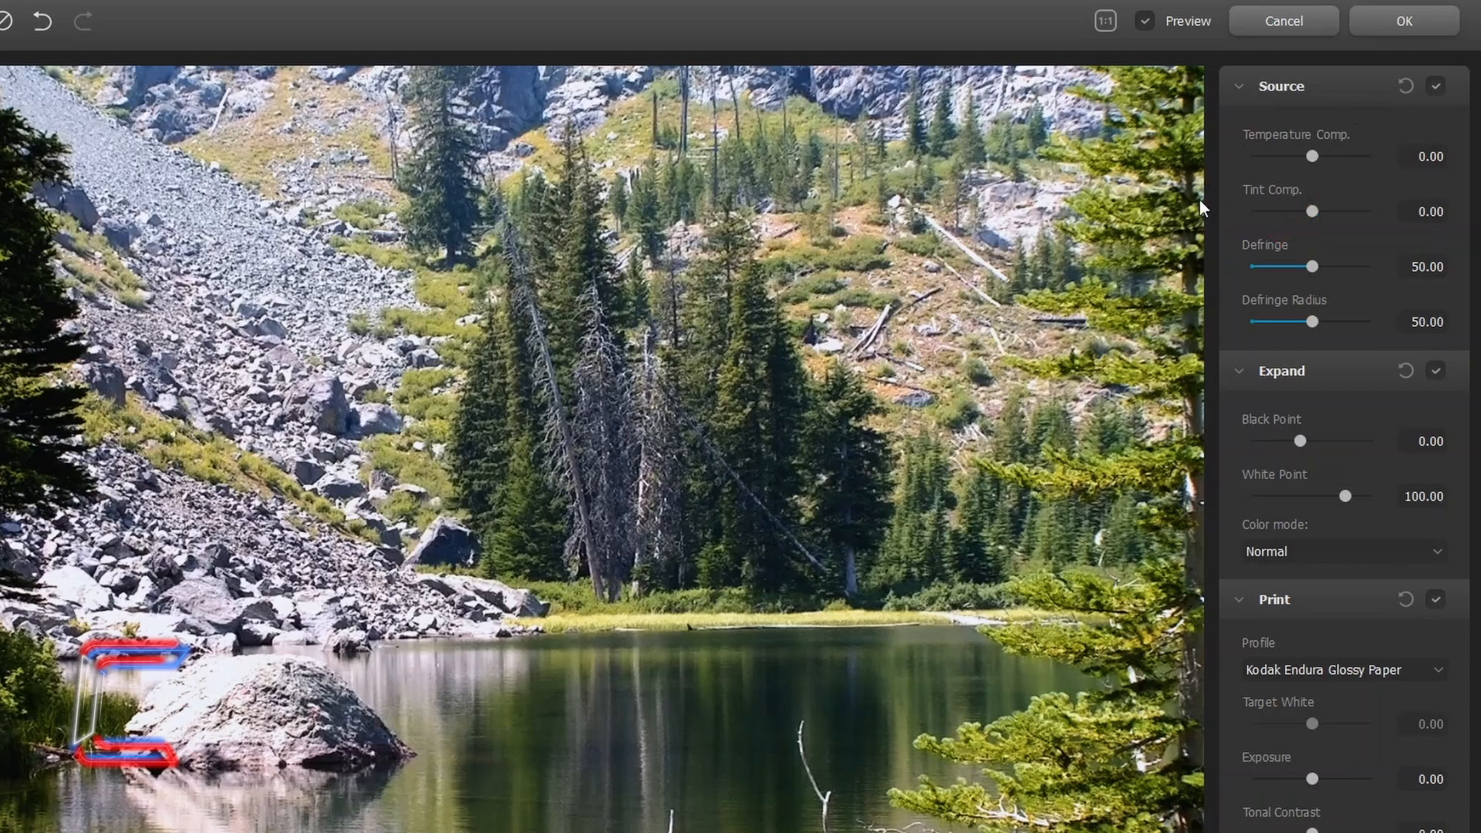
# Try temperature compensation at both extremes, then set it to about 3.33
pyautogui.moveTo(1312, 156); pyautogui.dragTo(1370, 156)
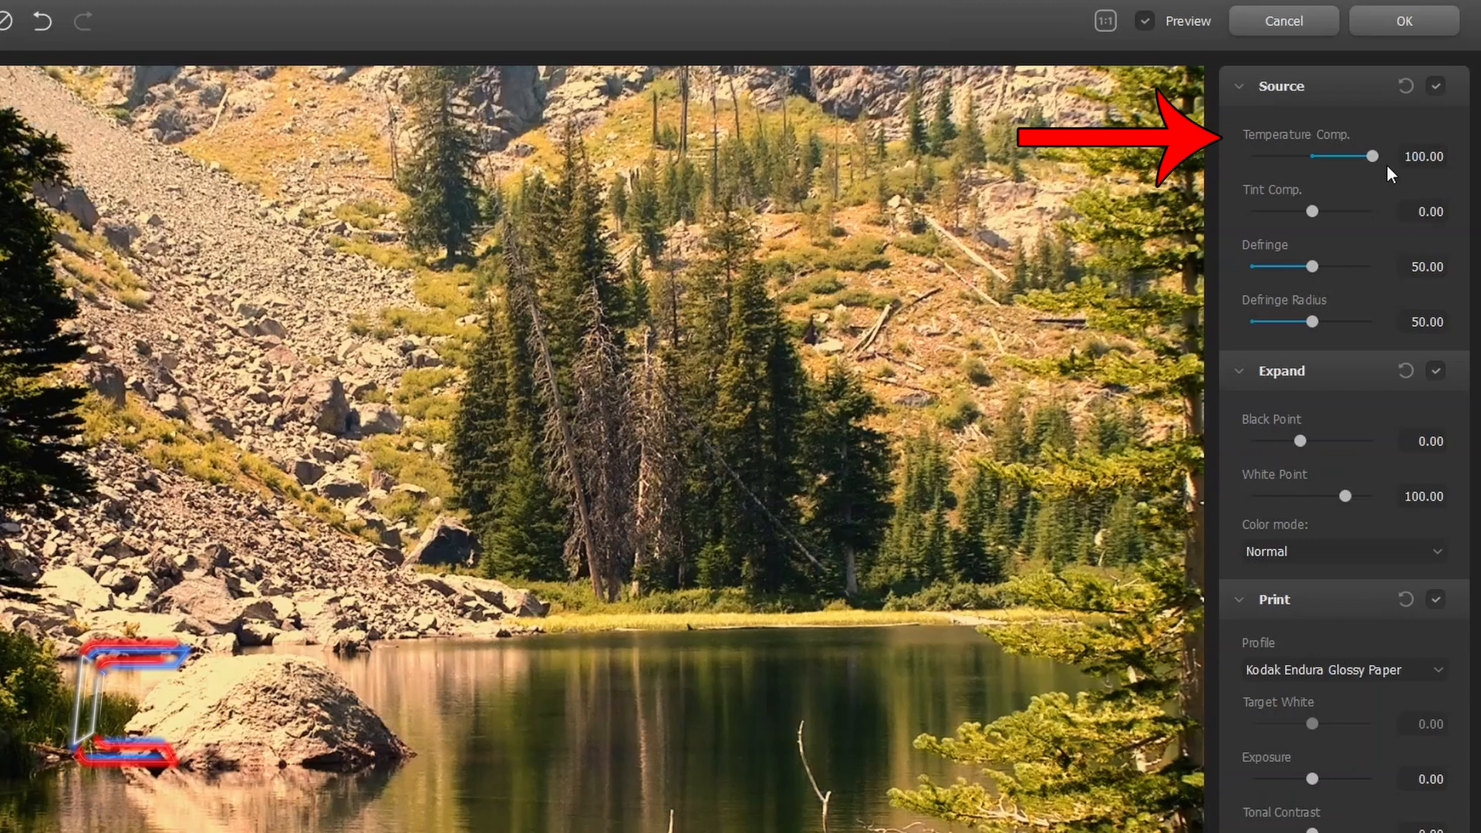
pyautogui.moveTo(1368, 156); pyautogui.dragTo(1250, 156)
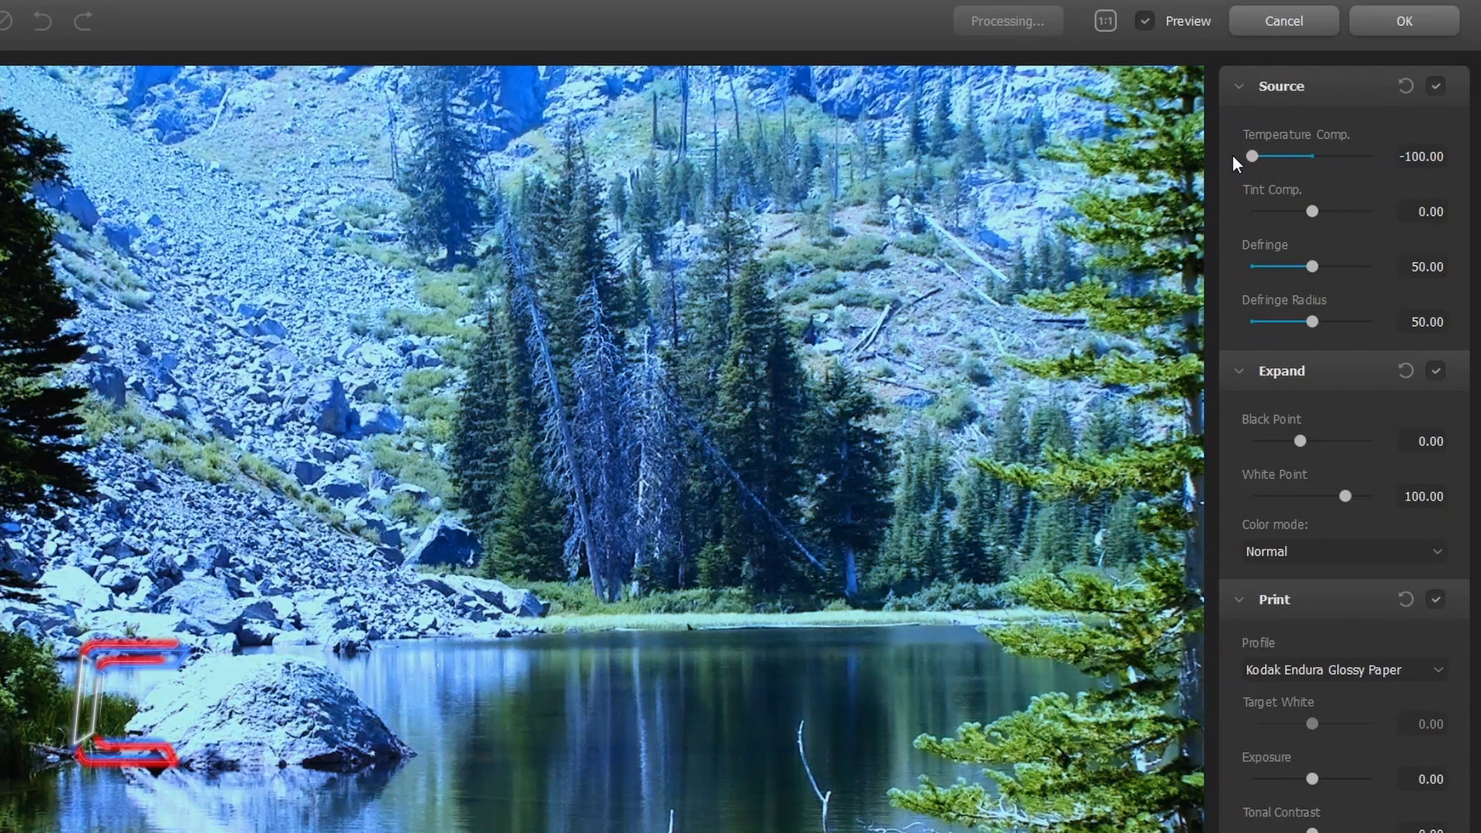
pyautogui.moveTo(1249, 156); pyautogui.dragTo(1311, 156)
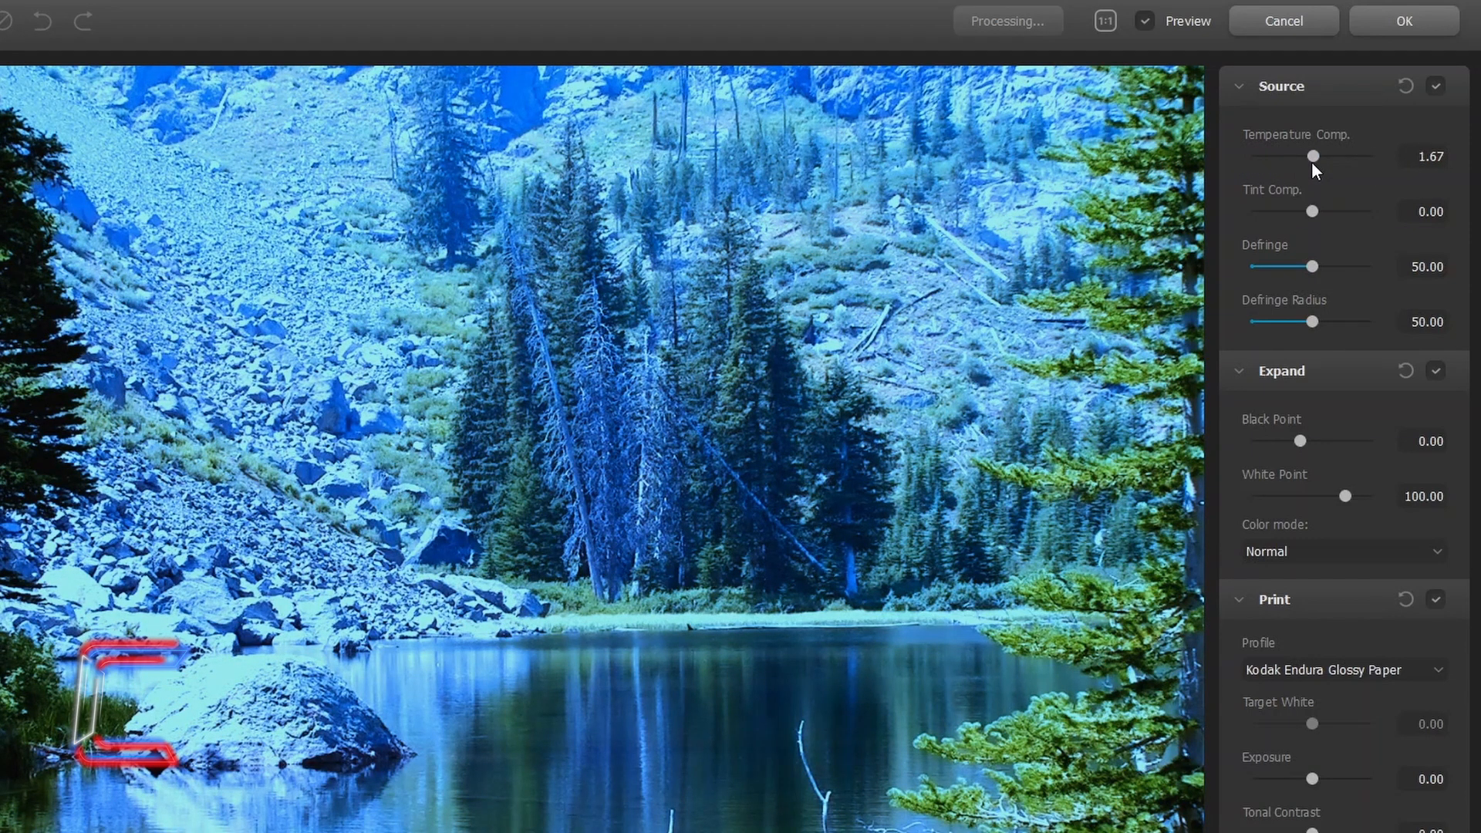
pyautogui.moveTo(1313, 156); pyautogui.dragTo(1323, 155)
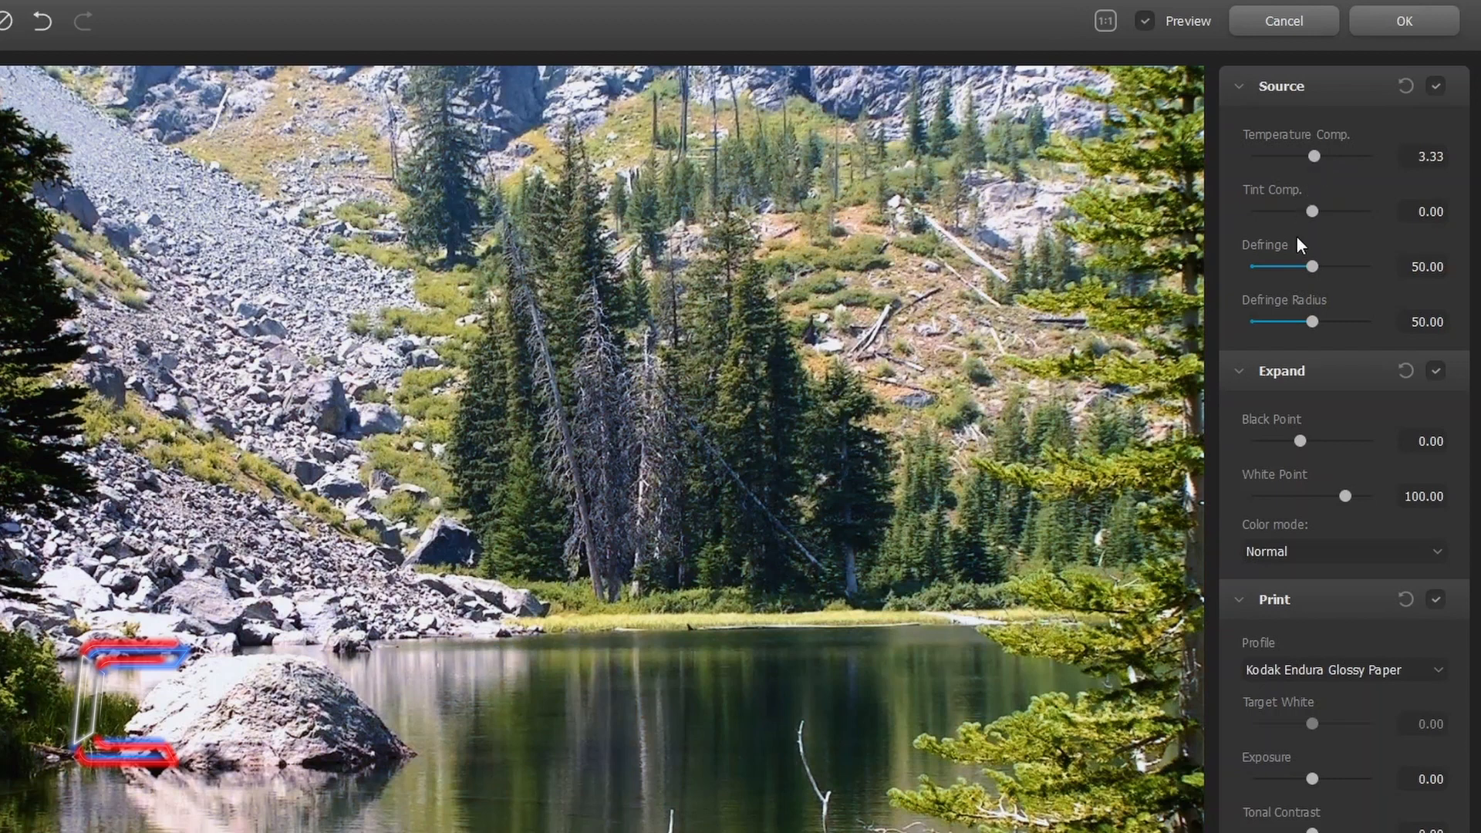
pyautogui.moveTo(1313, 211)
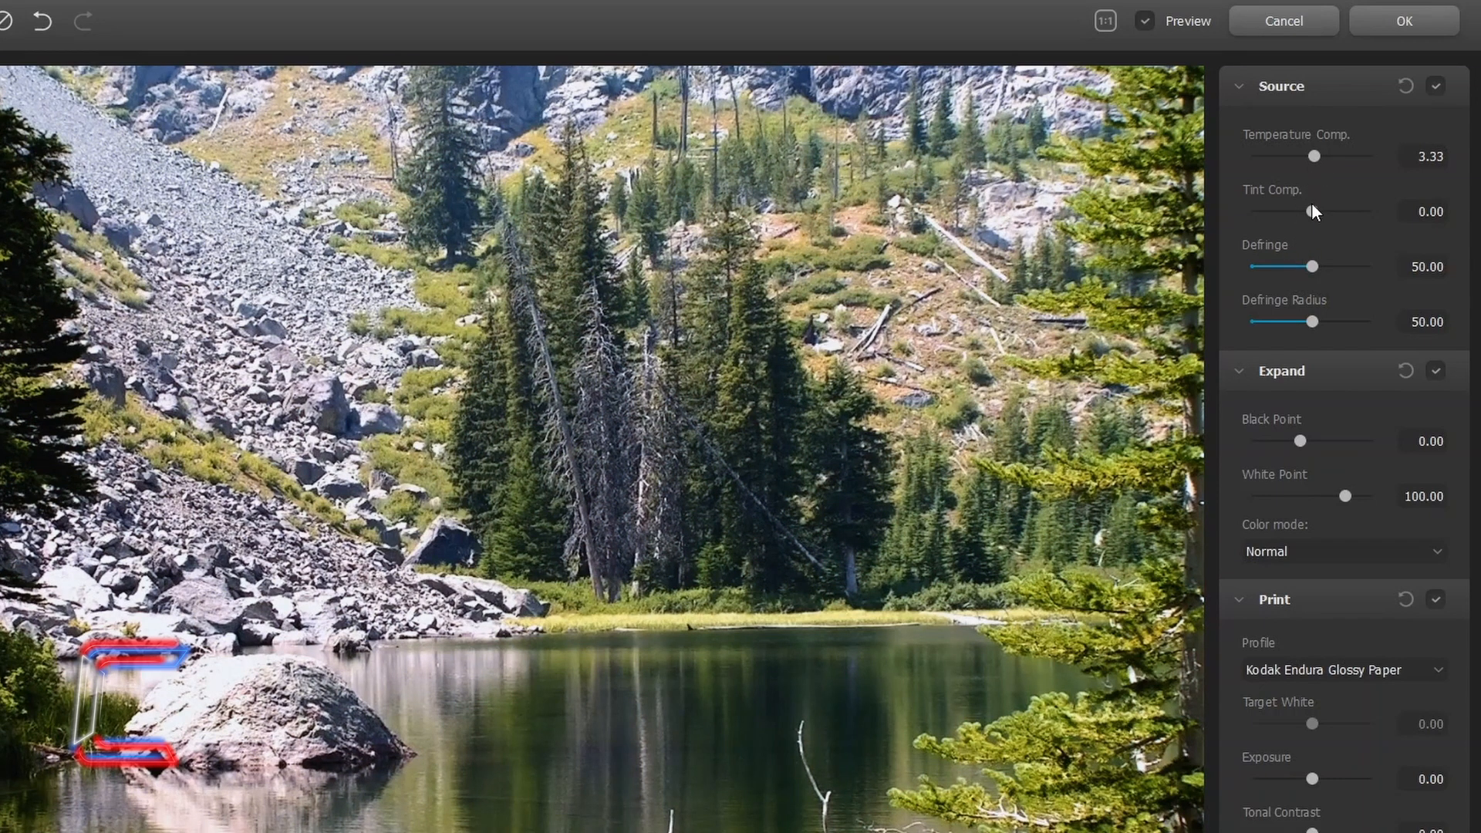
# Swing tint compensation to +100 and -100, then settle it at -5
pyautogui.moveTo(1313, 212); pyautogui.dragTo(1375, 211)
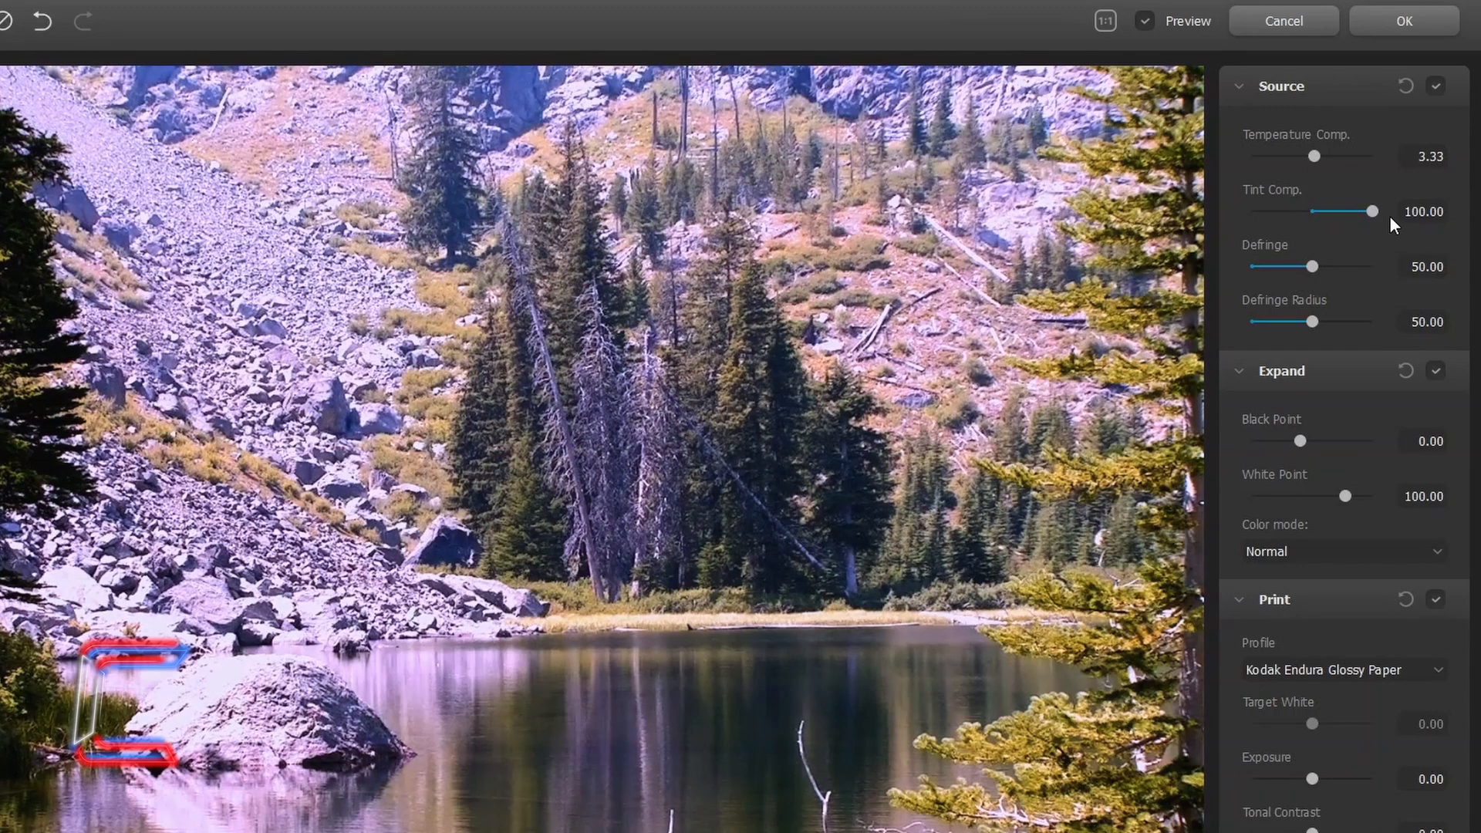
pyautogui.moveTo(1372, 211); pyautogui.dragTo(1249, 211)
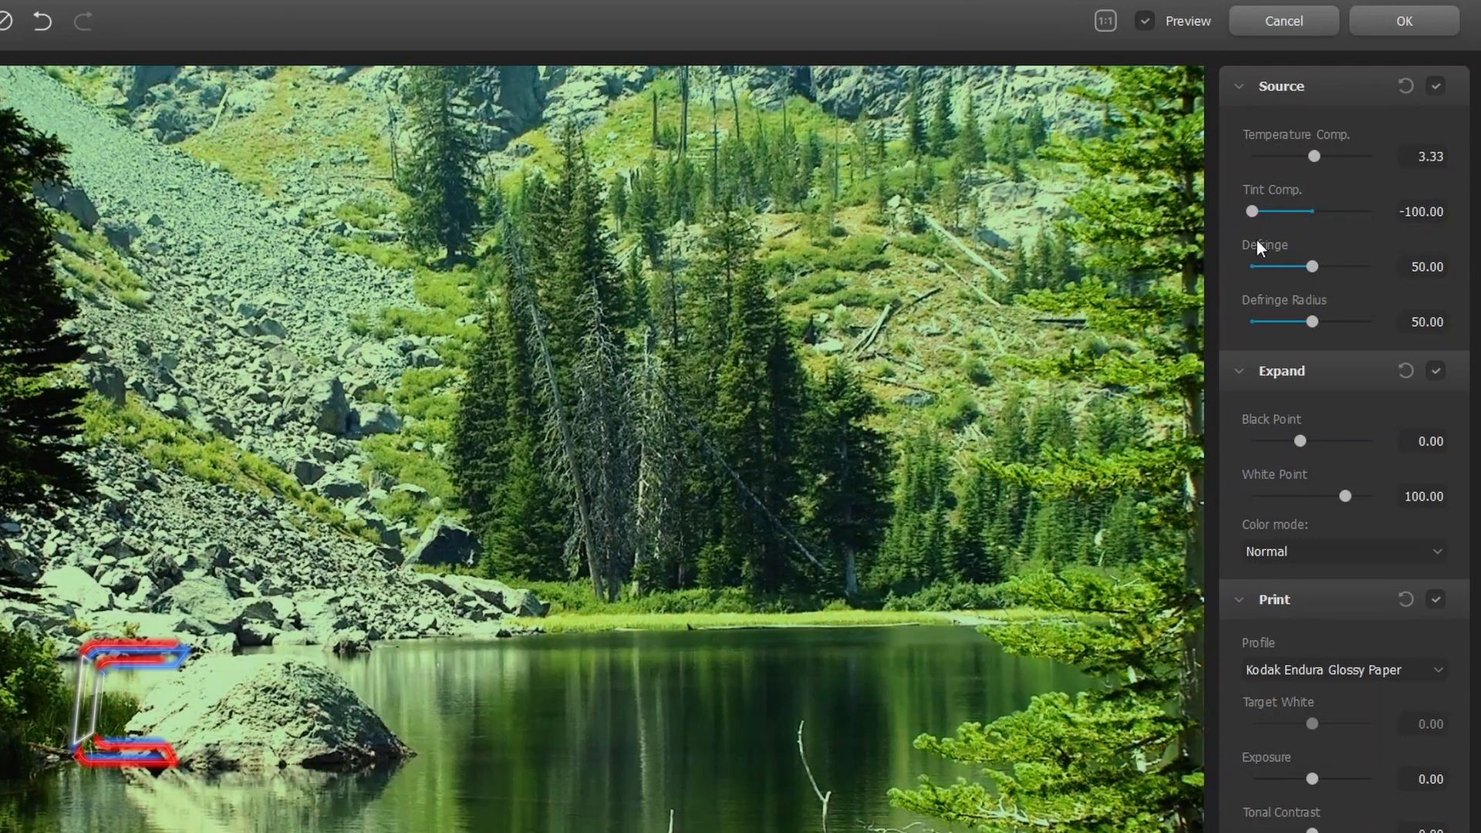
pyautogui.moveTo(1250, 210); pyautogui.dragTo(1312, 211)
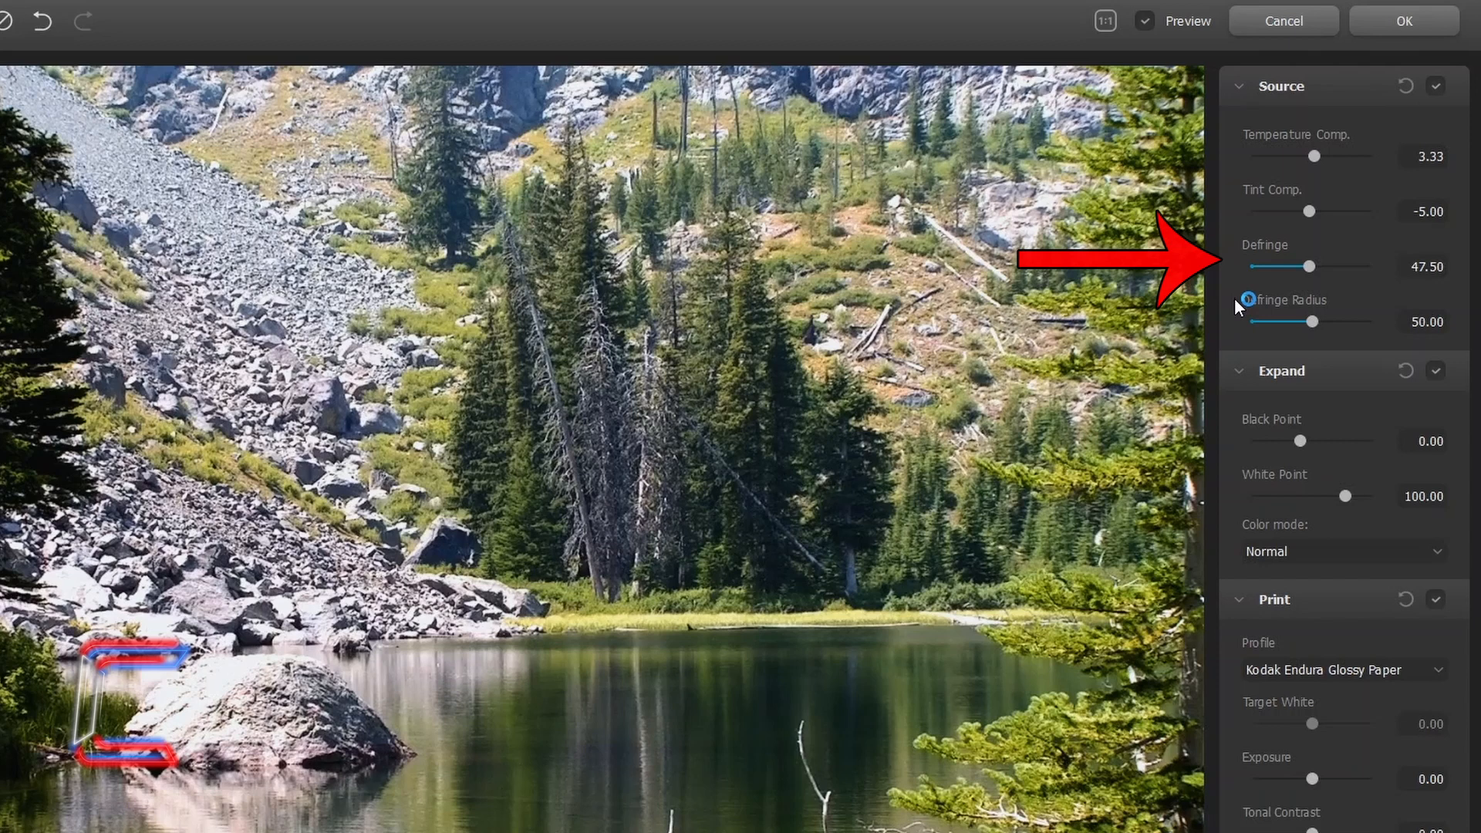
# Drag Defringe to 100 and adjust the Defringe Radius slider
pyautogui.moveTo(1311, 266); pyautogui.dragTo(1372, 266)
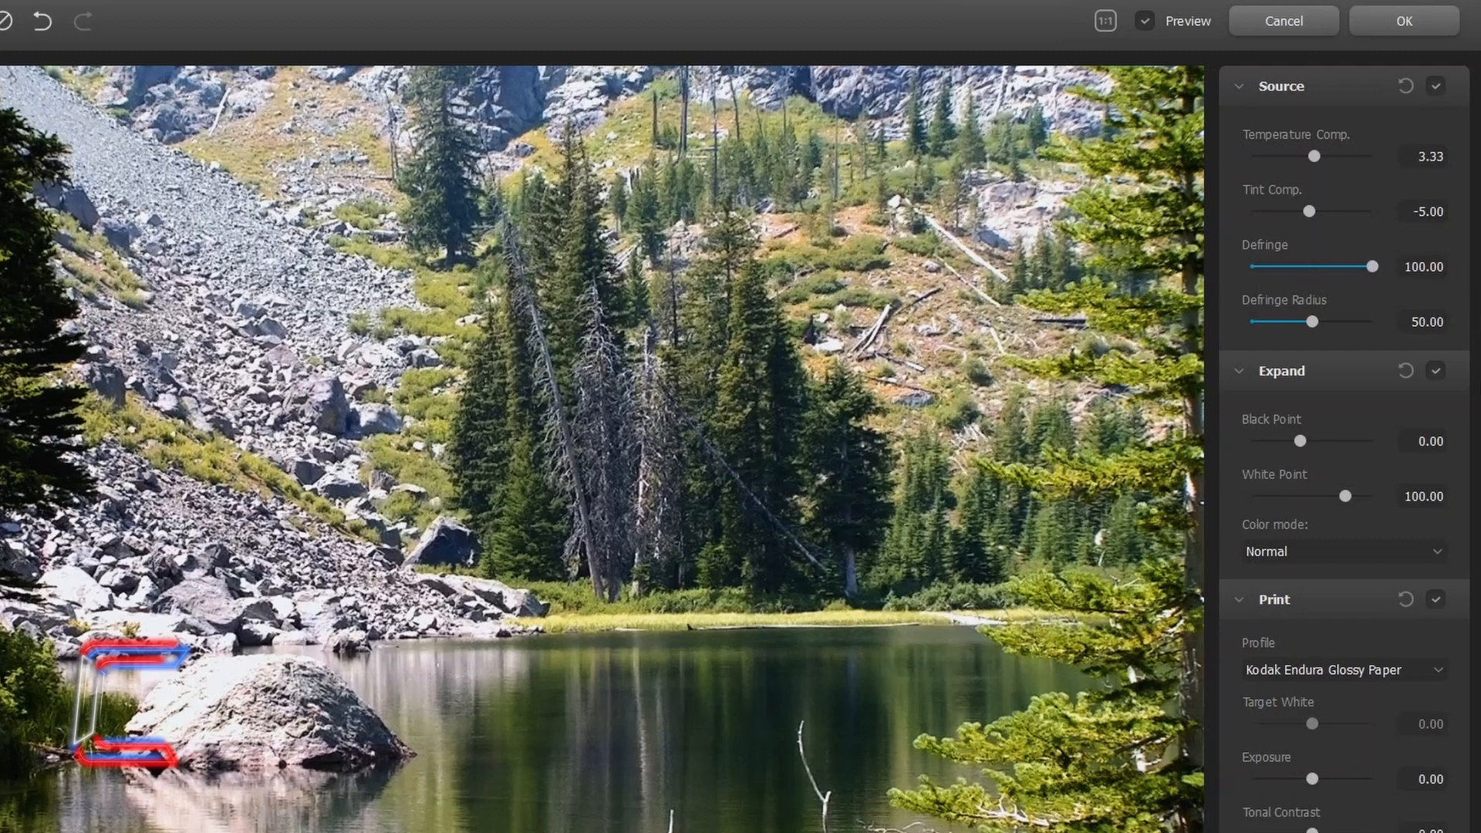
pyautogui.moveTo(1312, 326)
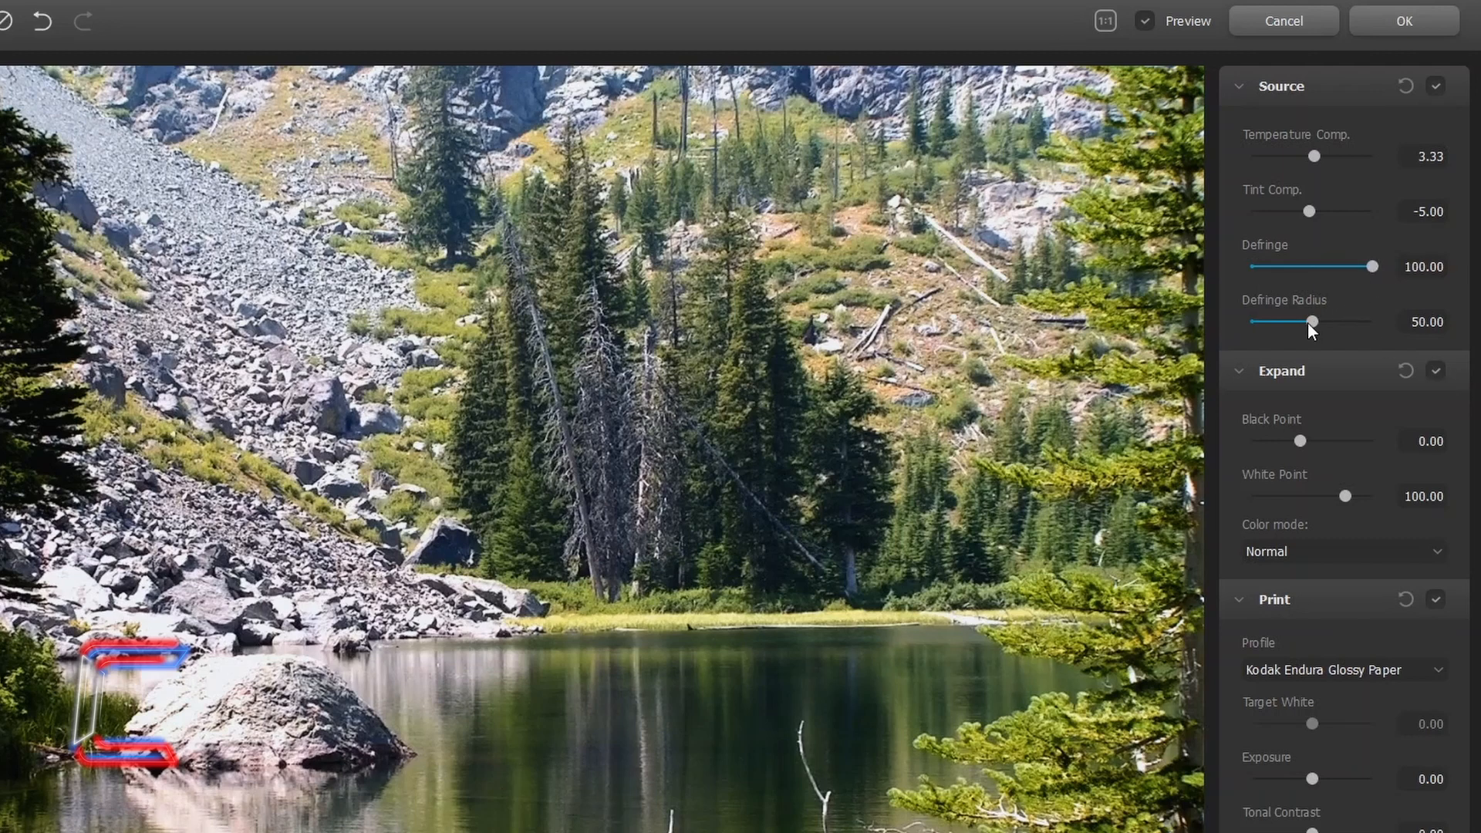
pyautogui.moveTo(1309, 322); pyautogui.dragTo(1373, 322)
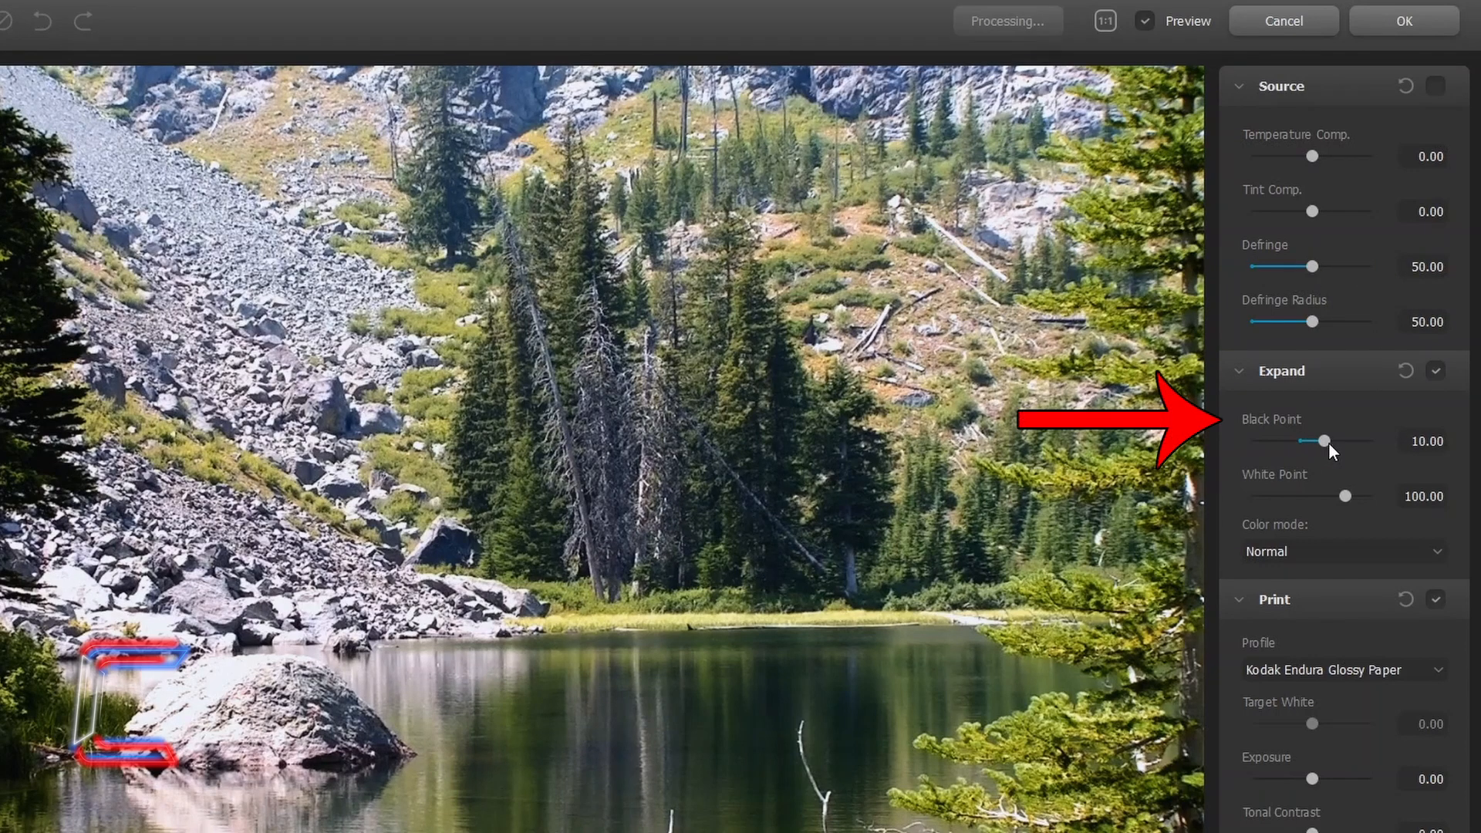
# Try lifting Black Point, reset Expand, set White Point to 66 and Color mode to Luma
pyautogui.moveTo(1324, 441); pyautogui.dragTo(1373, 441)
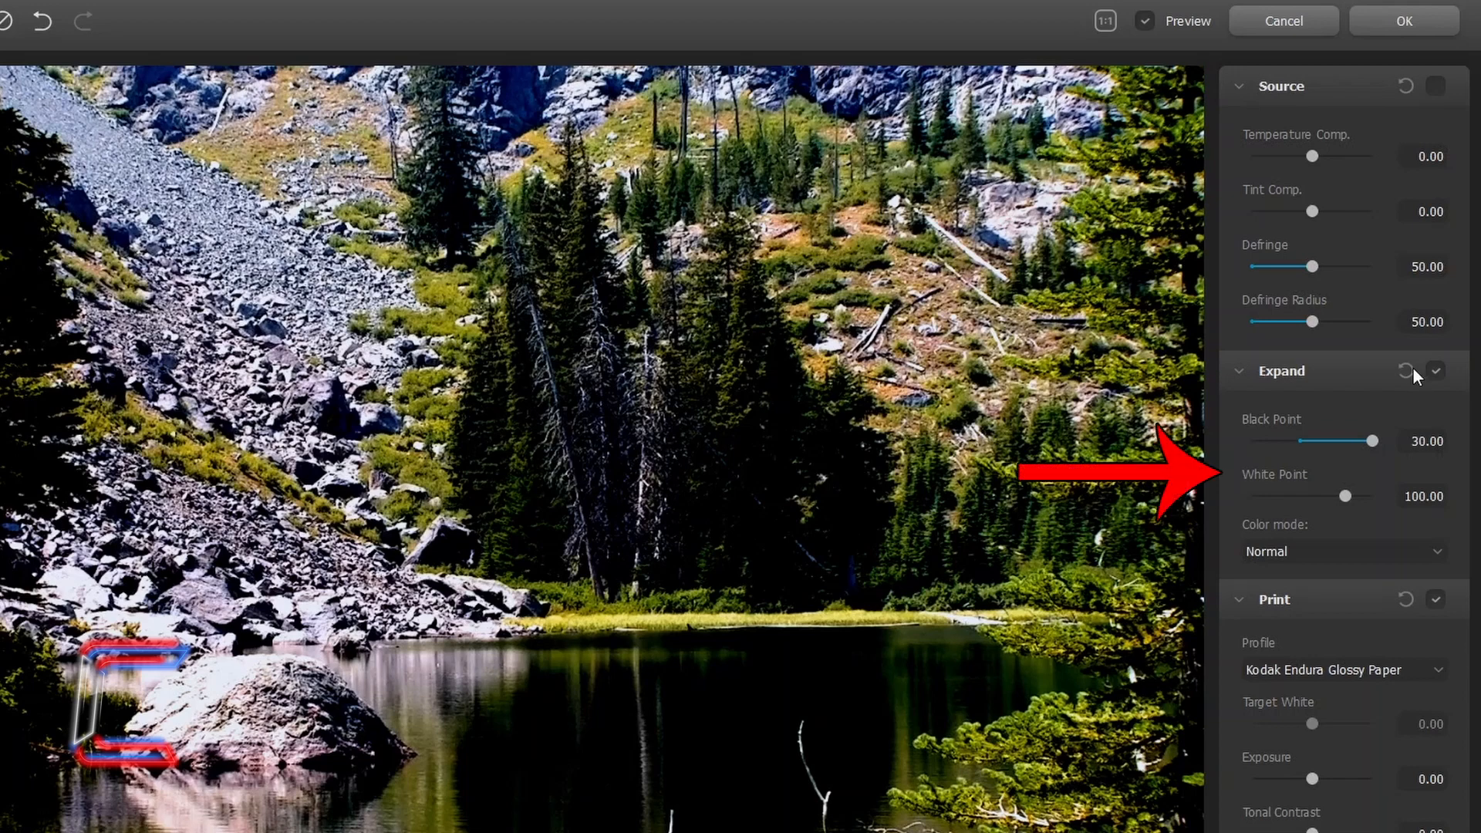
pyautogui.click(1405, 371)
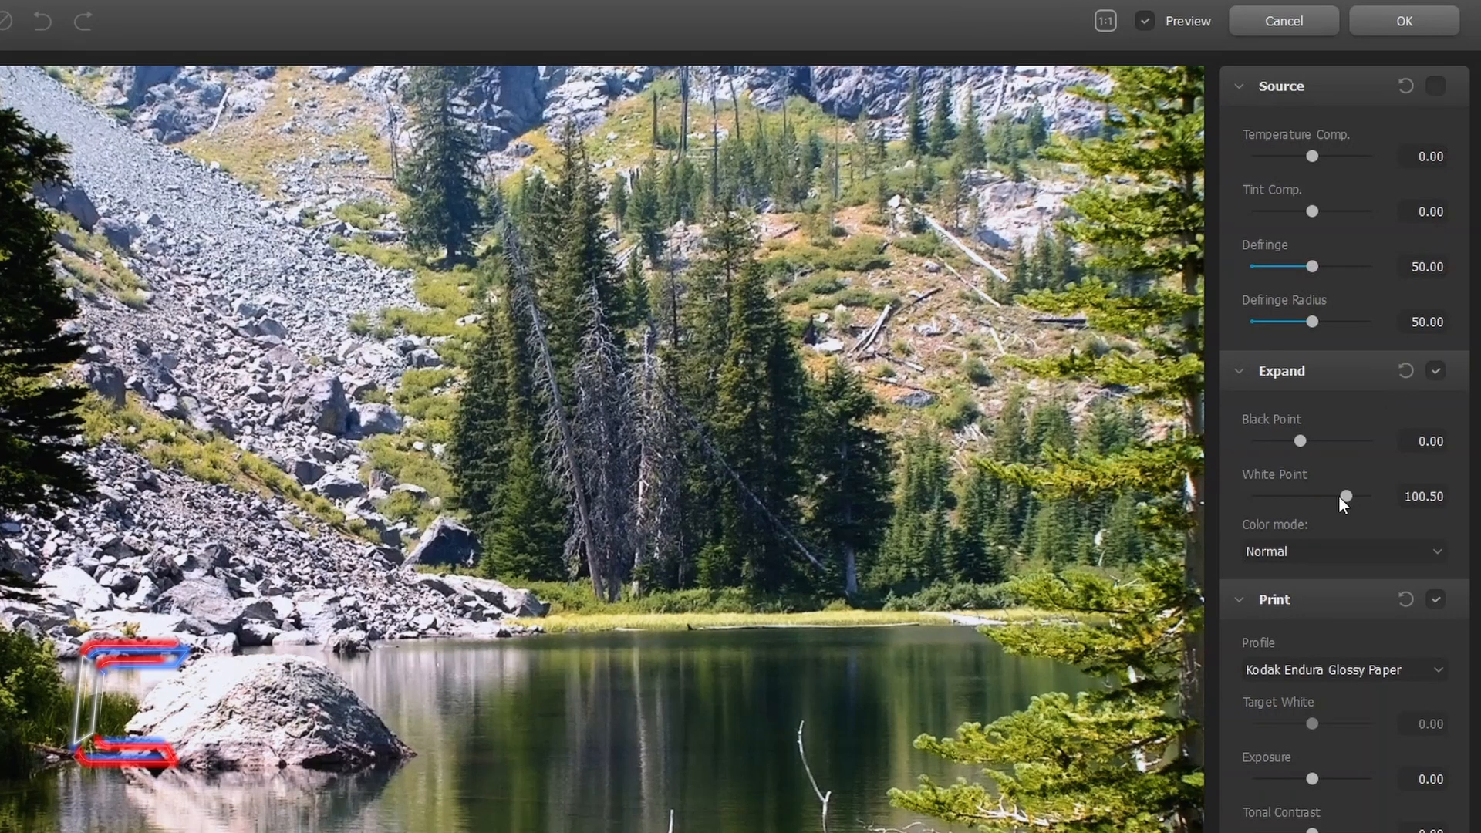
pyautogui.moveTo(1346, 495); pyautogui.dragTo(1283, 495)
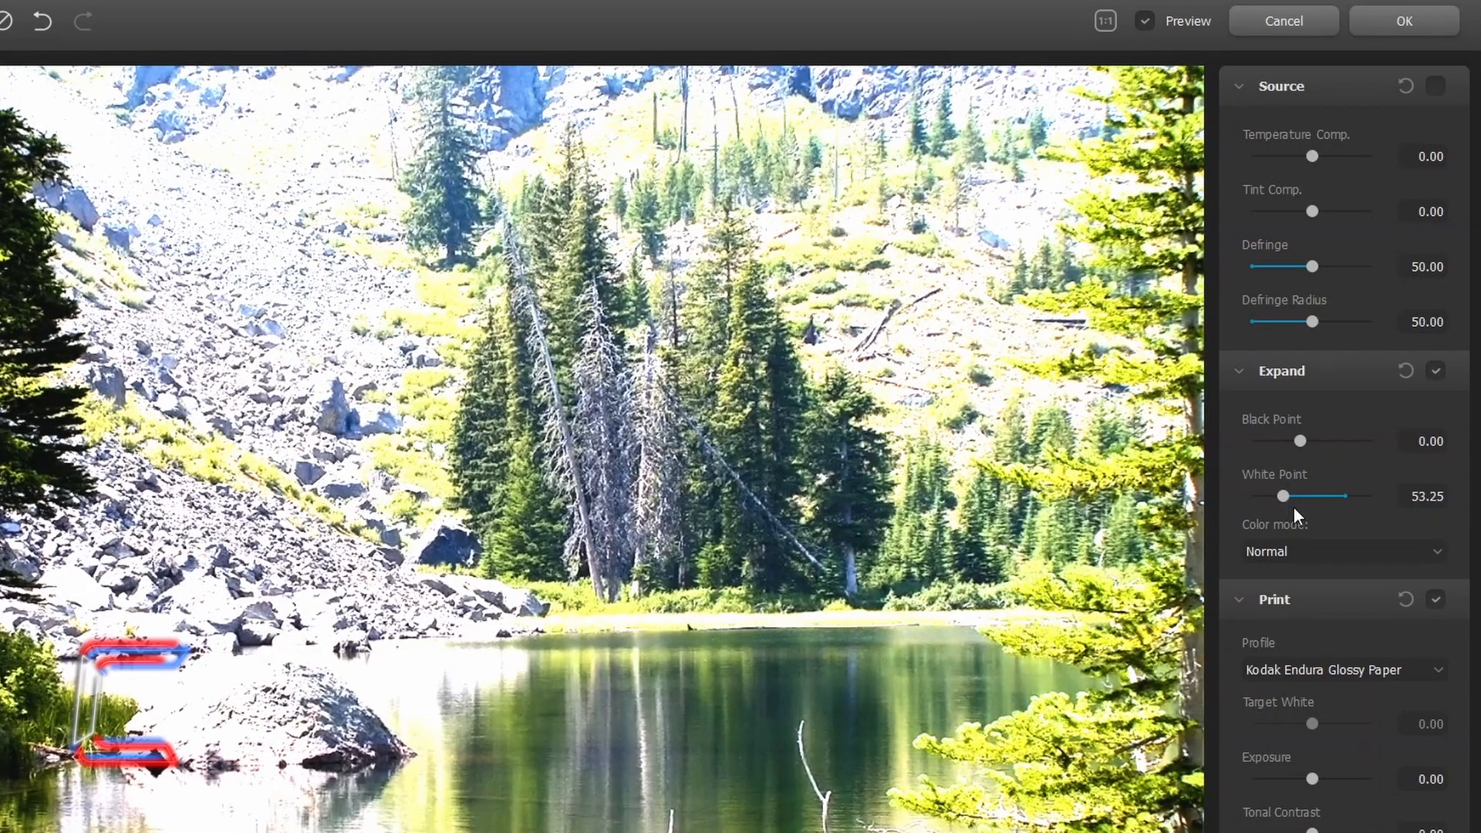
pyautogui.click(1344, 552)
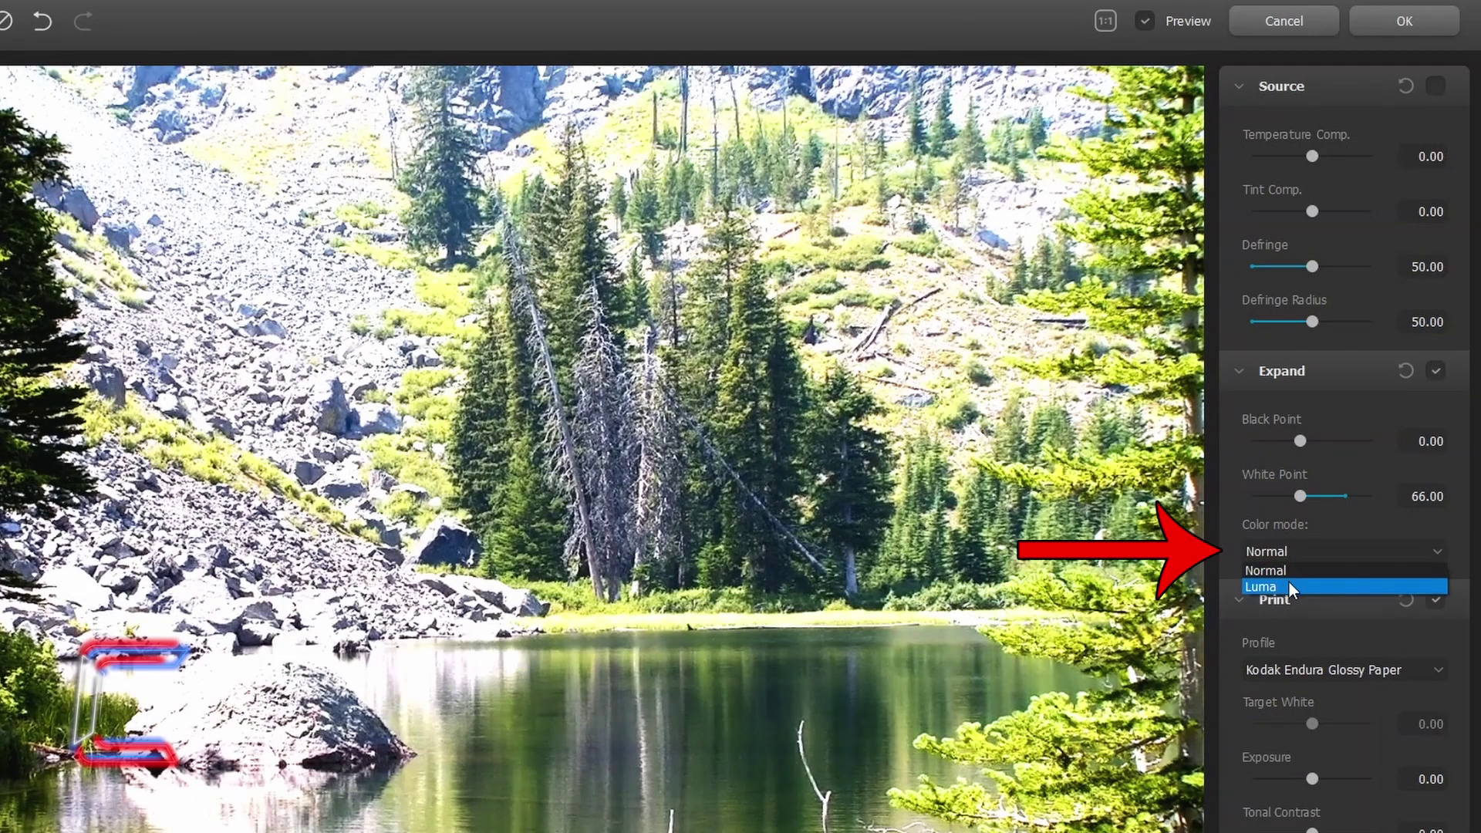
pyautogui.click(1261, 588)
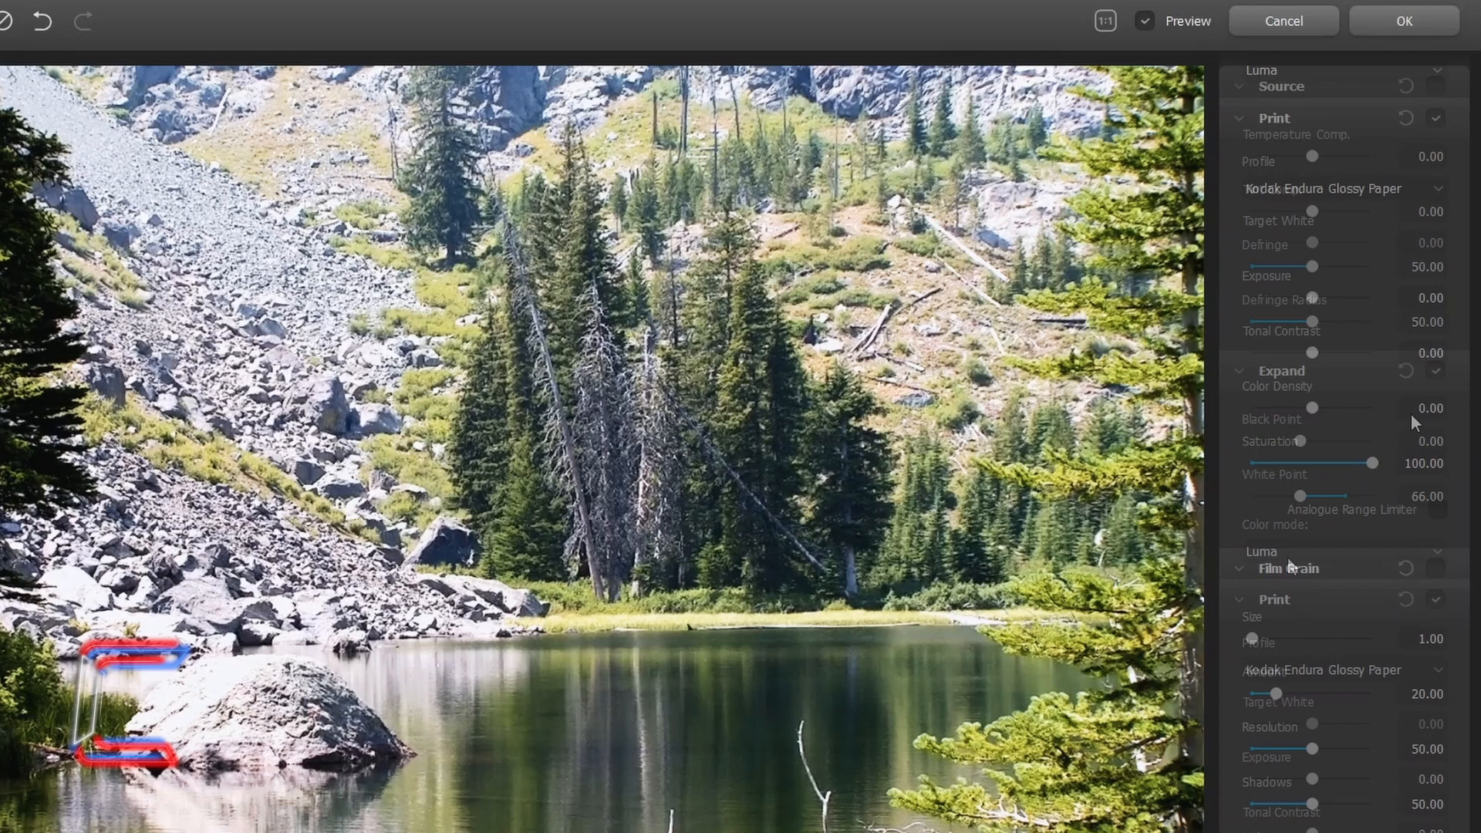
# Choose Kodak 2383 Print Film with Exposure at -3 and Target White at -1.93
pyautogui.click(1344, 188)
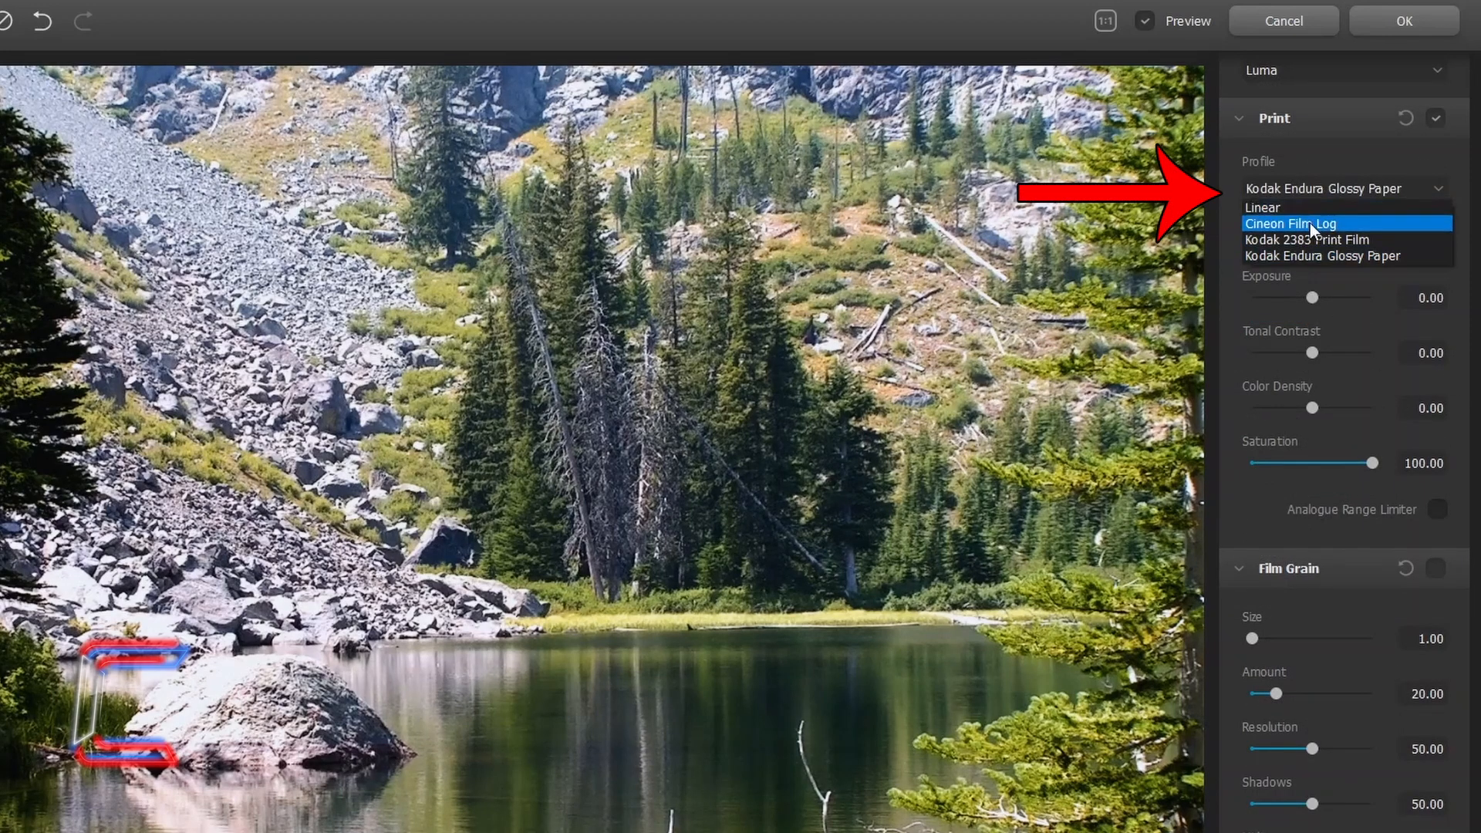
pyautogui.click(1307, 239)
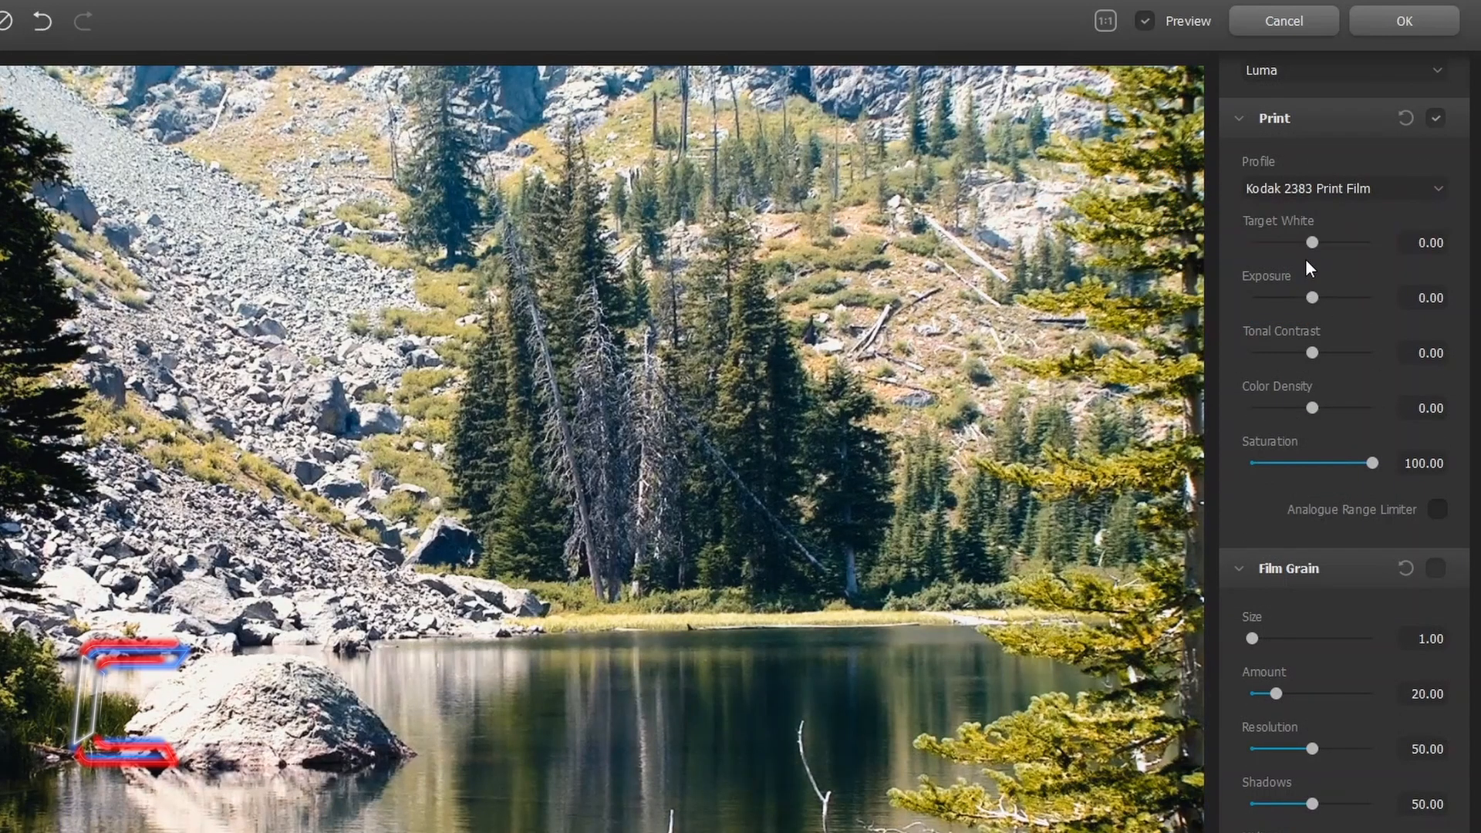
pyautogui.moveTo(1314, 243); pyautogui.dragTo(1308, 243)
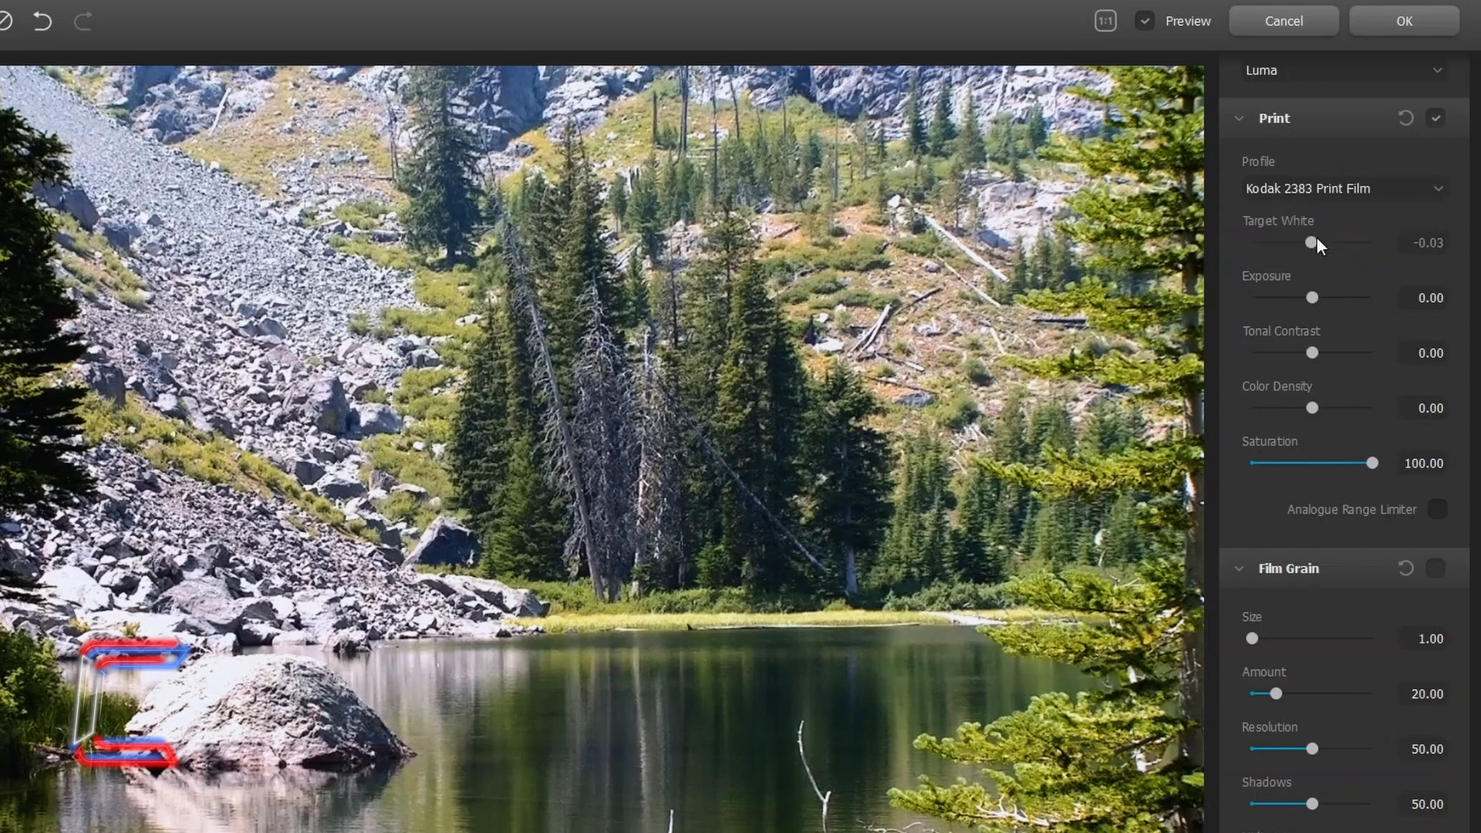
pyautogui.moveTo(1320, 243); pyautogui.dragTo(1309, 244)
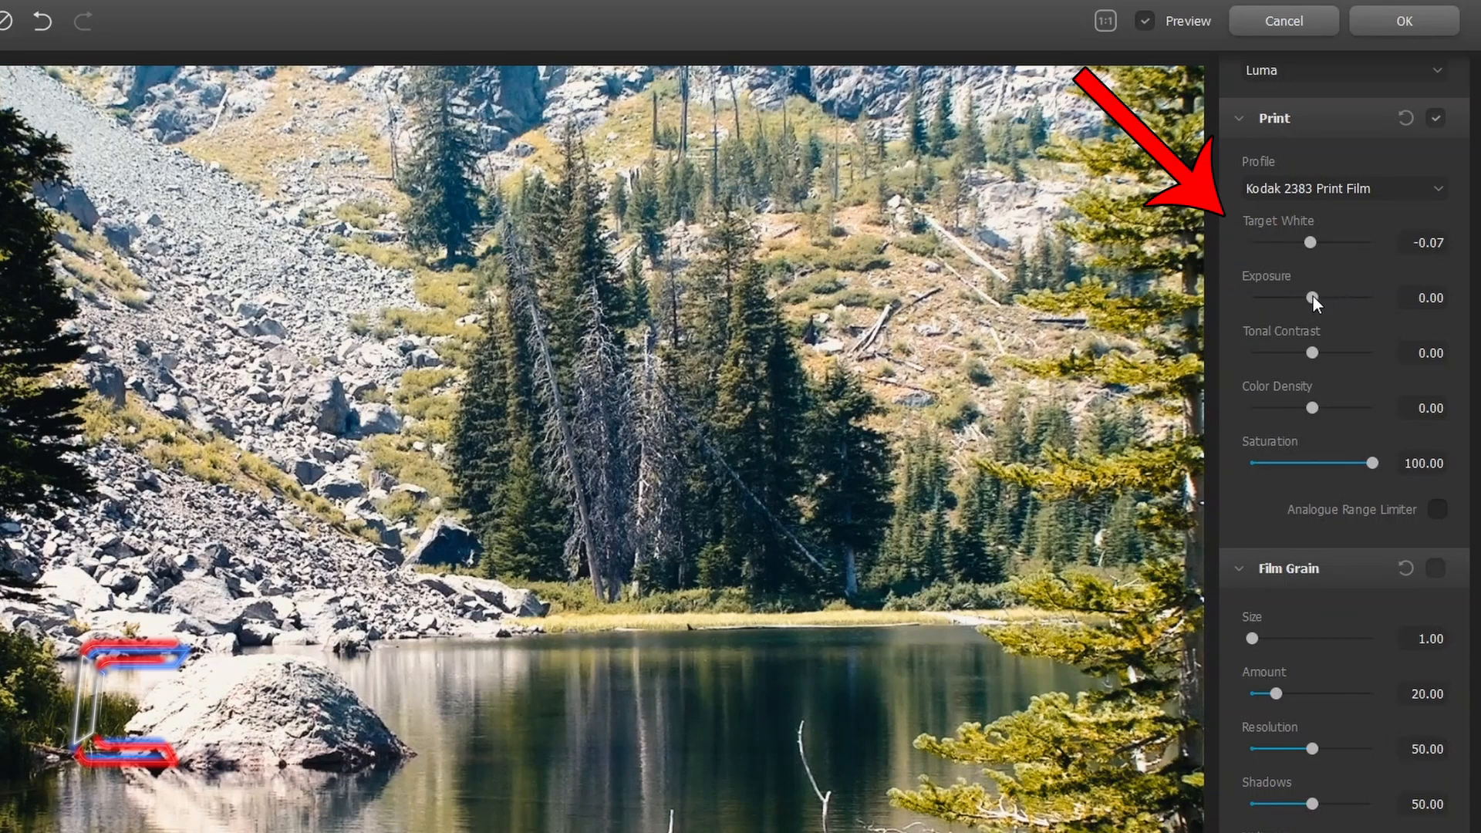
pyautogui.moveTo(1312, 297); pyautogui.dragTo(1249, 296)
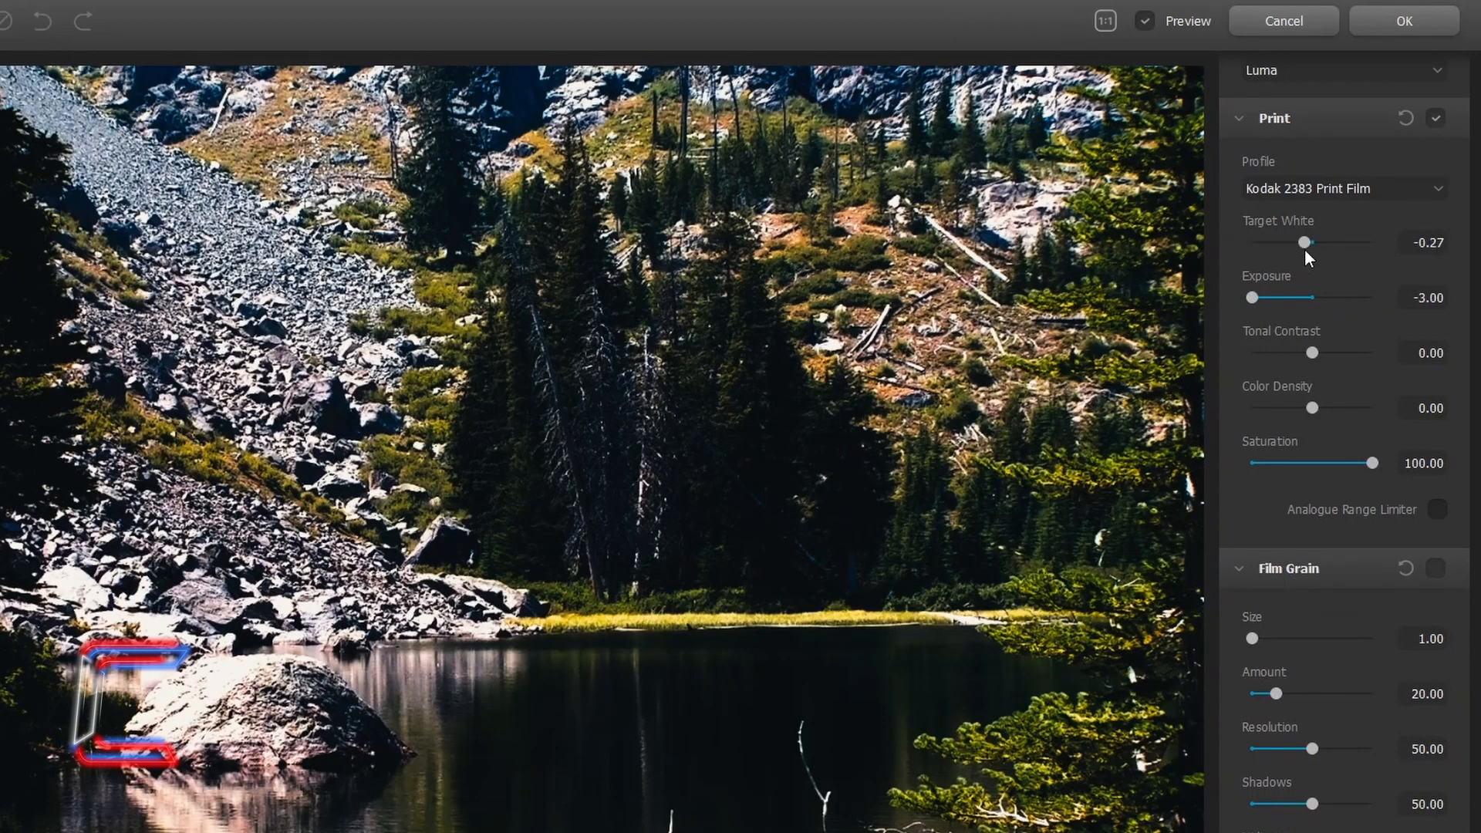
pyautogui.moveTo(1310, 242); pyautogui.dragTo(1254, 242)
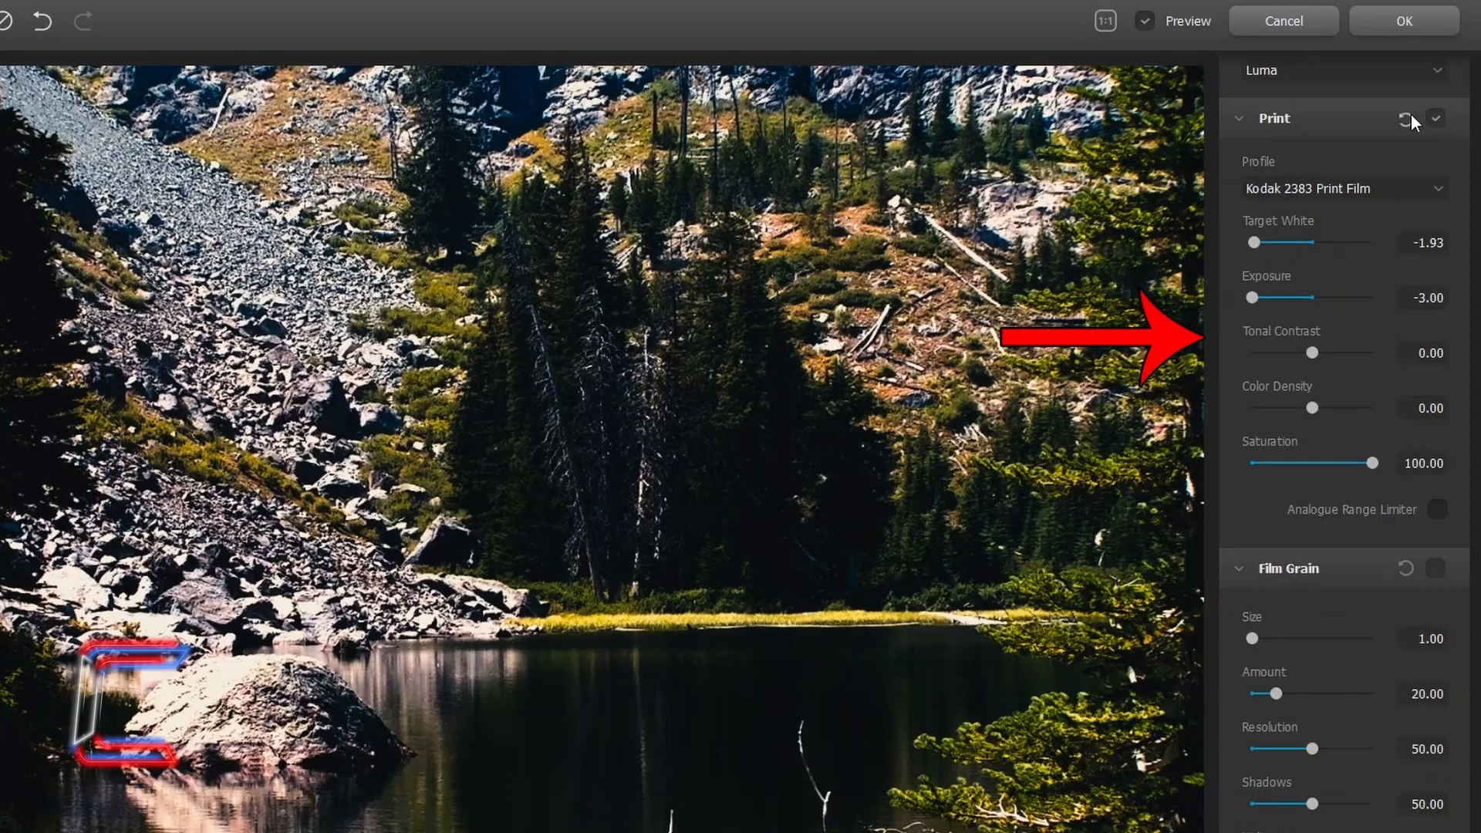
# Set Tonal Contrast to about 21 and drop Color Density to -100
pyautogui.moveTo(1312, 353); pyautogui.dragTo(1349, 352)
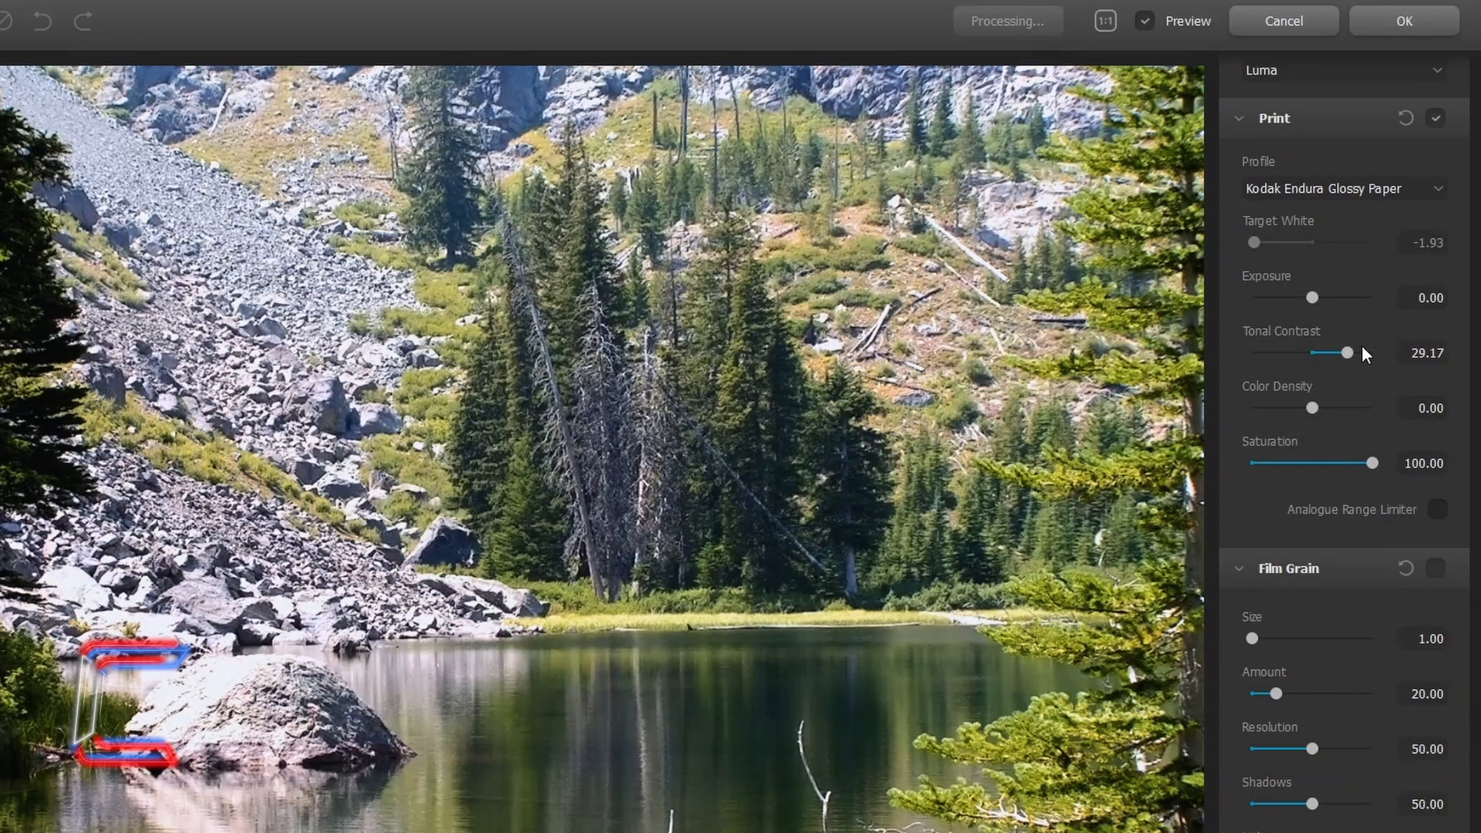
pyautogui.moveTo(1350, 352); pyautogui.dragTo(1263, 352)
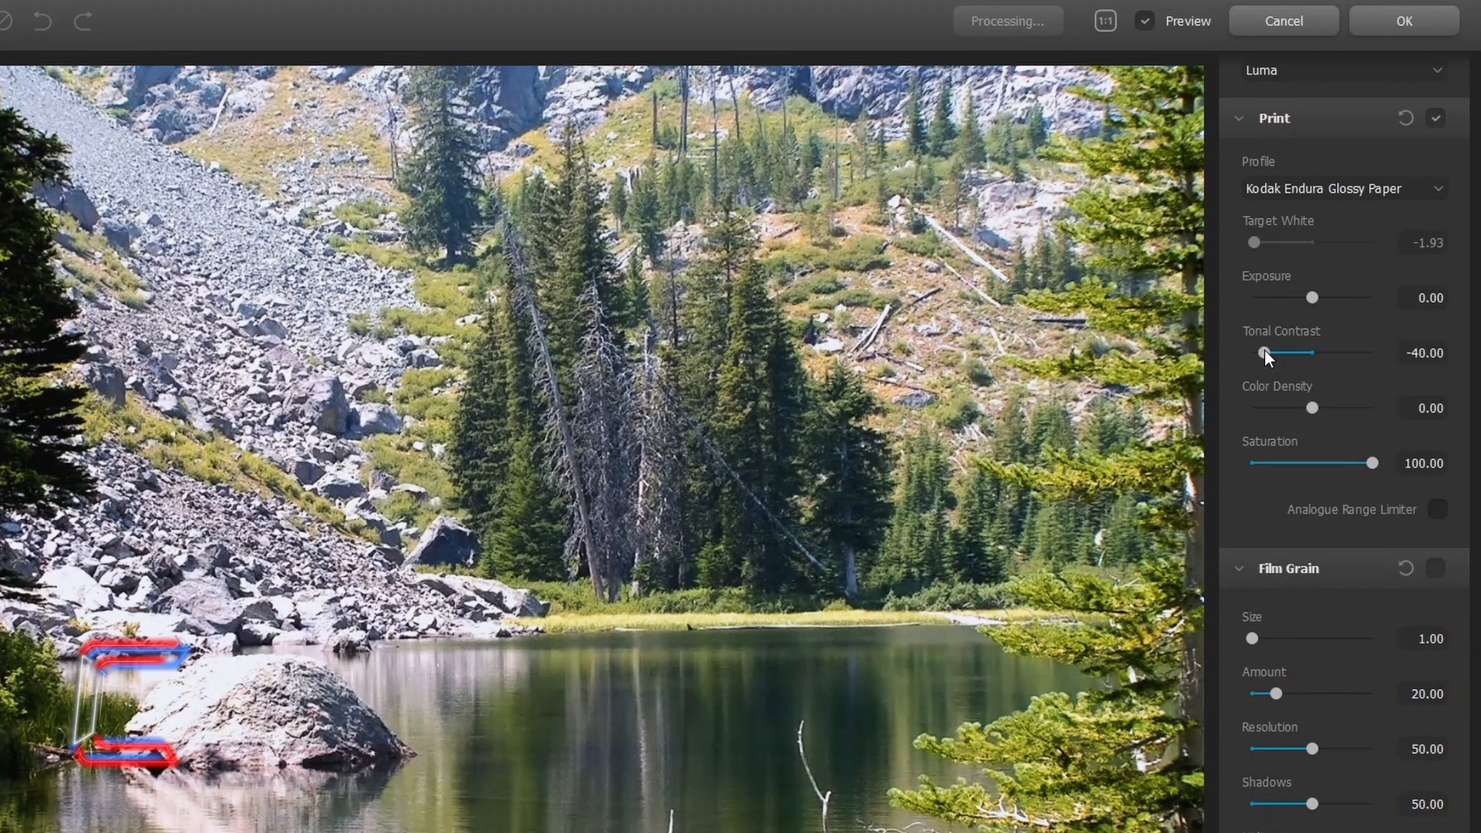
pyautogui.moveTo(1299, 352); pyautogui.dragTo(1337, 353)
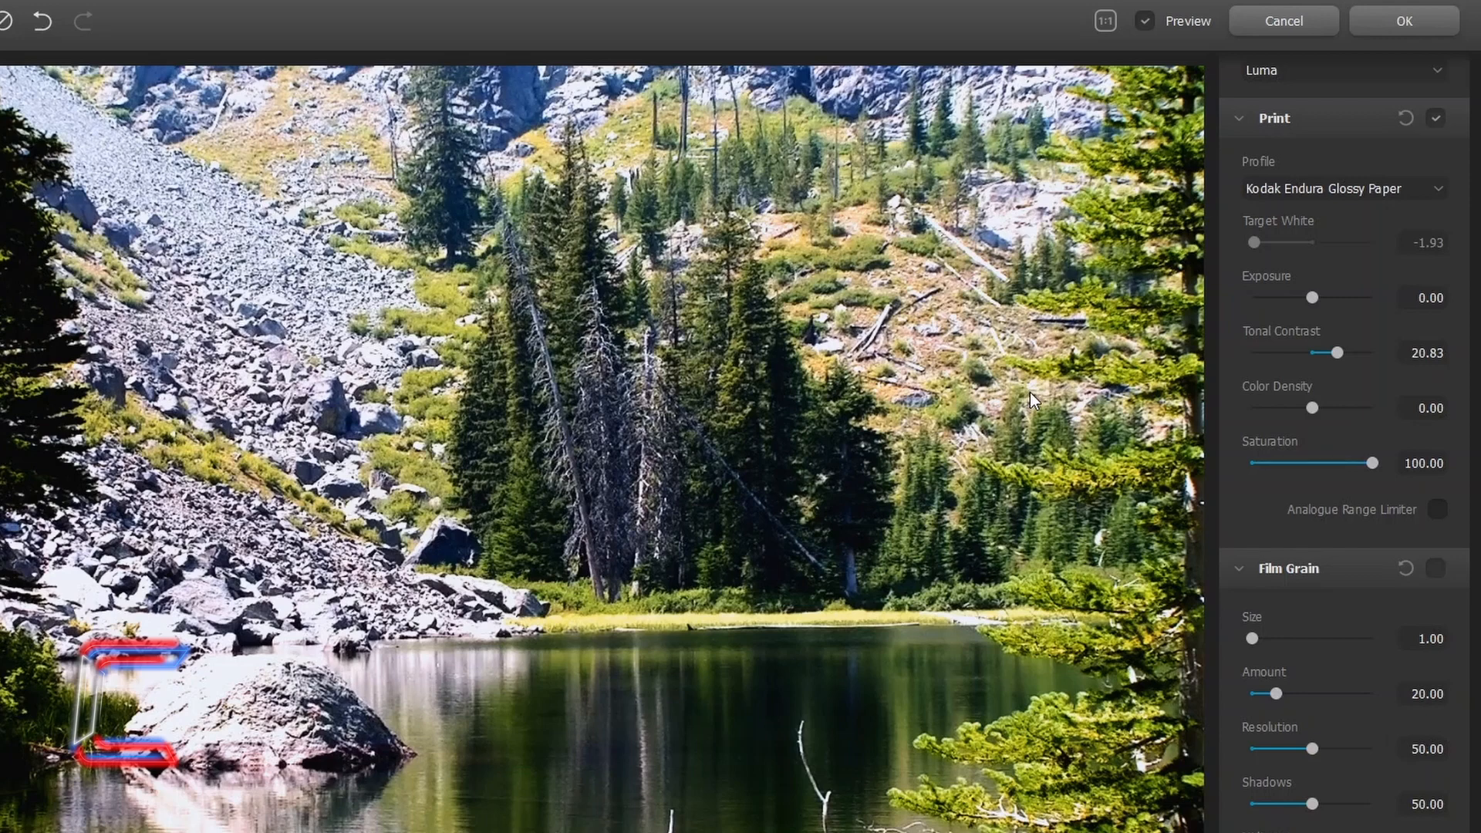
pyautogui.moveTo(1330, 398)
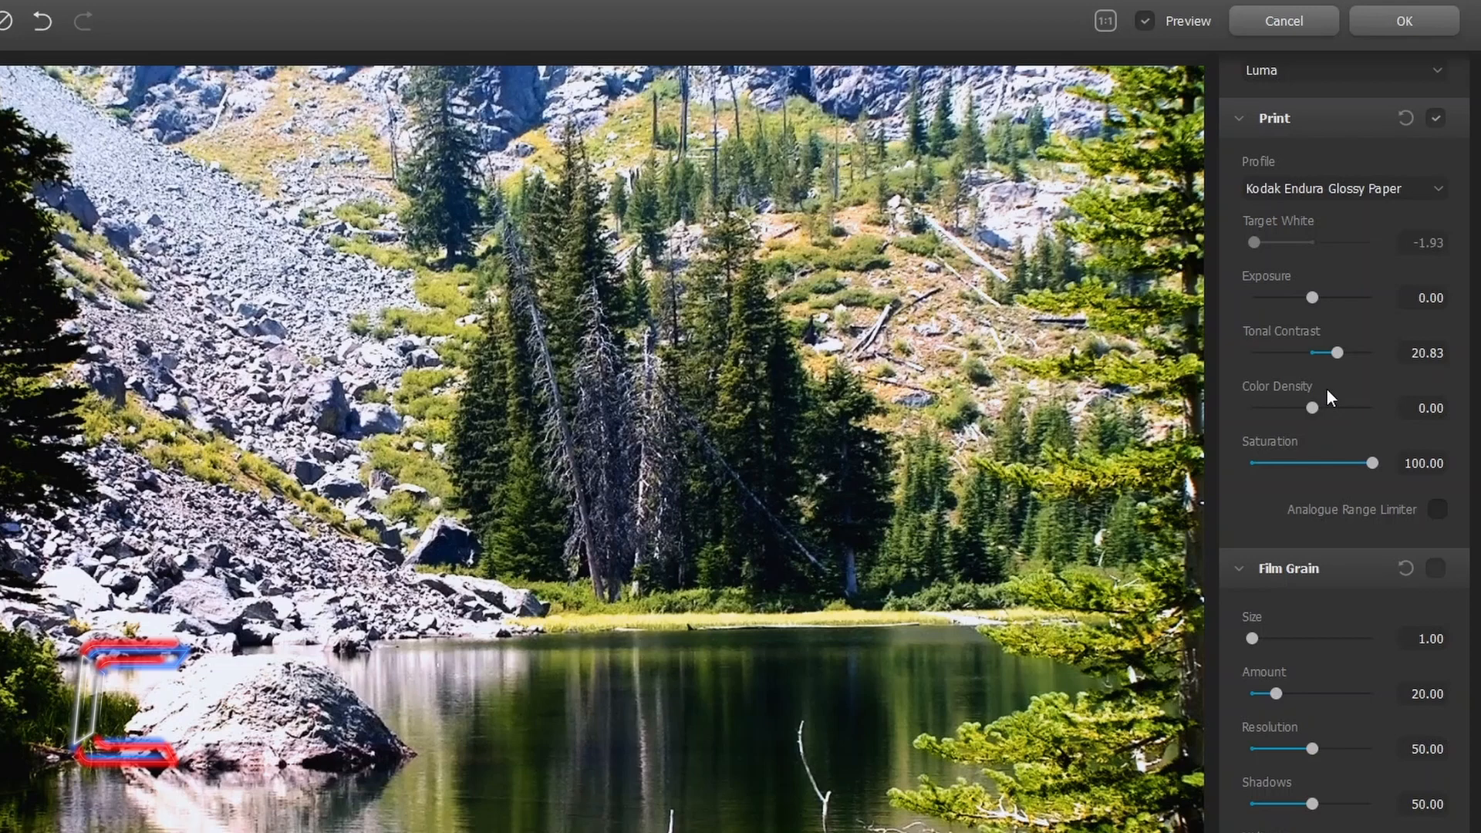
pyautogui.moveTo(1311, 407); pyautogui.dragTo(1372, 407)
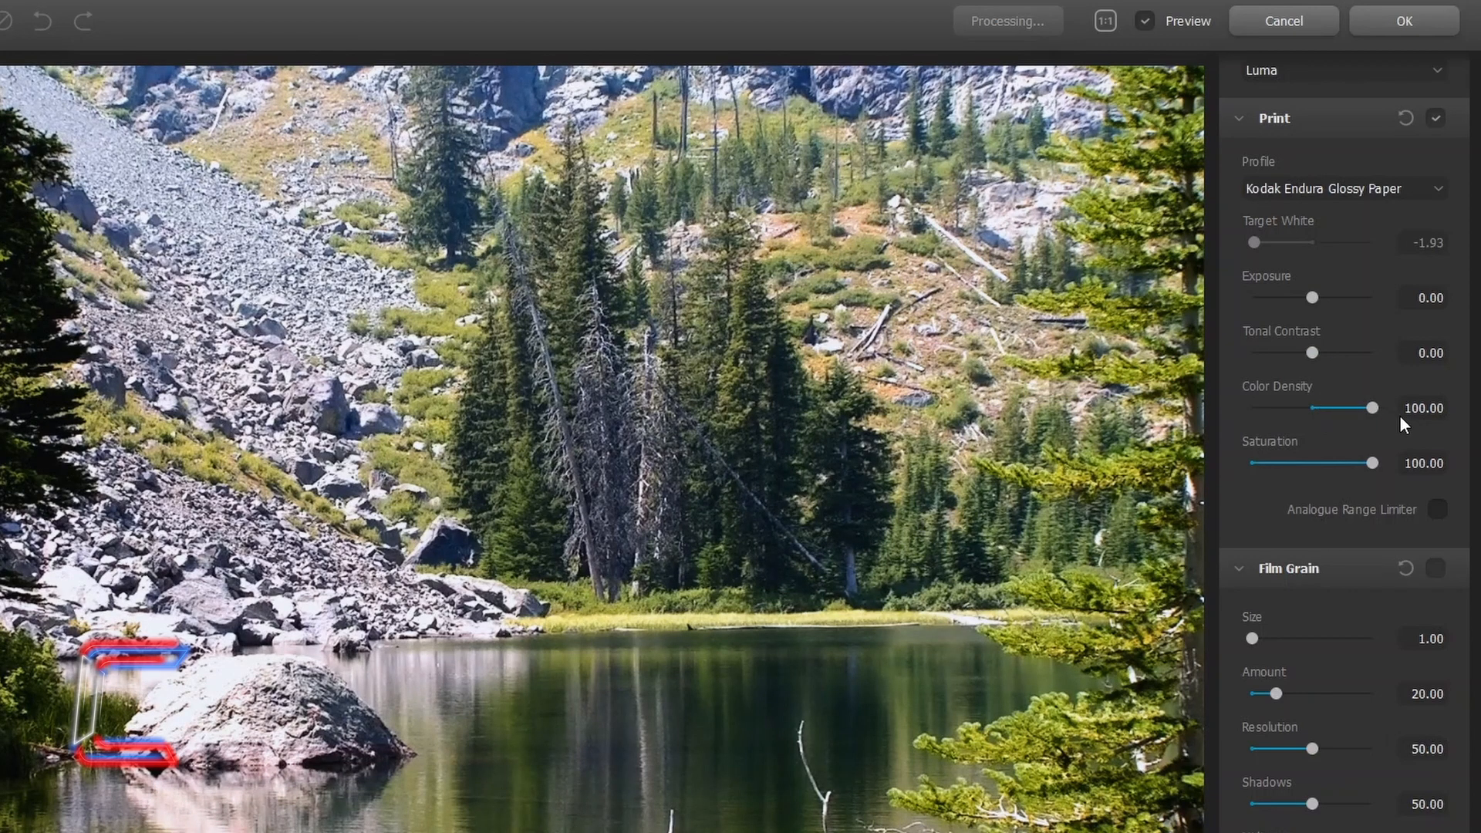
pyautogui.moveTo(1373, 407); pyautogui.dragTo(1274, 408)
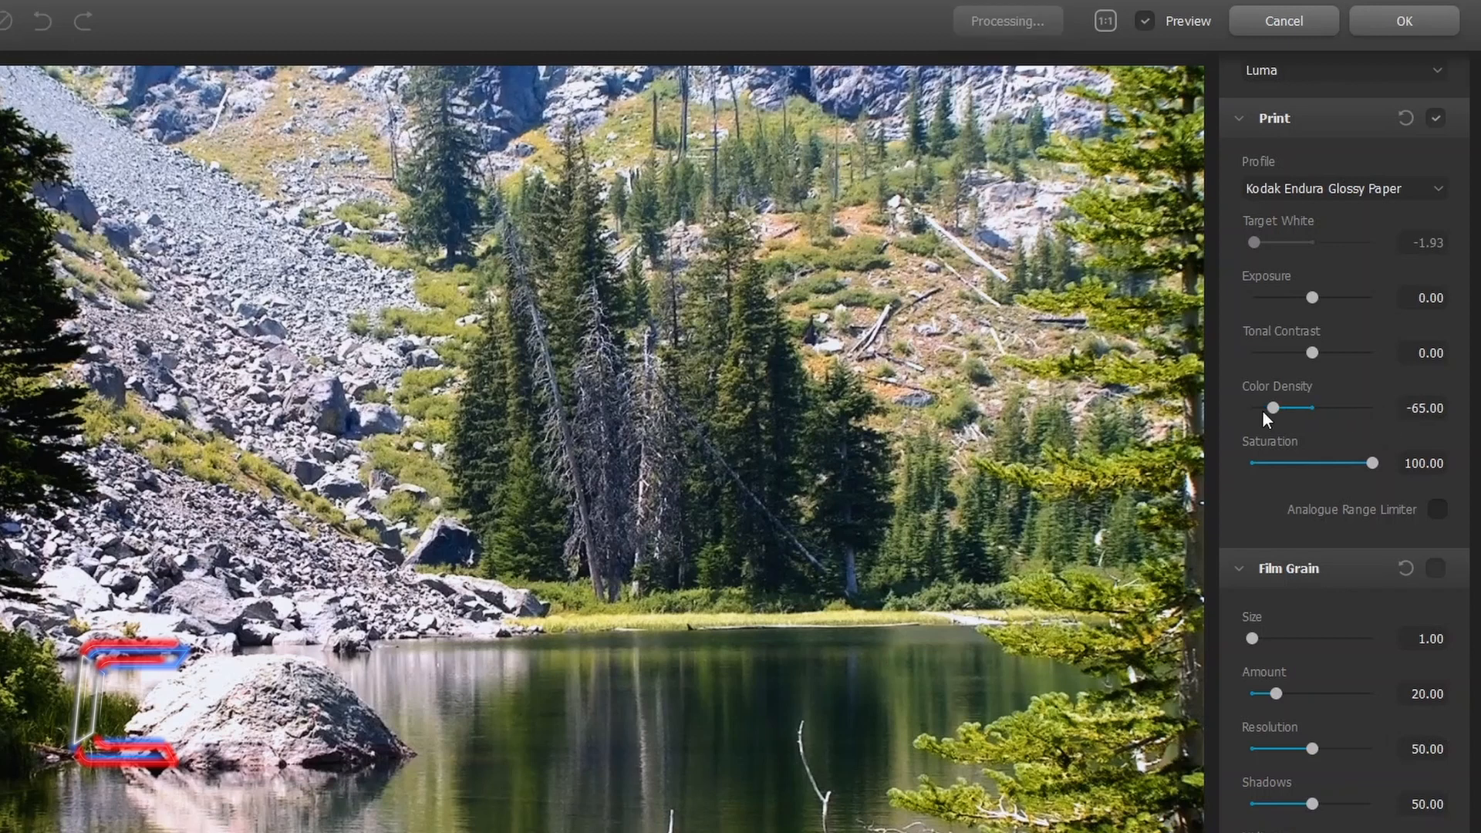
pyautogui.moveTo(1273, 407); pyautogui.dragTo(1251, 408)
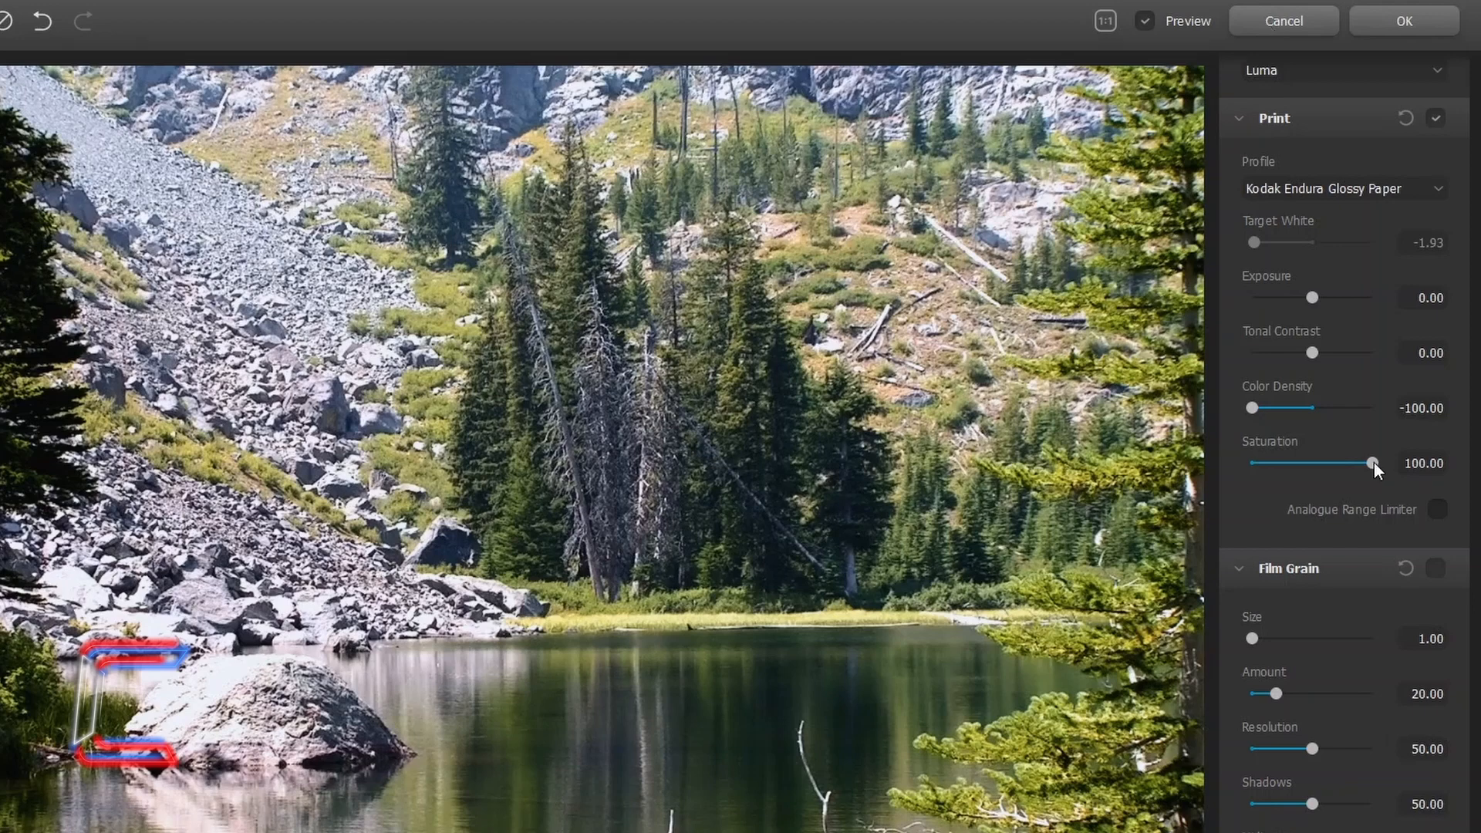
# Test draining Saturation to zero, then restore it to 100
pyautogui.moveTo(1373, 463); pyautogui.dragTo(1258, 463)
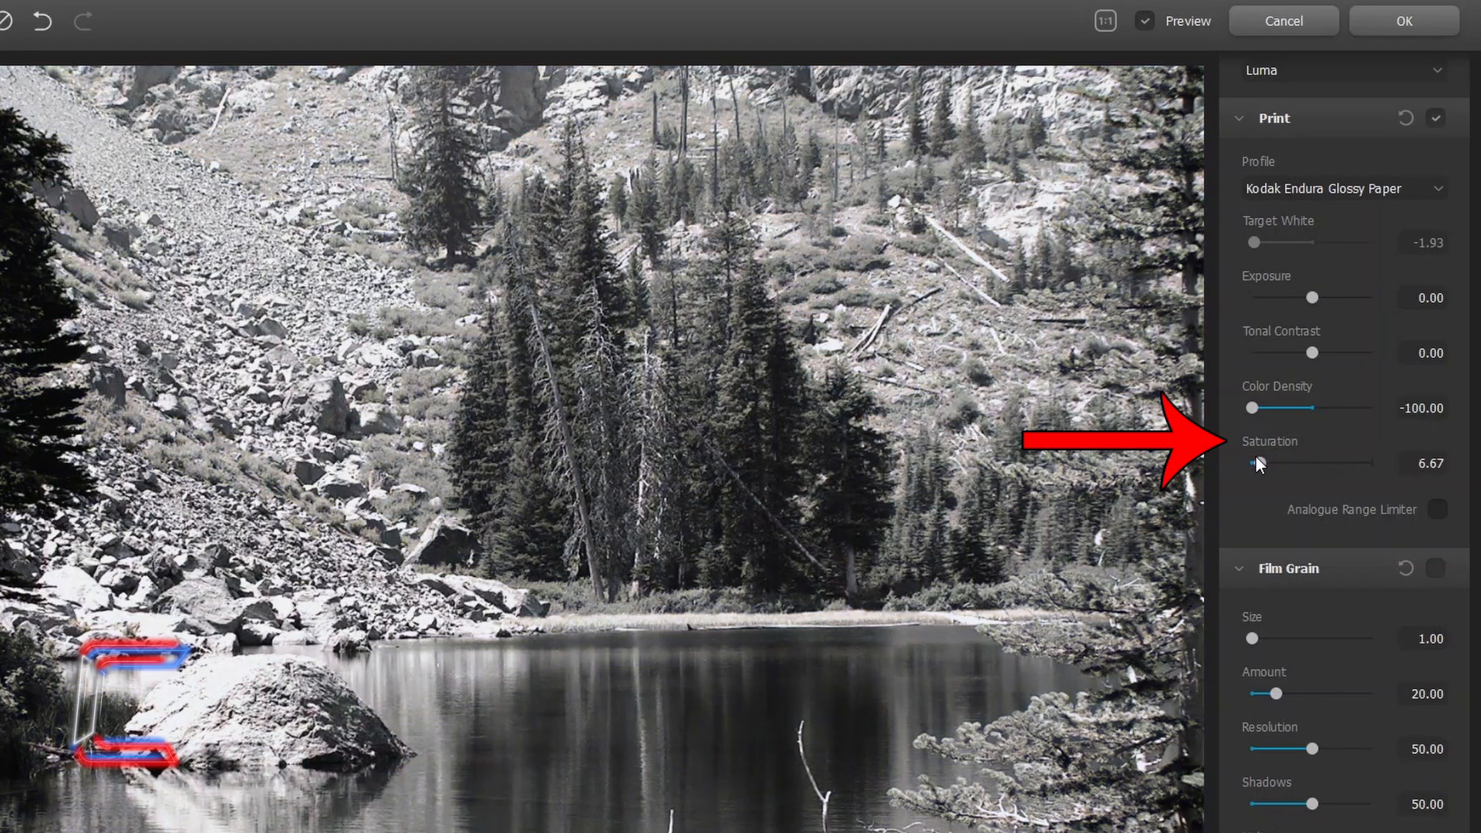
pyautogui.moveTo(1258, 463); pyautogui.dragTo(1246, 464)
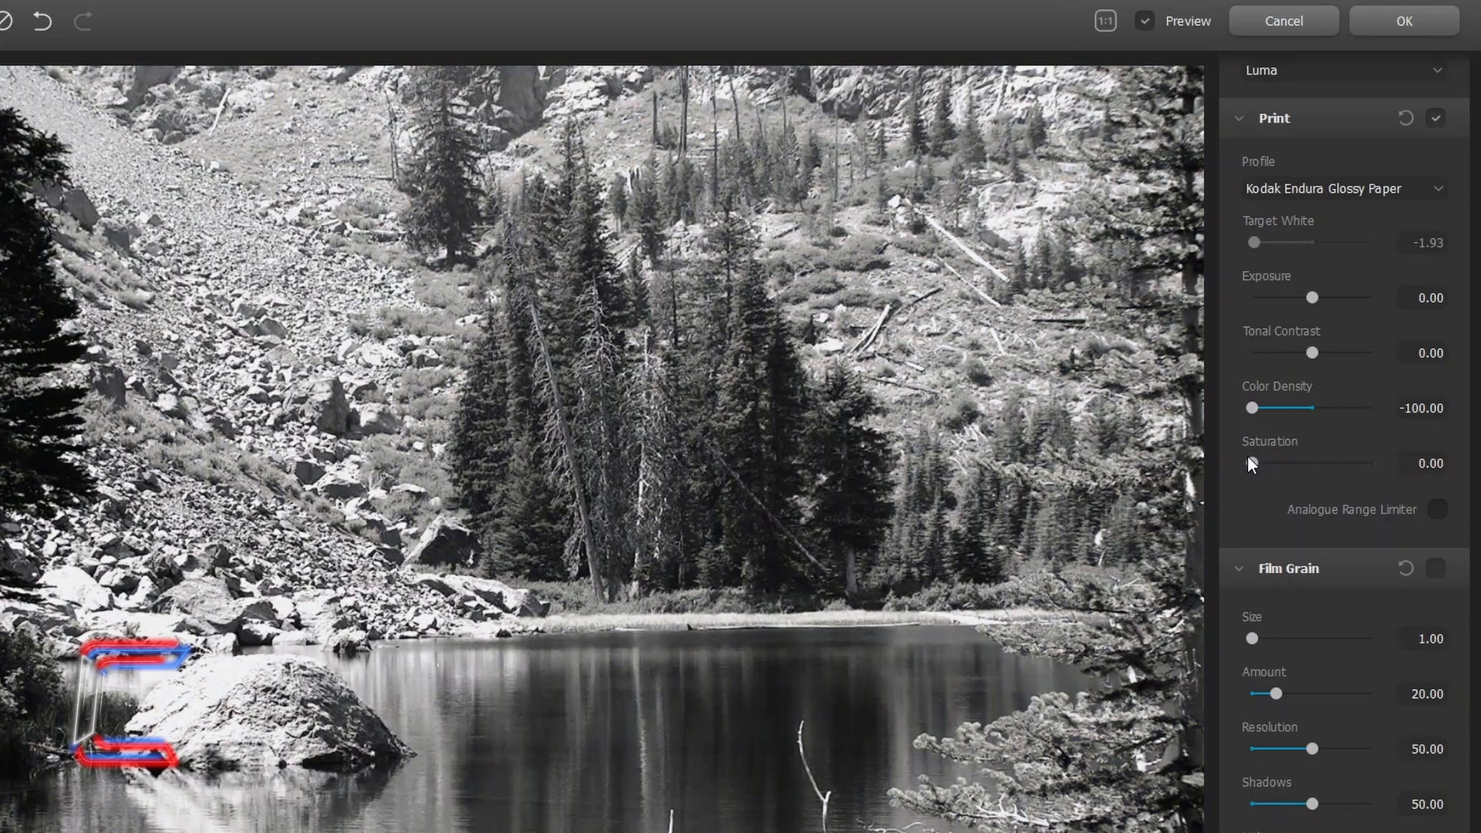
pyautogui.moveTo(1250, 462); pyautogui.dragTo(1376, 463)
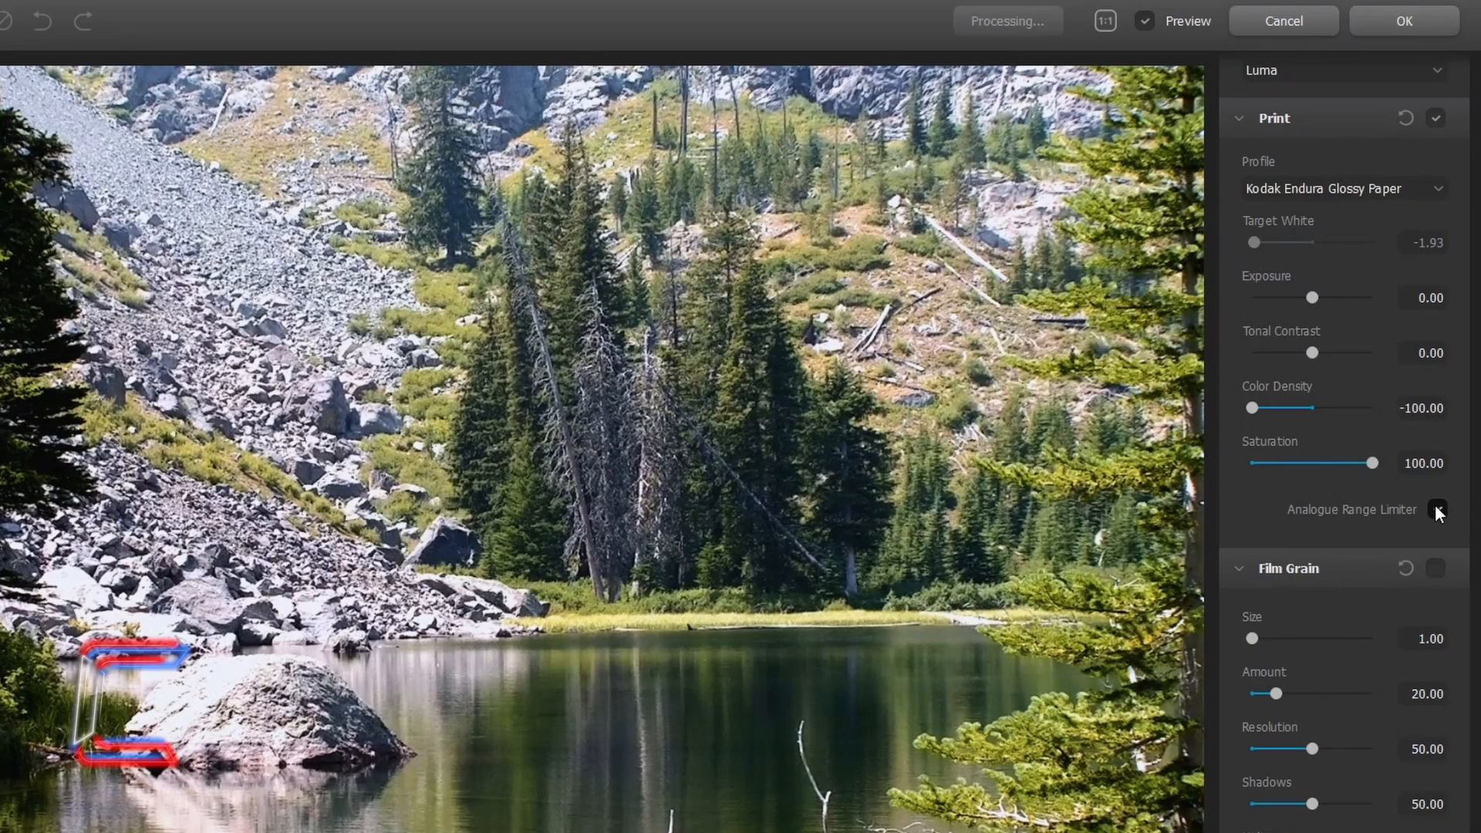
# Toggle Analogue Range Limiter on, off and on again so it ends enabled
pyautogui.click(1437, 509)
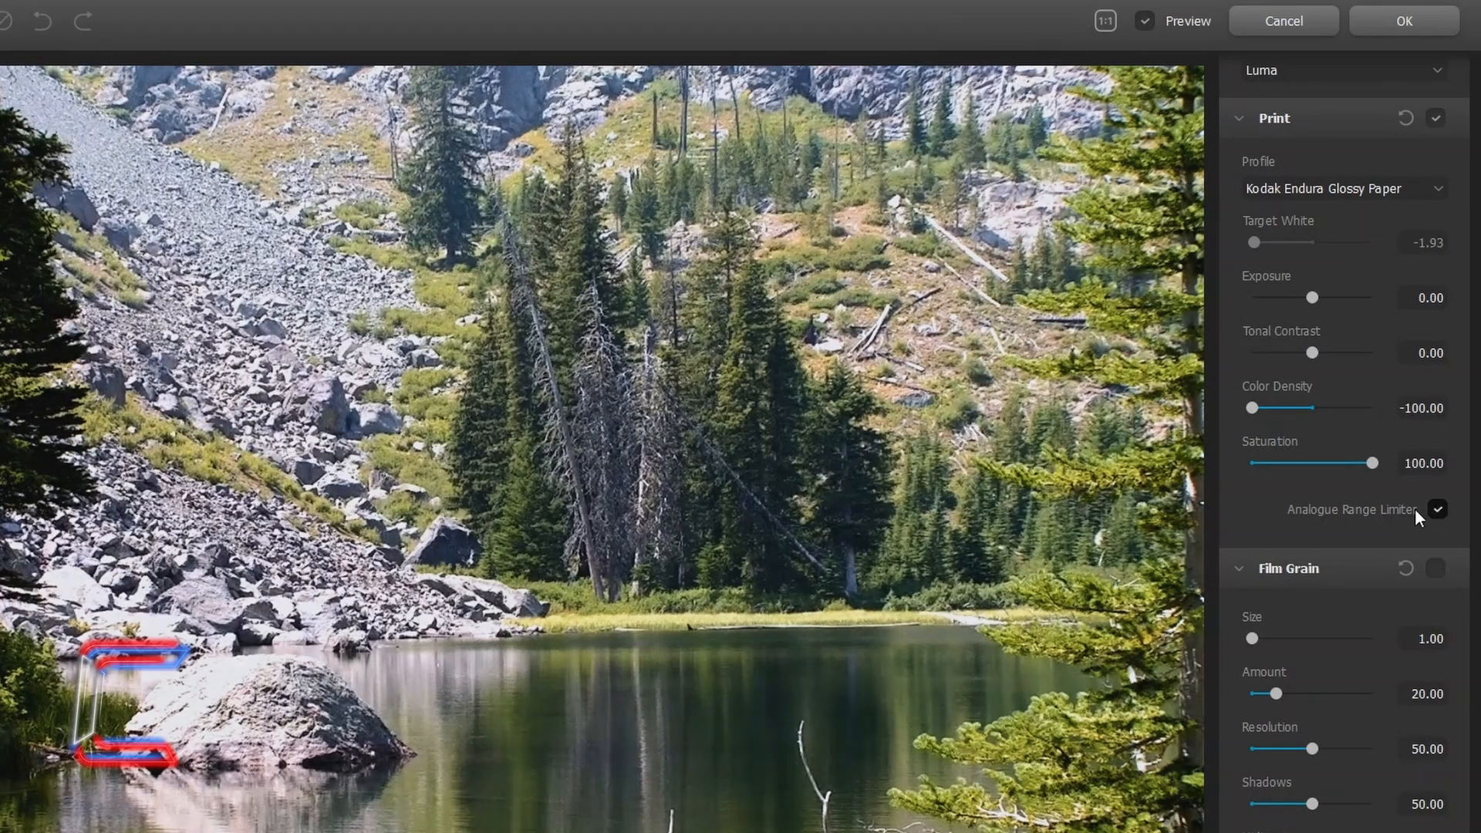
pyautogui.click(1441, 510)
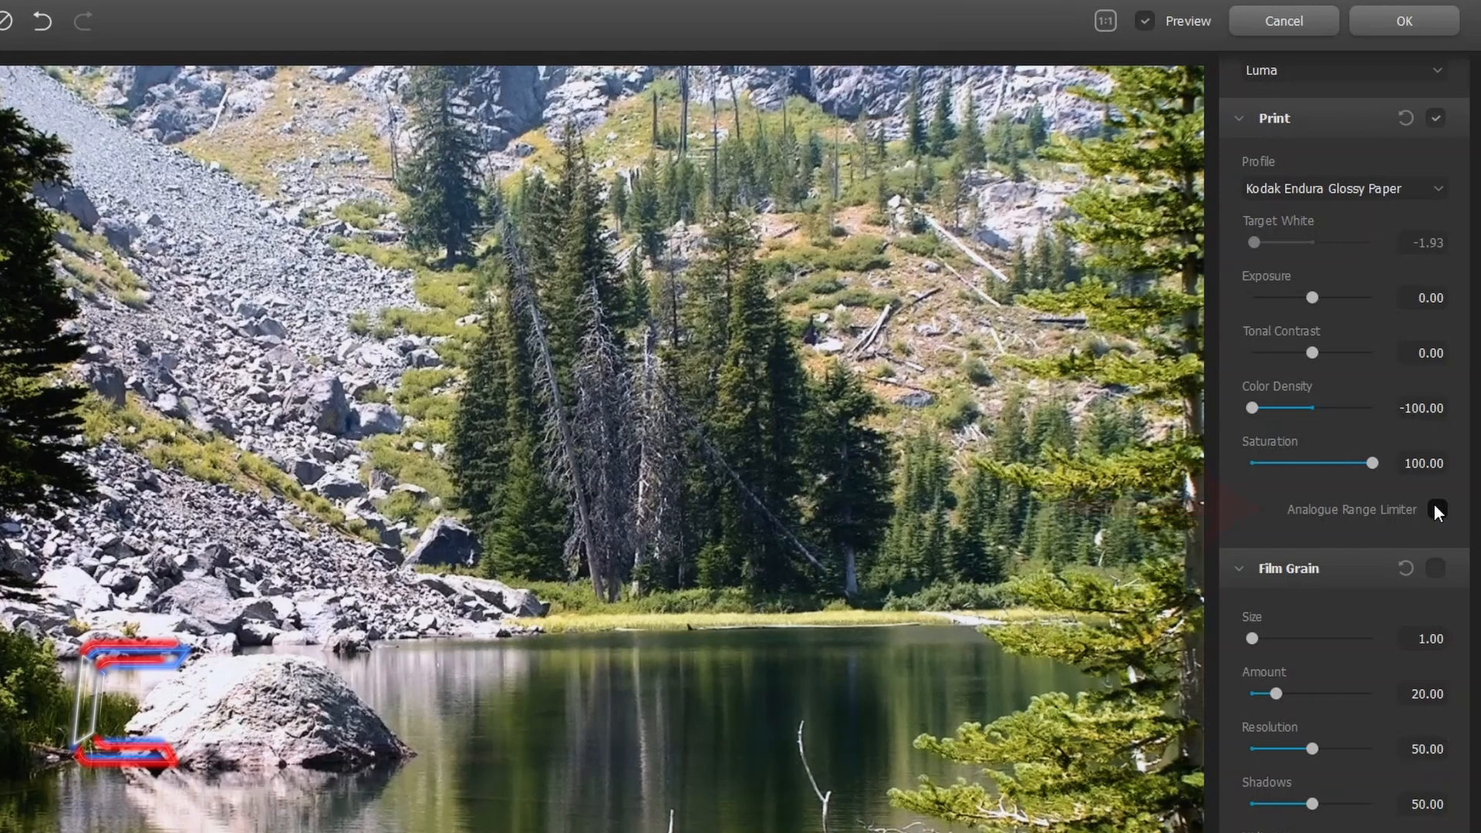
pyautogui.click(1440, 509)
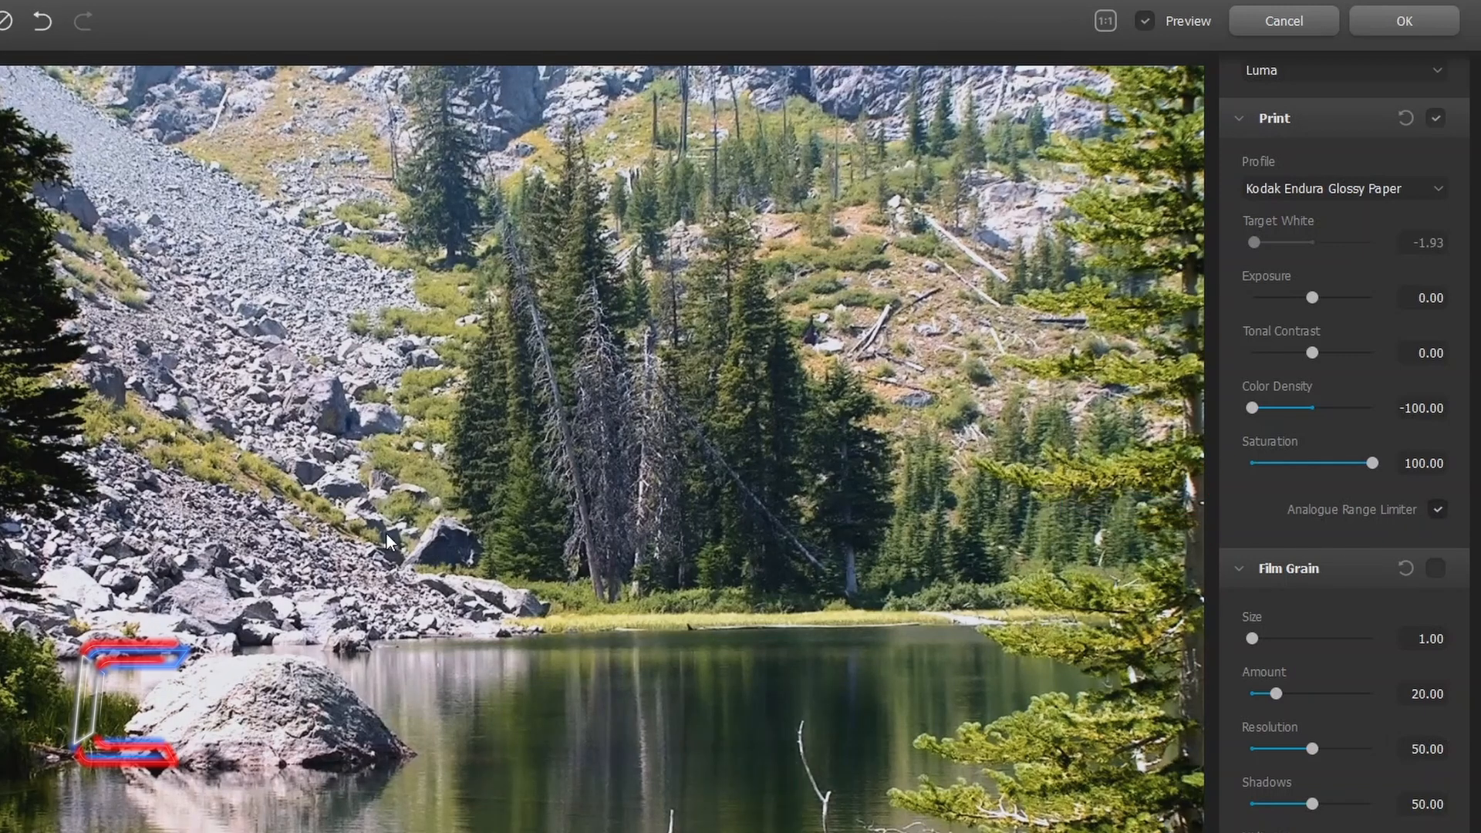
pyautogui.moveTo(798, 479)
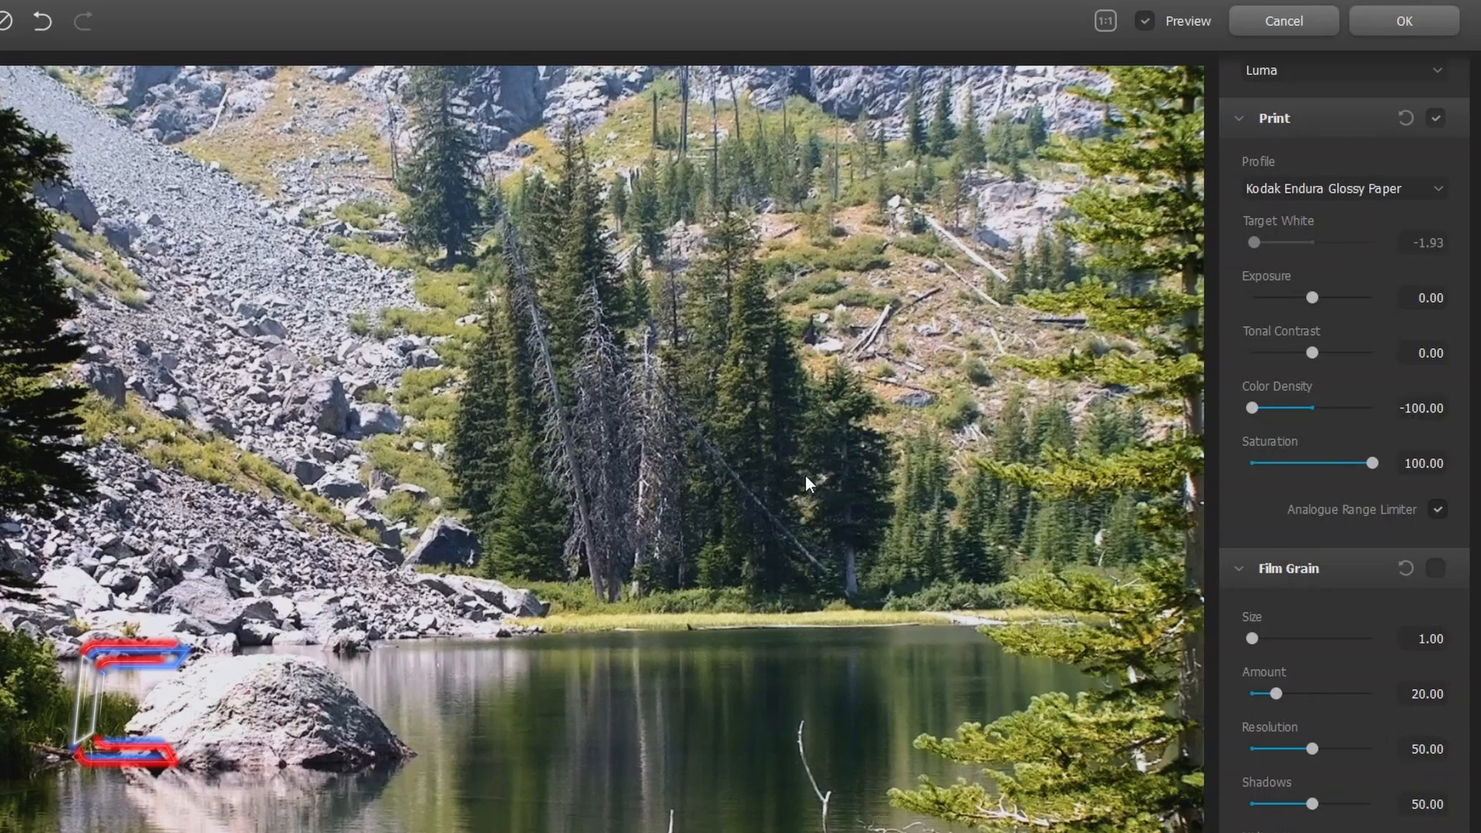
pyautogui.moveTo(809, 492)
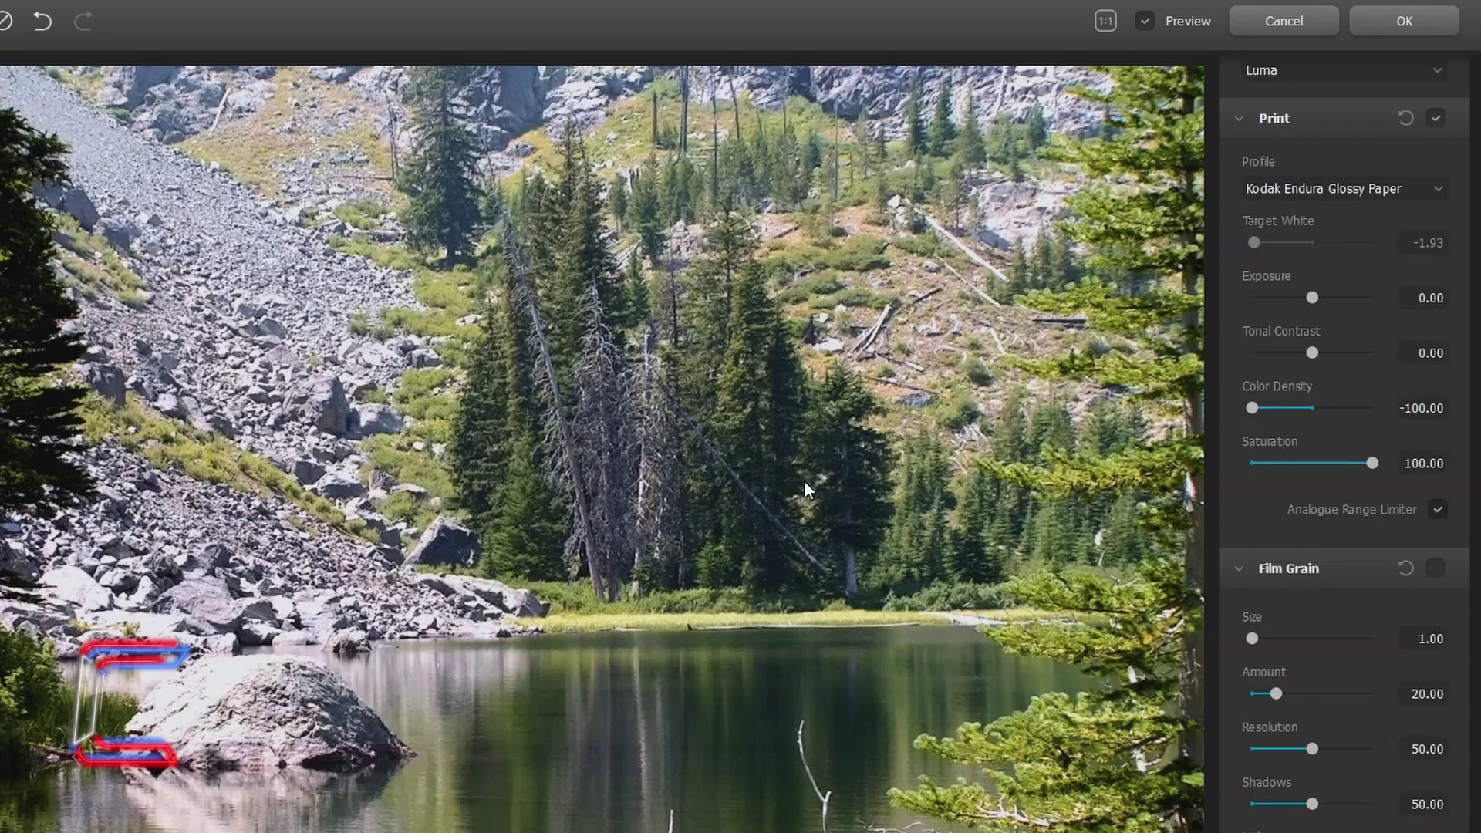
pyautogui.moveTo(791, 439)
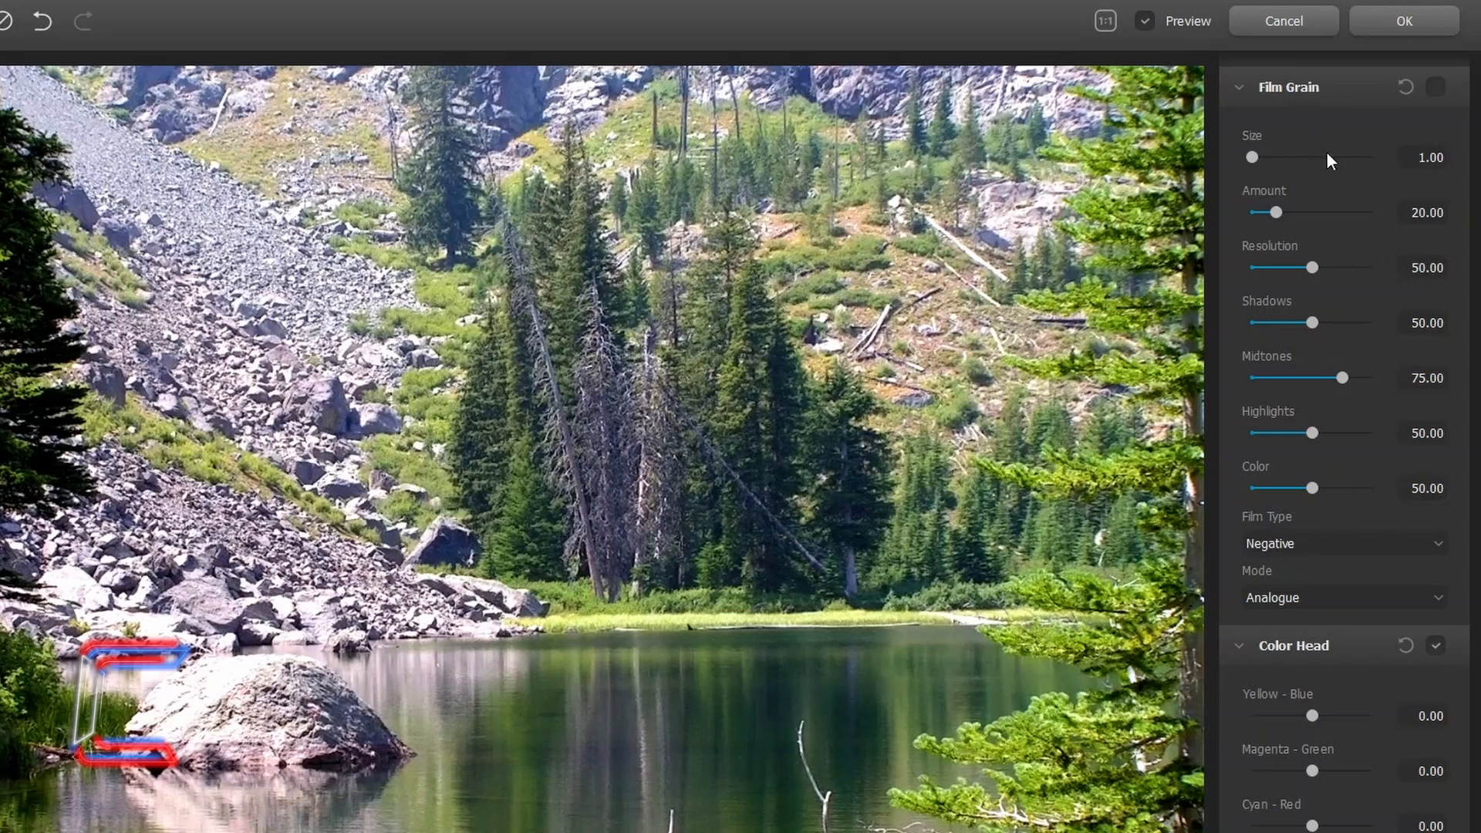
pyautogui.moveTo(1328, 135)
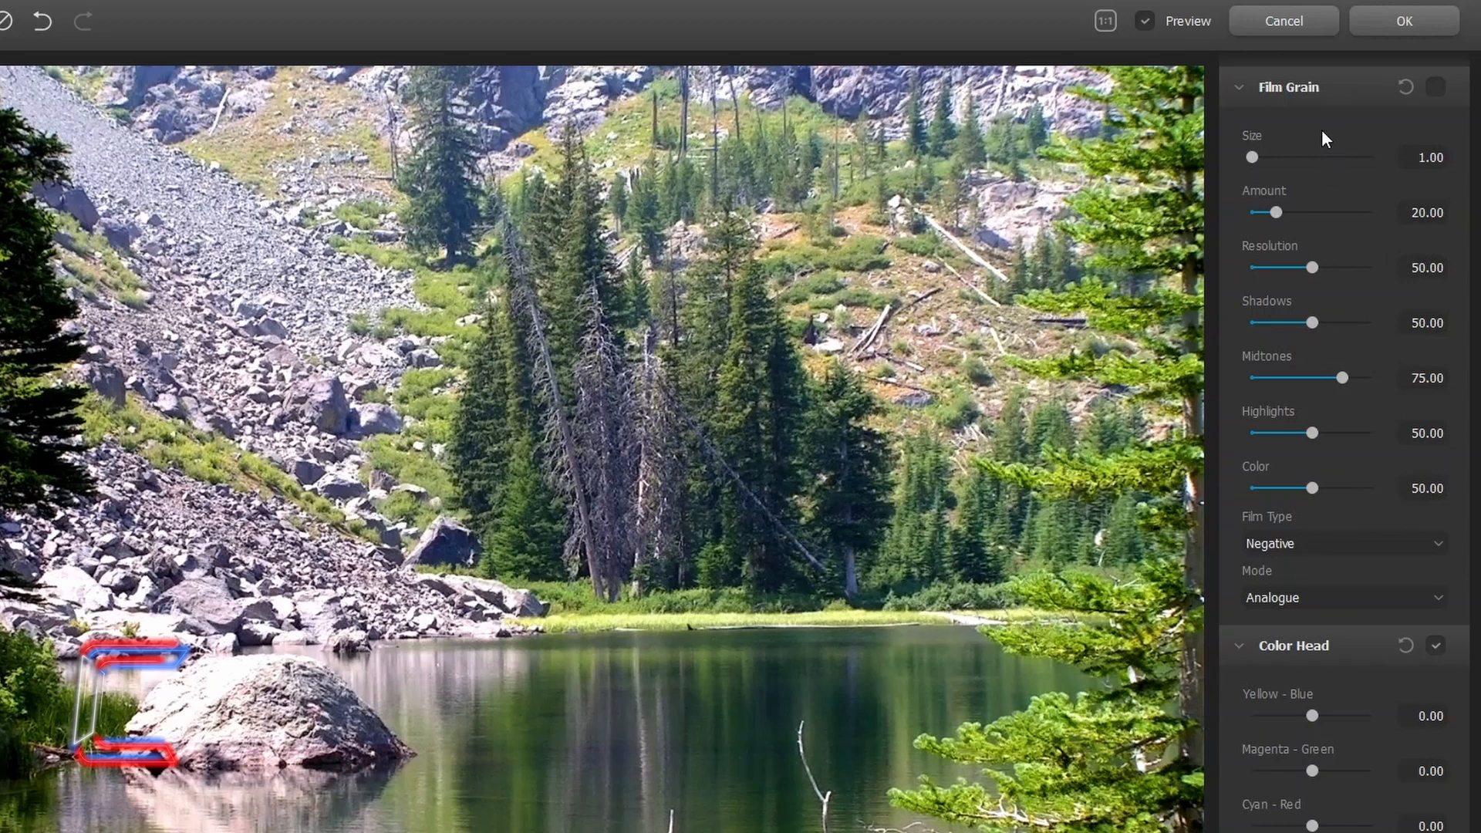
# Enable Film Grain with size 6.50, amount 74.17 and resolution 100
pyautogui.moveTo(1253, 156); pyautogui.dragTo(1268, 157)
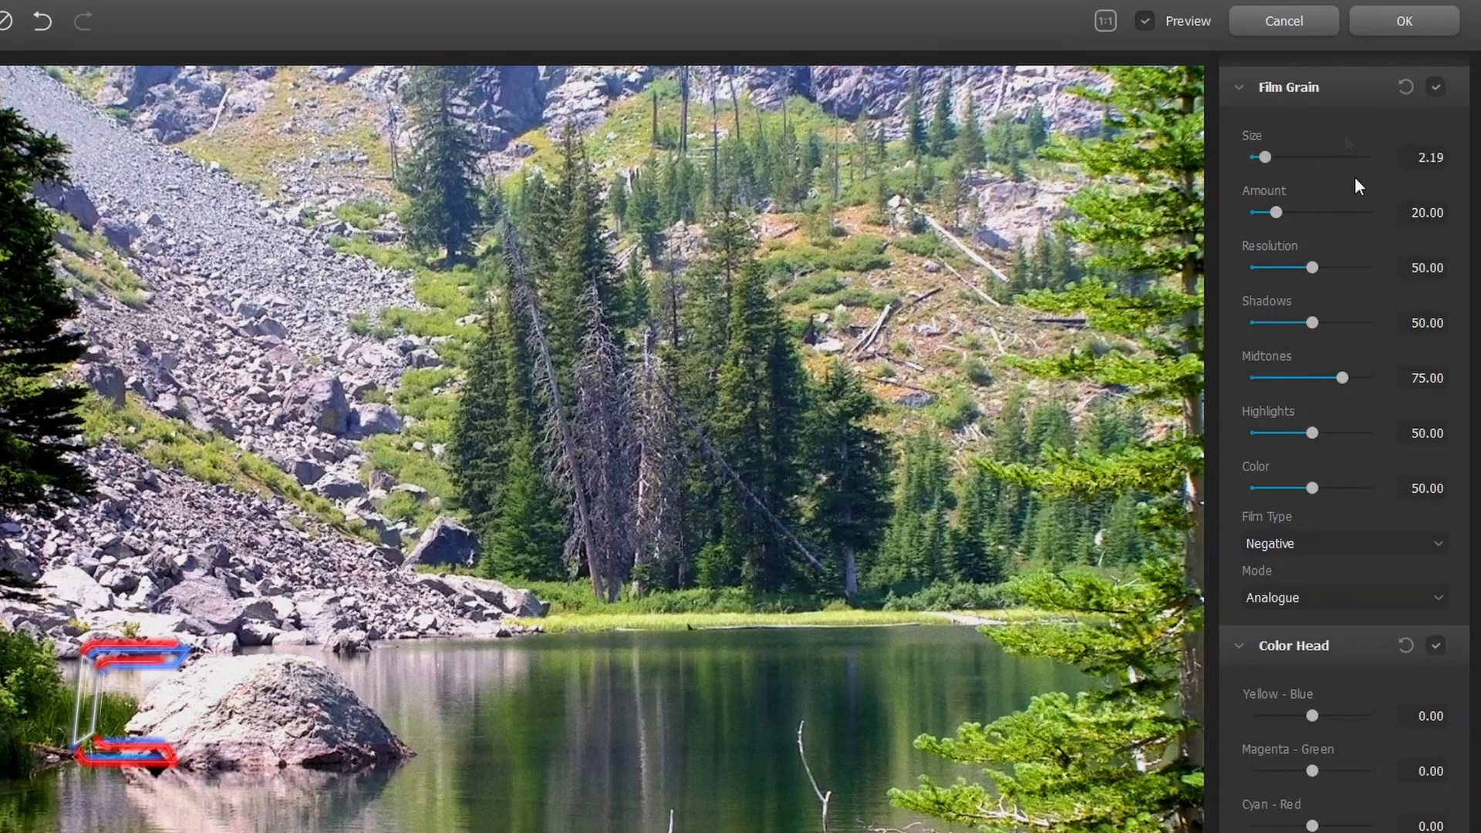
pyautogui.moveTo(1266, 157); pyautogui.dragTo(1316, 157)
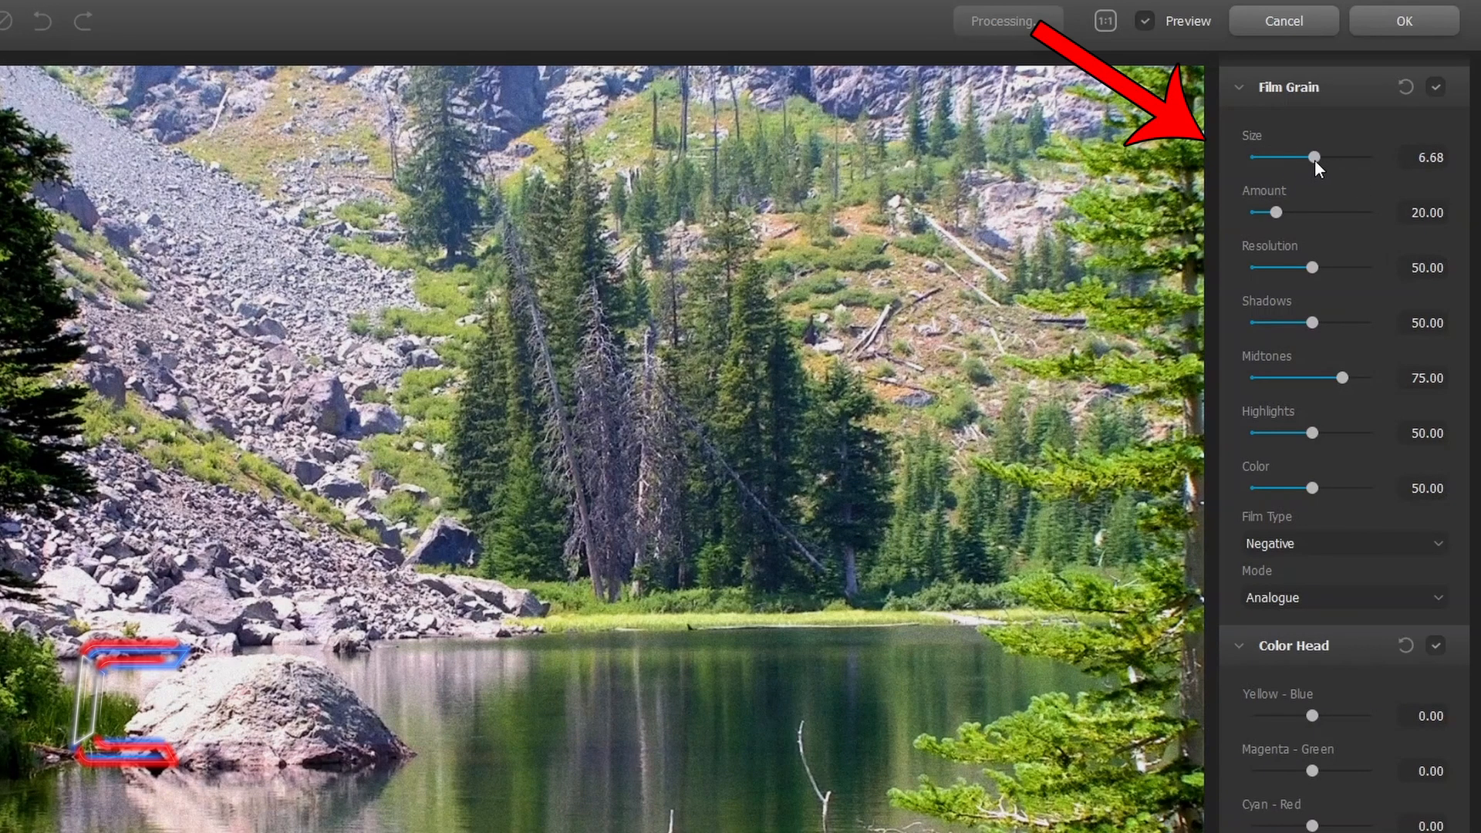
pyautogui.moveTo(1276, 213); pyautogui.dragTo(1335, 213)
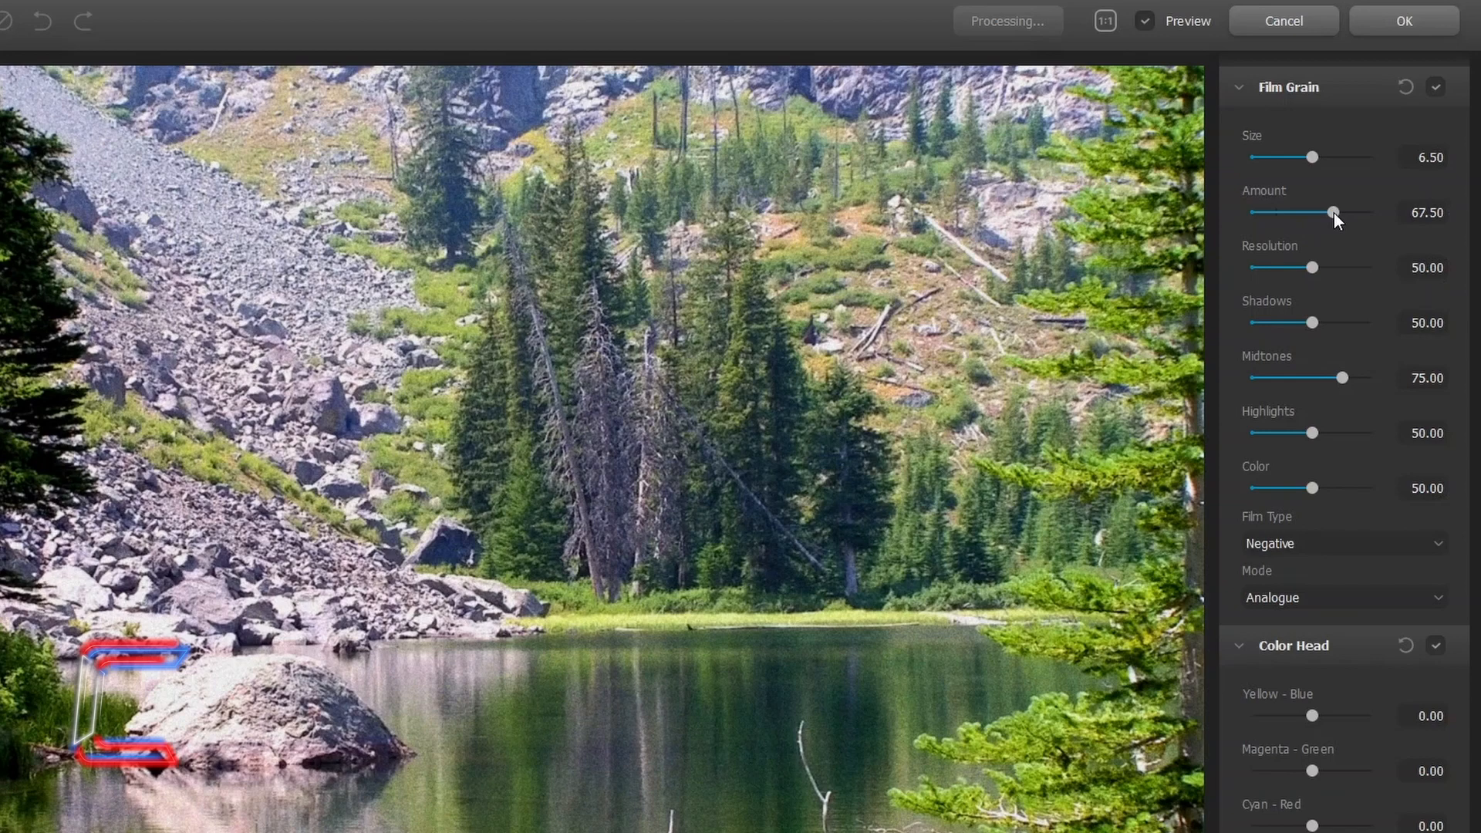
pyautogui.moveTo(1334, 211); pyautogui.dragTo(1350, 212)
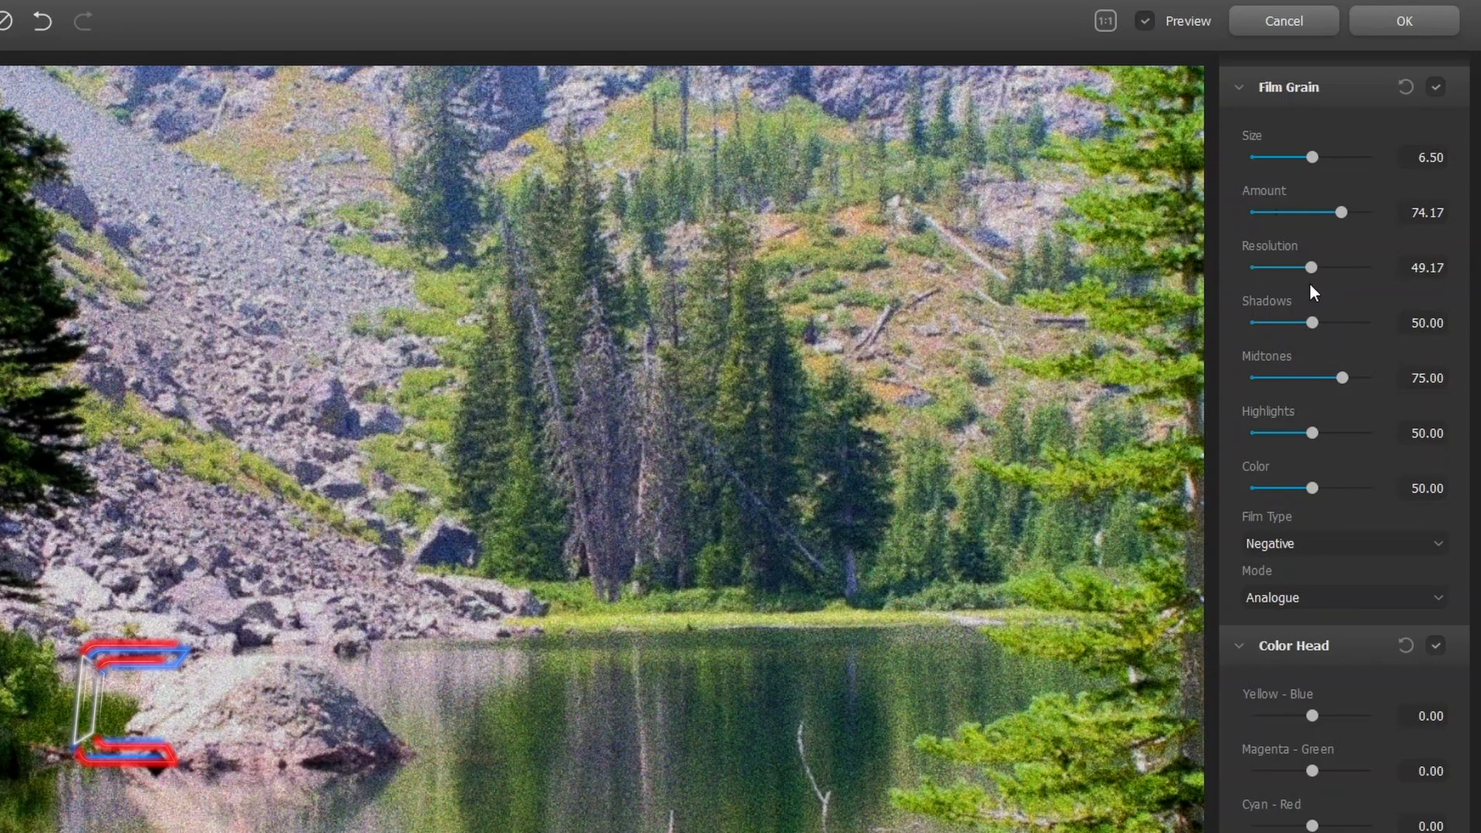
pyautogui.moveTo(1312, 268); pyautogui.dragTo(1337, 268)
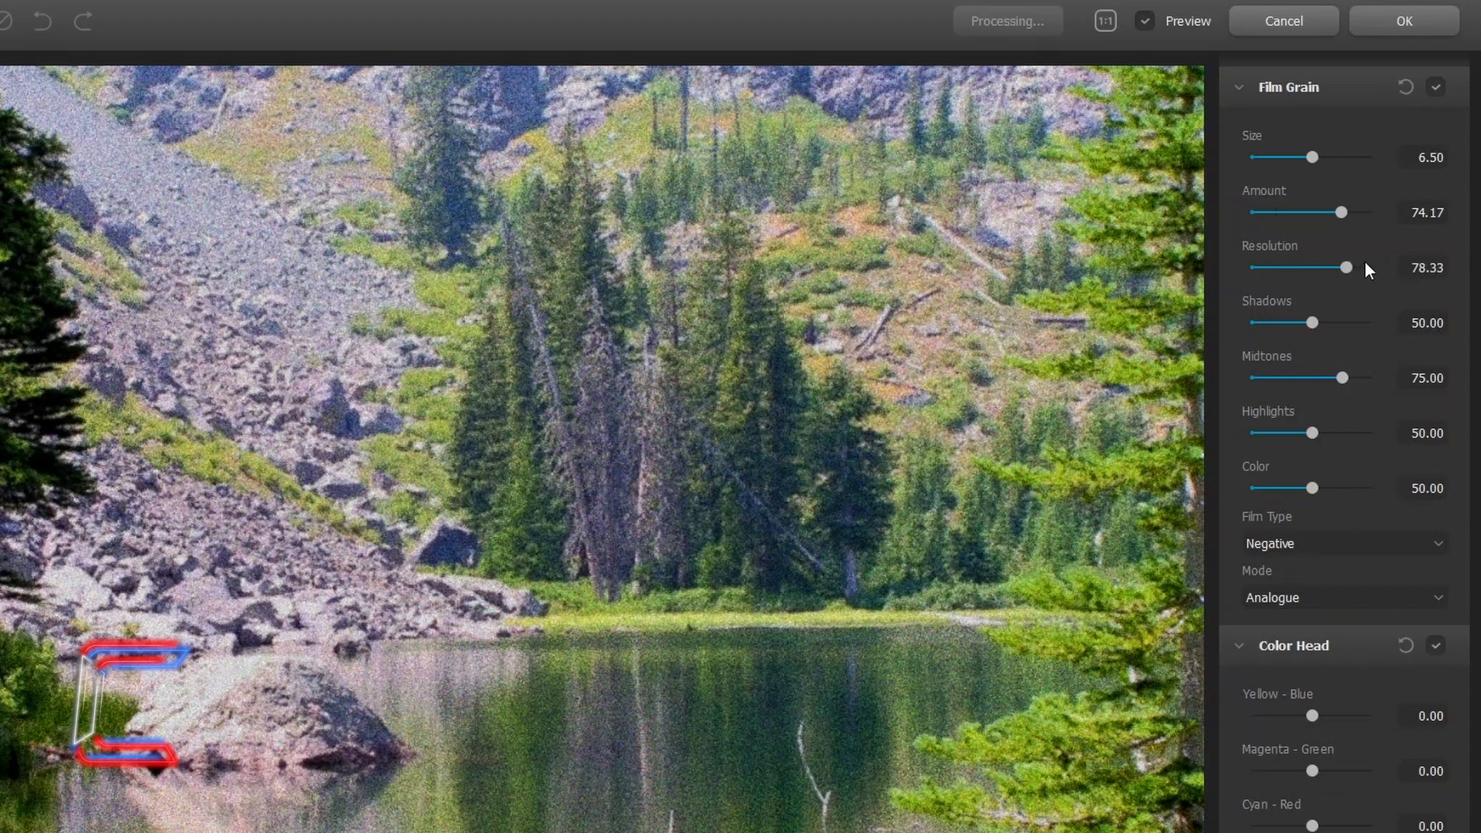
pyautogui.moveTo(1338, 267); pyautogui.dragTo(1377, 267)
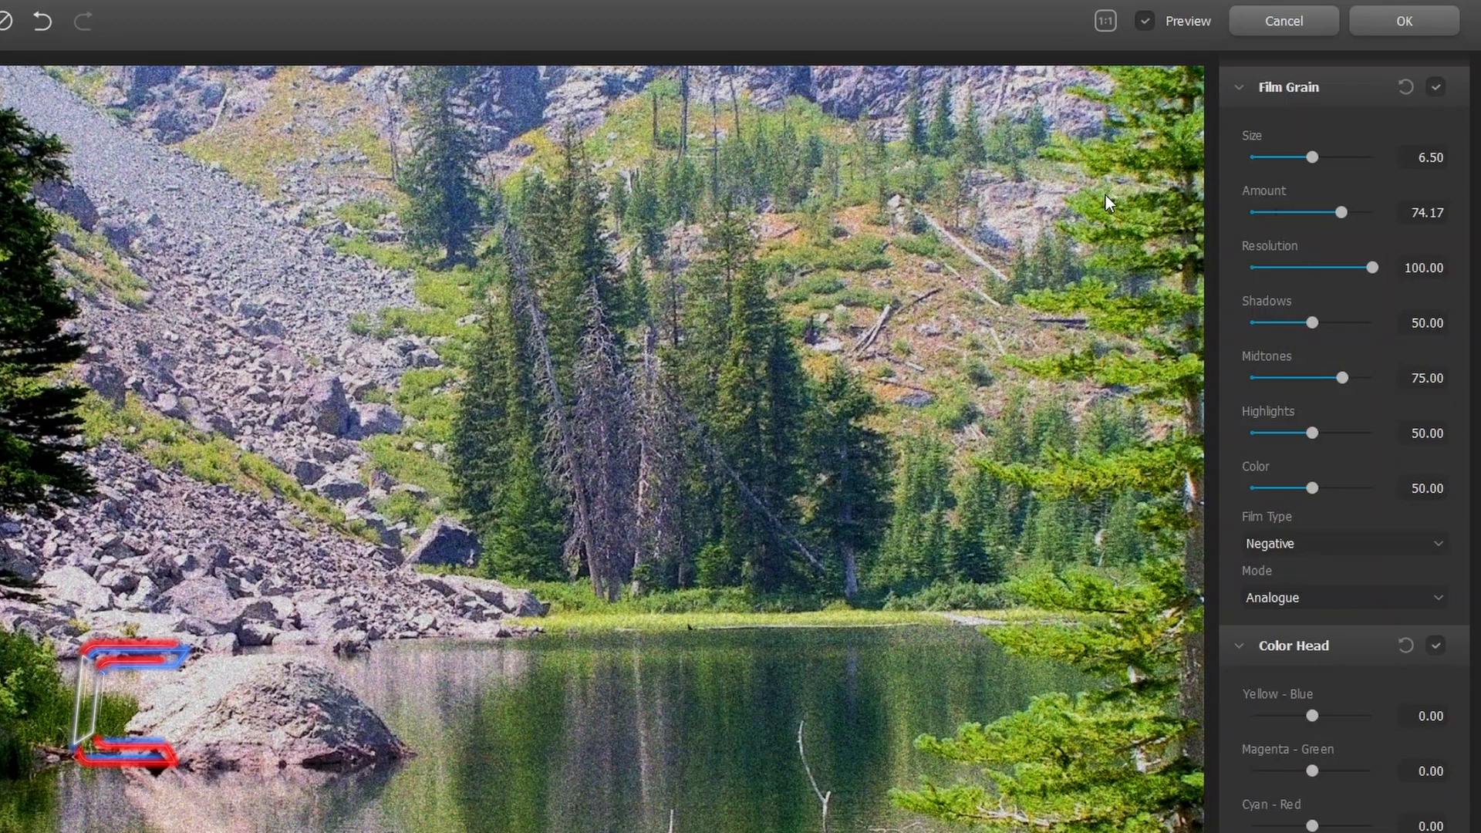
pyautogui.moveTo(1111, 249)
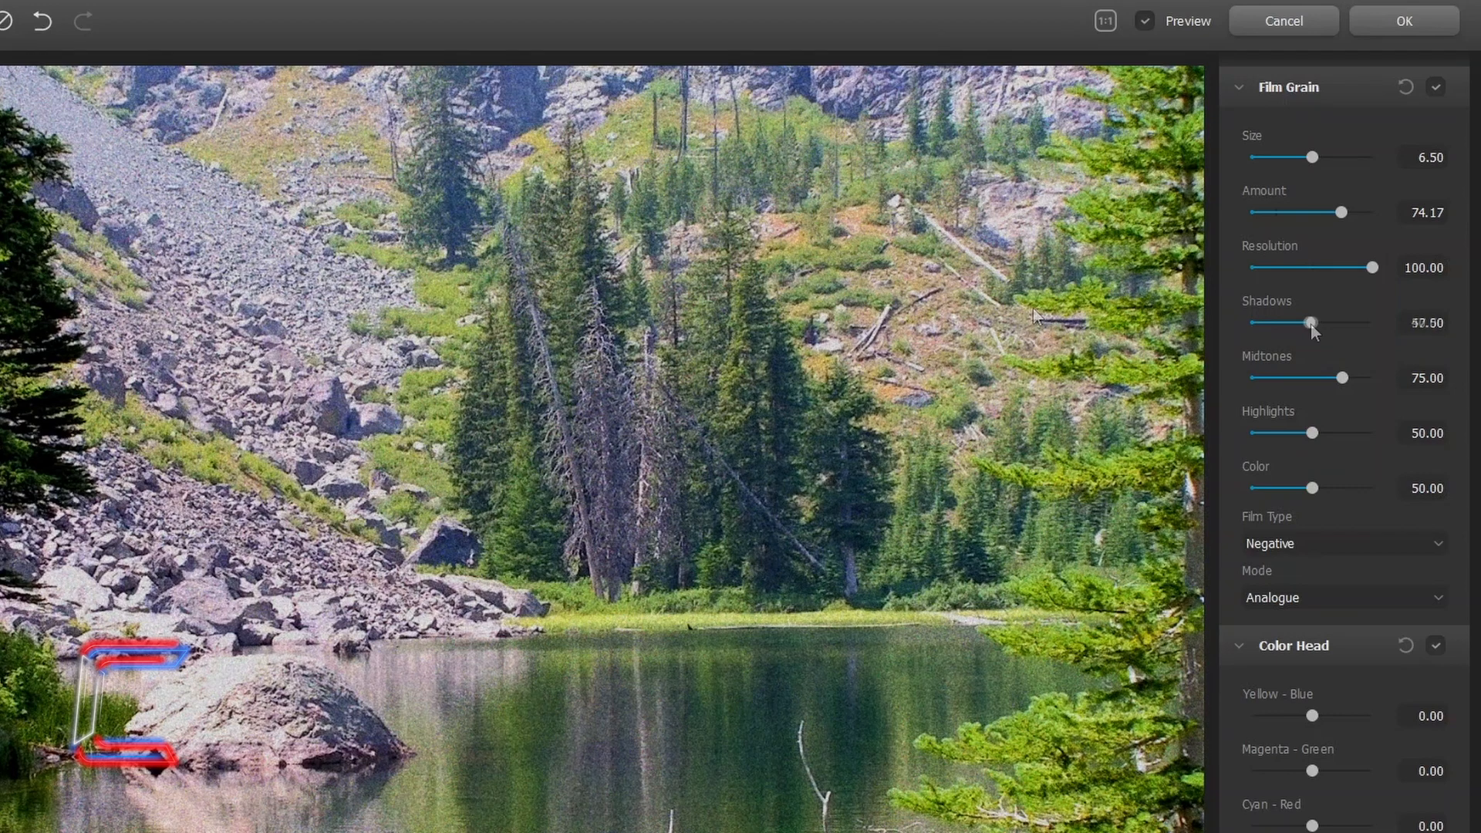
# Try grain strengths, leaving shadow grain below half and midtone grain around half
pyautogui.moveTo(1313, 323); pyautogui.dragTo(1308, 322)
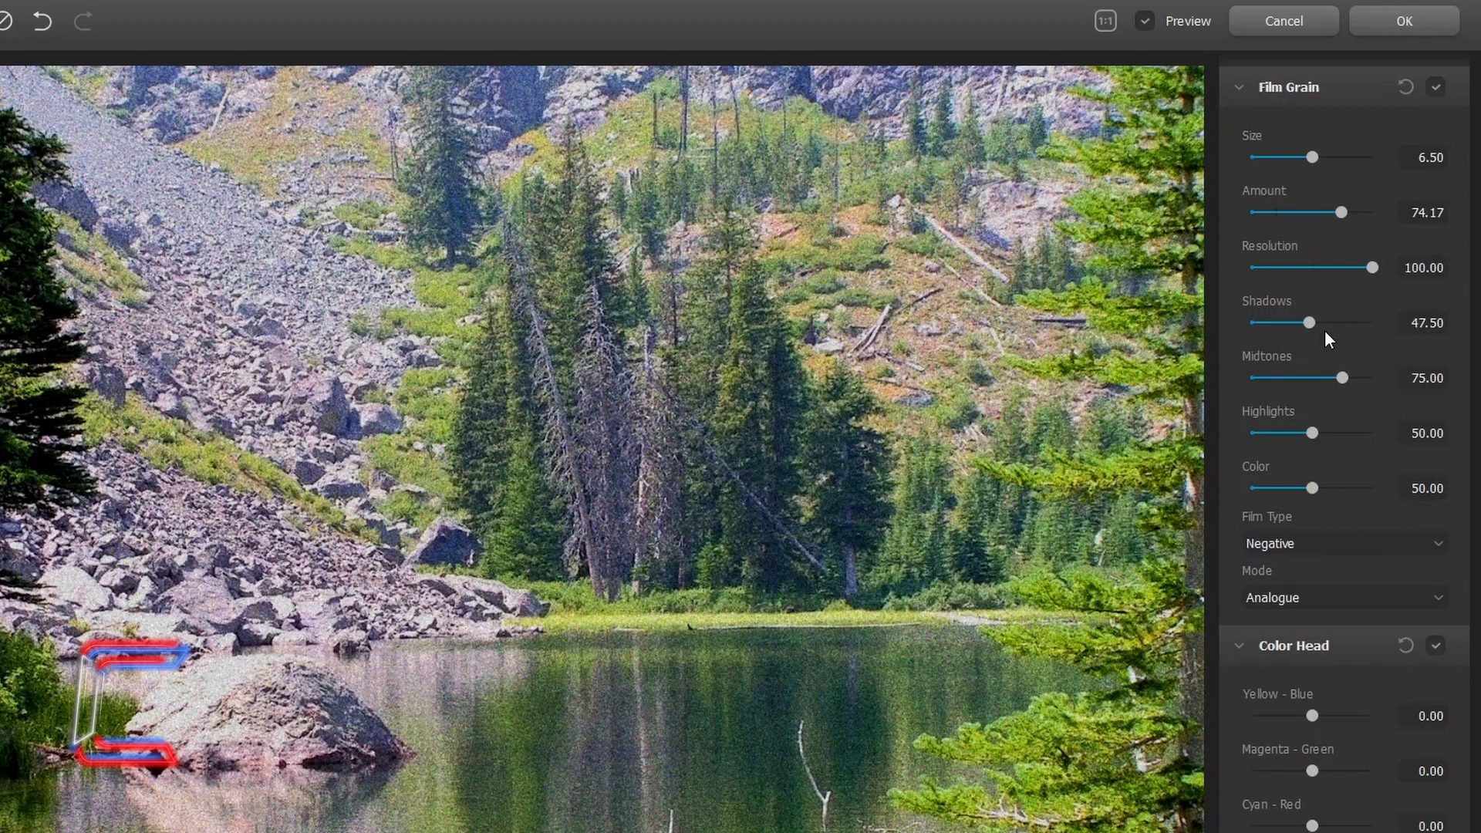
pyautogui.moveTo(1310, 323); pyautogui.dragTo(1378, 323)
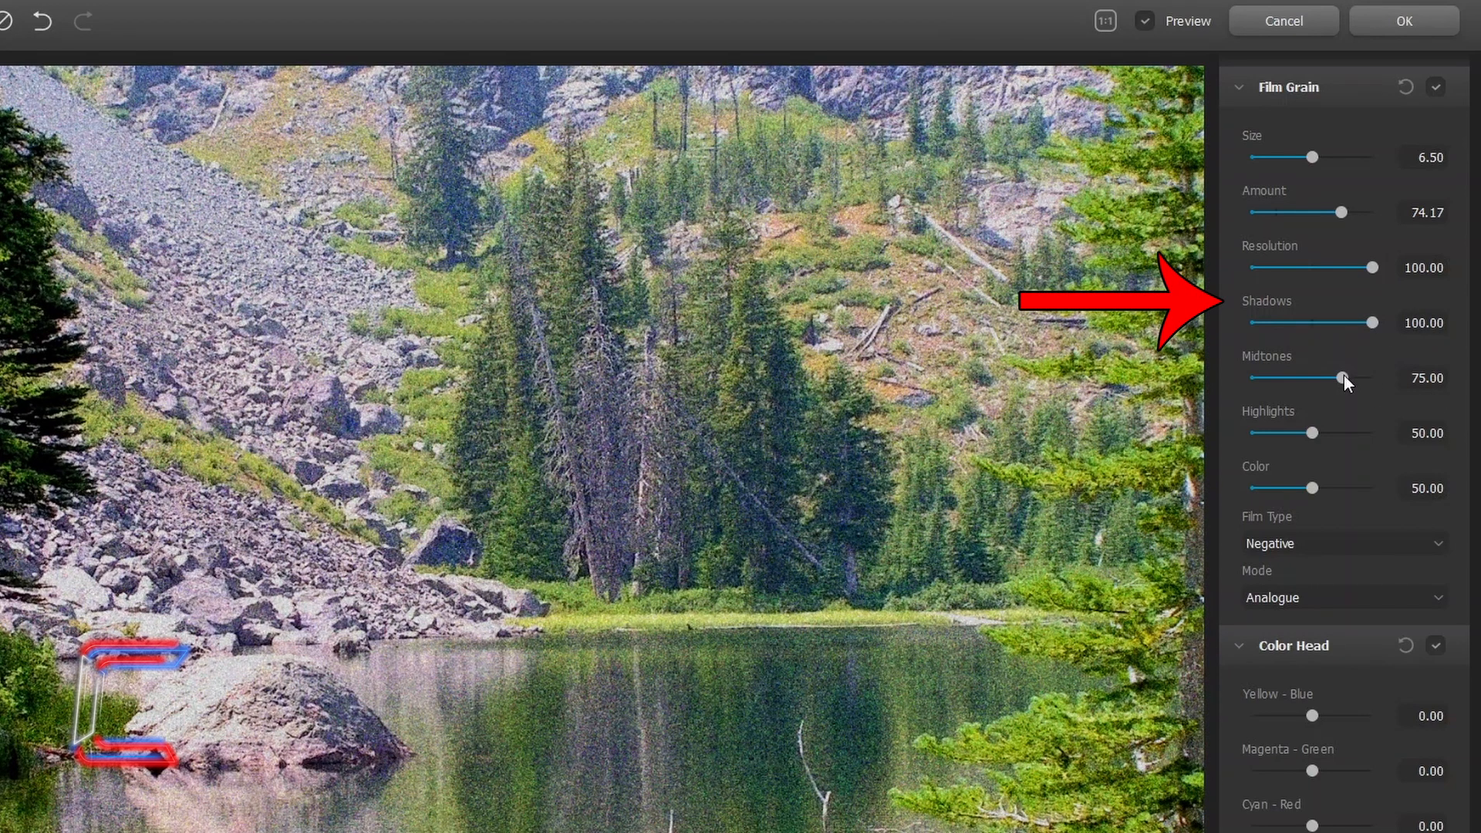
pyautogui.moveTo(1379, 323); pyautogui.dragTo(1309, 322)
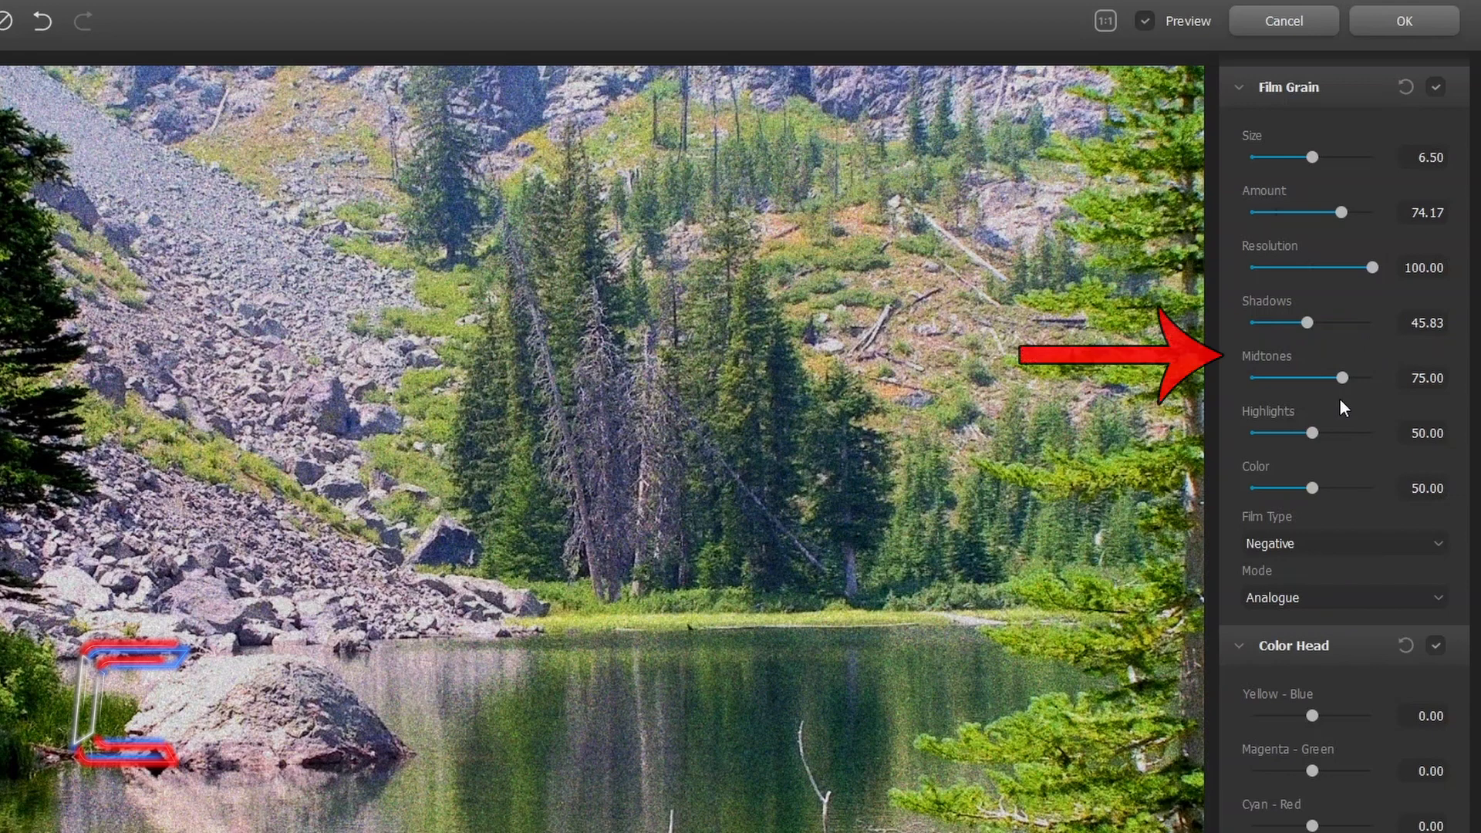
pyautogui.moveTo(1330, 377); pyautogui.dragTo(1375, 377)
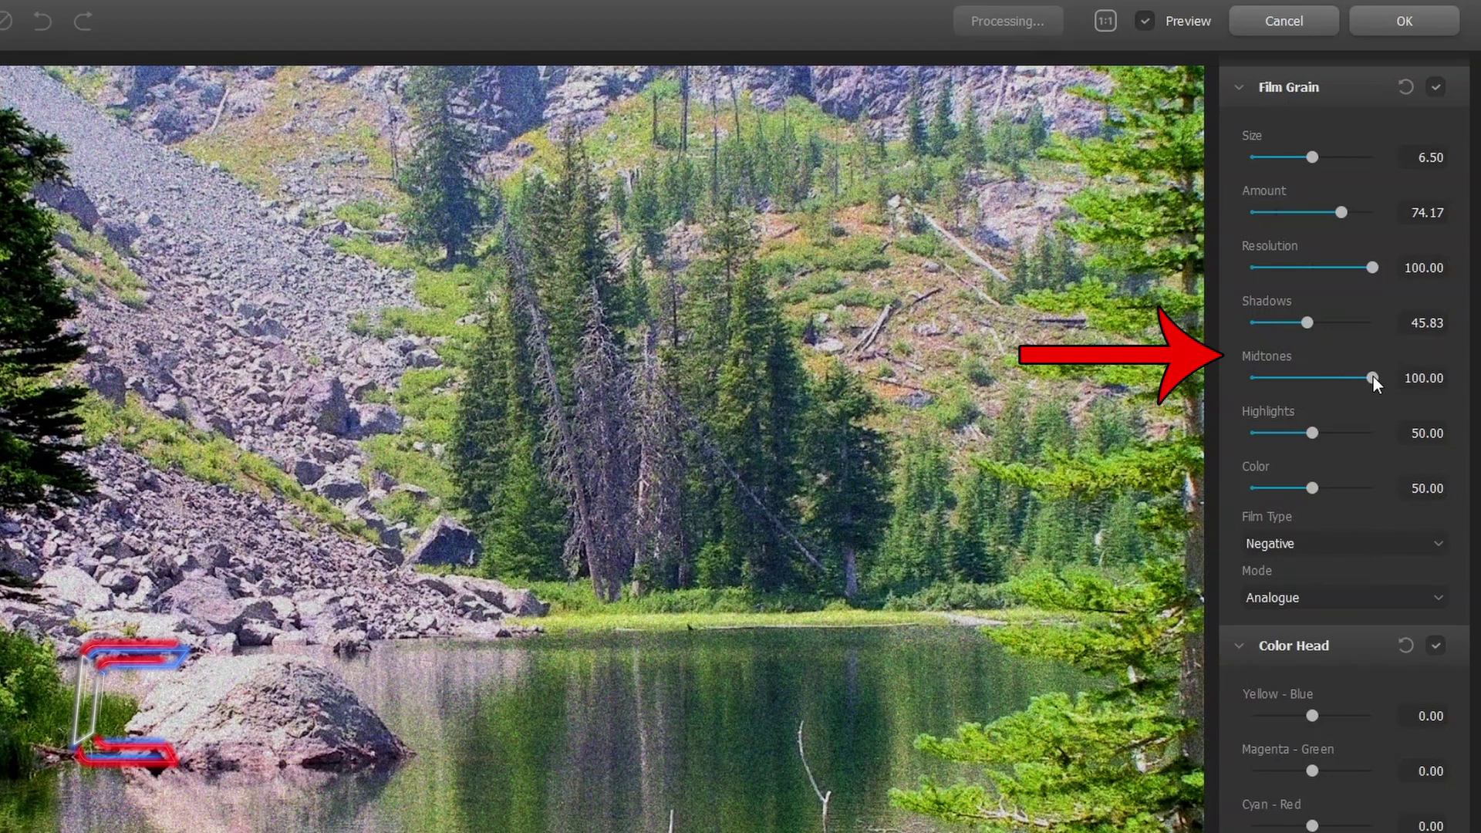
pyautogui.moveTo(1371, 377); pyautogui.dragTo(1294, 377)
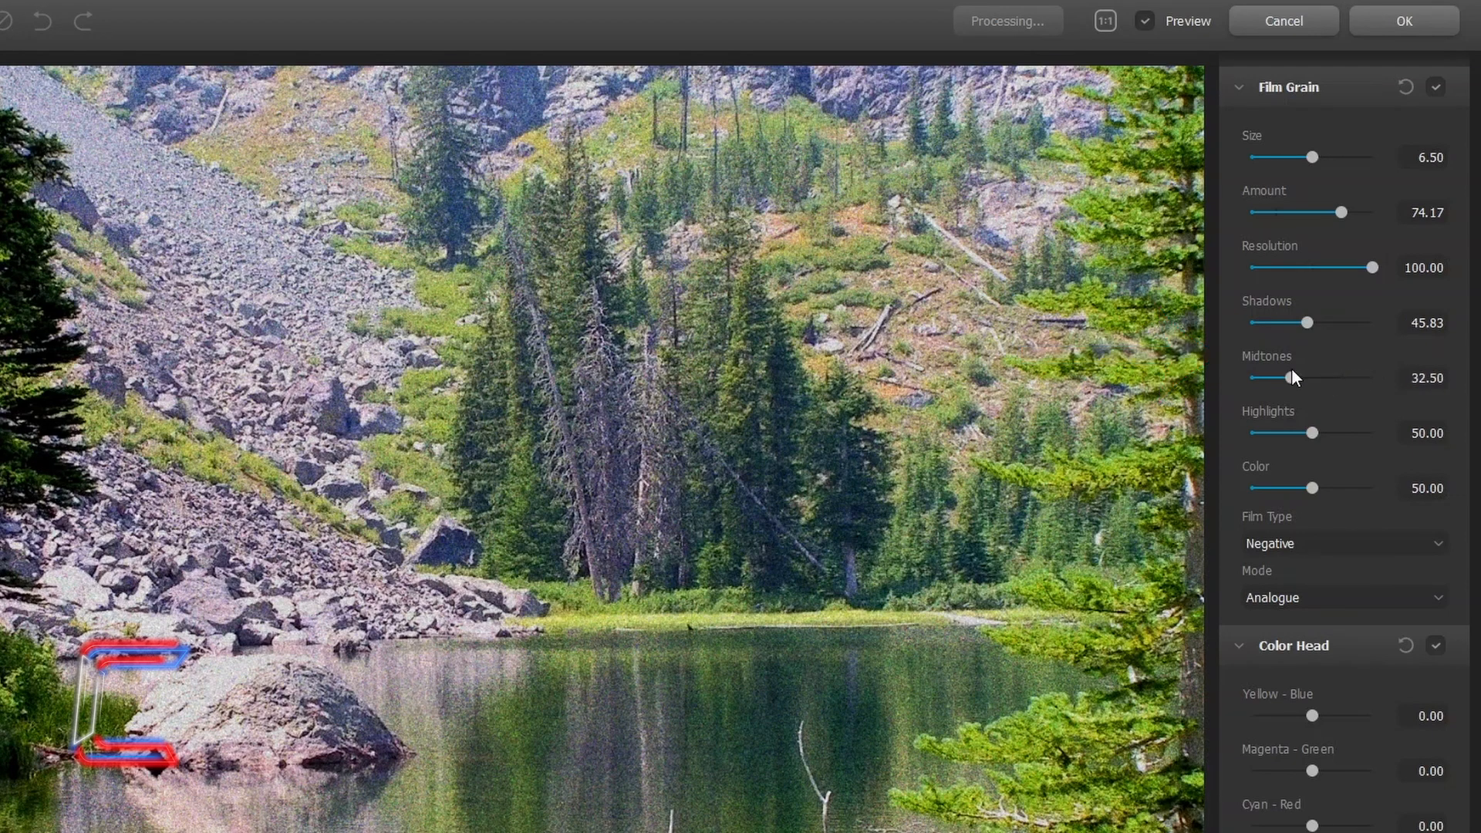
pyautogui.moveTo(1296, 377); pyautogui.dragTo(1375, 378)
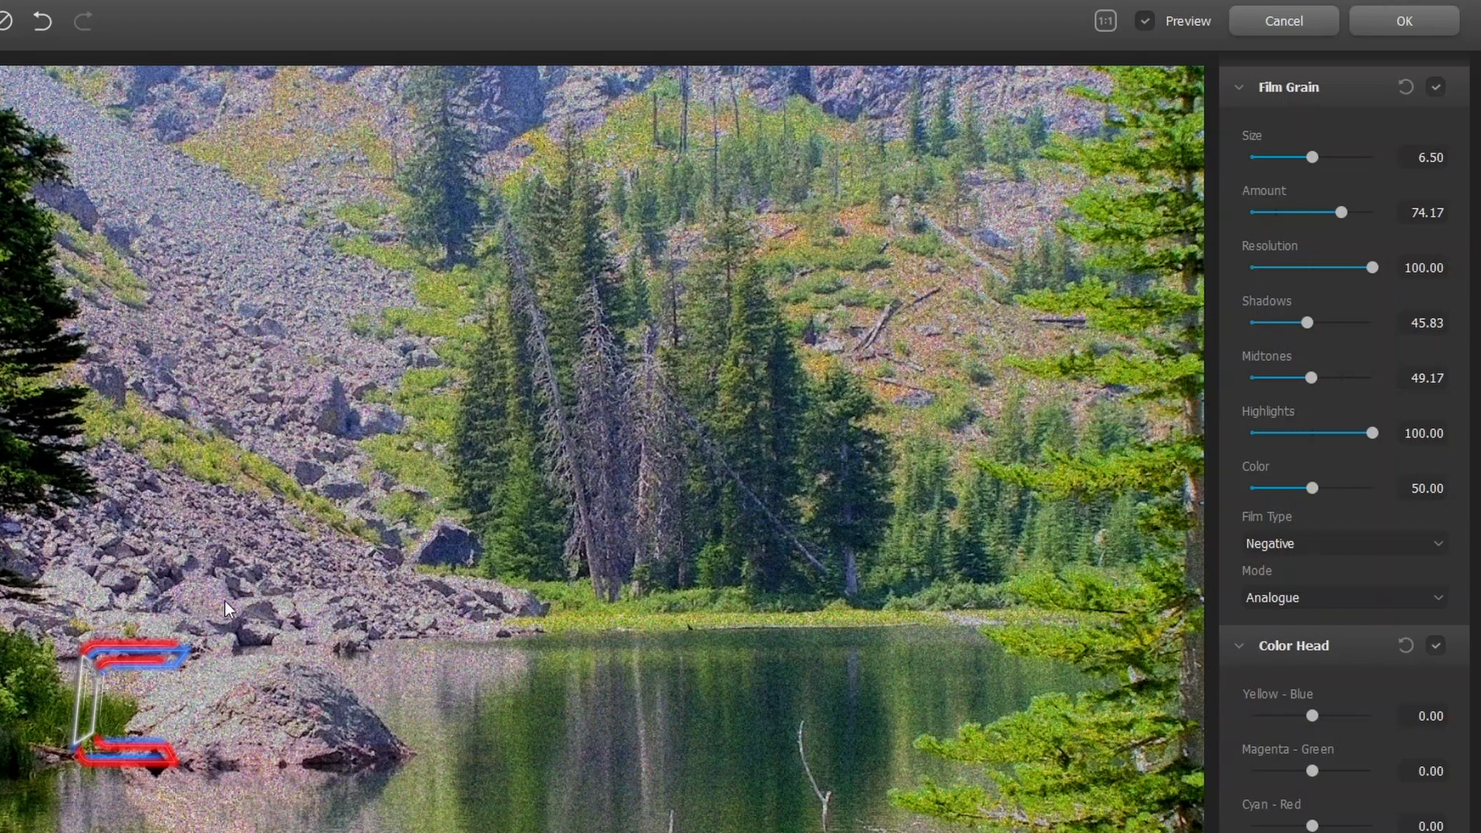
pyautogui.moveTo(270, 653)
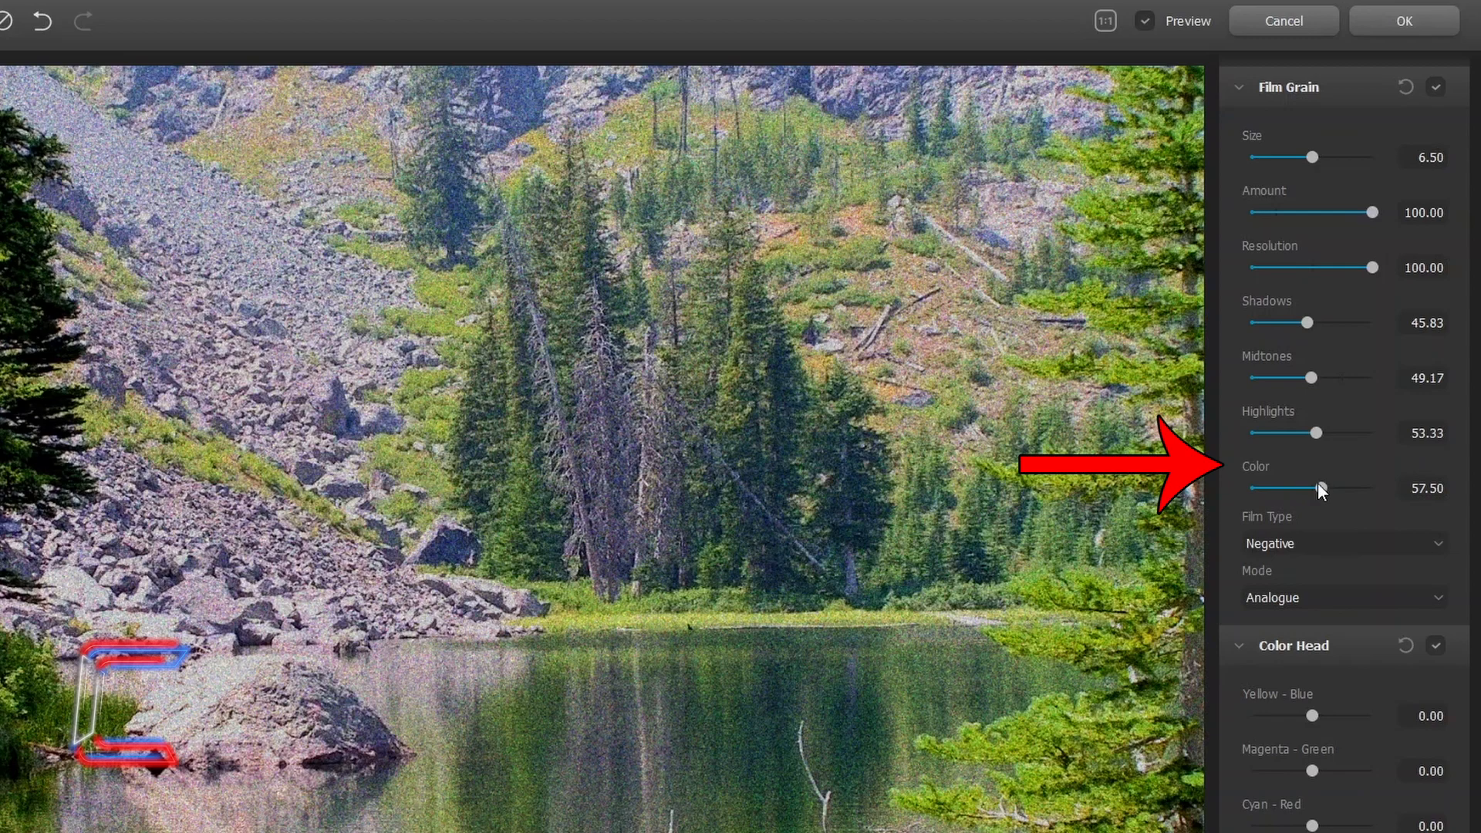
# Try strongly coloured grain, then remove nearly all colour from the grain
pyautogui.moveTo(1320, 489); pyautogui.dragTo(1377, 488)
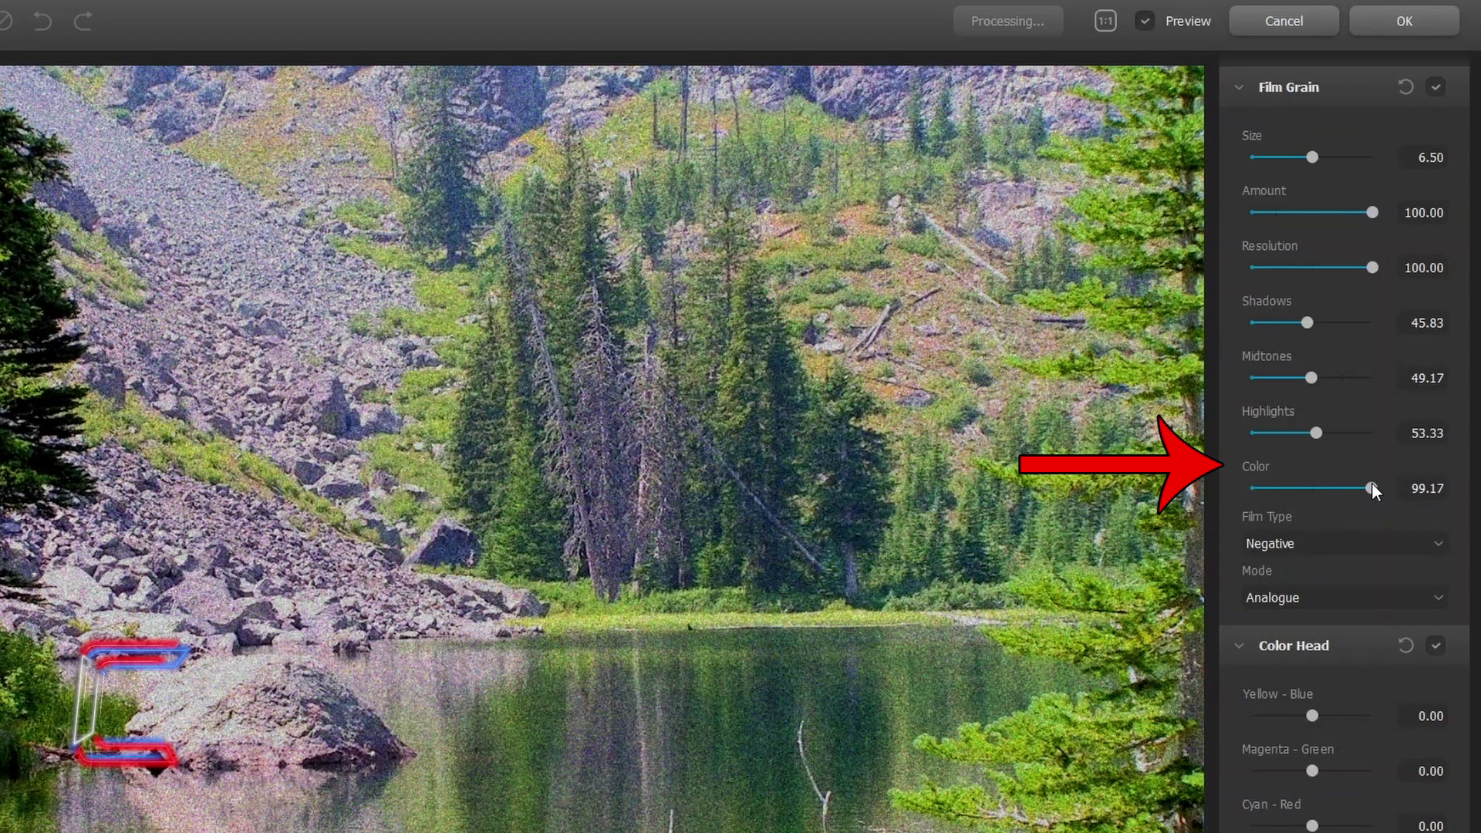
pyautogui.moveTo(1374, 488); pyautogui.dragTo(1251, 488)
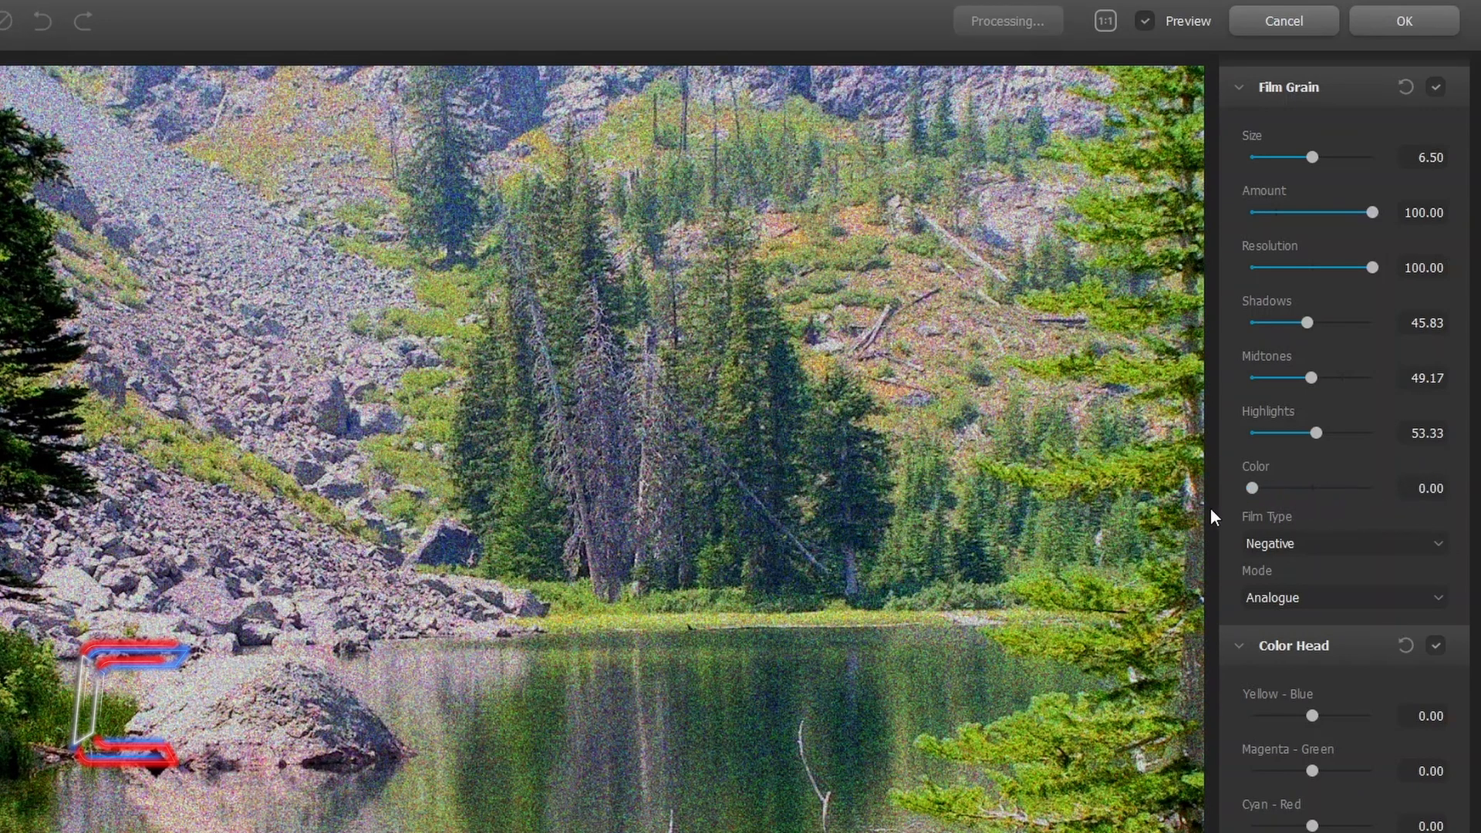
pyautogui.moveTo(1252, 488); pyautogui.dragTo(1261, 488)
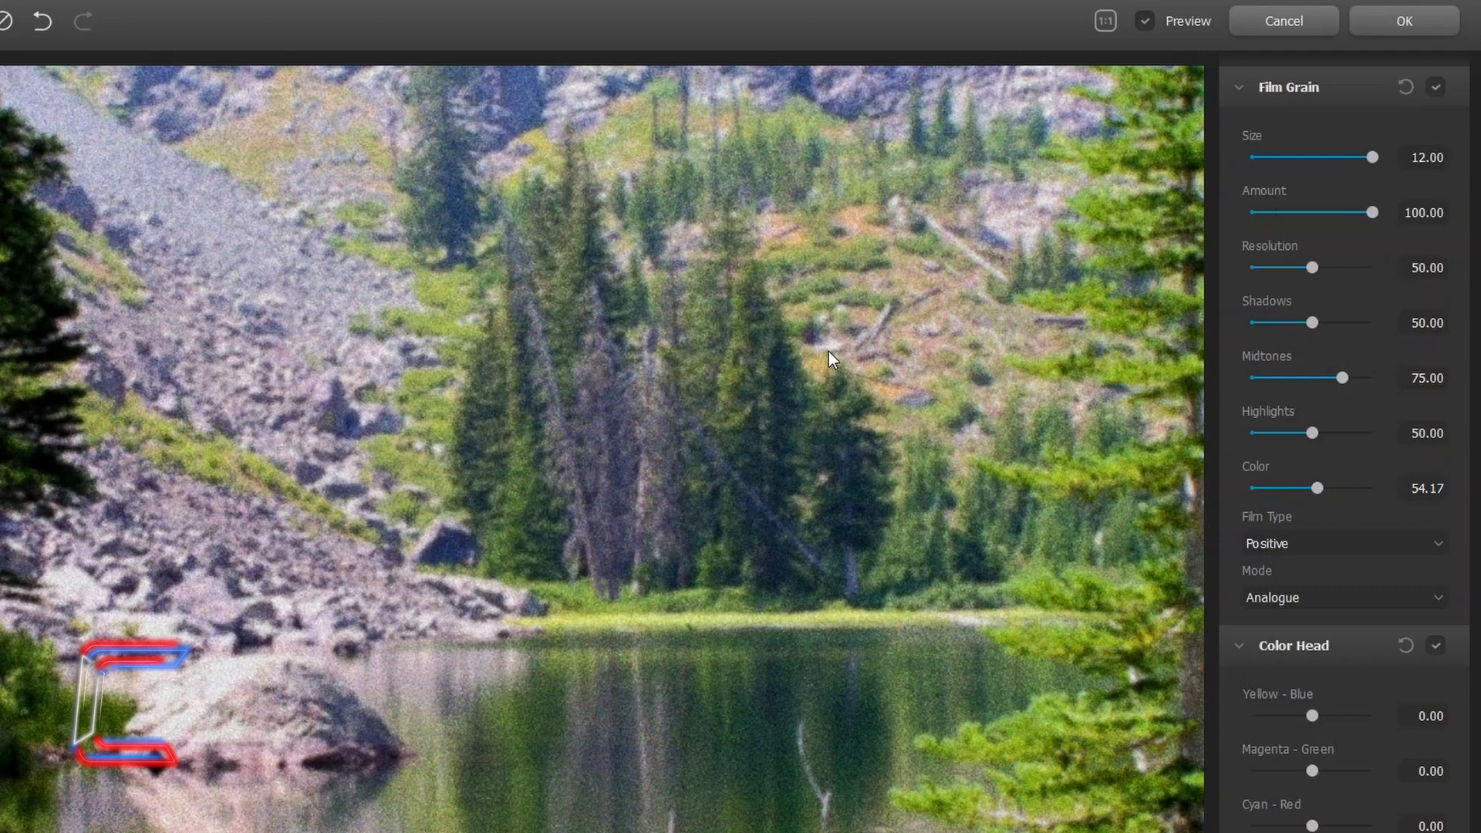
pyautogui.click(1343, 597)
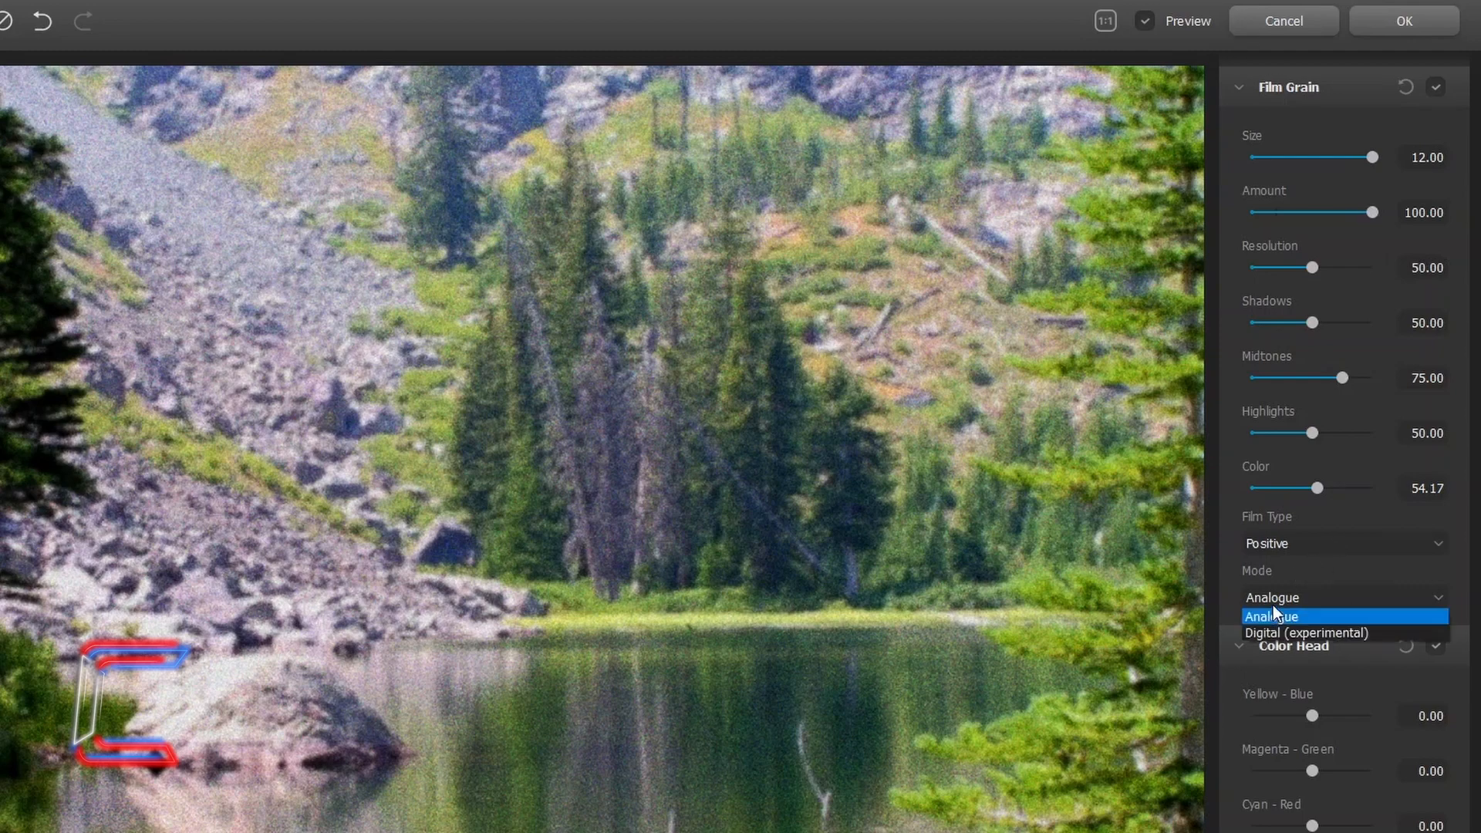
pyautogui.click(1306, 633)
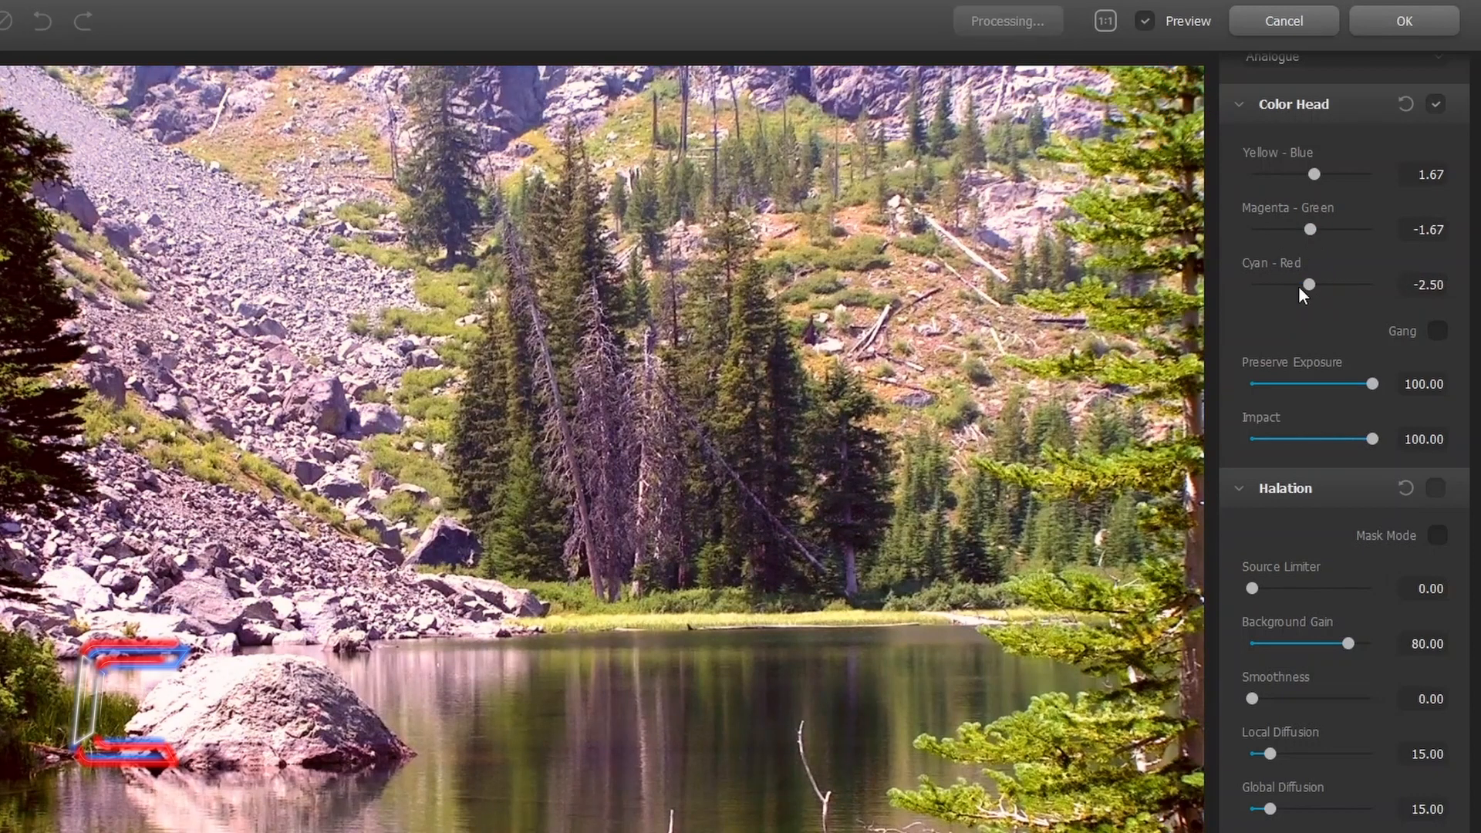
# Shift Color Head toward green with Magenta-Green 50, Yellow-Blue -2.50, and impact 50
pyautogui.moveTo(1308, 284); pyautogui.dragTo(1313, 285)
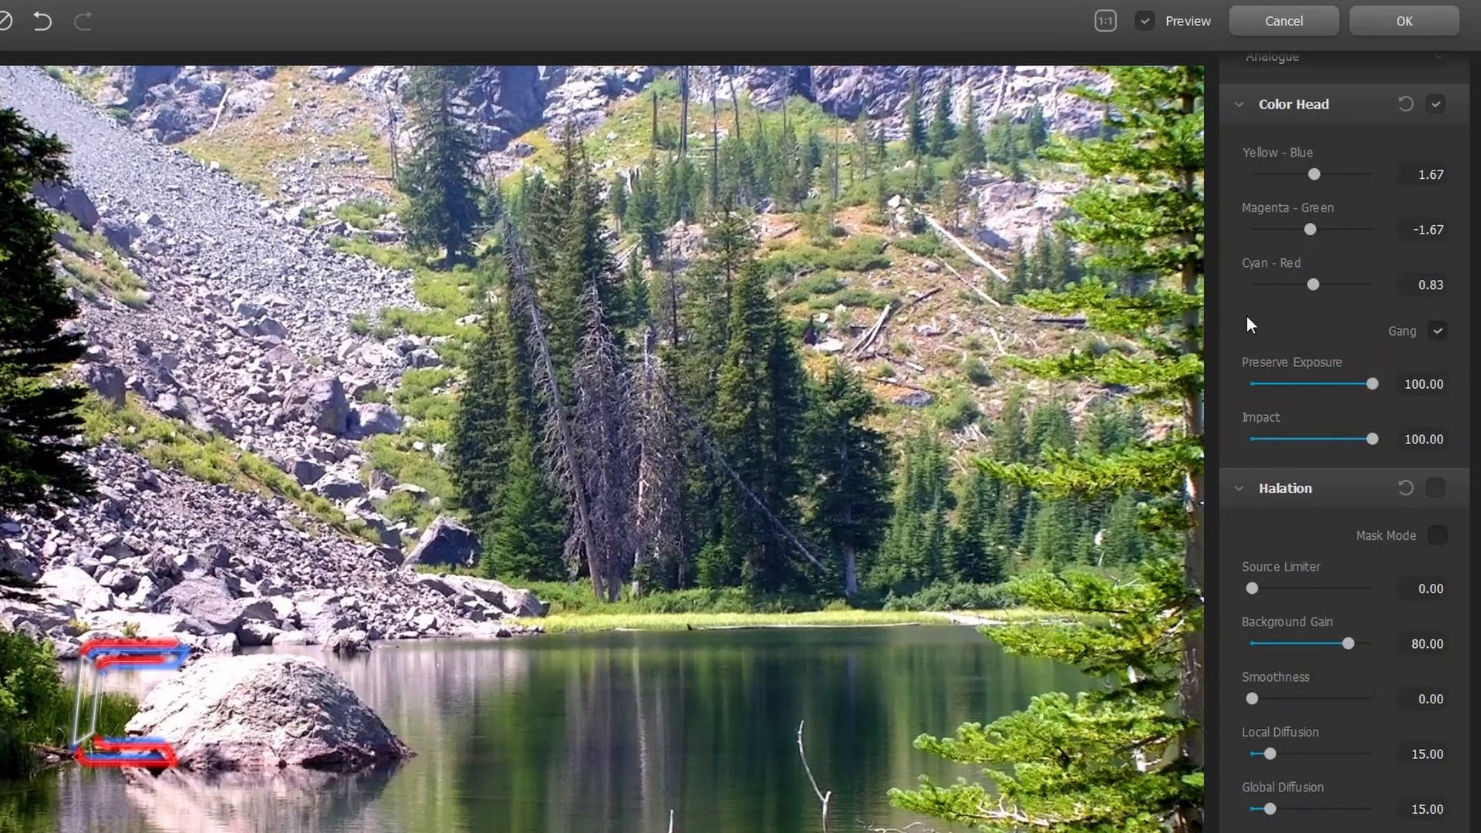
pyautogui.moveTo(1314, 286)
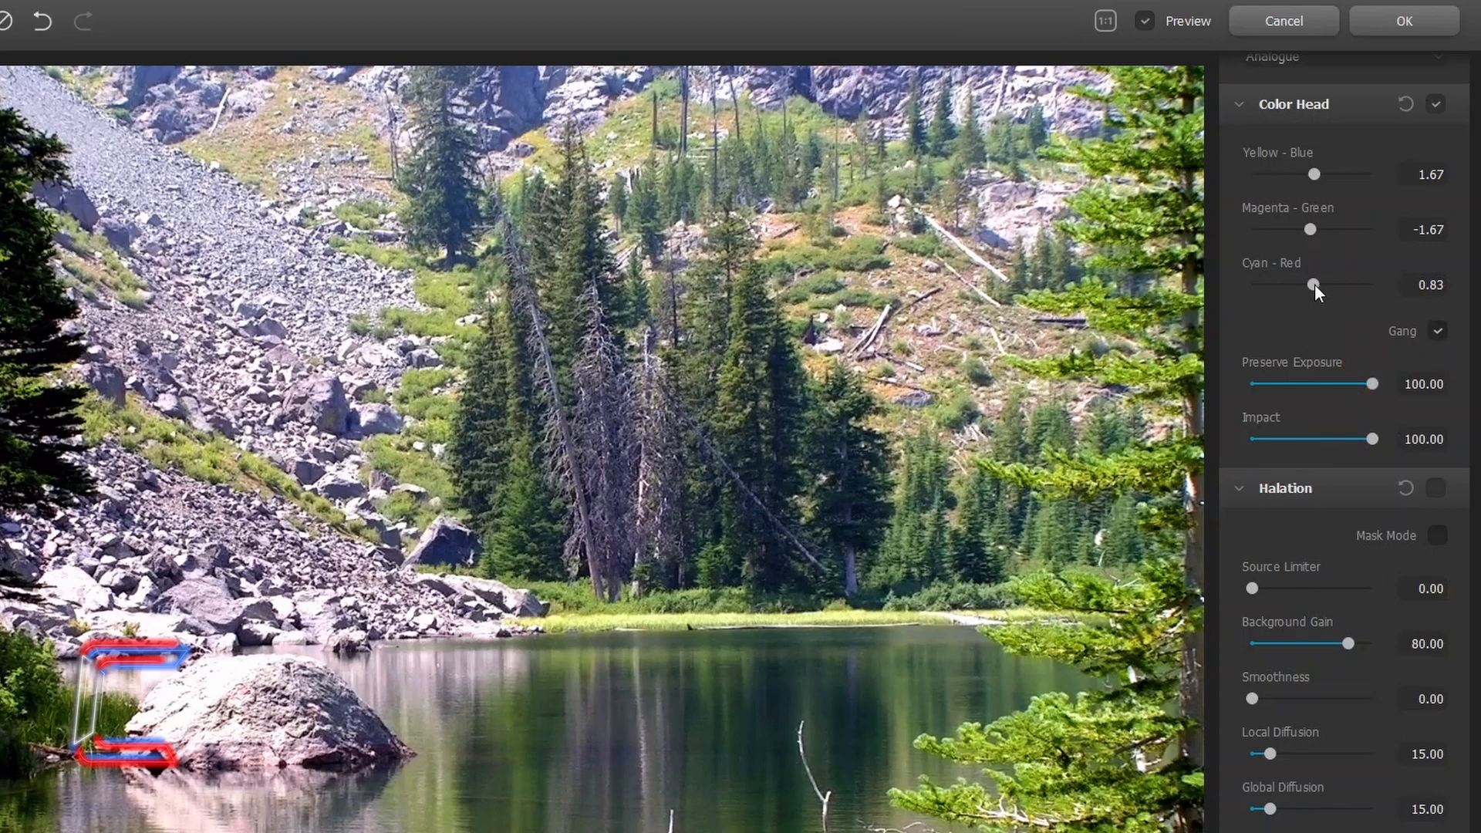
pyautogui.moveTo(1310, 286); pyautogui.dragTo(1340, 286)
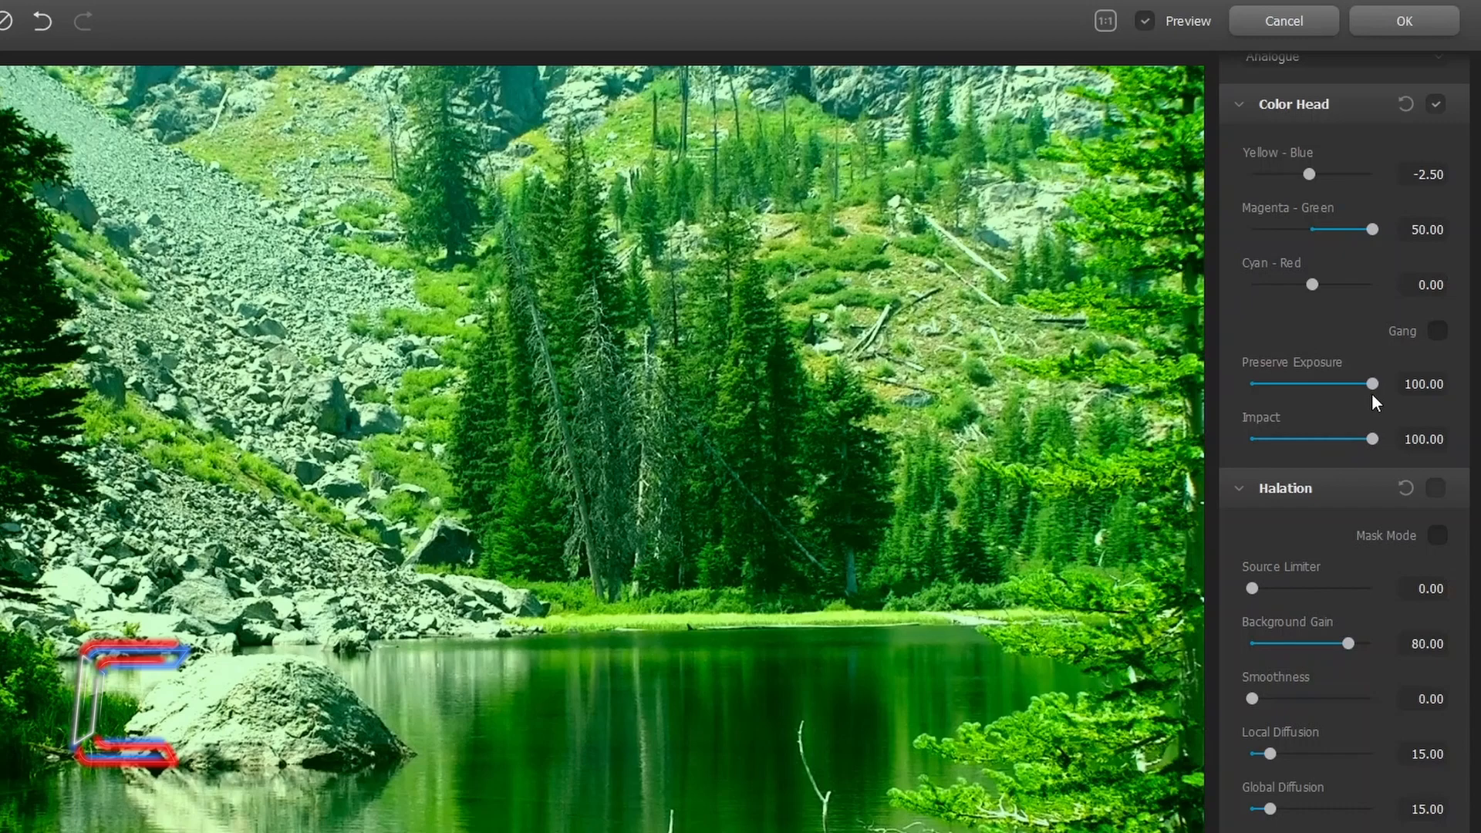
pyautogui.moveTo(1375, 384); pyautogui.dragTo(1251, 383)
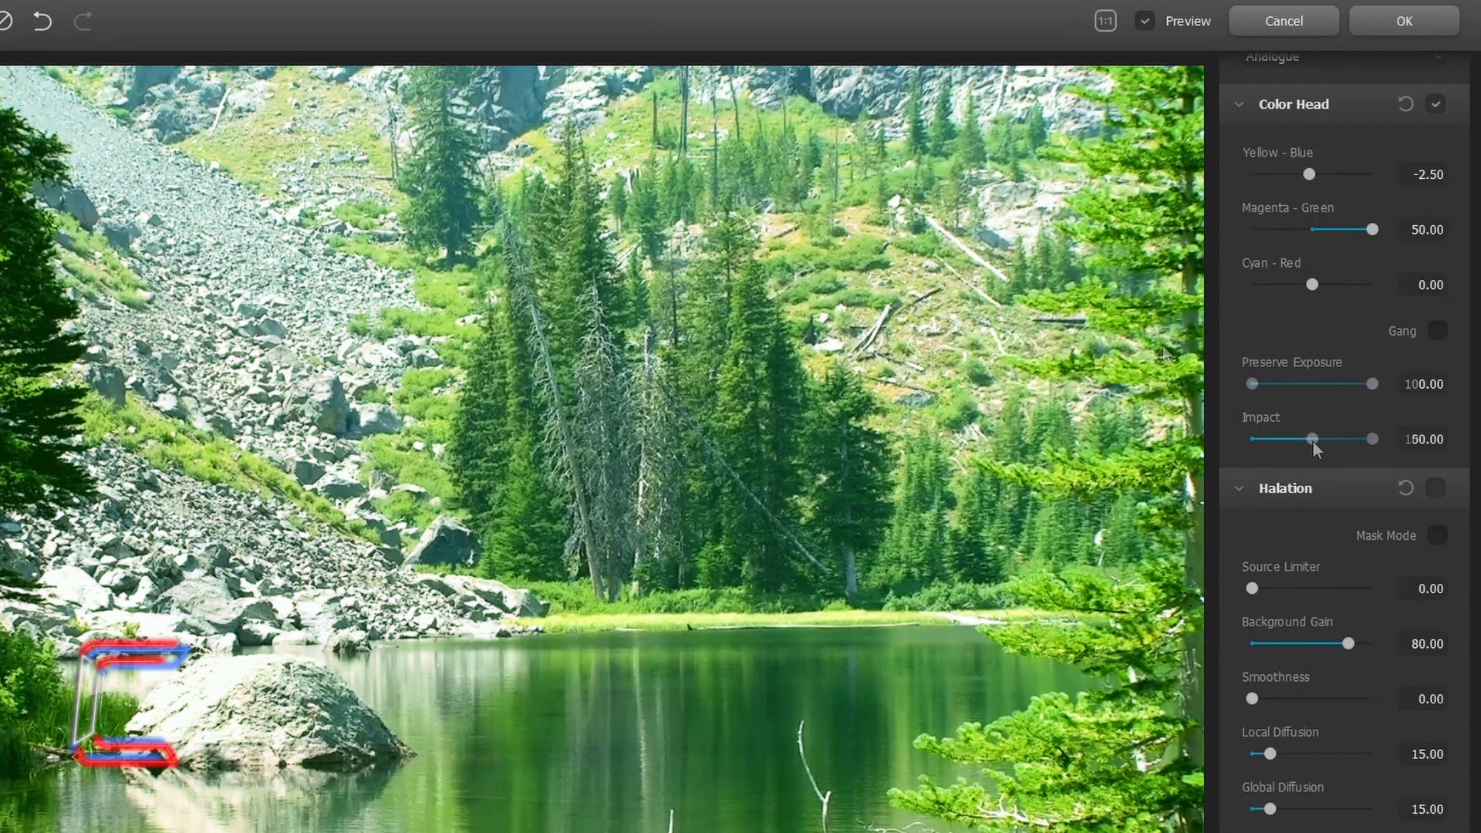
pyautogui.moveTo(1375, 438); pyautogui.dragTo(1300, 438)
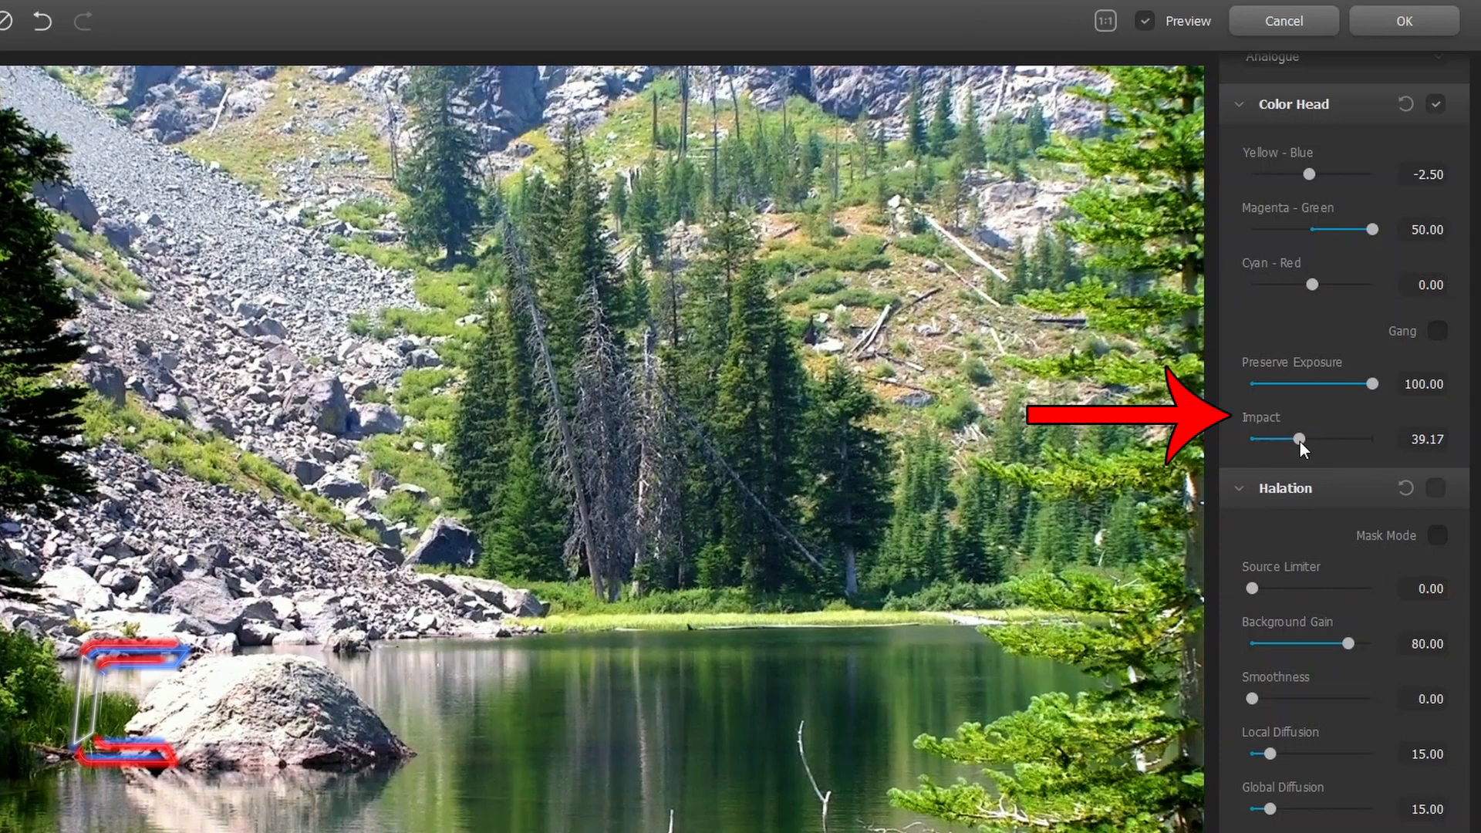
pyautogui.moveTo(1301, 438); pyautogui.dragTo(1312, 438)
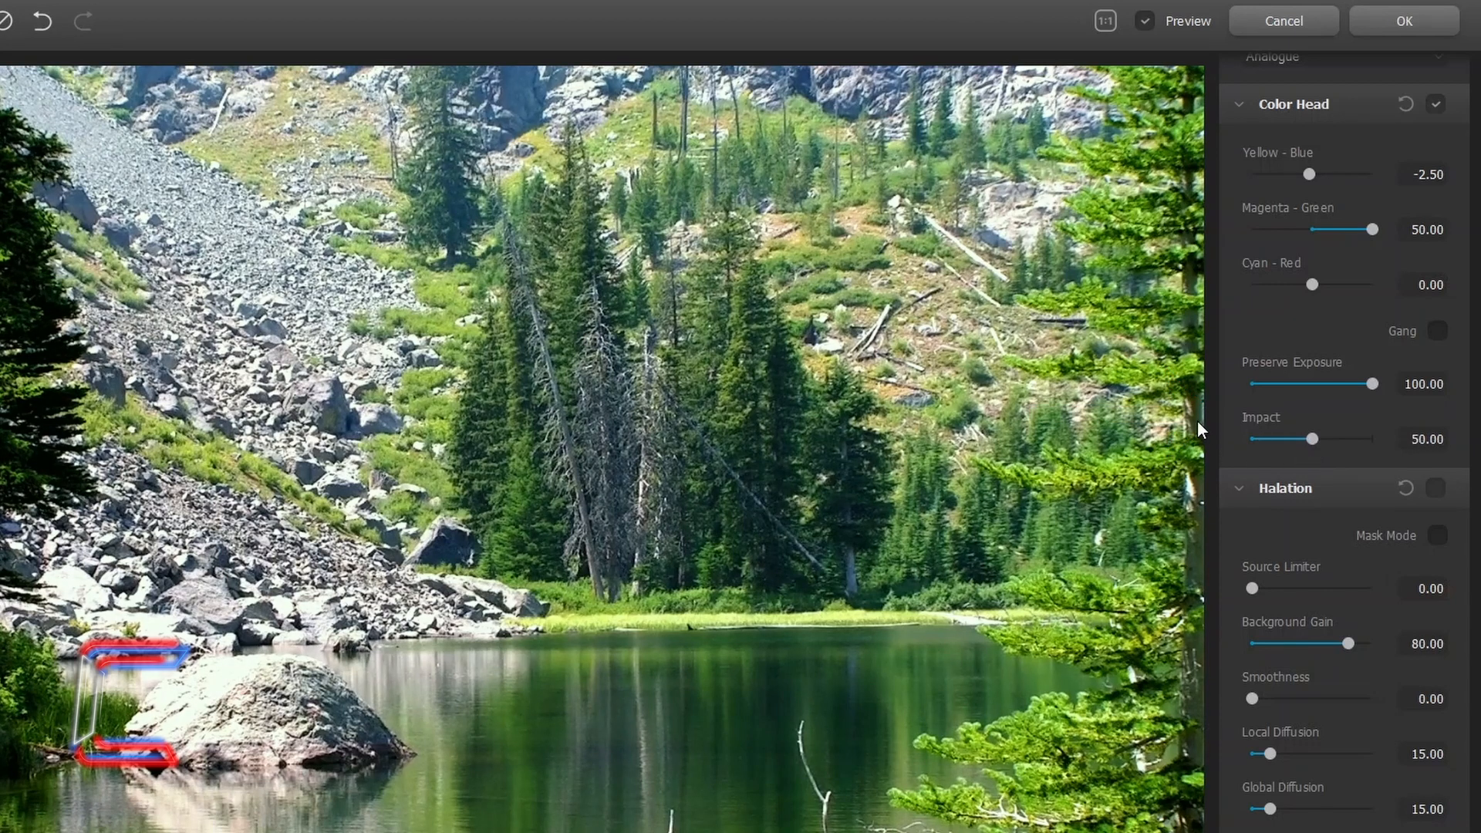
pyautogui.moveTo(1053, 401)
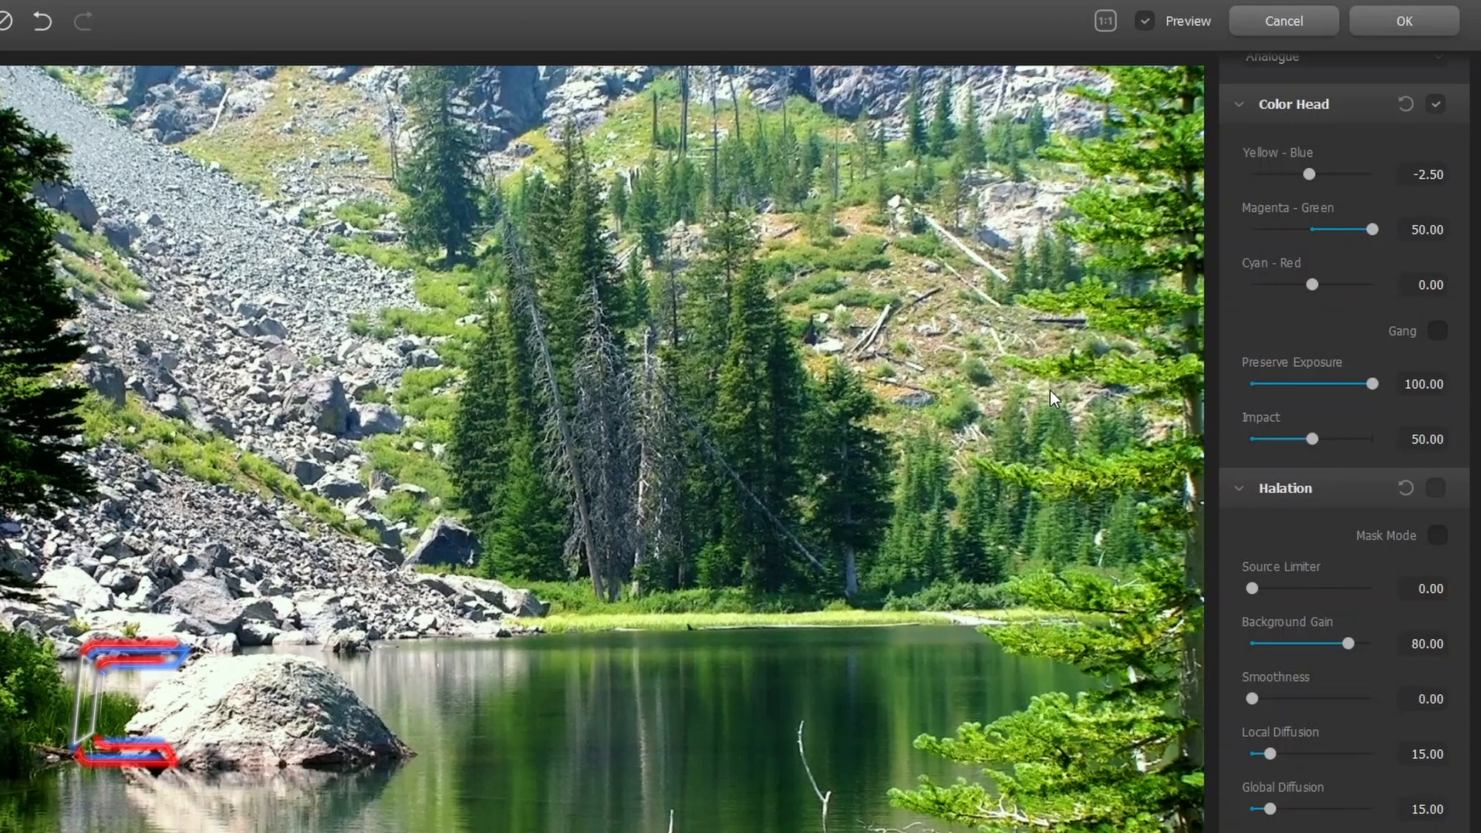
pyautogui.scroll(-3)
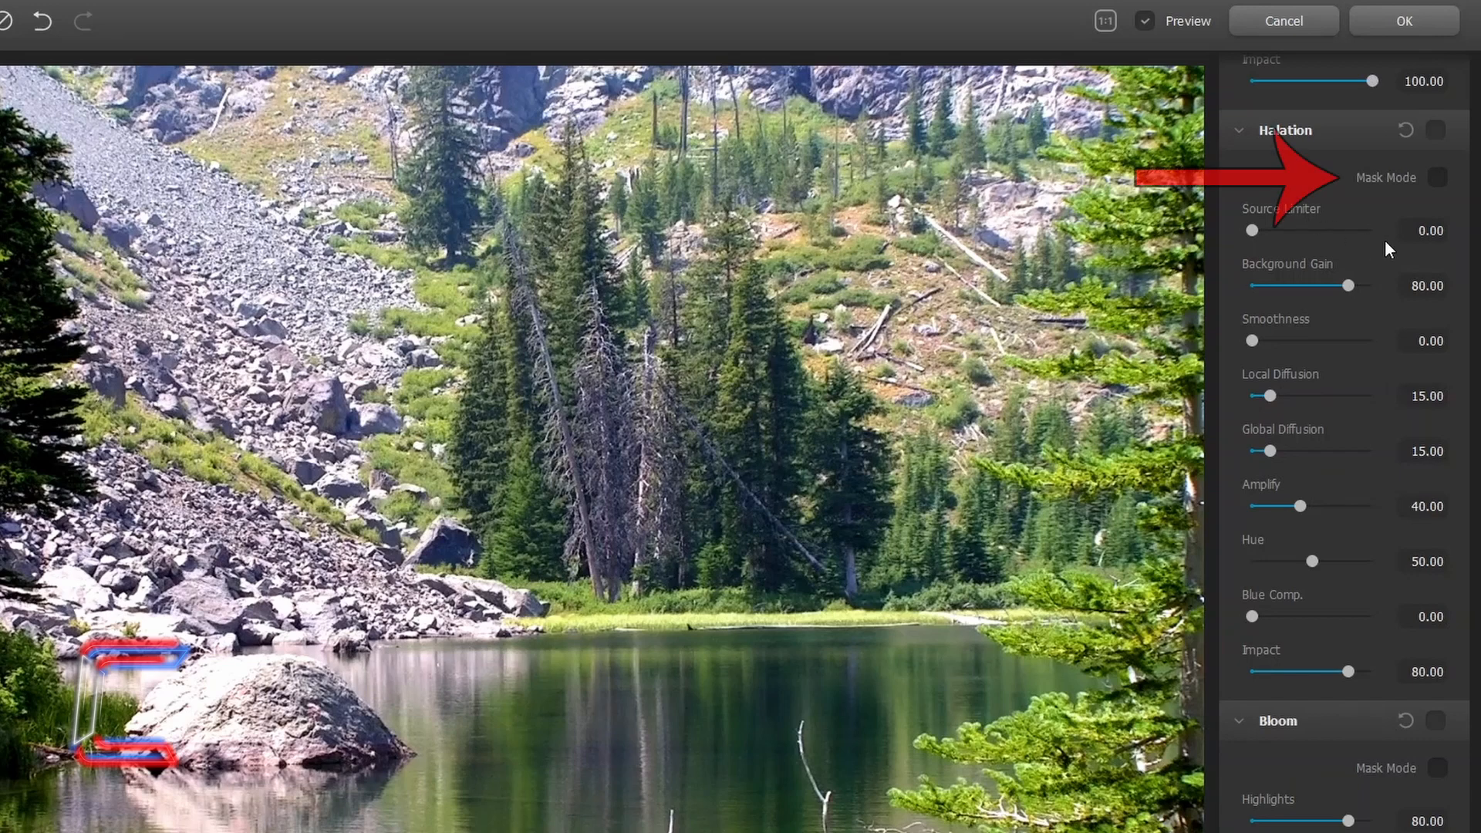
# Show the halation mask and try the source limiter and background gain
pyautogui.click(1437, 177)
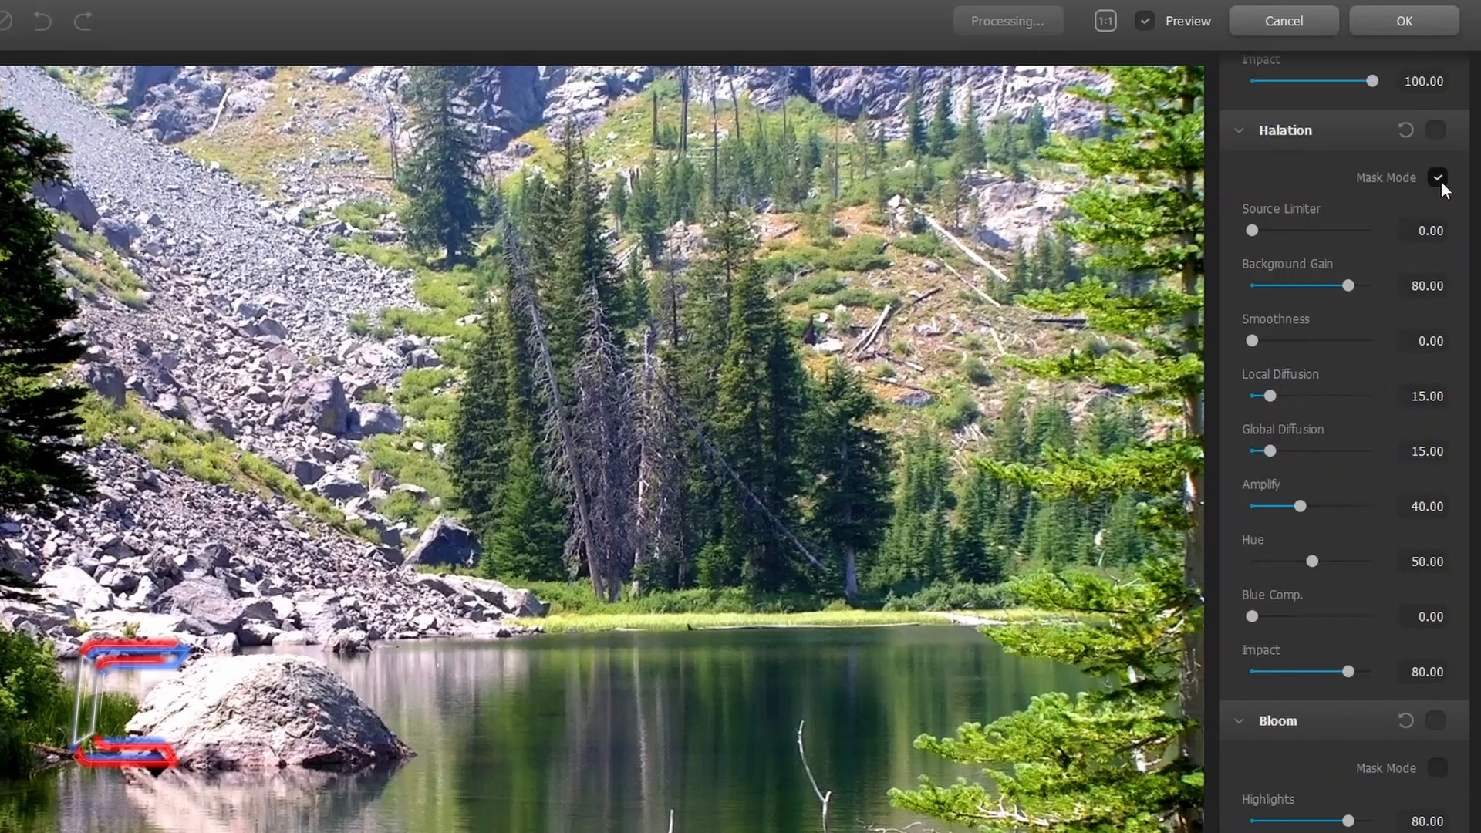
pyautogui.moveTo(1254, 230); pyautogui.dragTo(1272, 230)
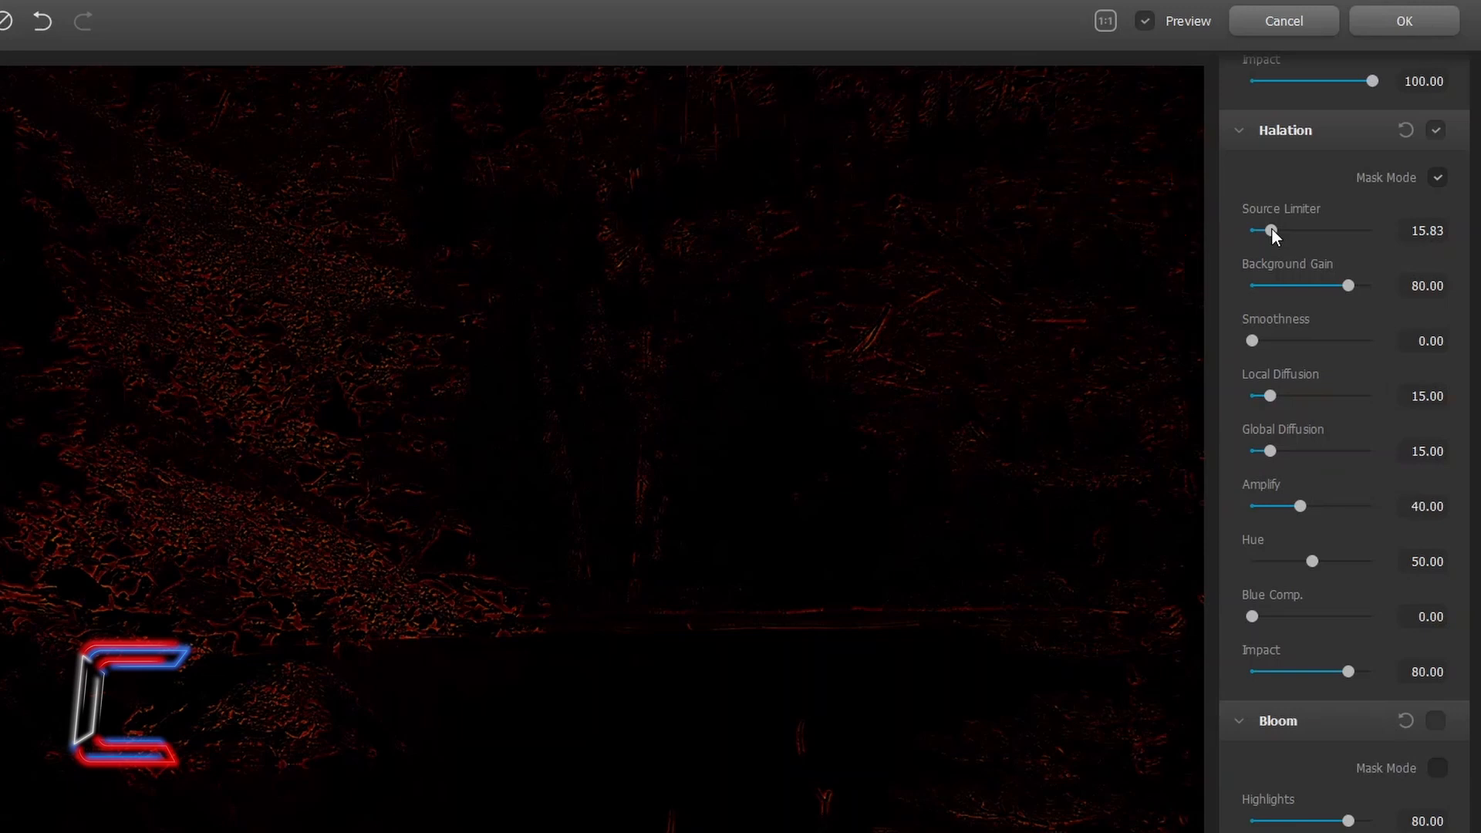
pyautogui.moveTo(1350, 285); pyautogui.dragTo(1379, 285)
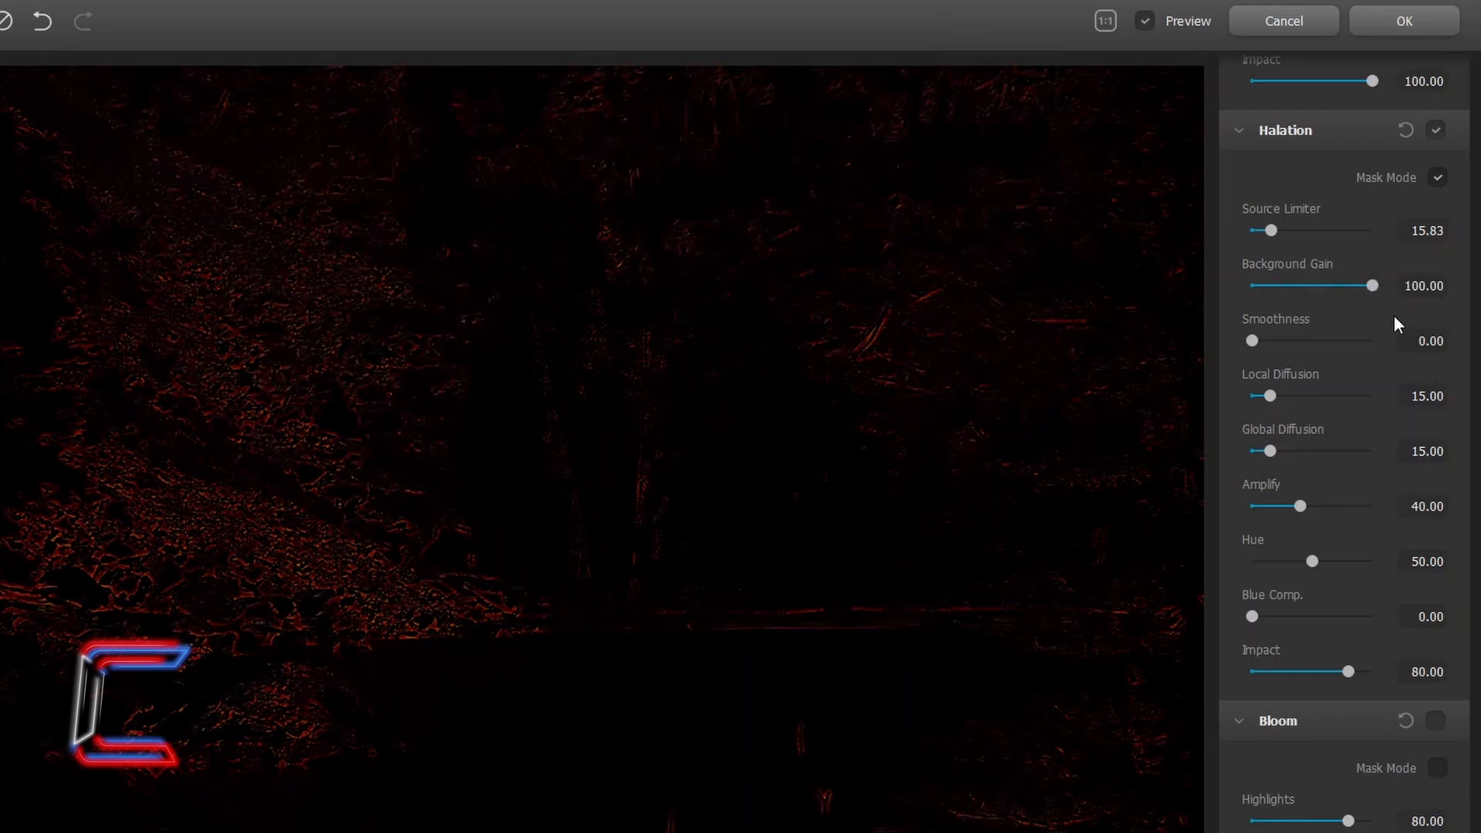
pyautogui.moveTo(1272, 229); pyautogui.dragTo(1251, 230)
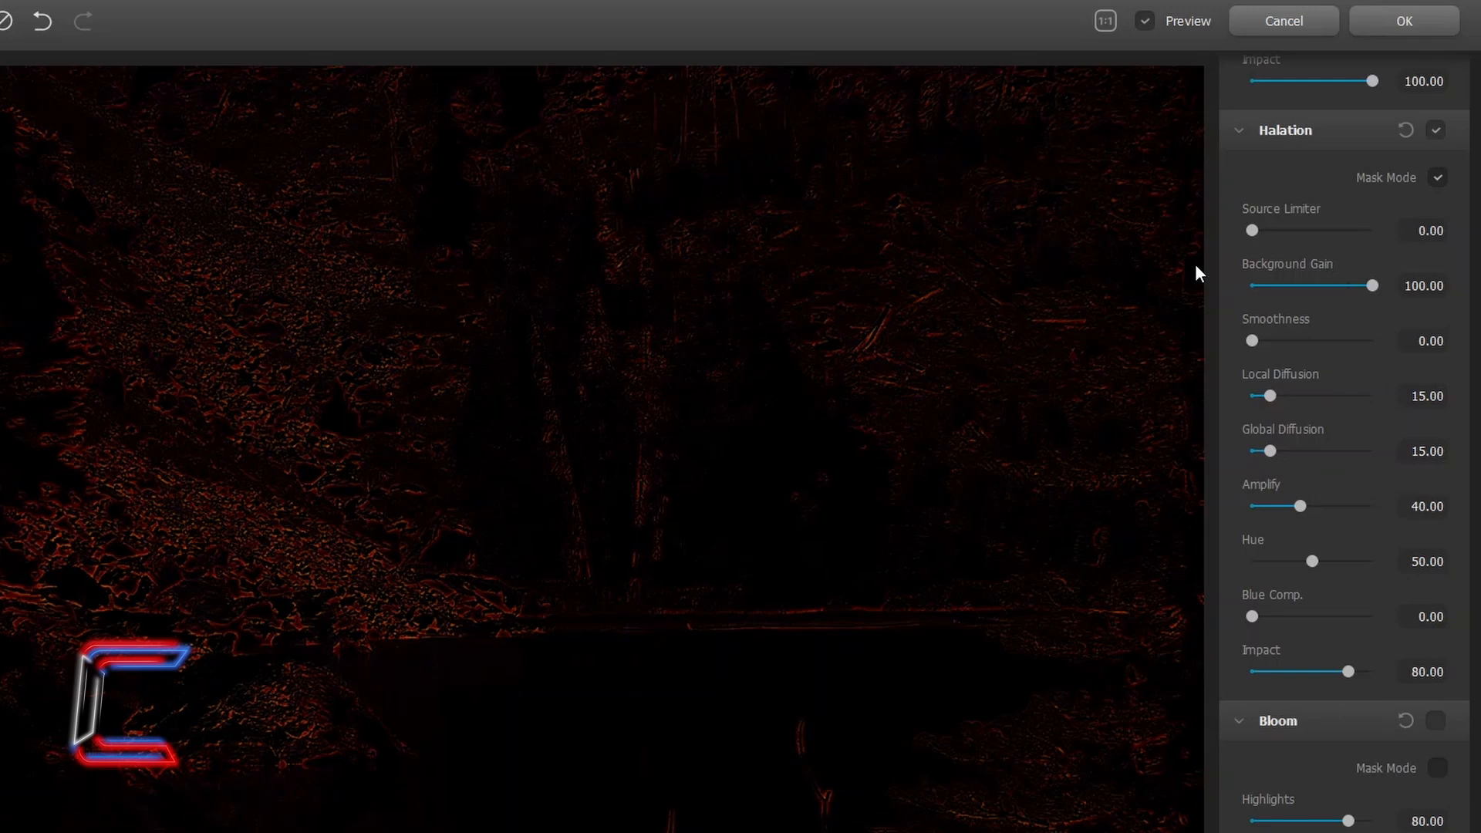
pyautogui.moveTo(603, 135)
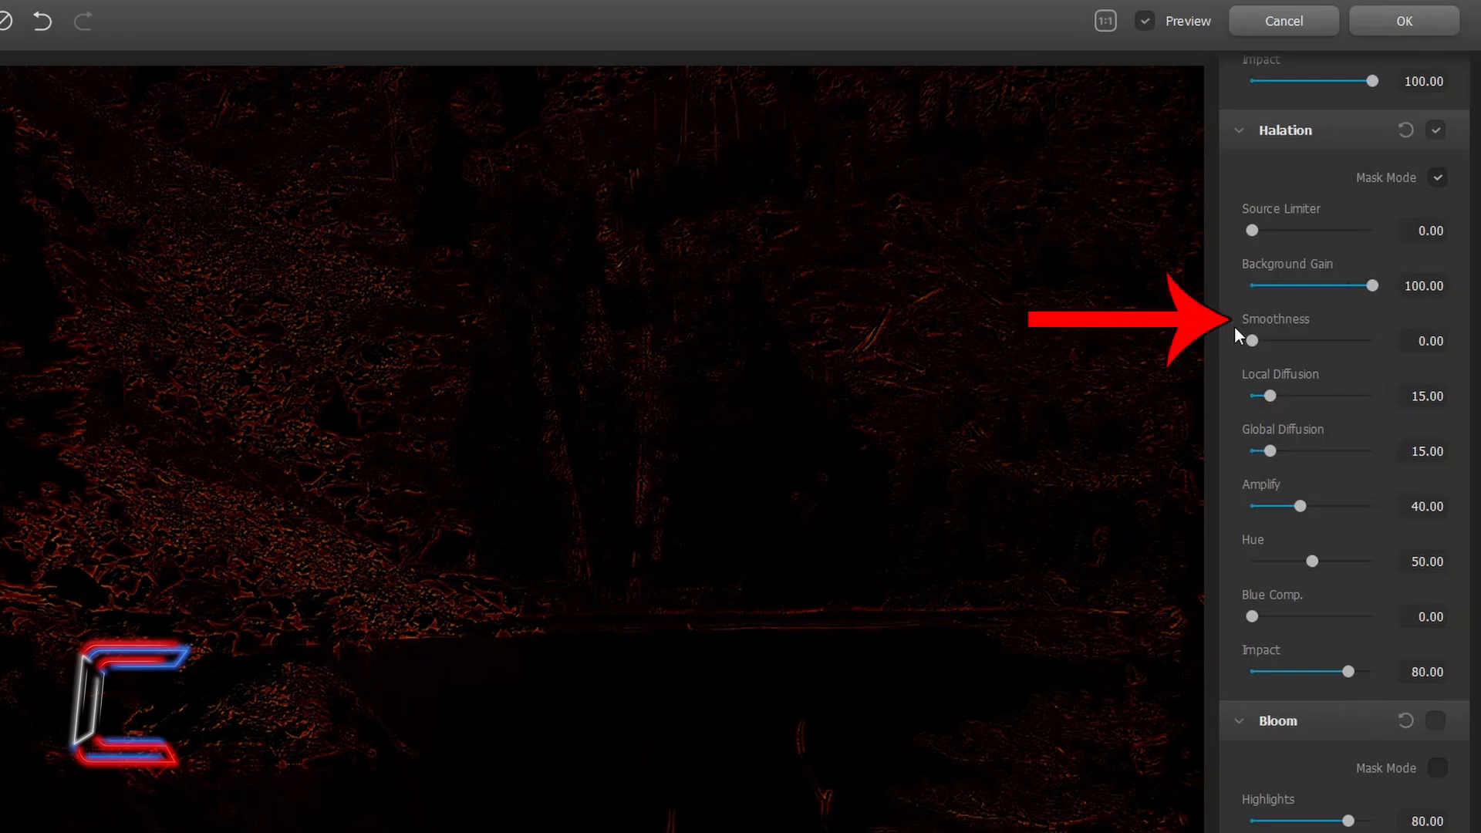
# Set halation smoothness to about 53 and local diffusion to 46.67
pyautogui.moveTo(1252, 341); pyautogui.dragTo(1375, 341)
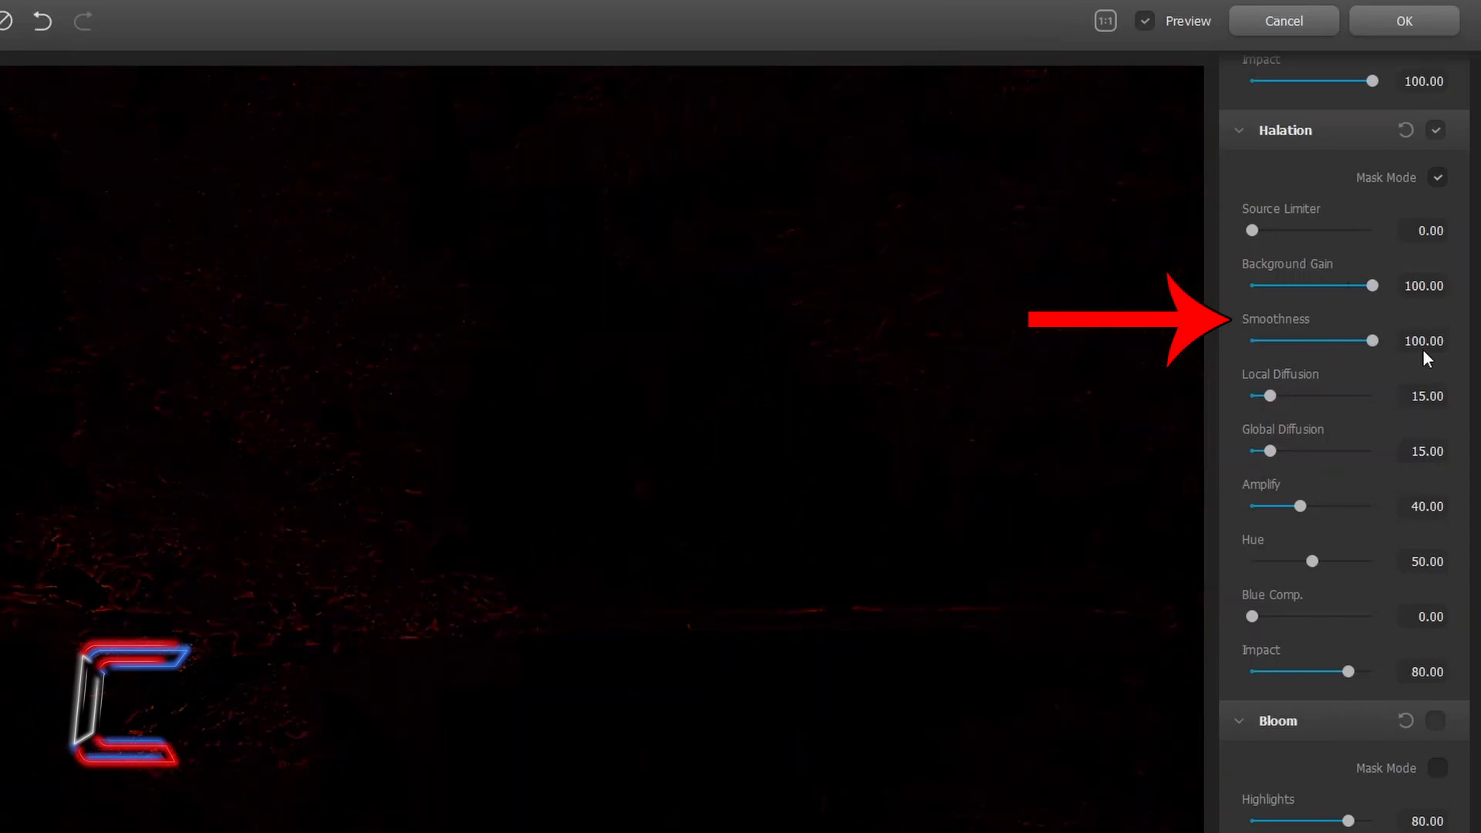
pyautogui.moveTo(1375, 341); pyautogui.dragTo(1337, 341)
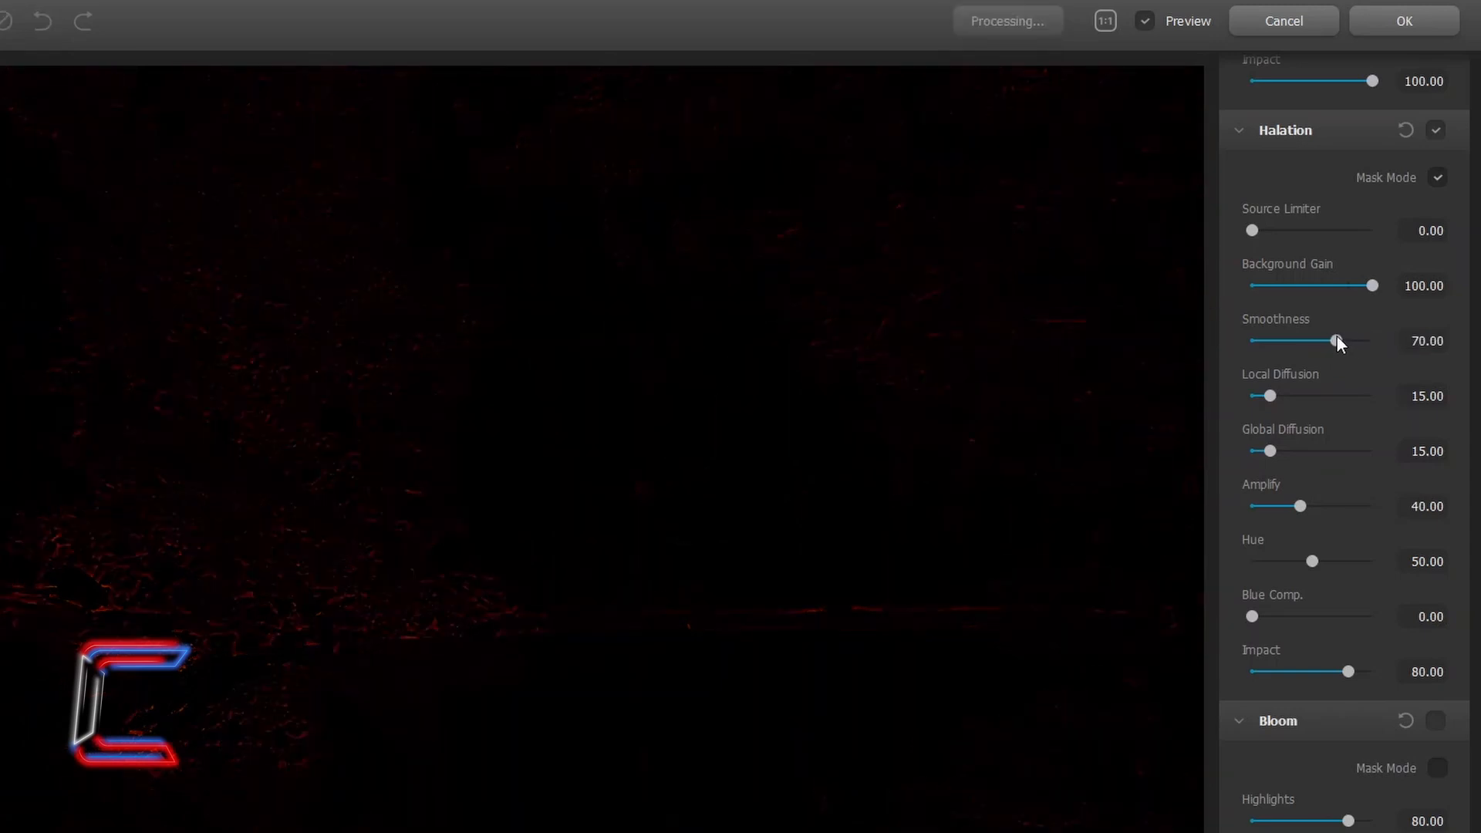
pyautogui.moveTo(1270, 396); pyautogui.dragTo(1323, 396)
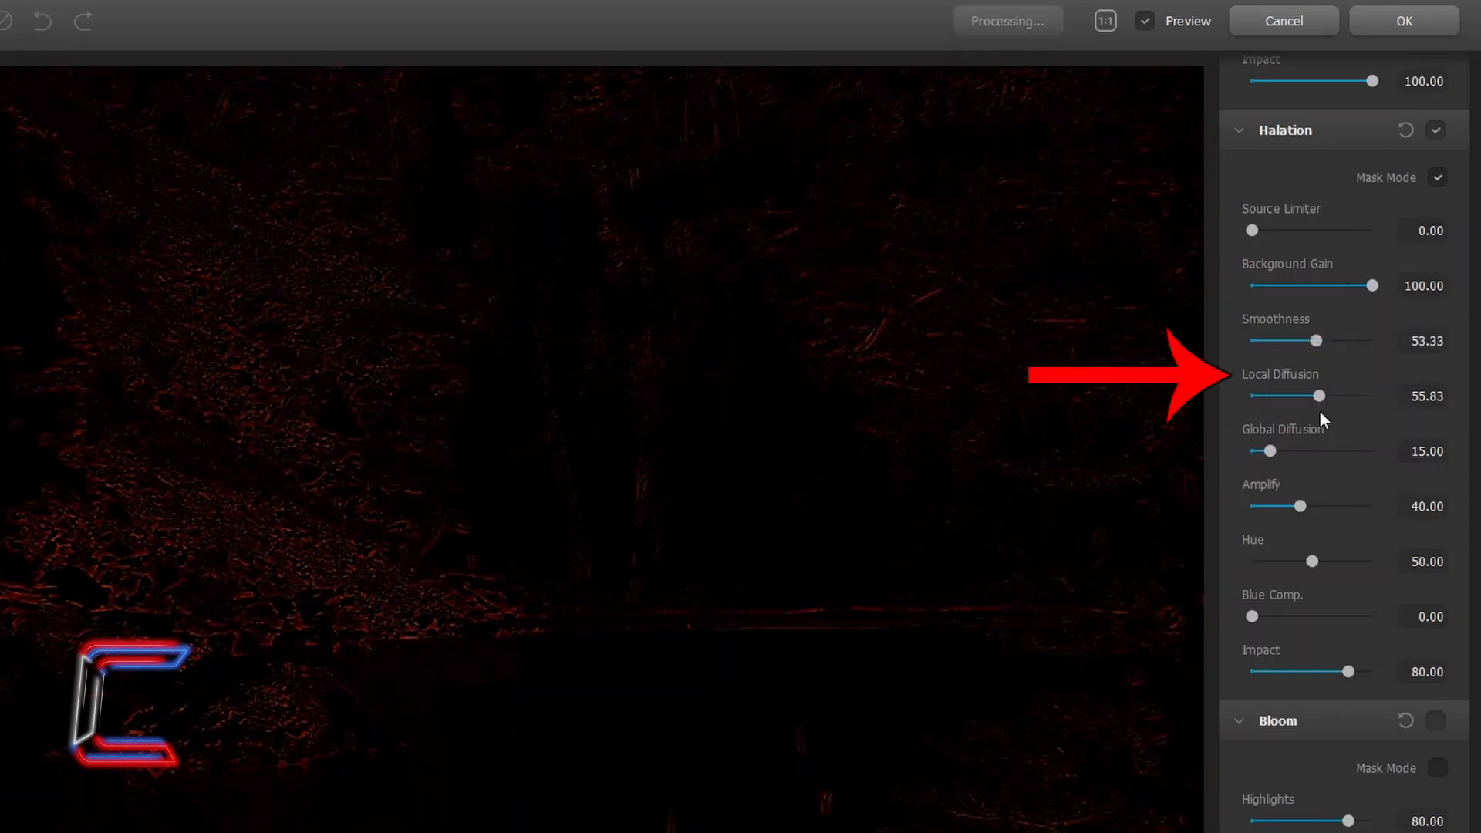
pyautogui.moveTo(1320, 396); pyautogui.dragTo(1377, 396)
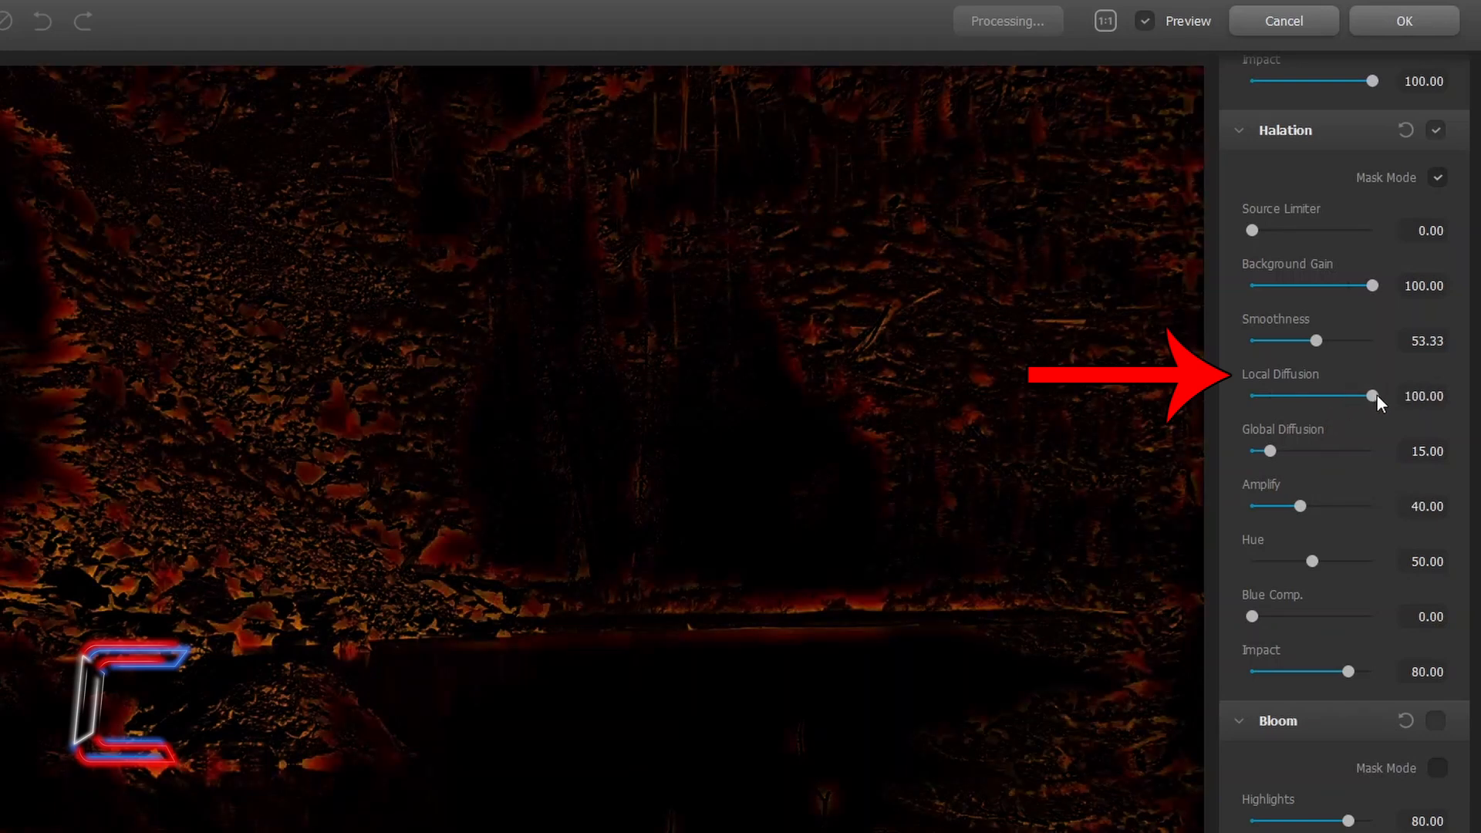
pyautogui.moveTo(1374, 395); pyautogui.dragTo(1320, 396)
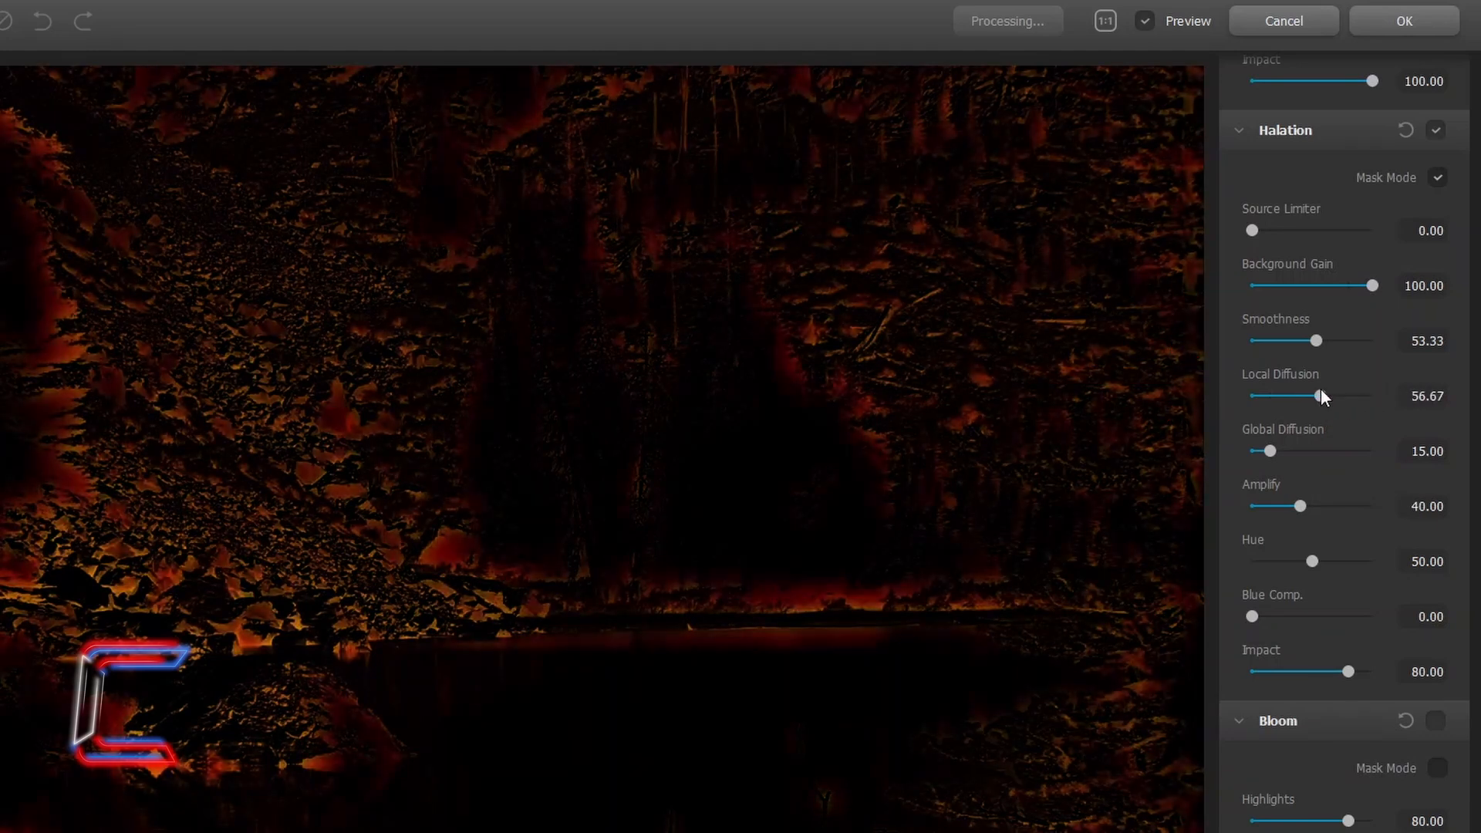
pyautogui.moveTo(1325, 396); pyautogui.dragTo(1310, 396)
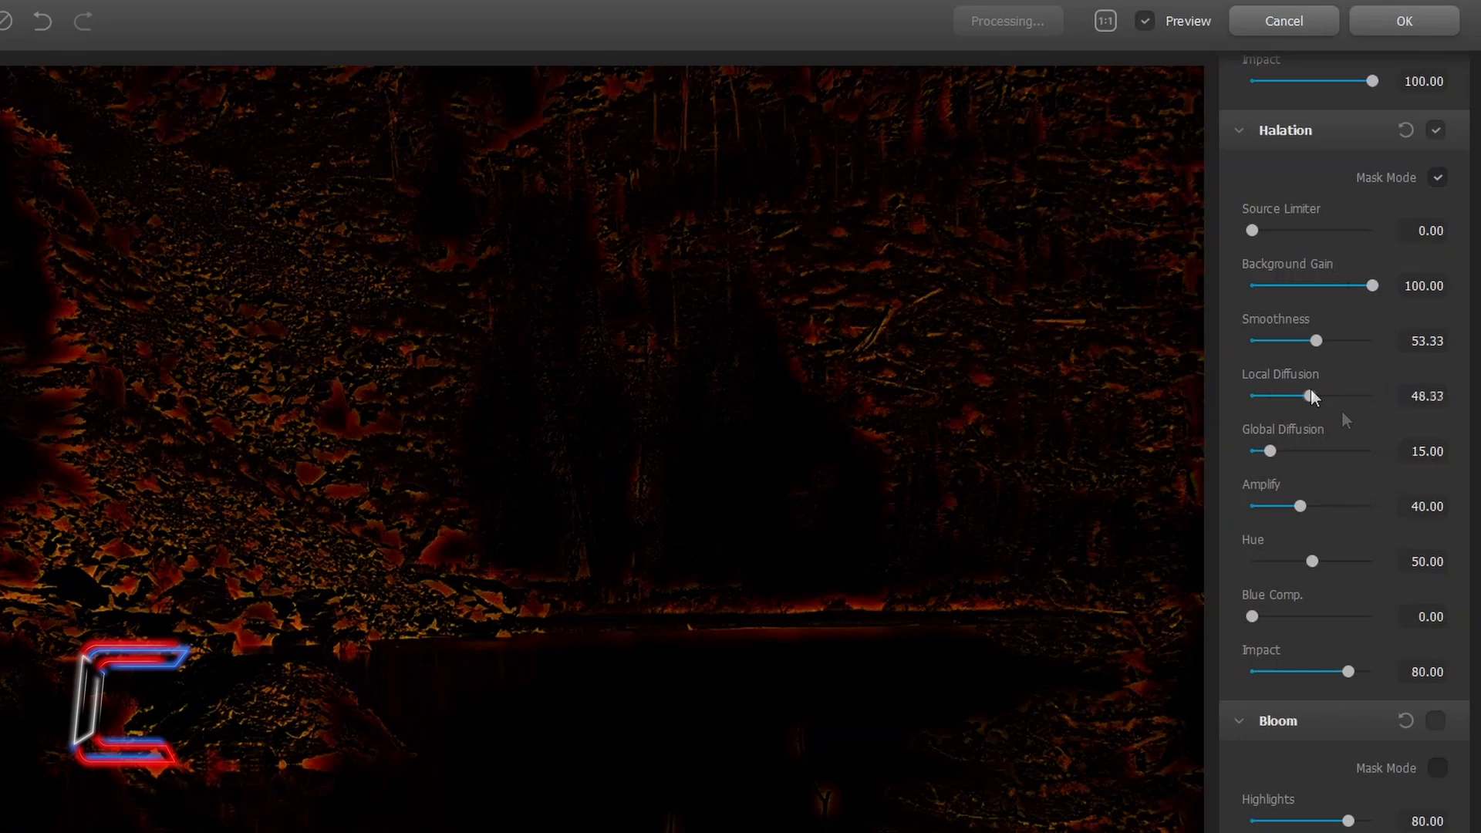
# Set halation global diffusion 52.50, amplify 98.33 and hue 47.50
pyautogui.moveTo(1271, 451); pyautogui.dragTo(1299, 451)
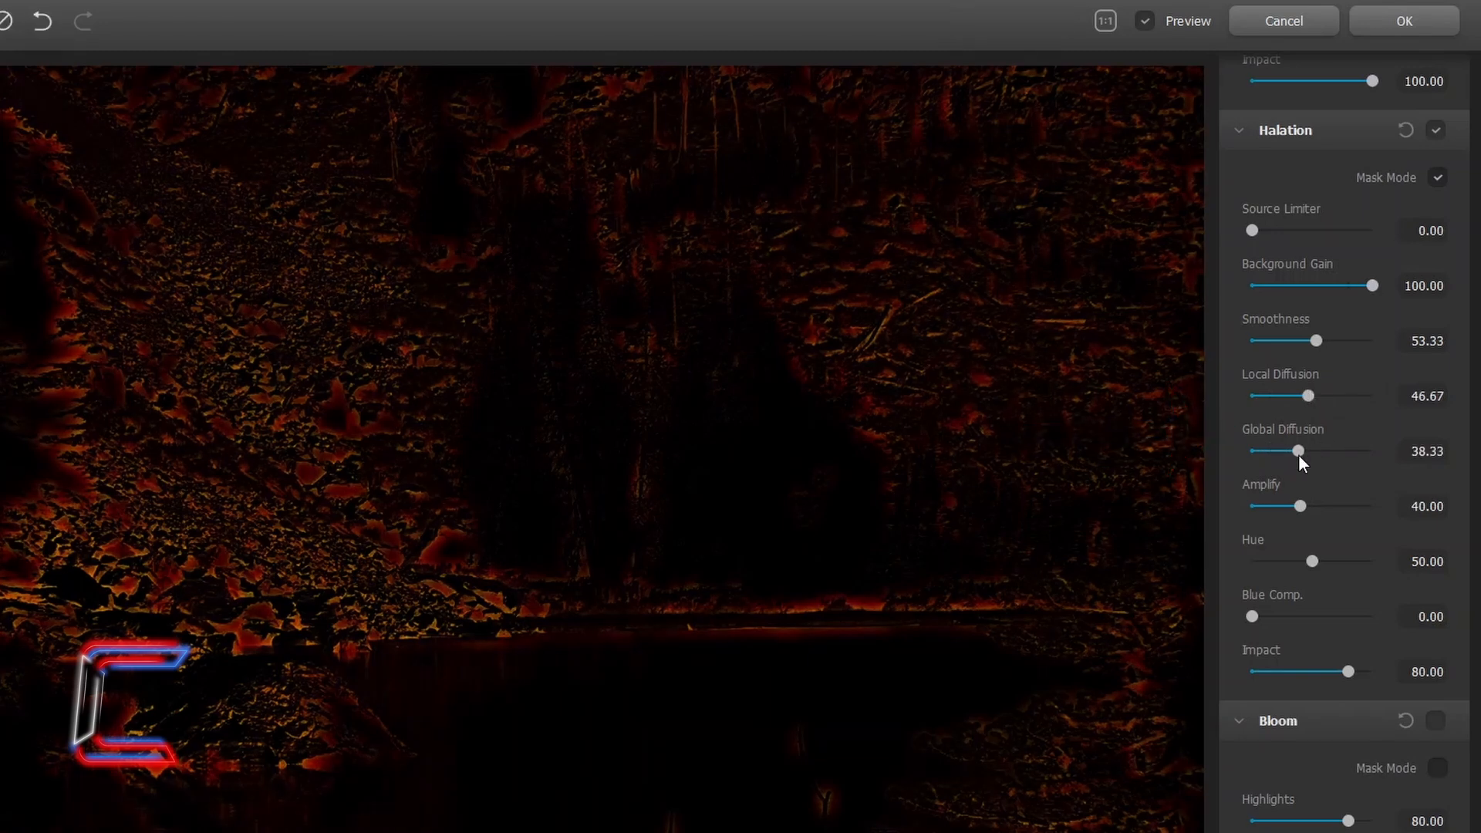
pyautogui.moveTo(1301, 506); pyautogui.dragTo(1370, 506)
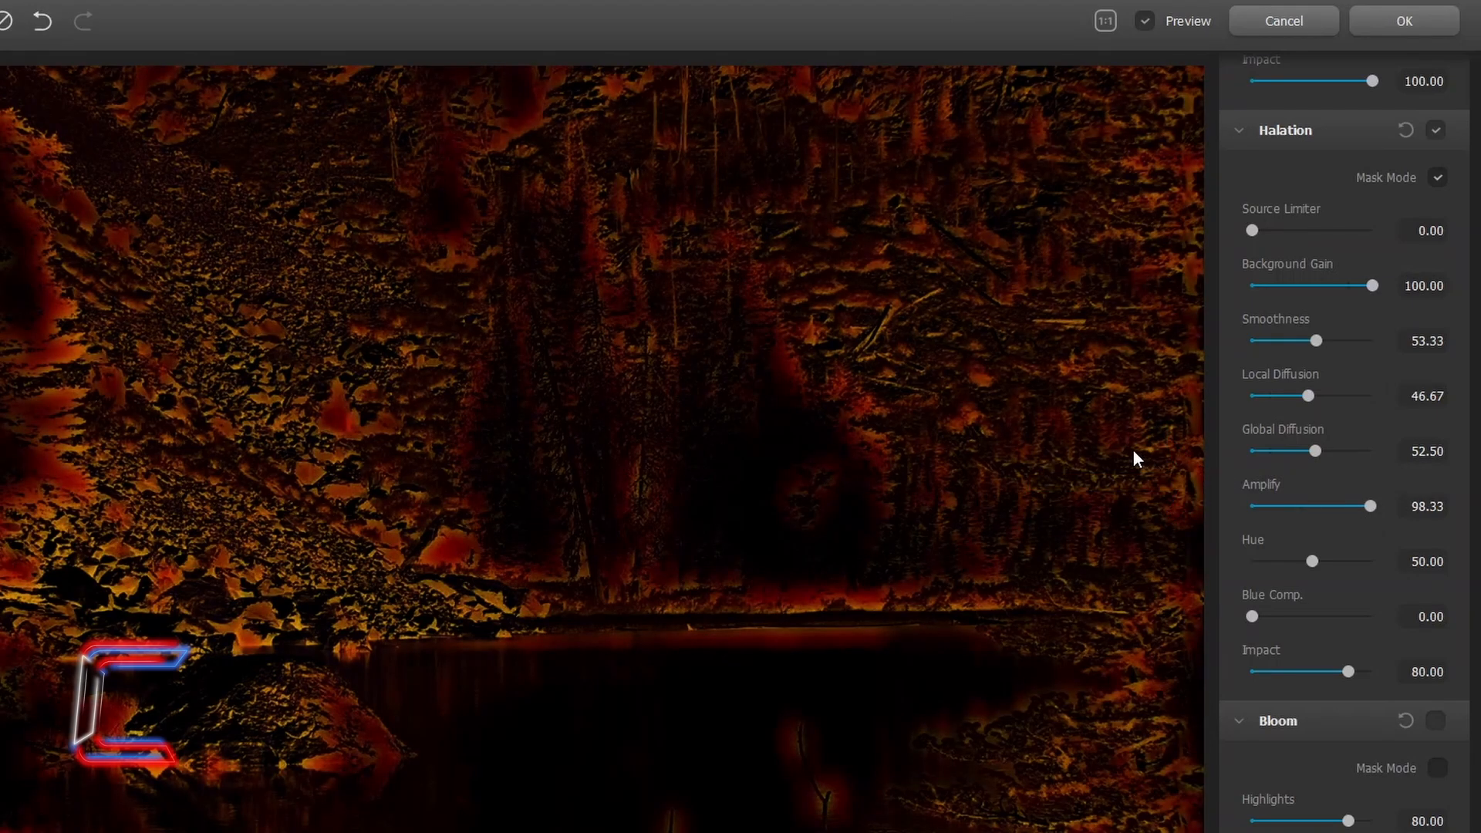
pyautogui.moveTo(1312, 561); pyautogui.dragTo(1339, 561)
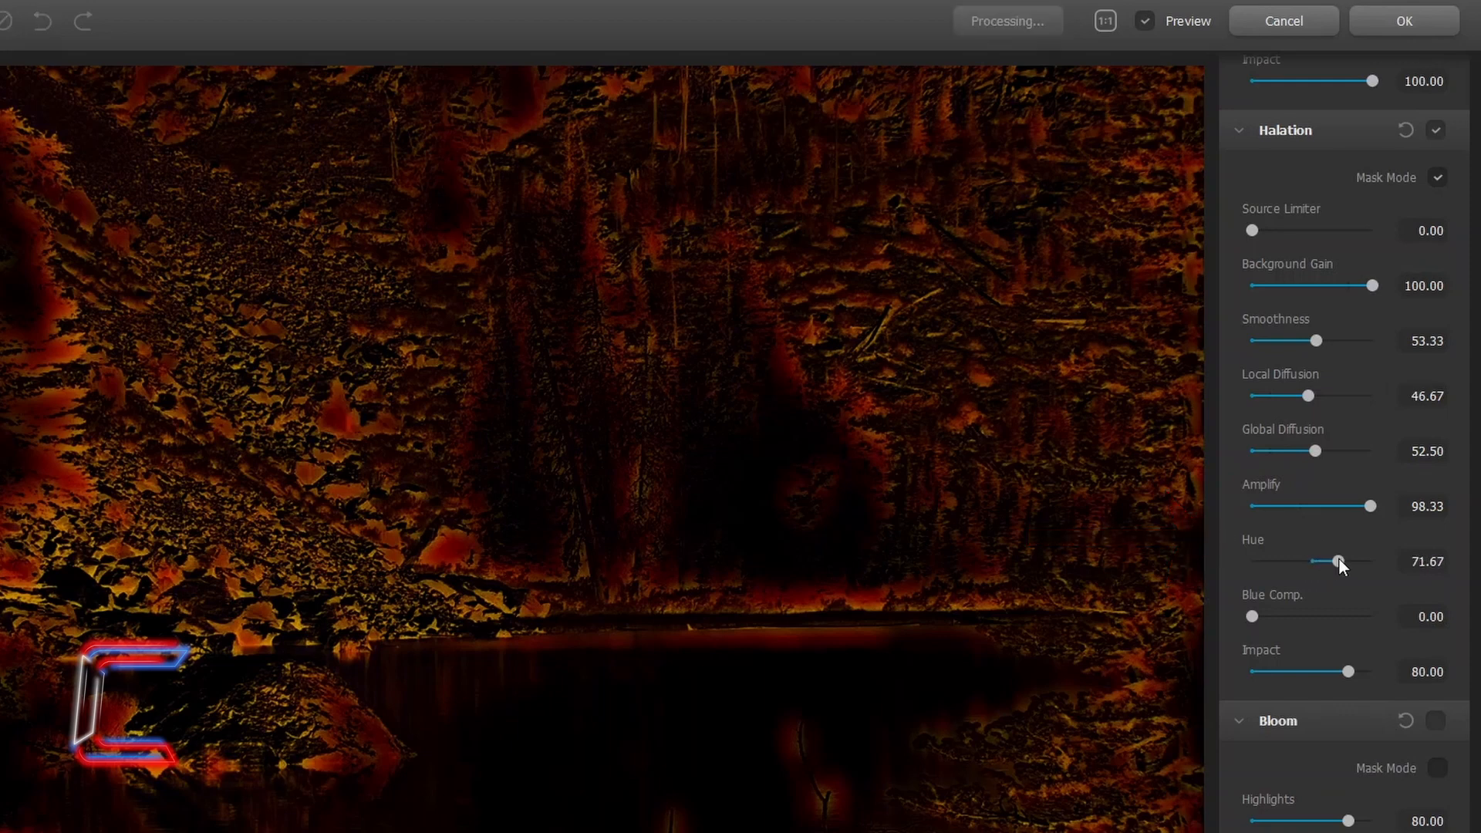
pyautogui.moveTo(1337, 560); pyautogui.dragTo(1274, 560)
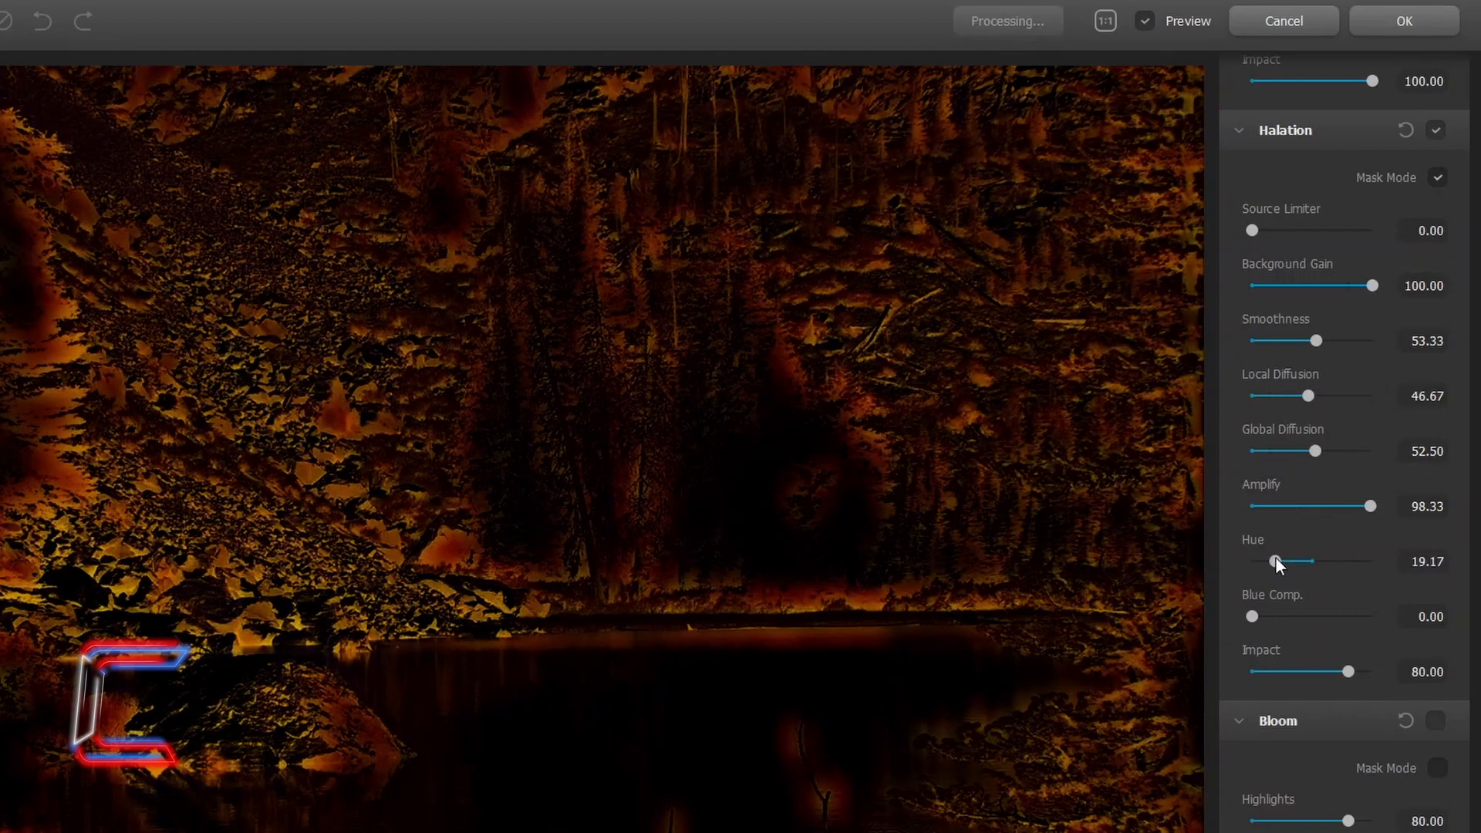
pyautogui.moveTo(1300, 561); pyautogui.dragTo(1274, 561)
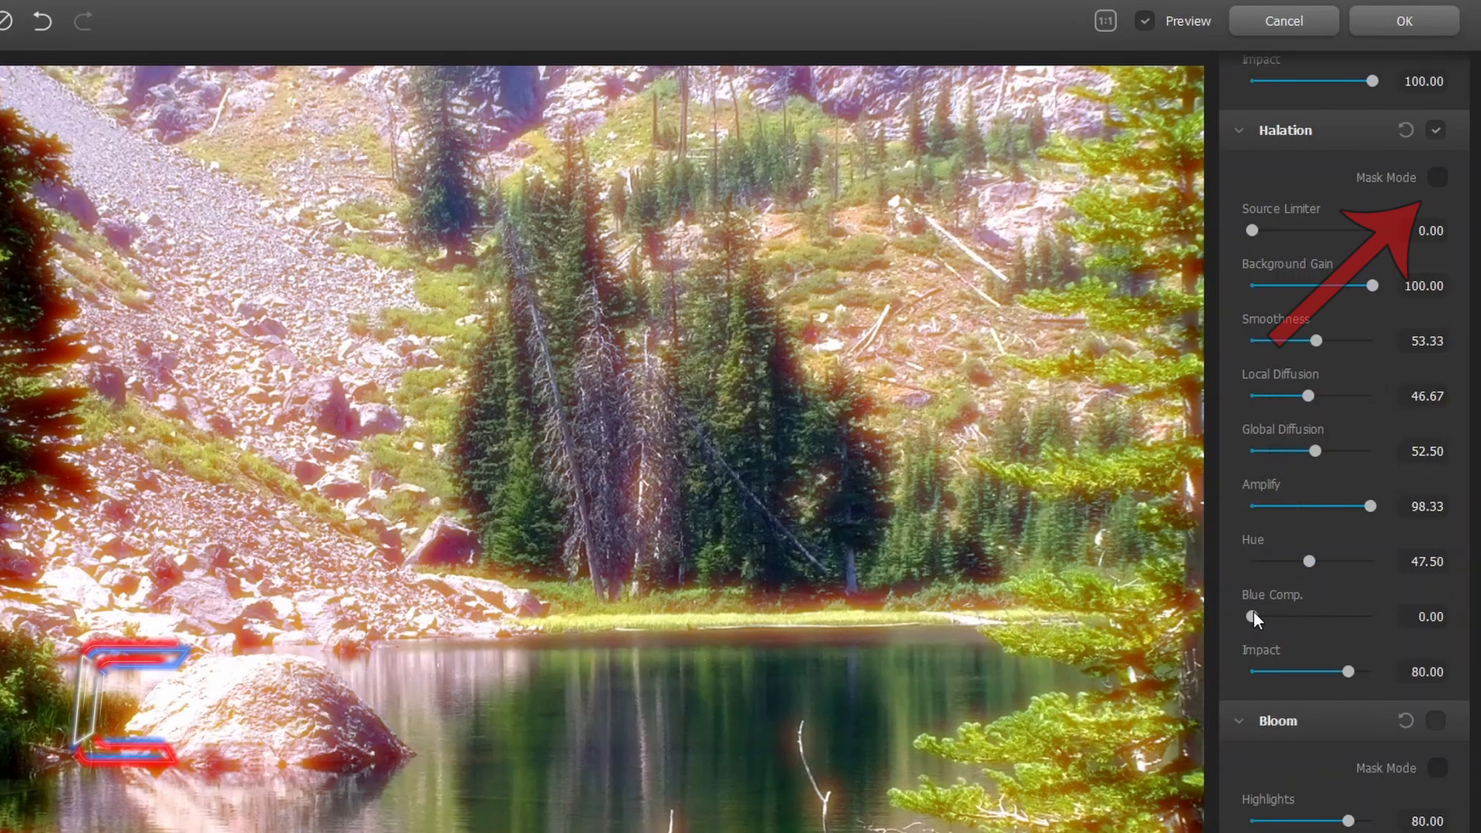
# Test halation Blue Comp. and Impact, settling on blue compensation 0 and impact 80
pyautogui.moveTo(1252, 617); pyautogui.dragTo(1377, 617)
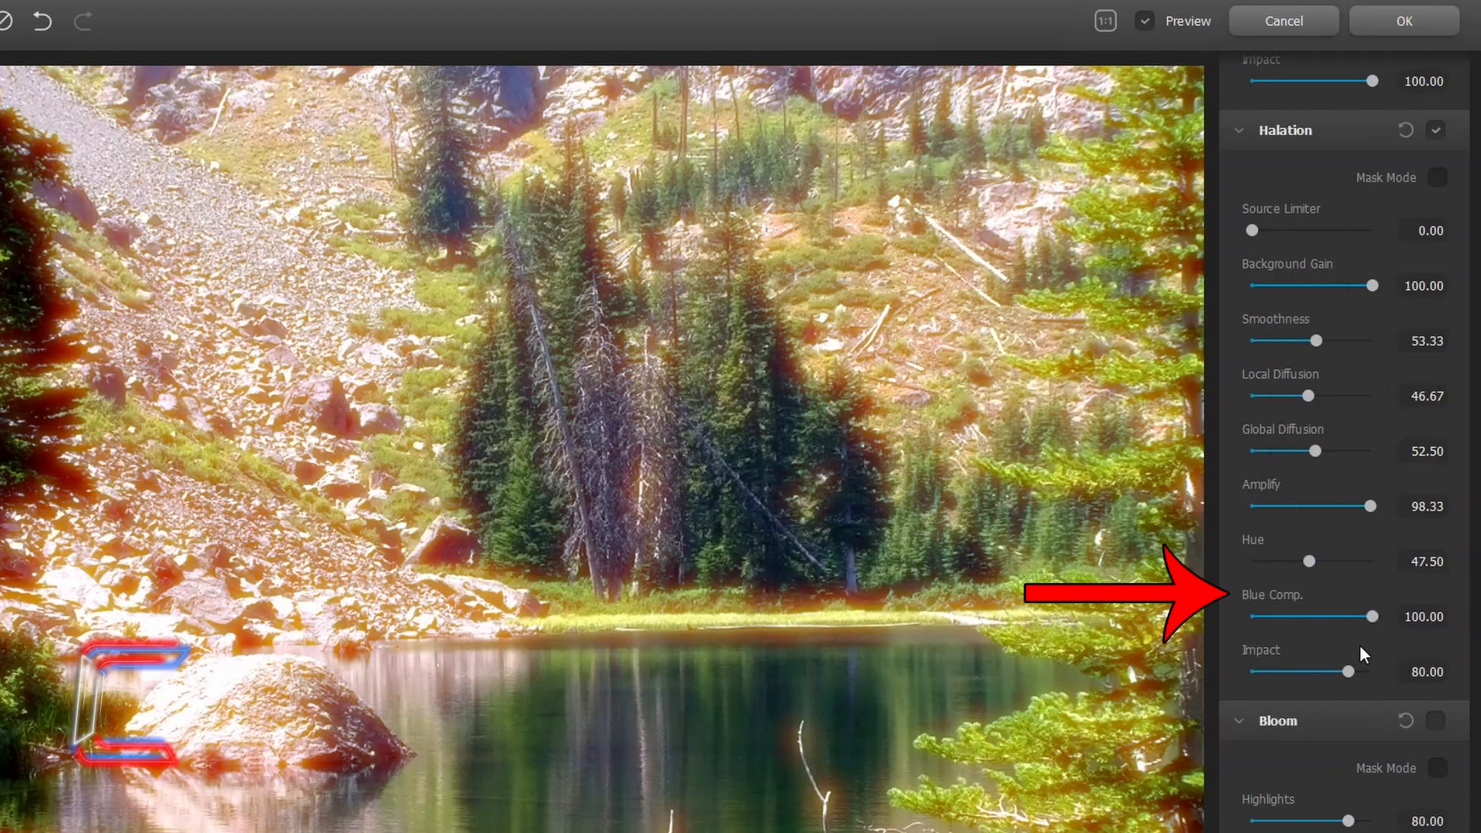
pyautogui.moveTo(1378, 615); pyautogui.dragTo(1253, 615)
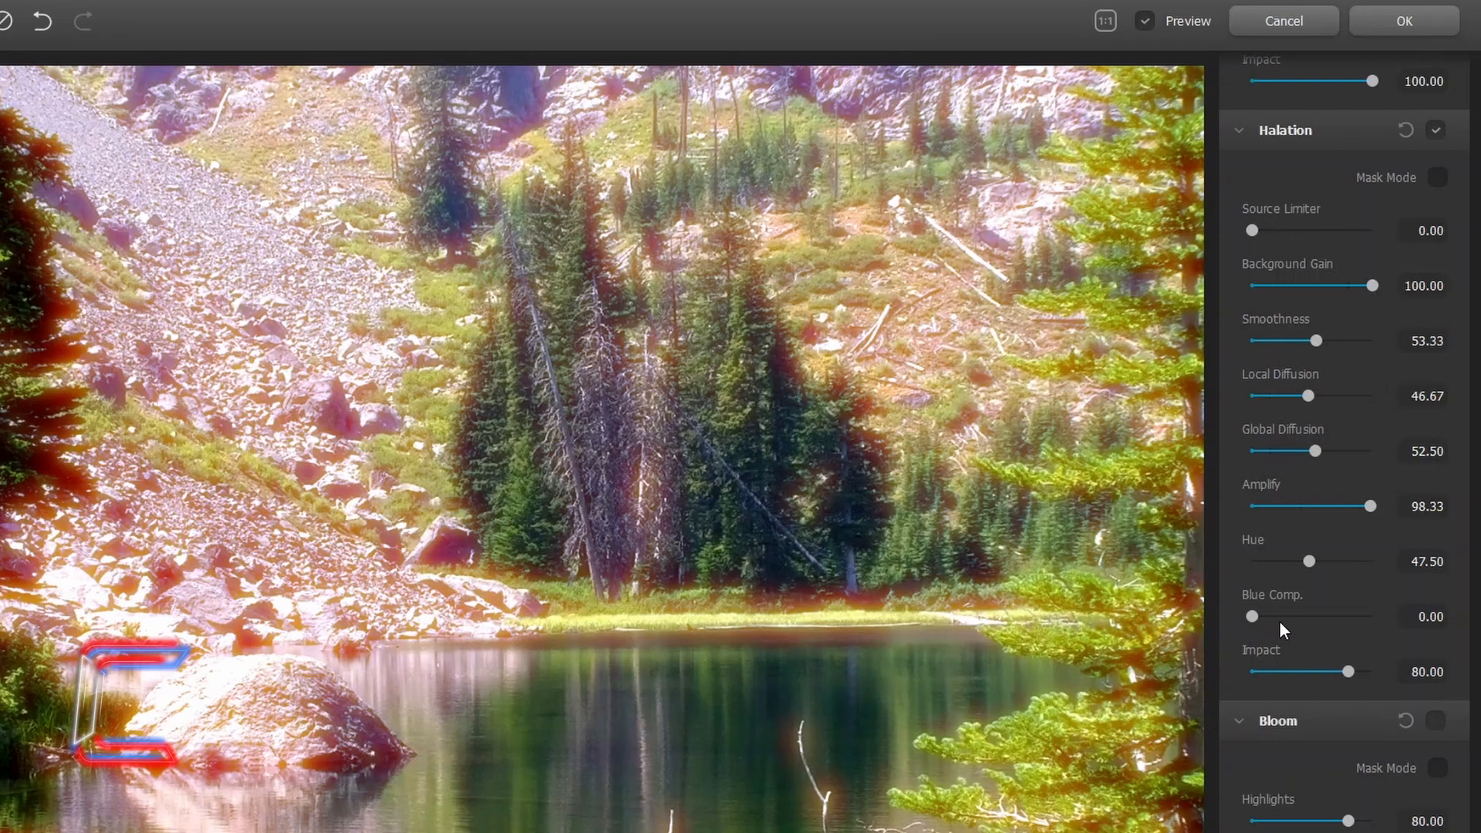
pyautogui.moveTo(1374, 670); pyautogui.dragTo(1344, 671)
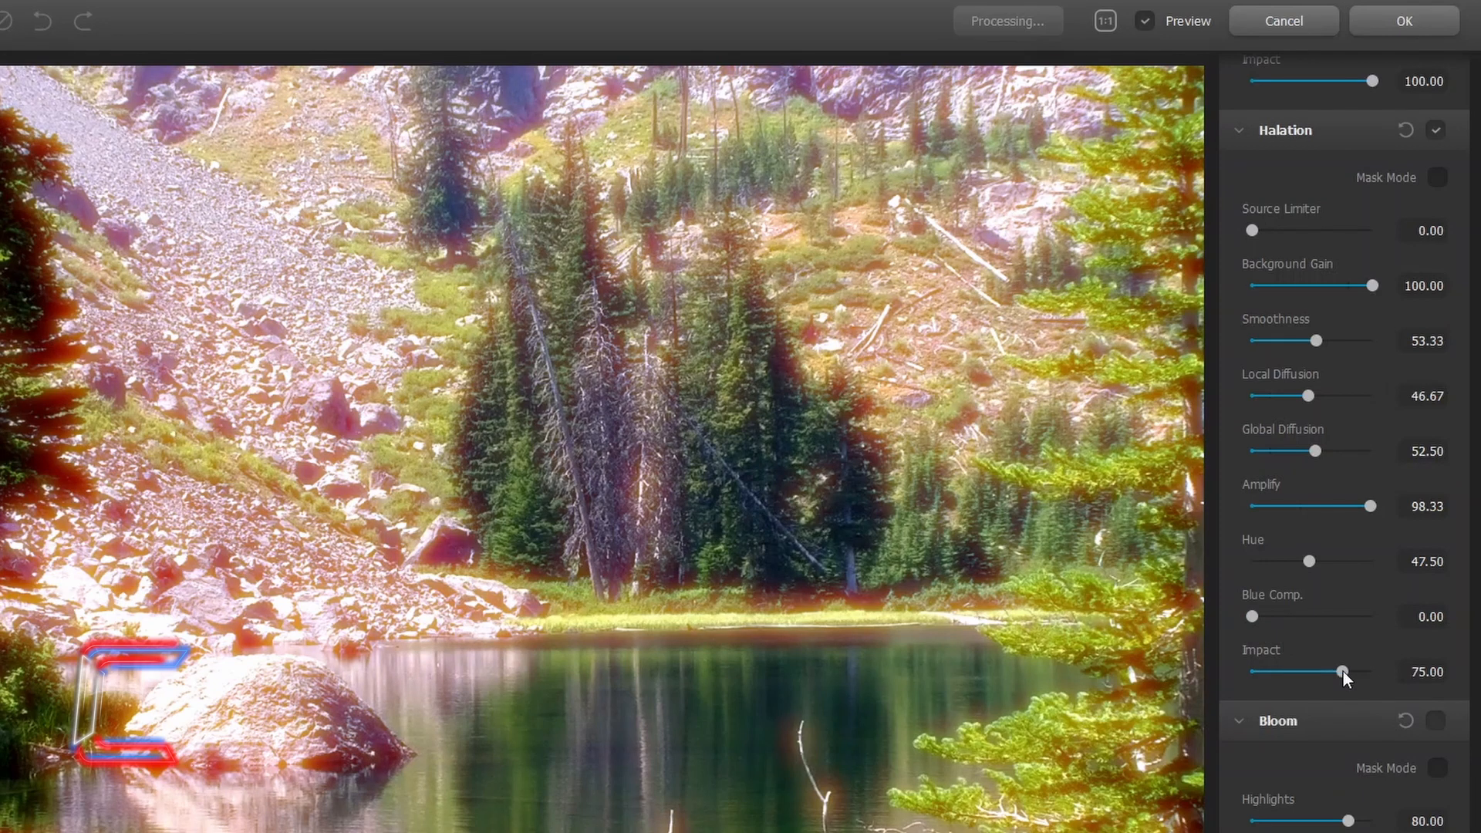
pyautogui.moveTo(1343, 671); pyautogui.dragTo(1278, 670)
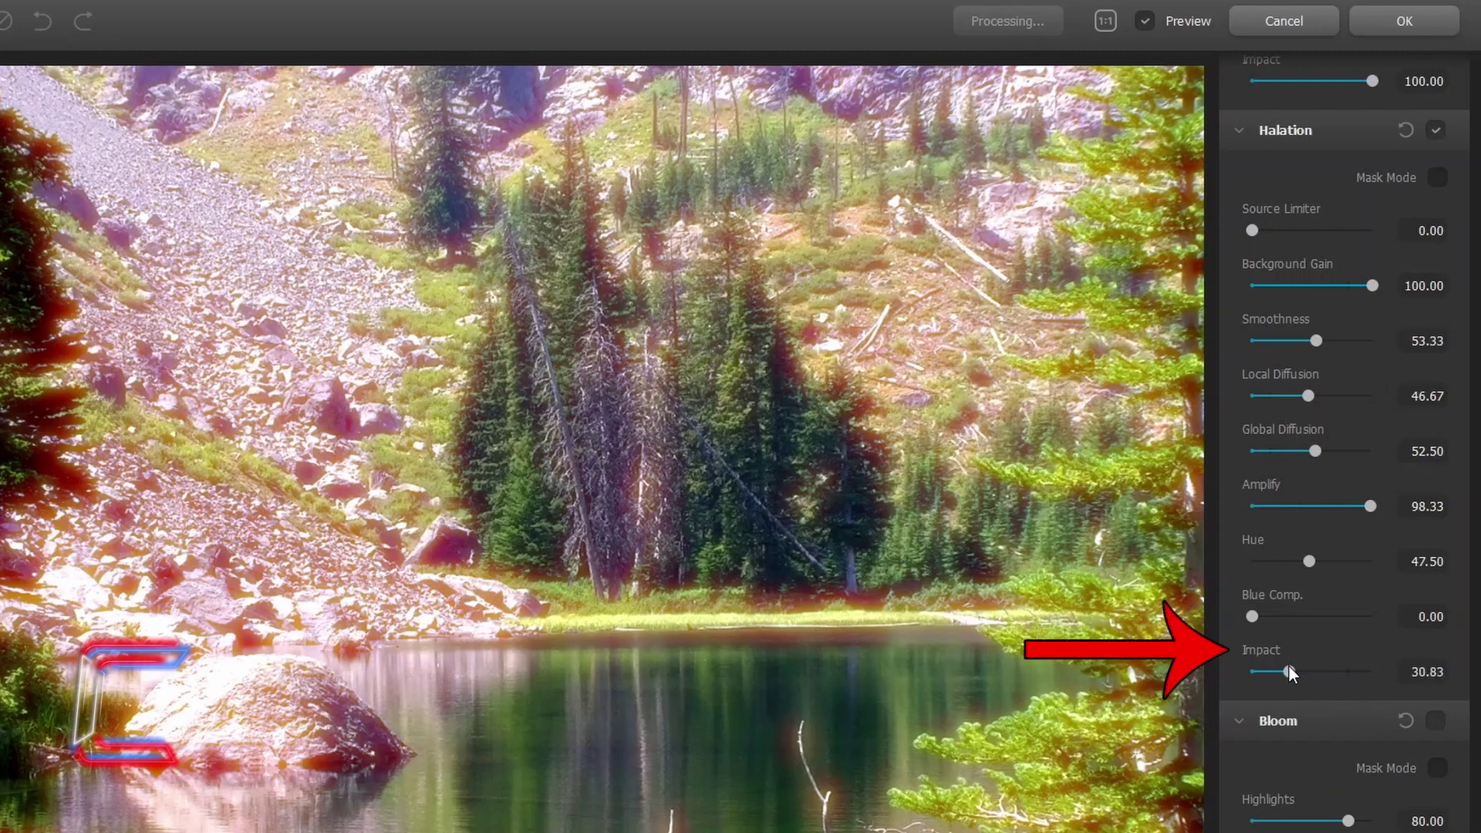
pyautogui.moveTo(1280, 672); pyautogui.dragTo(1280, 672)
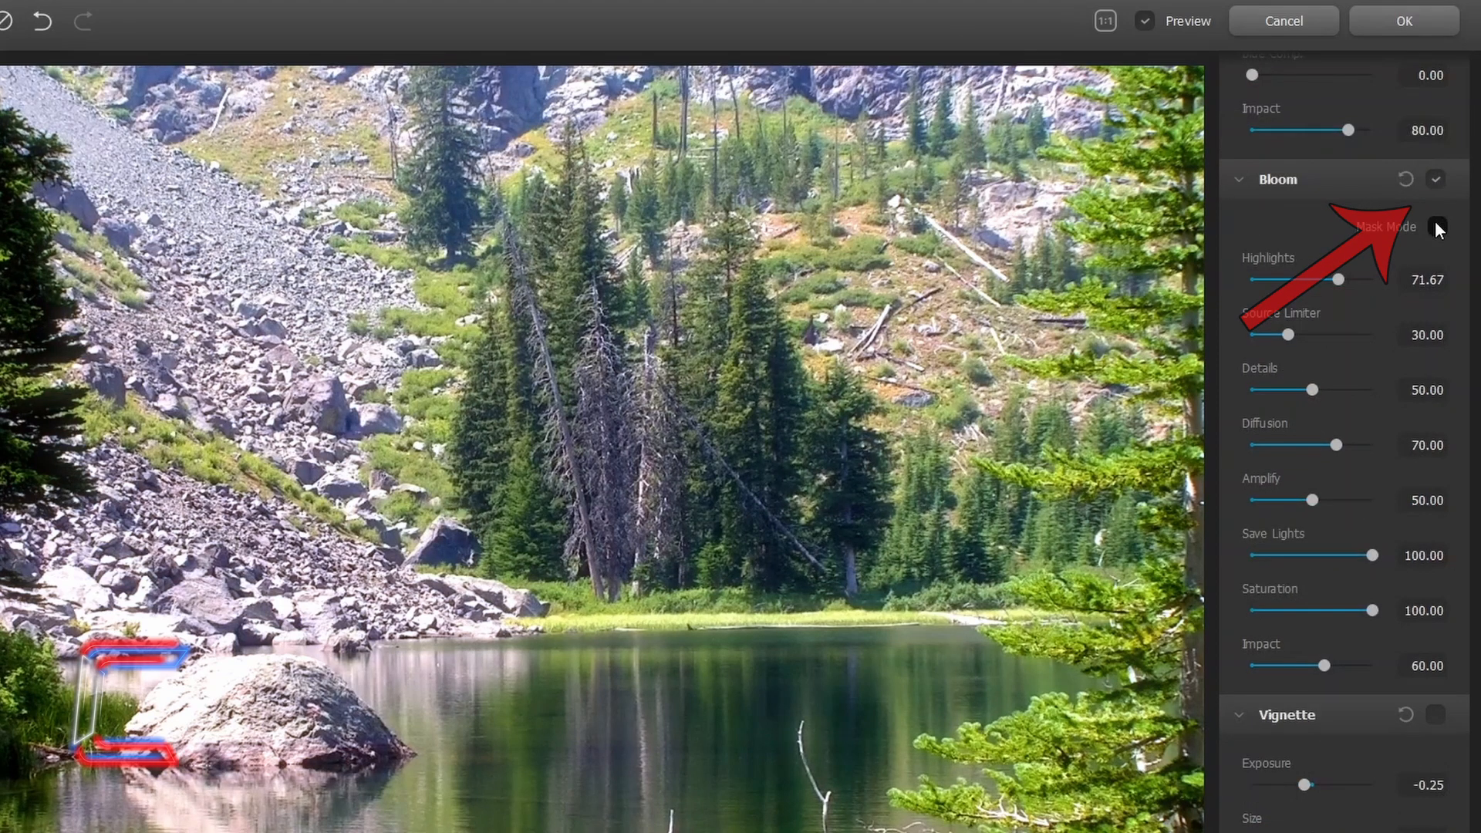
# Show the bloom mask; set highlights, details and diffusion to 100 and source limiter 0
pyautogui.click(1438, 227)
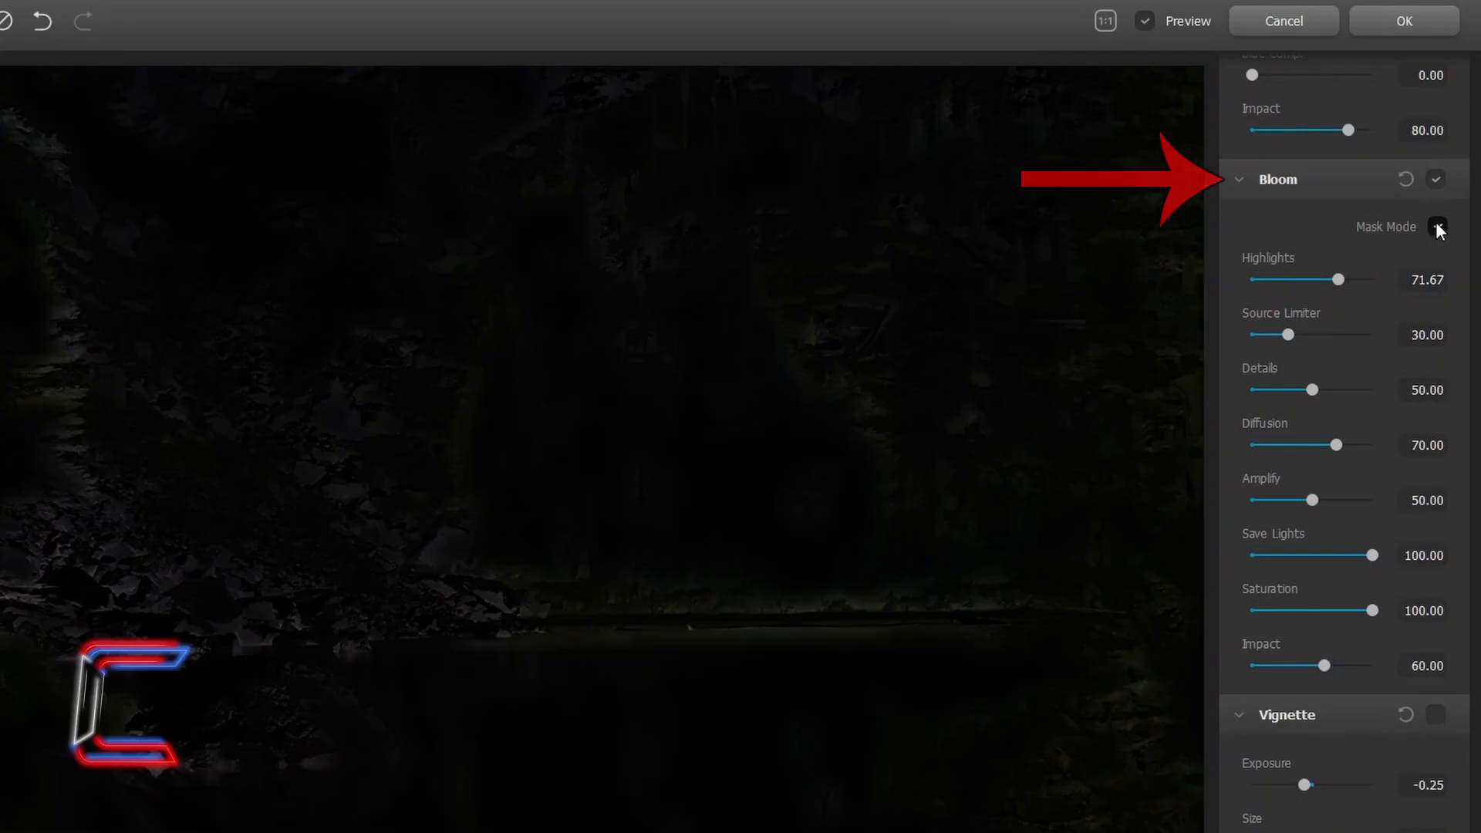
pyautogui.moveTo(1334, 279); pyautogui.dragTo(1360, 280)
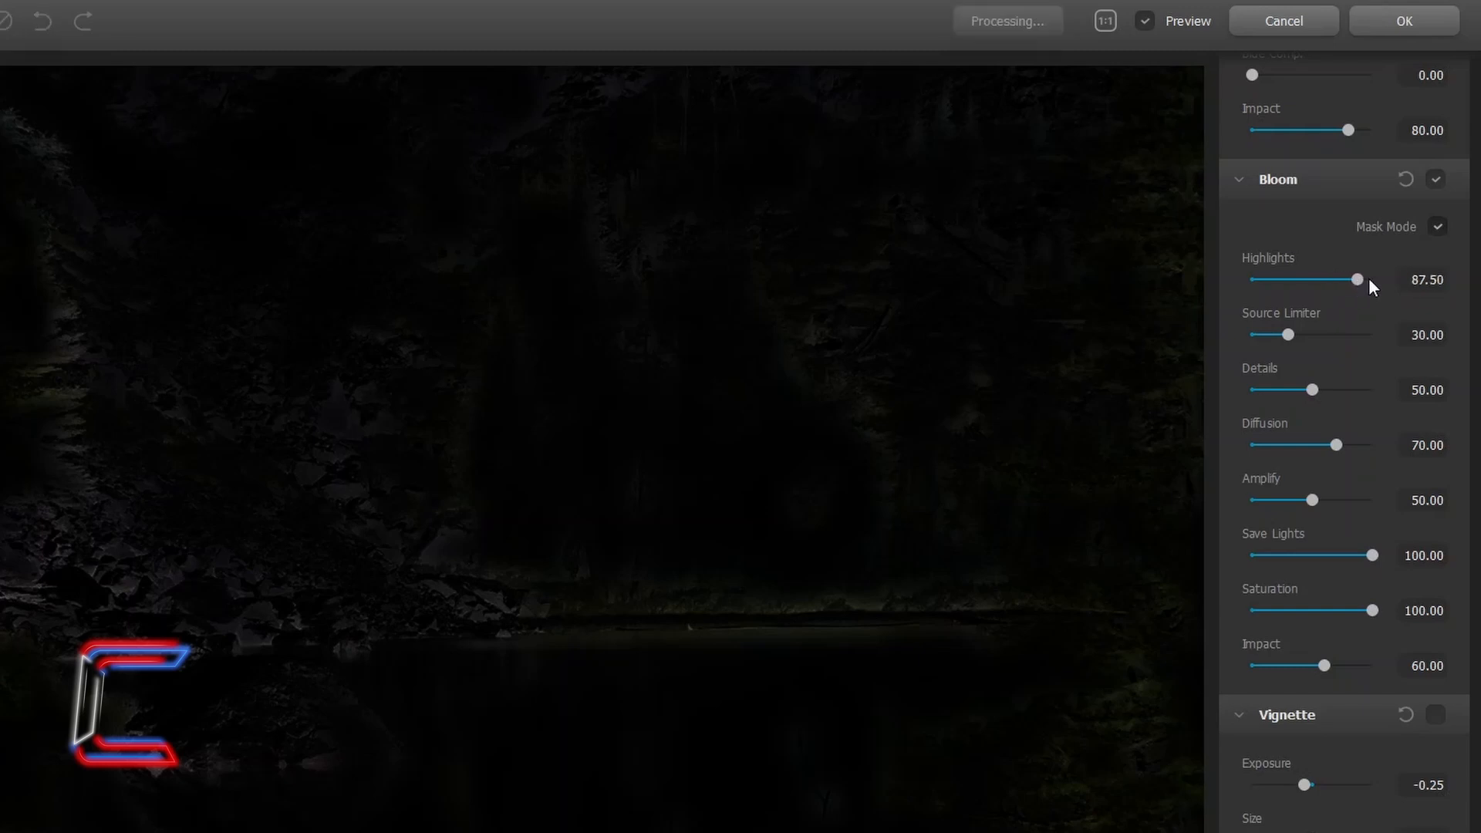
pyautogui.moveTo(1359, 280); pyautogui.dragTo(1375, 279)
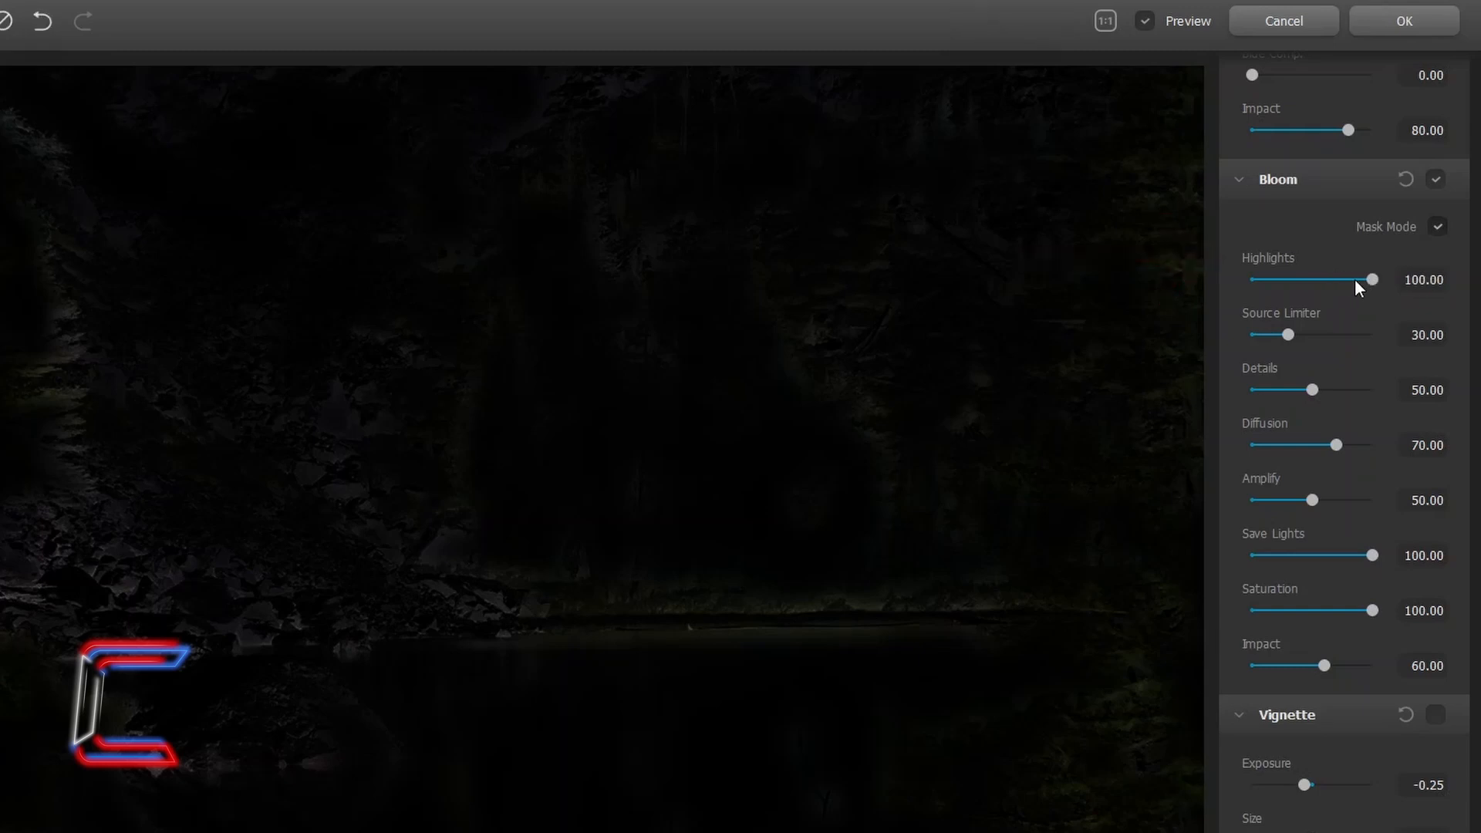
pyautogui.moveTo(1286, 334); pyautogui.dragTo(1375, 334)
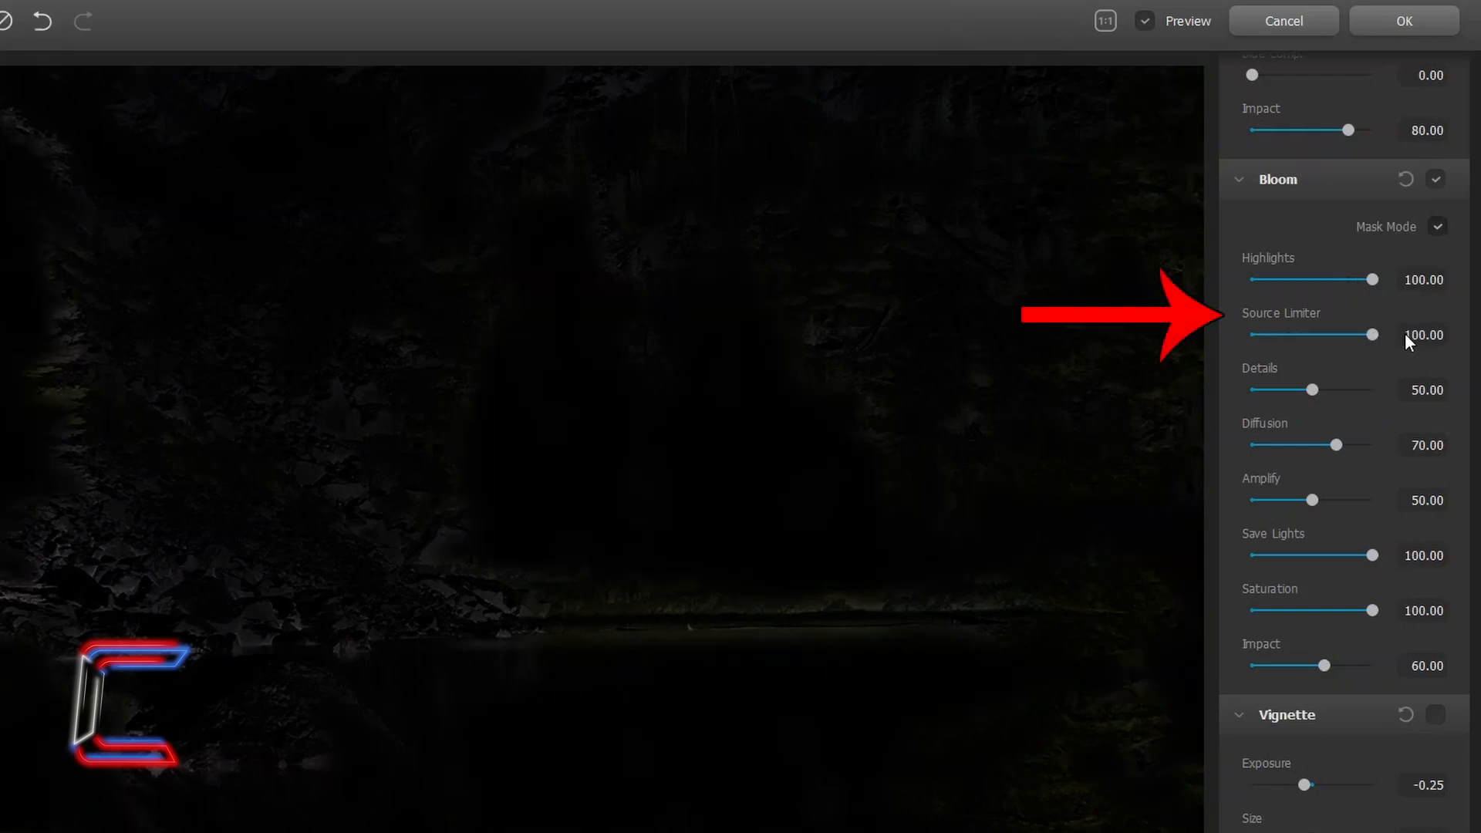
pyautogui.moveTo(1378, 334); pyautogui.dragTo(1253, 334)
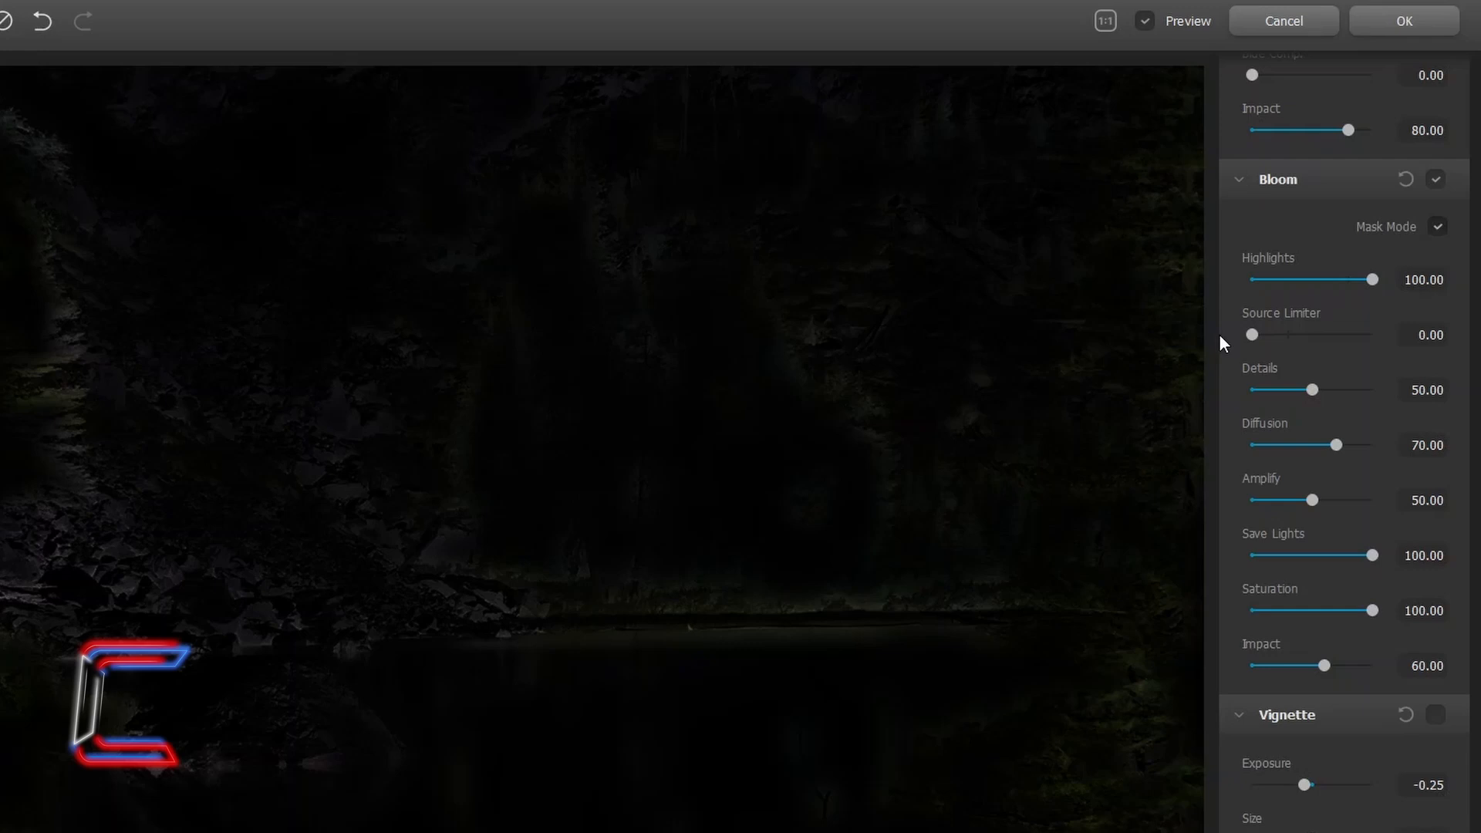
pyautogui.moveTo(1179, 348)
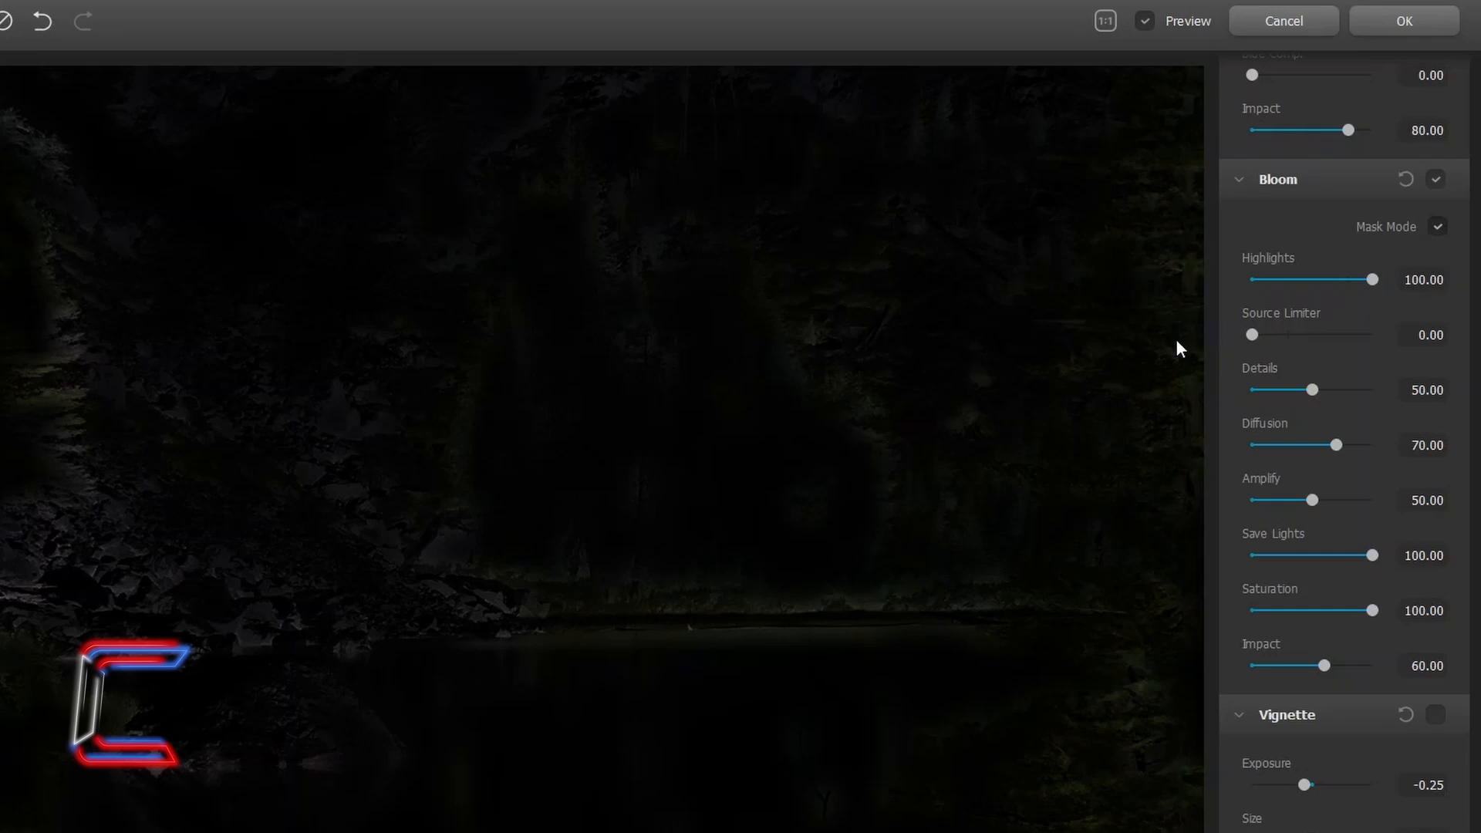
pyautogui.moveTo(1312, 389); pyautogui.dragTo(1377, 389)
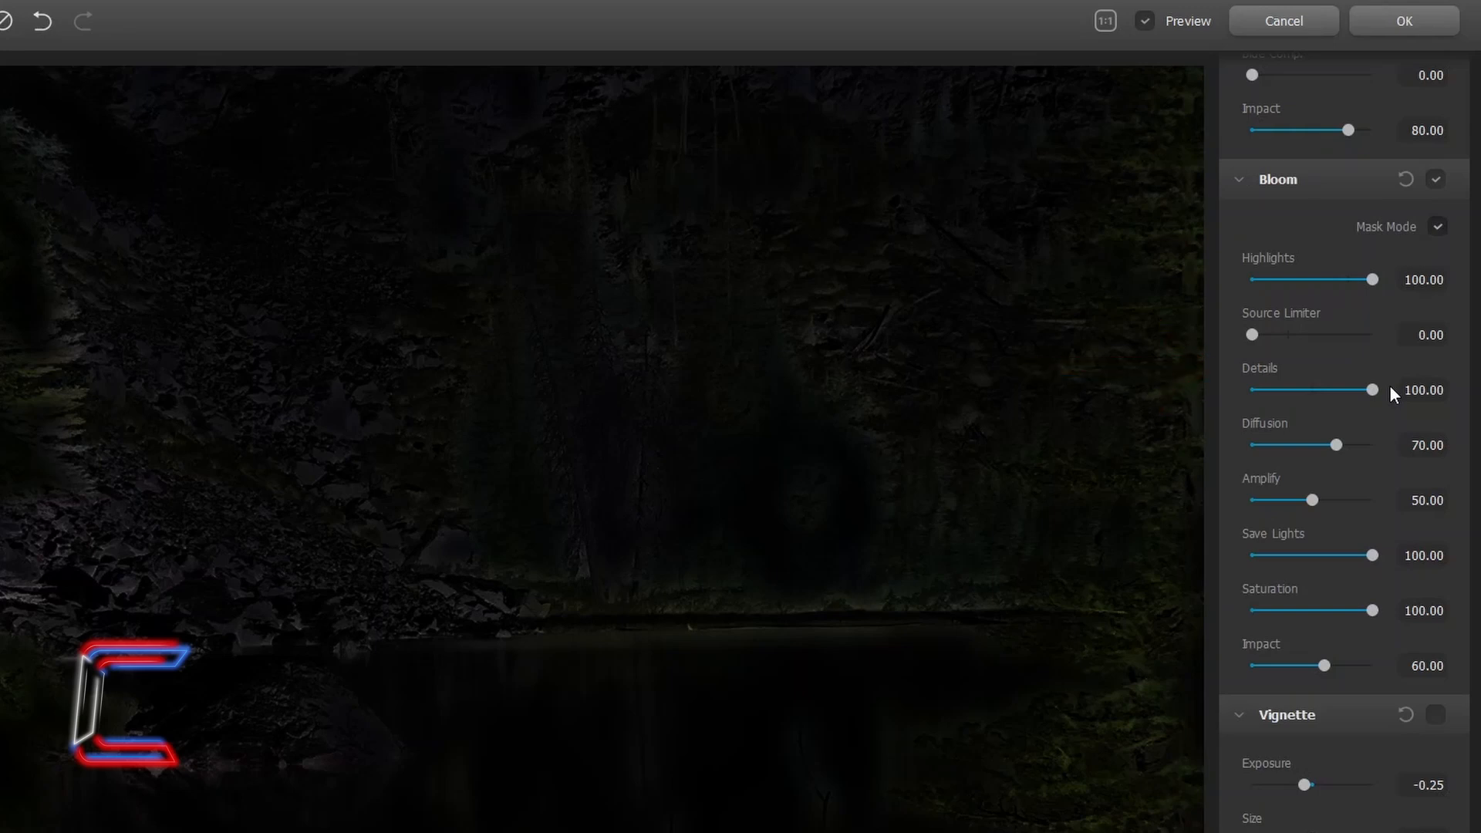
pyautogui.moveTo(1335, 445); pyautogui.dragTo(1375, 445)
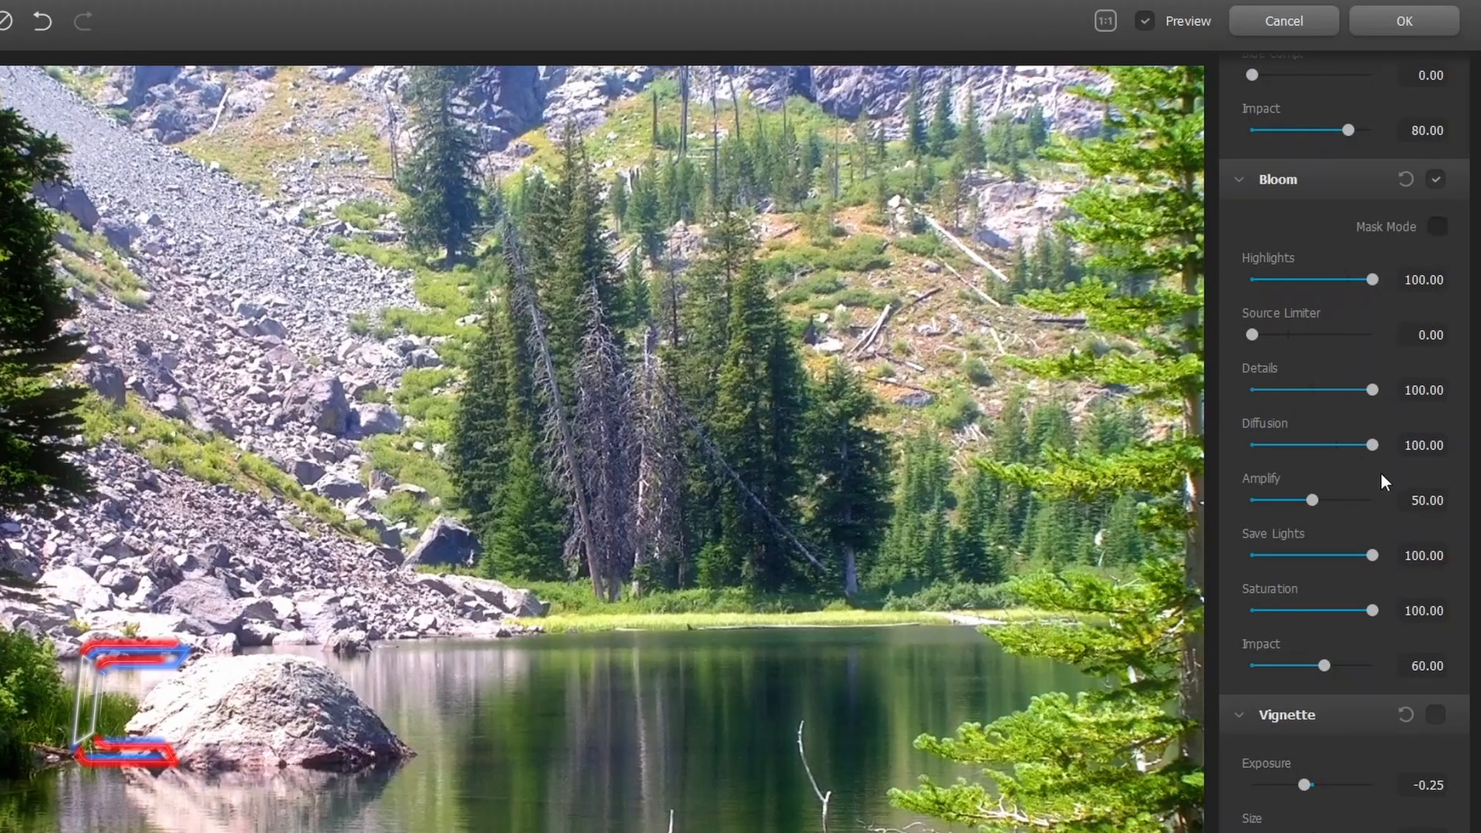
# Return bloom diffusion to 100 after testing, and ease amplify back to about 85
pyautogui.moveTo(1376, 444); pyautogui.dragTo(1251, 444)
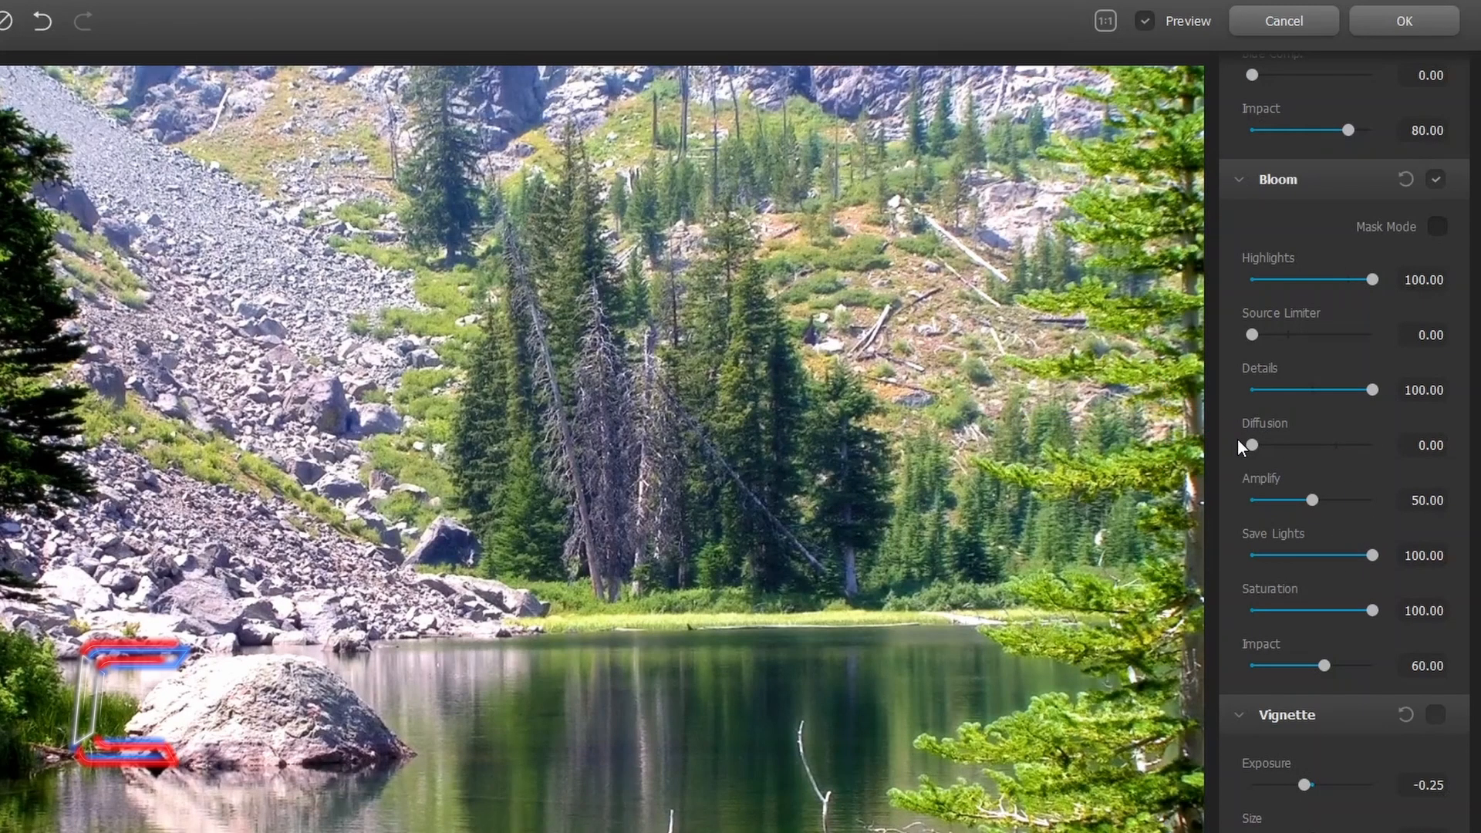
pyautogui.moveTo(1253, 445); pyautogui.dragTo(1313, 445)
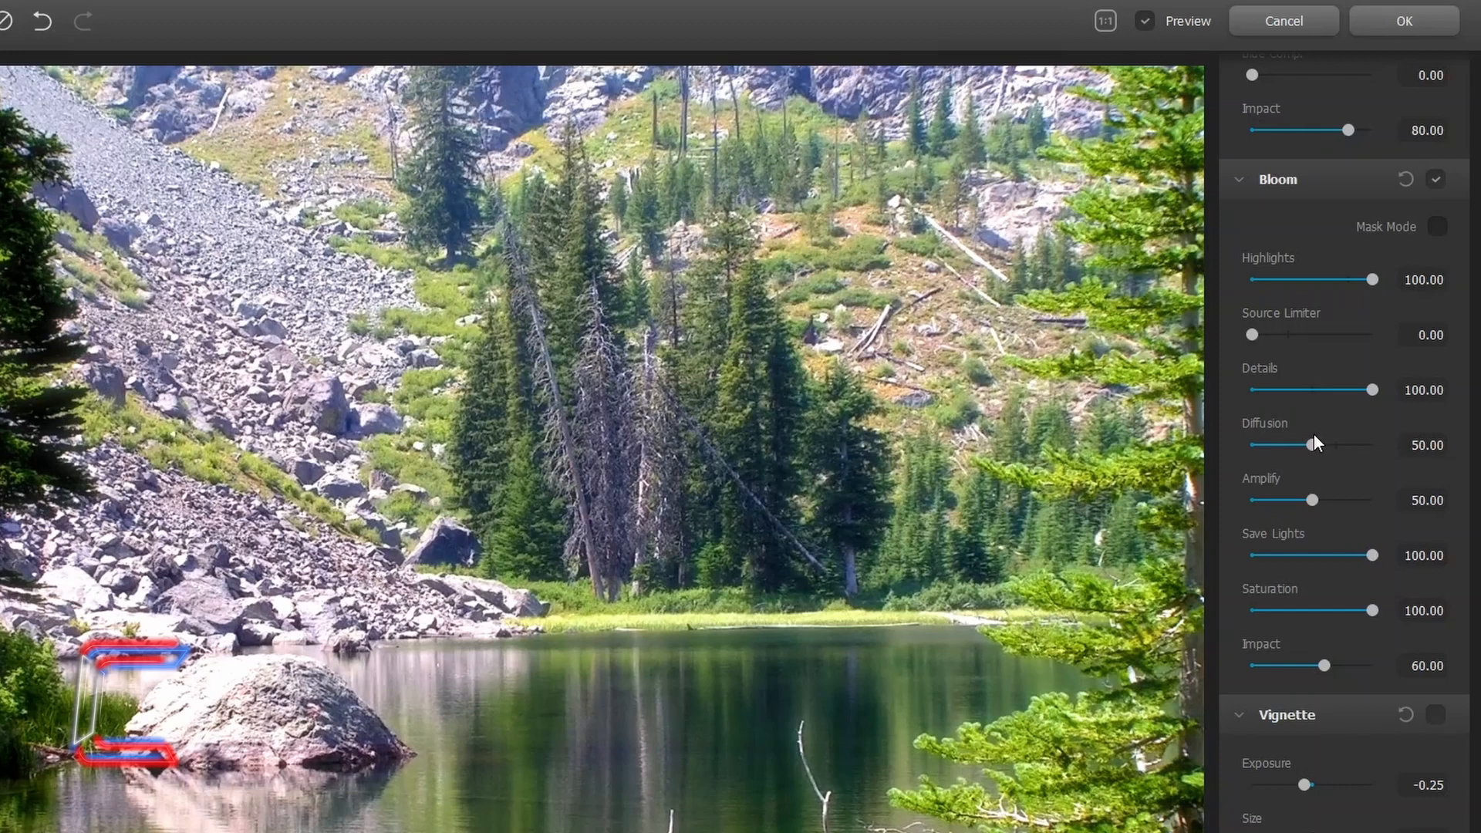
pyautogui.moveTo(1314, 445); pyautogui.dragTo(1363, 445)
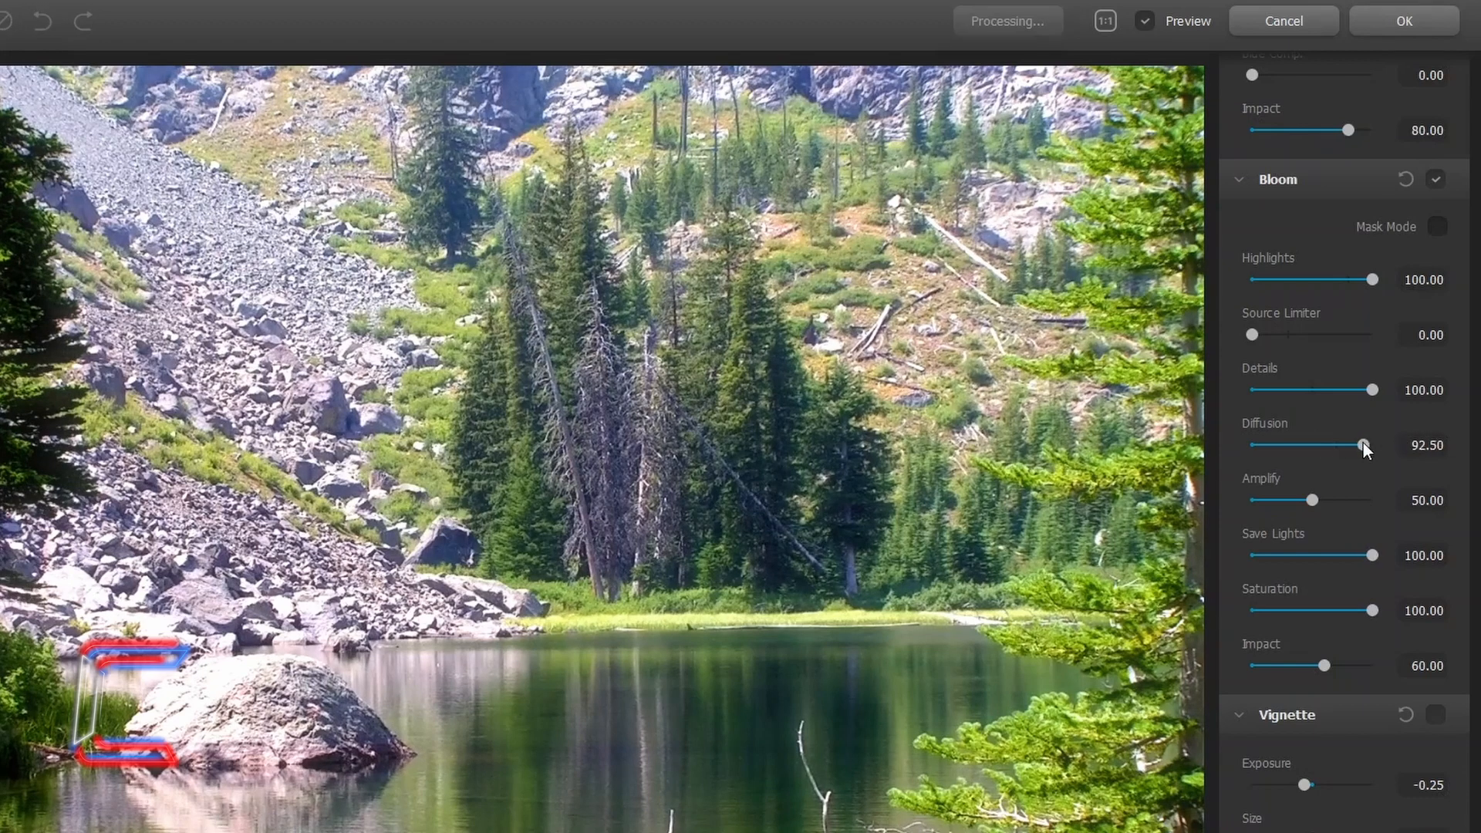
pyautogui.moveTo(1363, 445); pyautogui.dragTo(1375, 445)
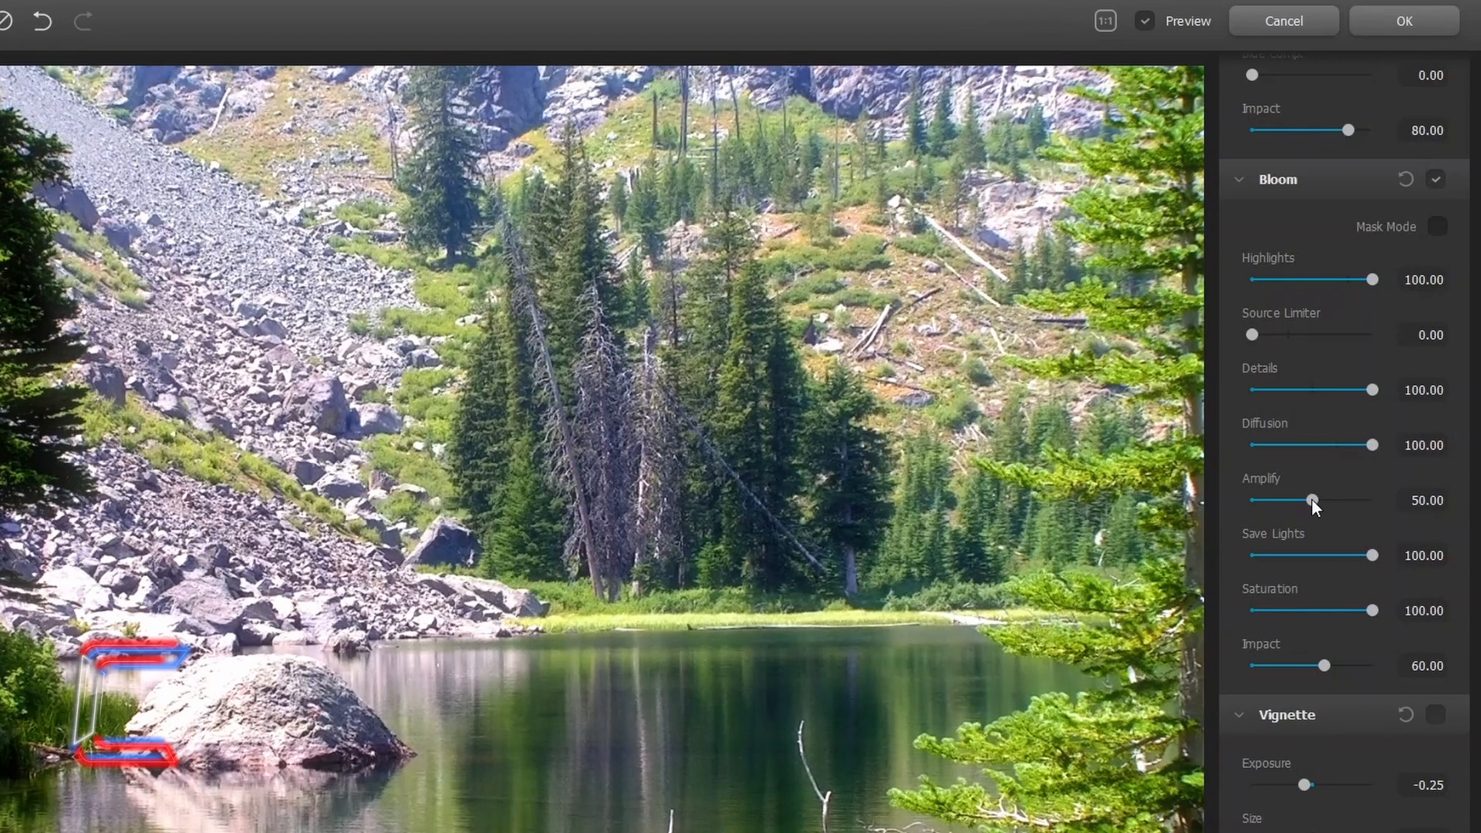
pyautogui.moveTo(1312, 500); pyautogui.dragTo(1376, 500)
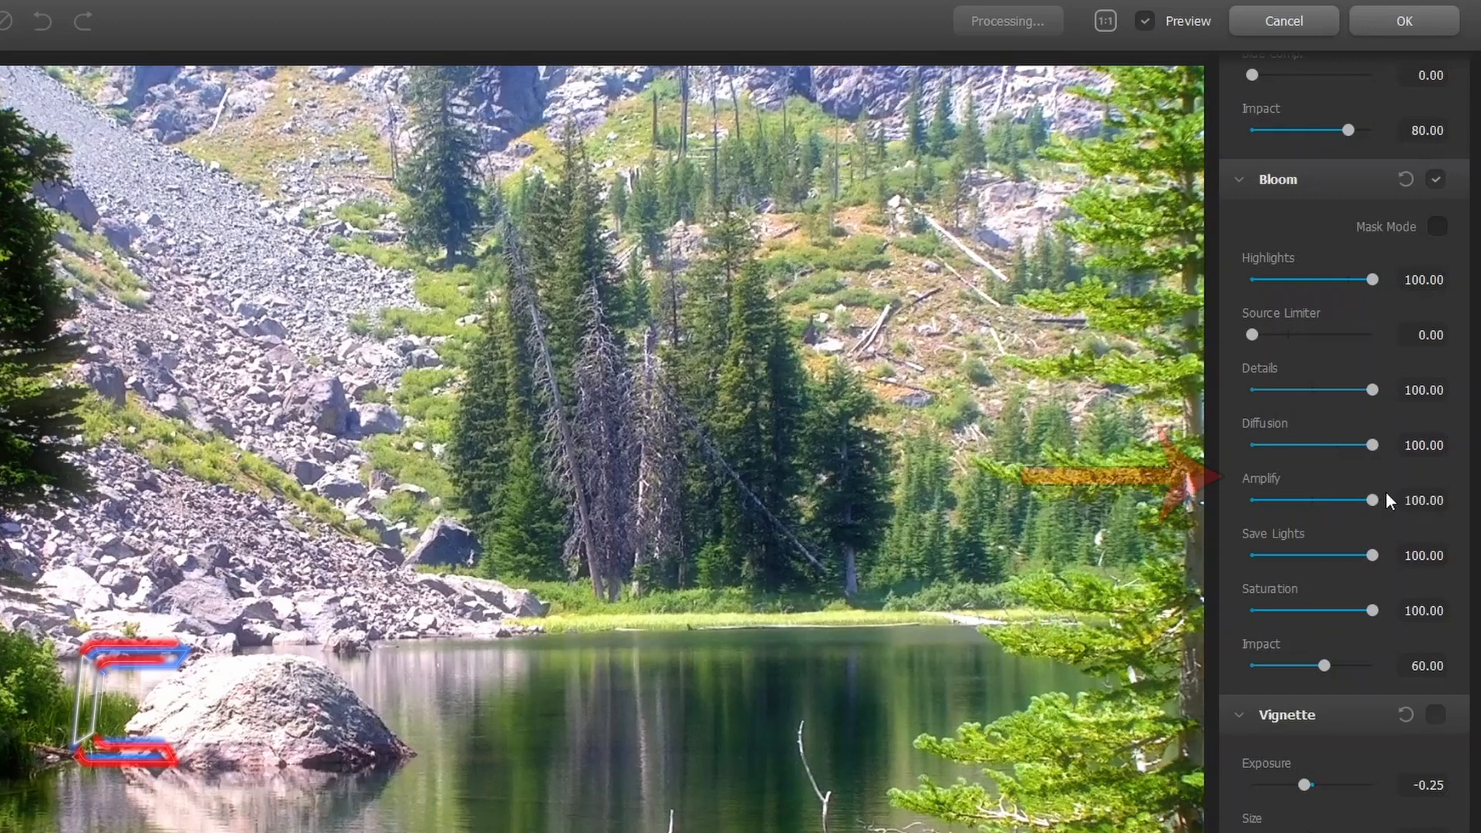
pyautogui.moveTo(1372, 499); pyautogui.dragTo(1361, 500)
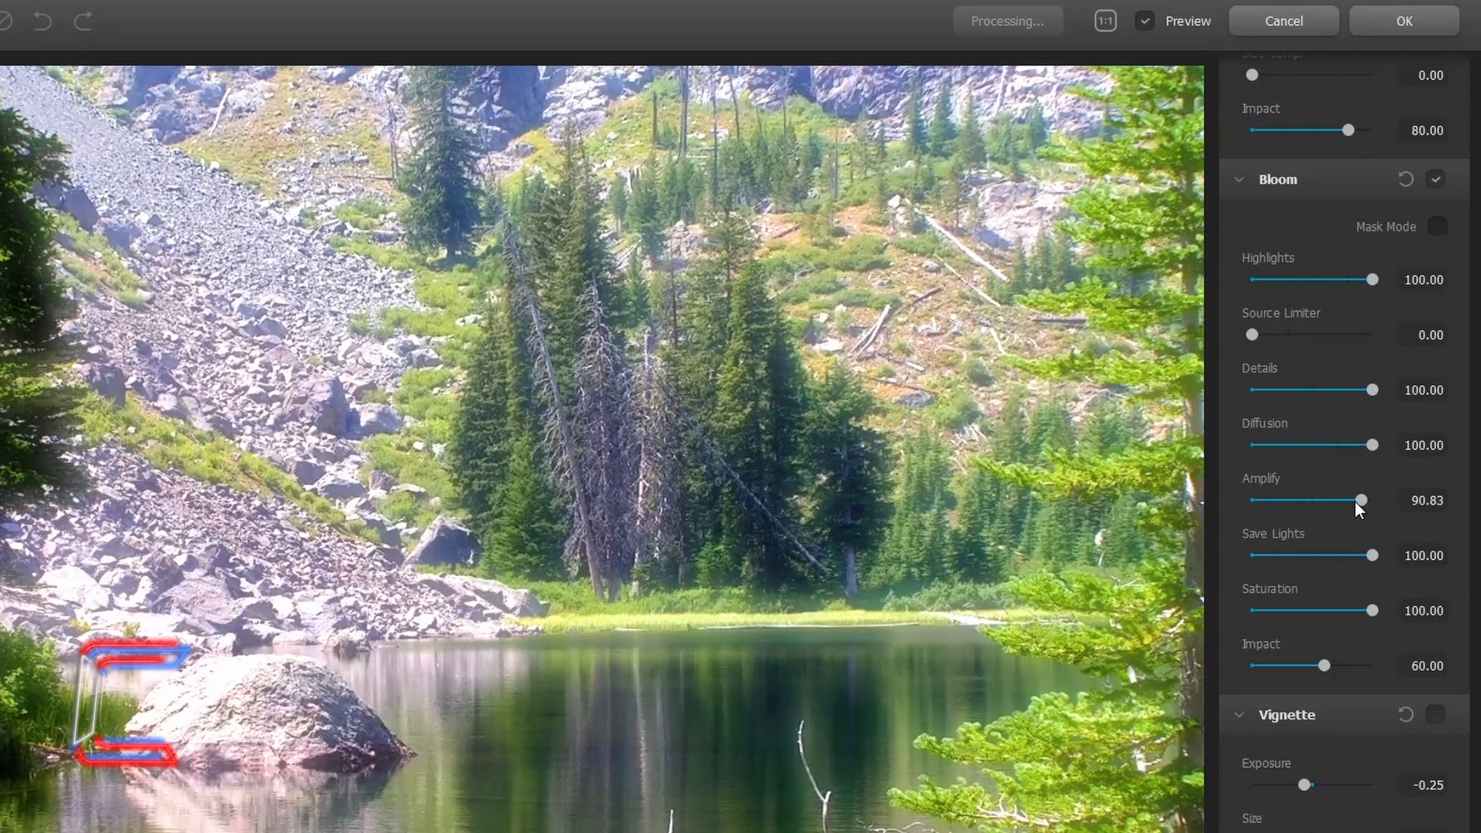
# Set bloom save lights to 60, saturation to 0 and impact to 36.67
pyautogui.moveTo(1376, 555); pyautogui.dragTo(1273, 555)
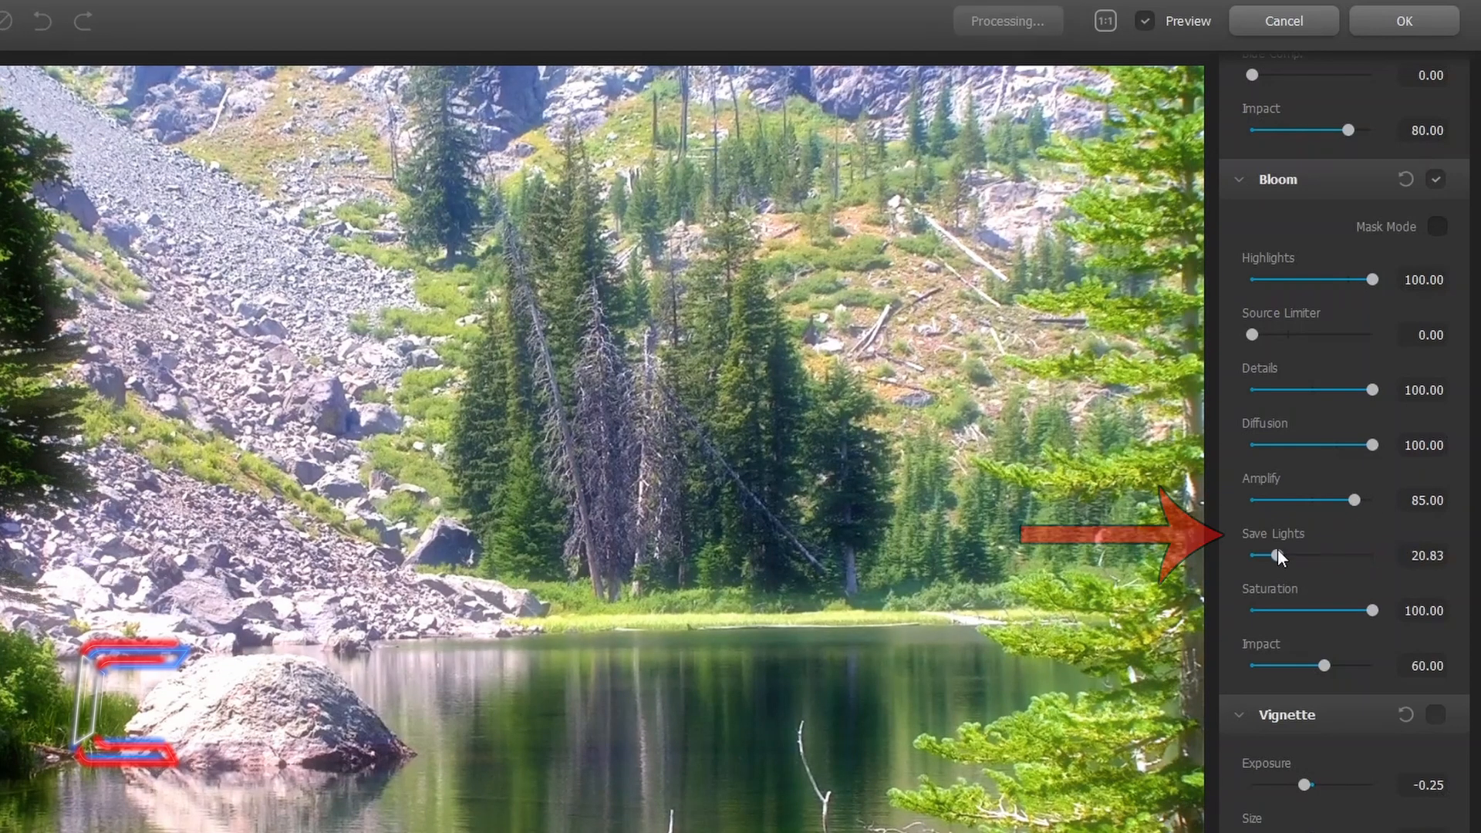
pyautogui.moveTo(1275, 555); pyautogui.dragTo(1327, 555)
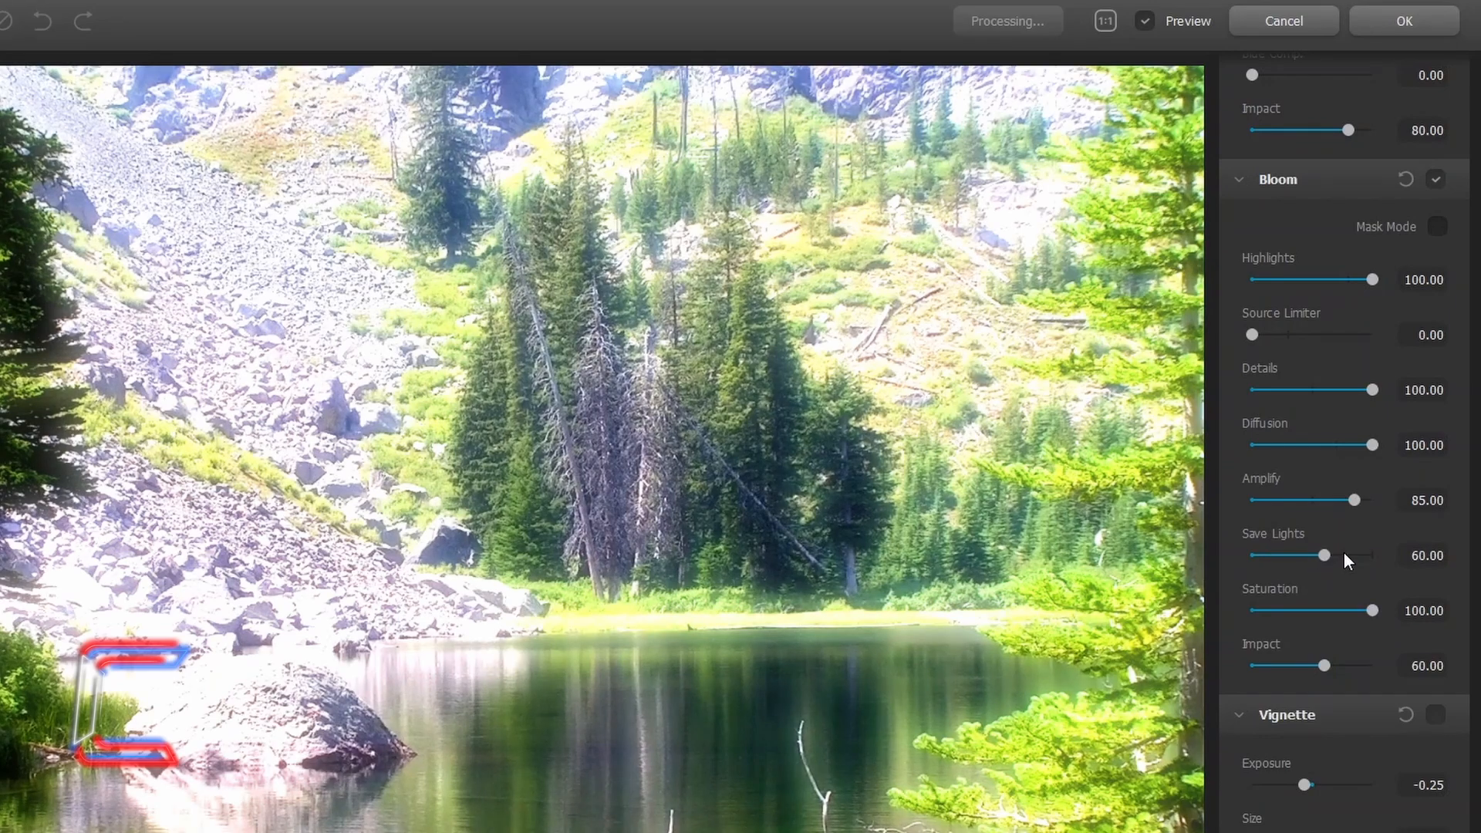
pyautogui.moveTo(1322, 556); pyautogui.dragTo(1313, 556)
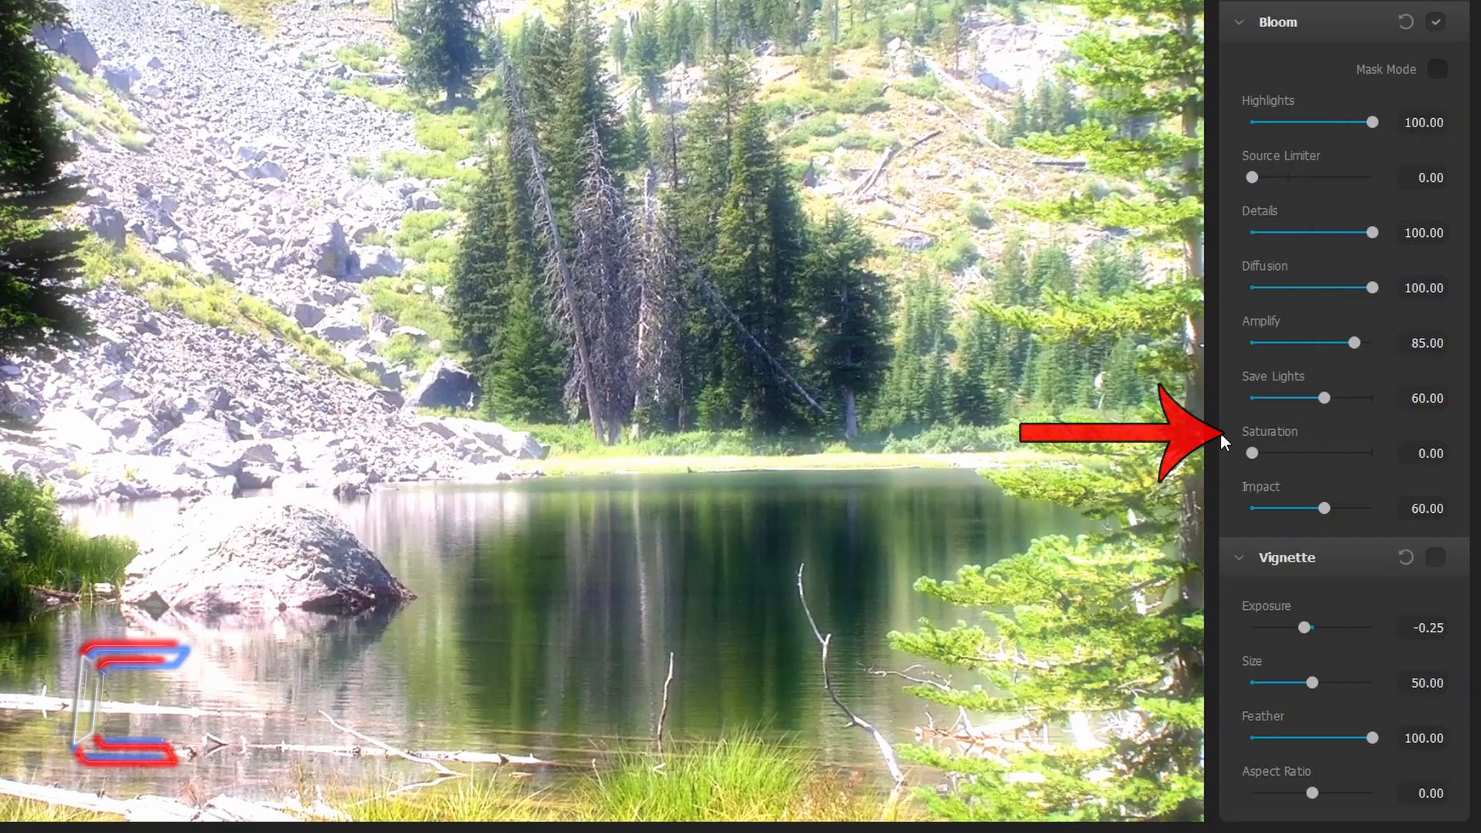
pyautogui.moveTo(1251, 453); pyautogui.dragTo(1263, 453)
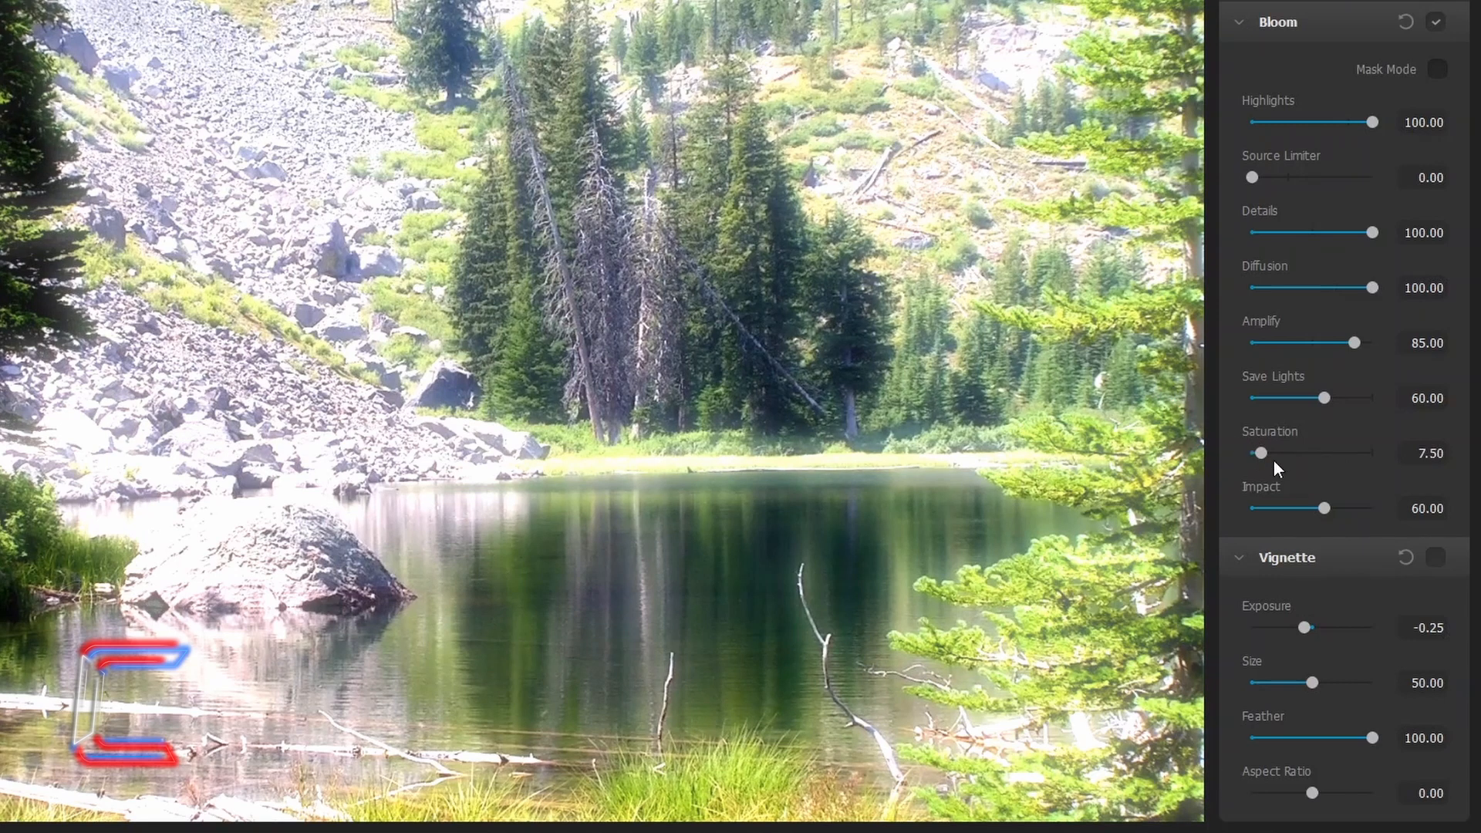
pyautogui.moveTo(1260, 453); pyautogui.dragTo(1335, 452)
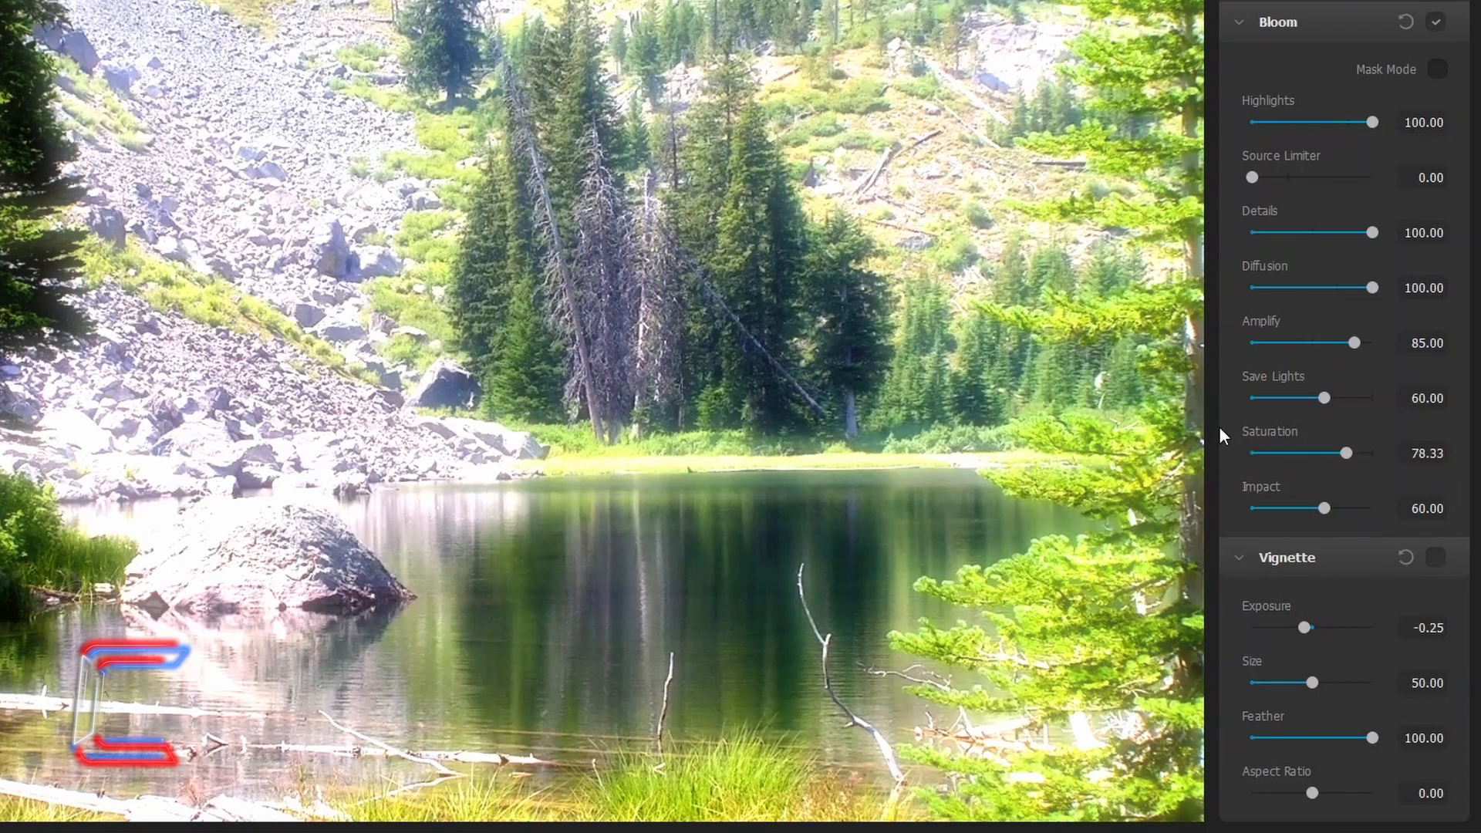
pyautogui.moveTo(1332, 453); pyautogui.dragTo(1252, 453)
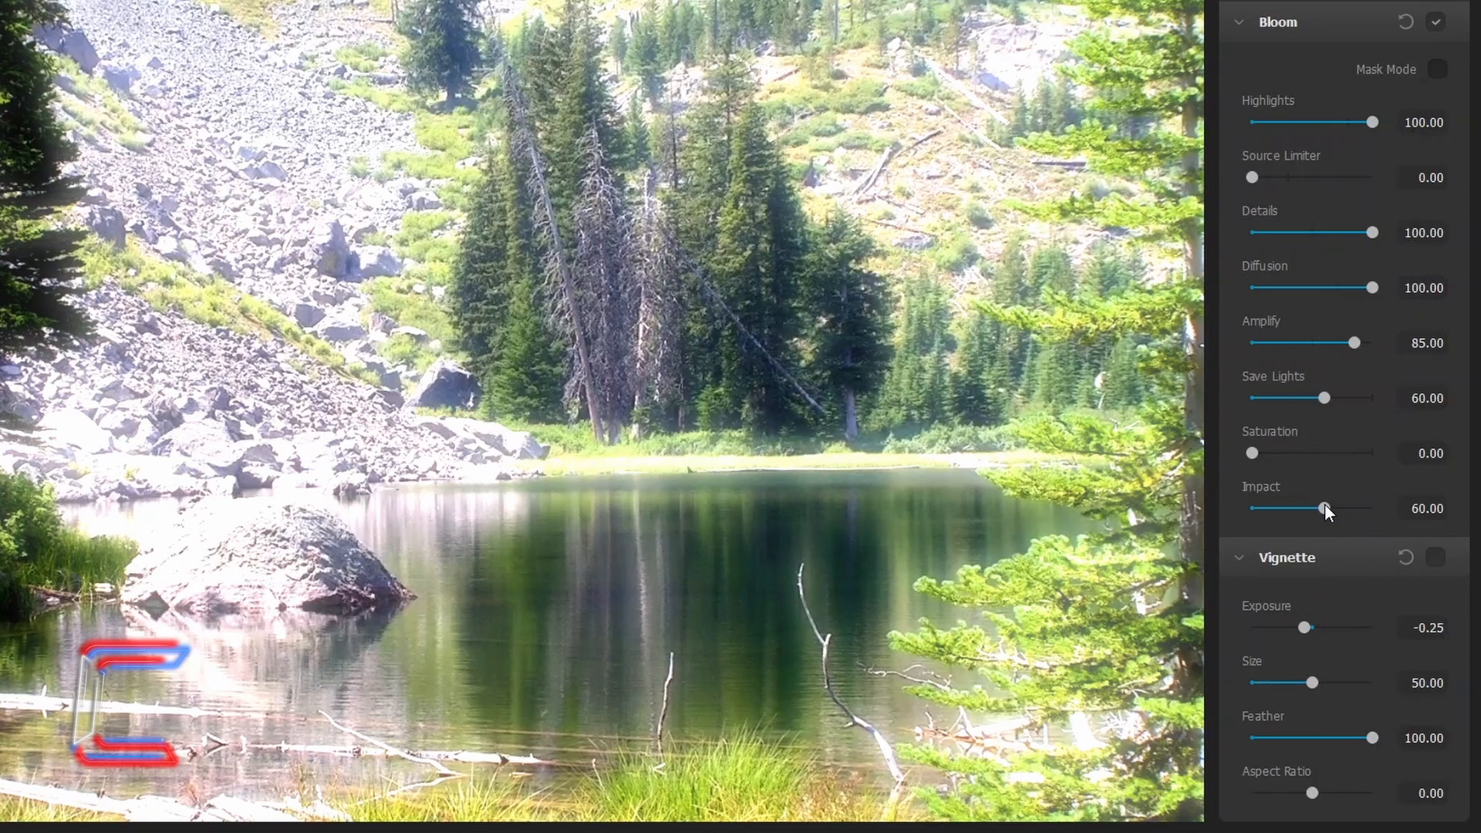
pyautogui.moveTo(1324, 508); pyautogui.dragTo(1309, 508)
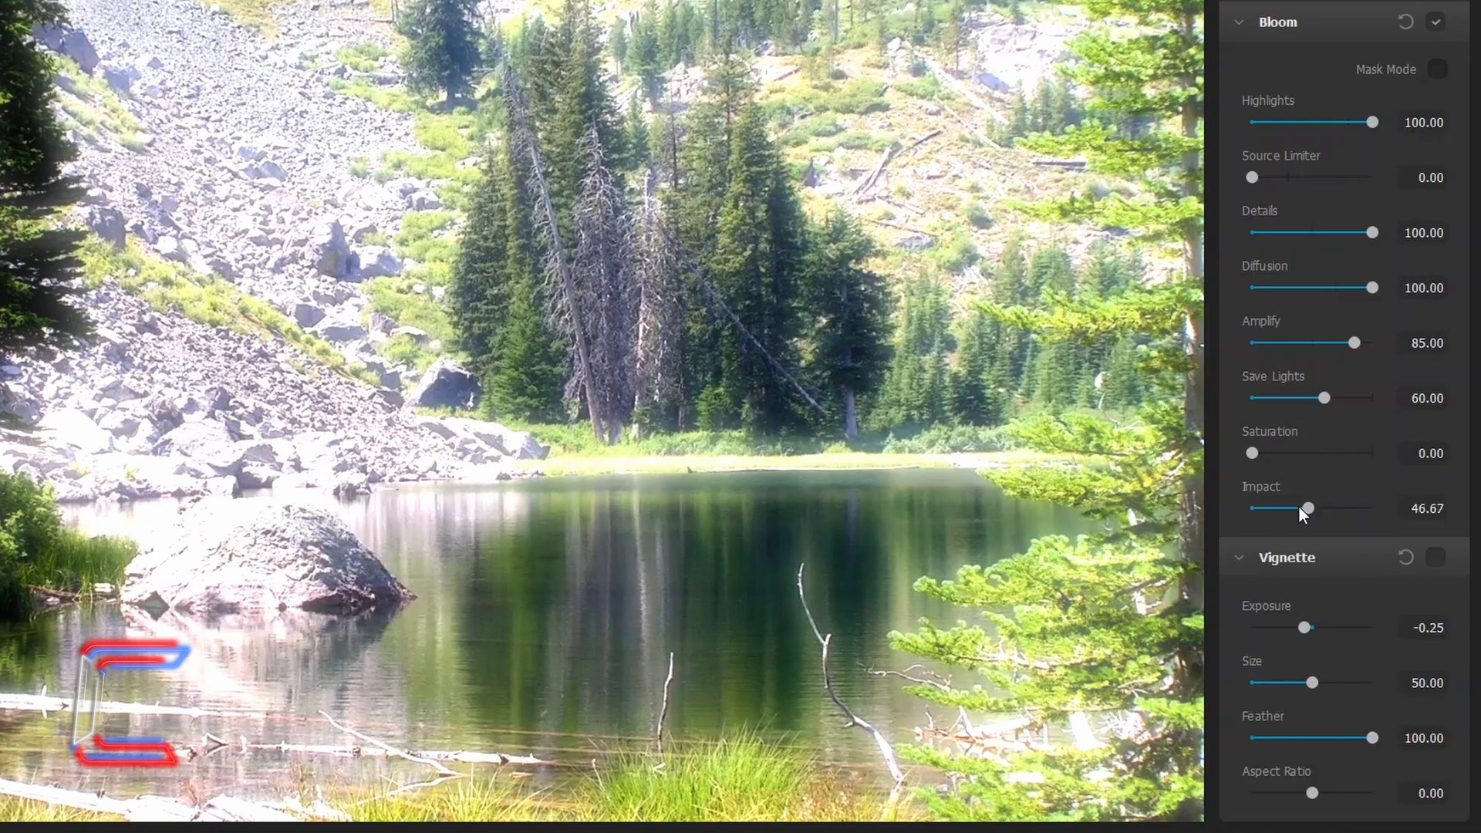
pyautogui.moveTo(1308, 508); pyautogui.dragTo(1297, 508)
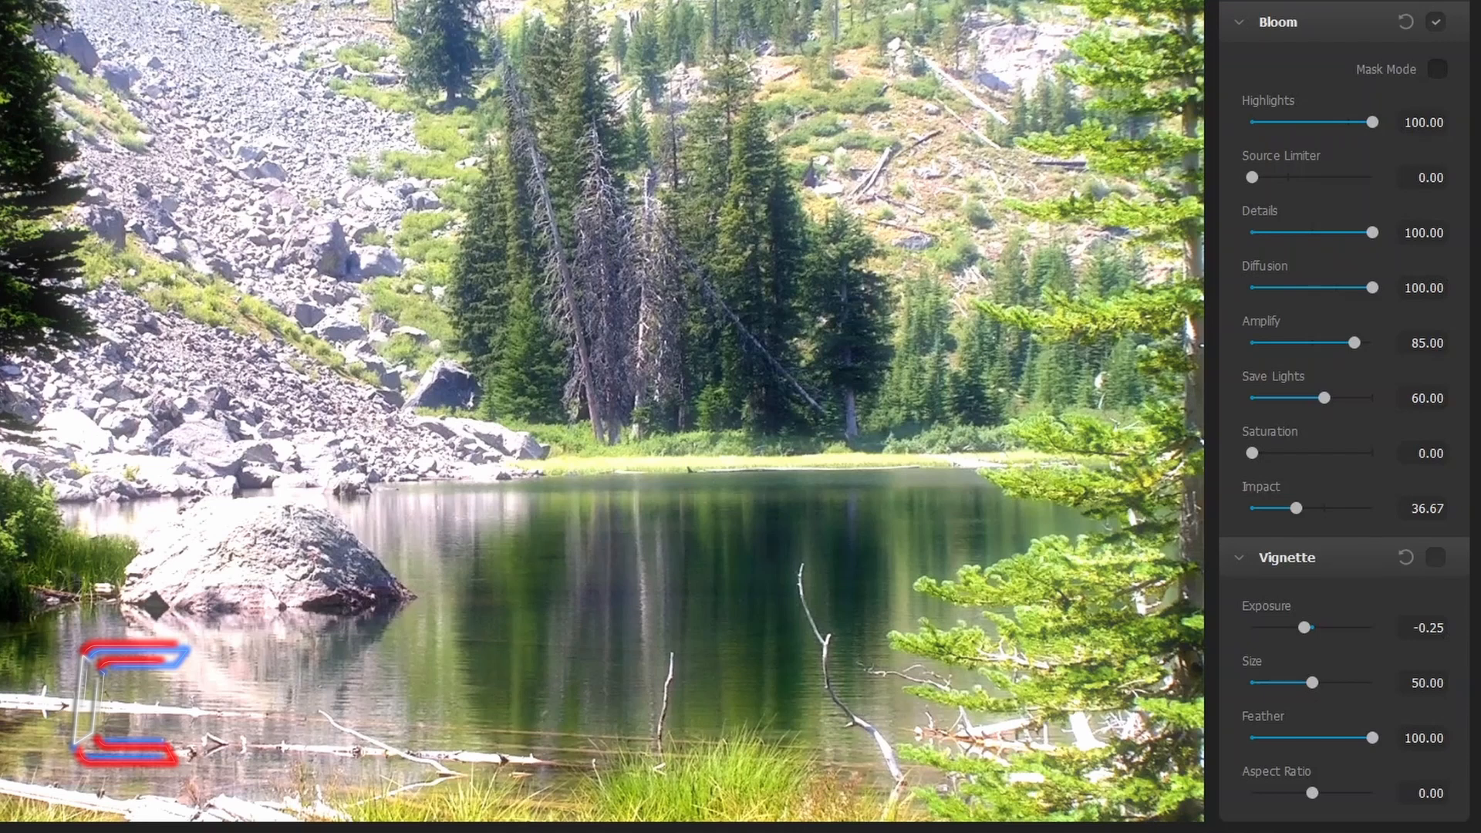
pyautogui.moveTo(1351, 607)
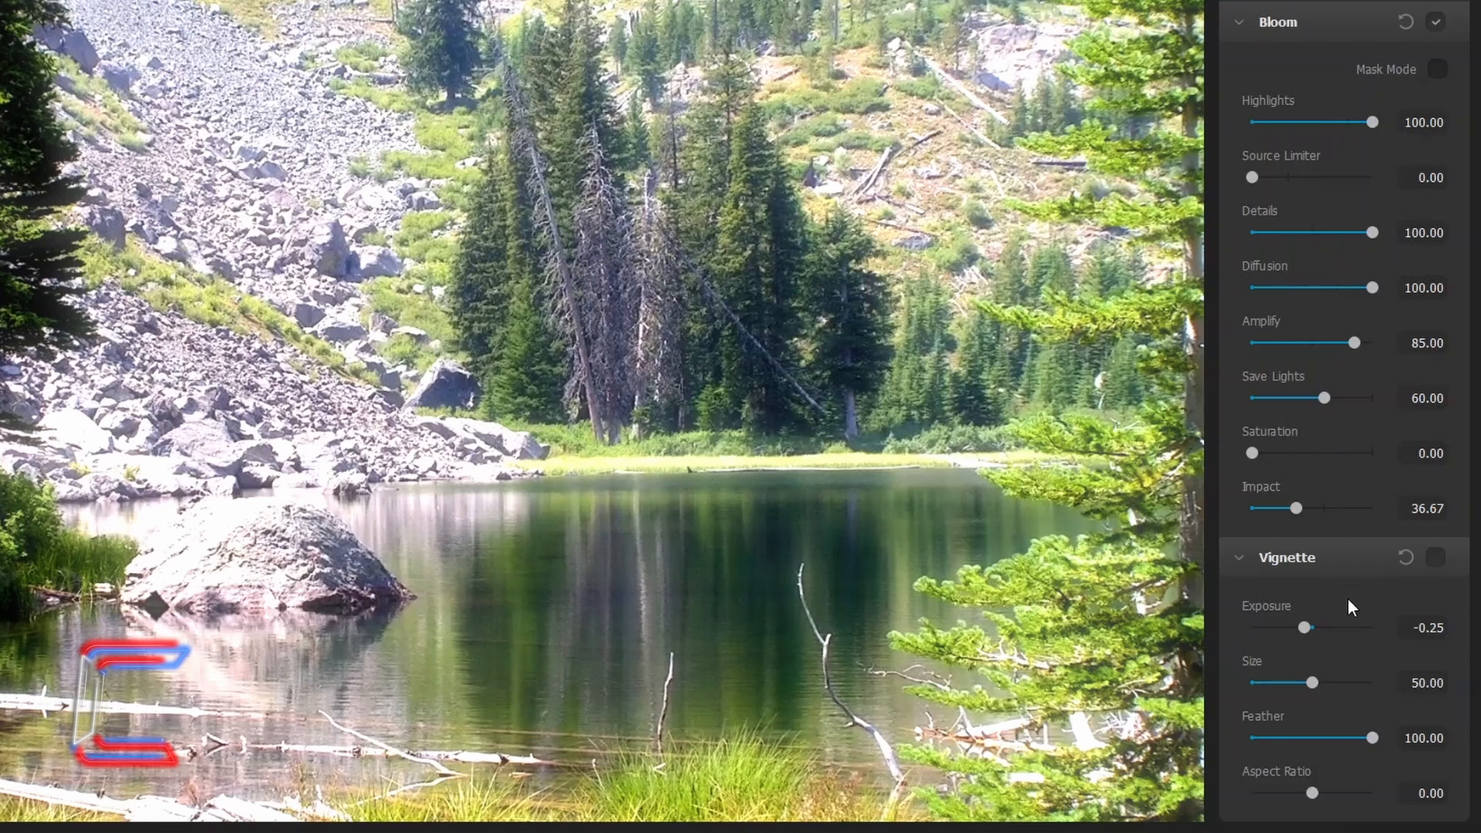
# Turn on Vignette with exposure -2, feather 7.5, size 85 and aspect ratio -100
pyautogui.click(1435, 559)
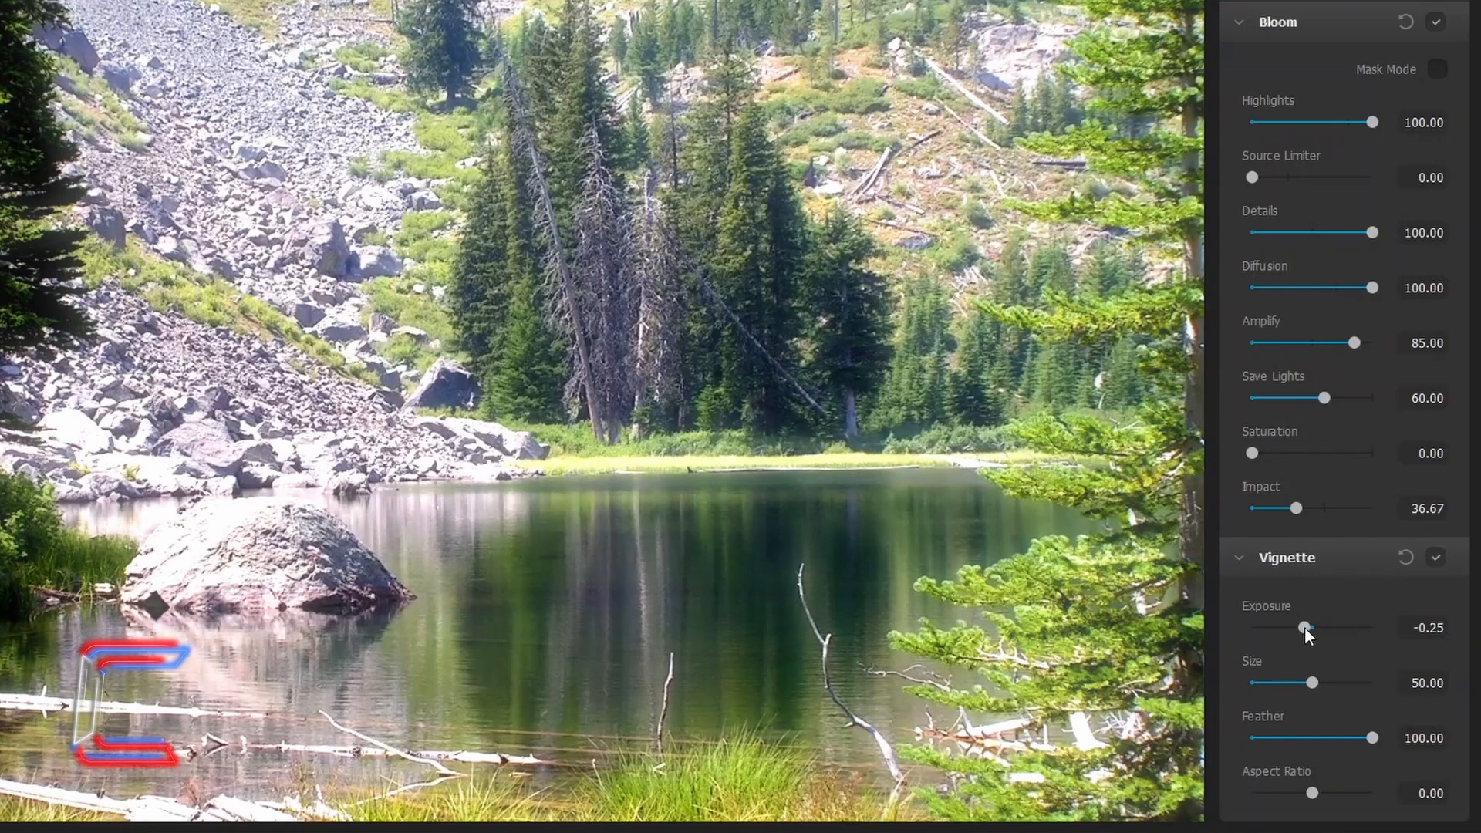
pyautogui.moveTo(1304, 627); pyautogui.dragTo(1321, 628)
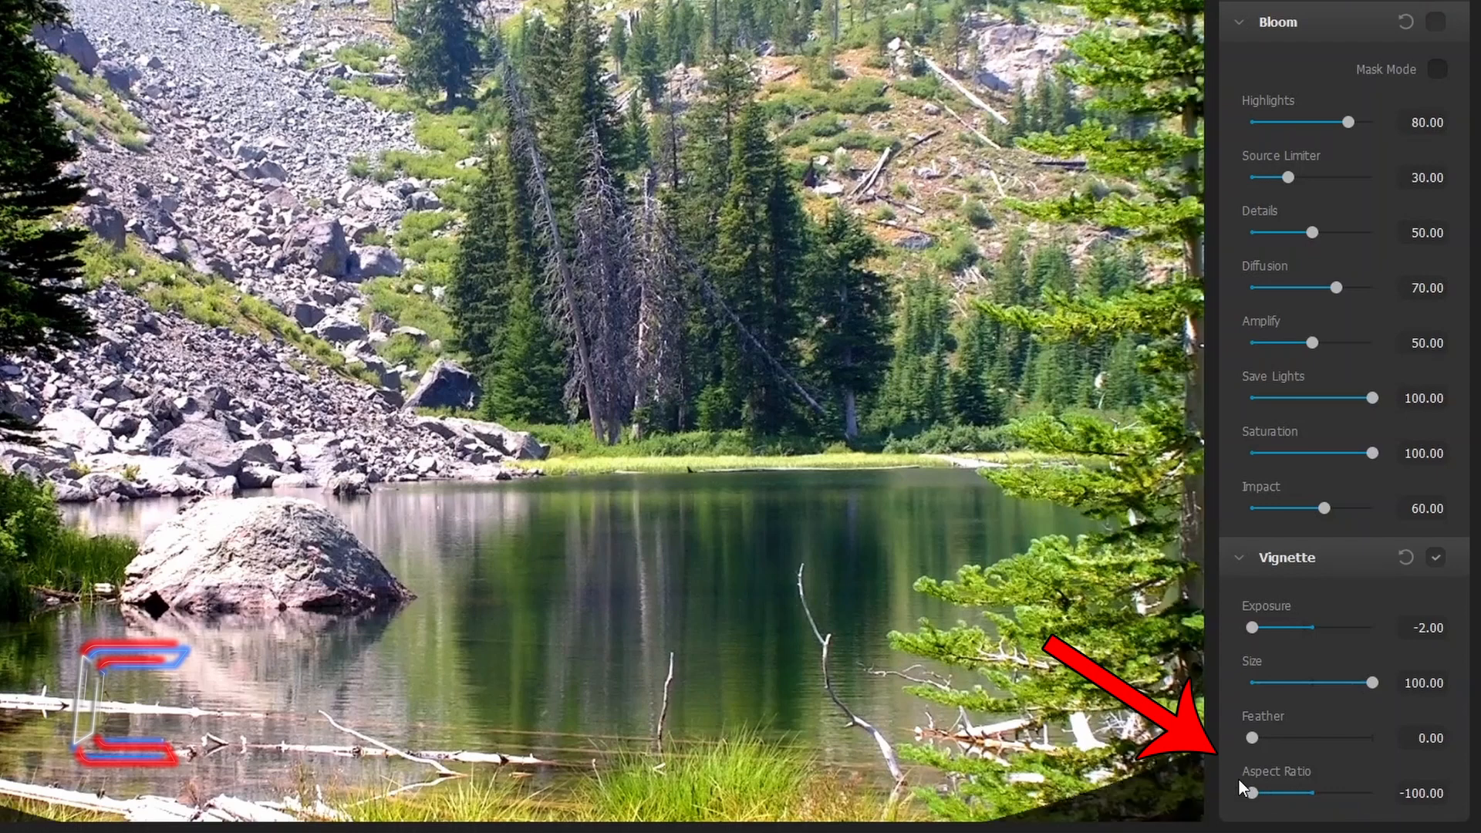
pyautogui.moveTo(1241, 802)
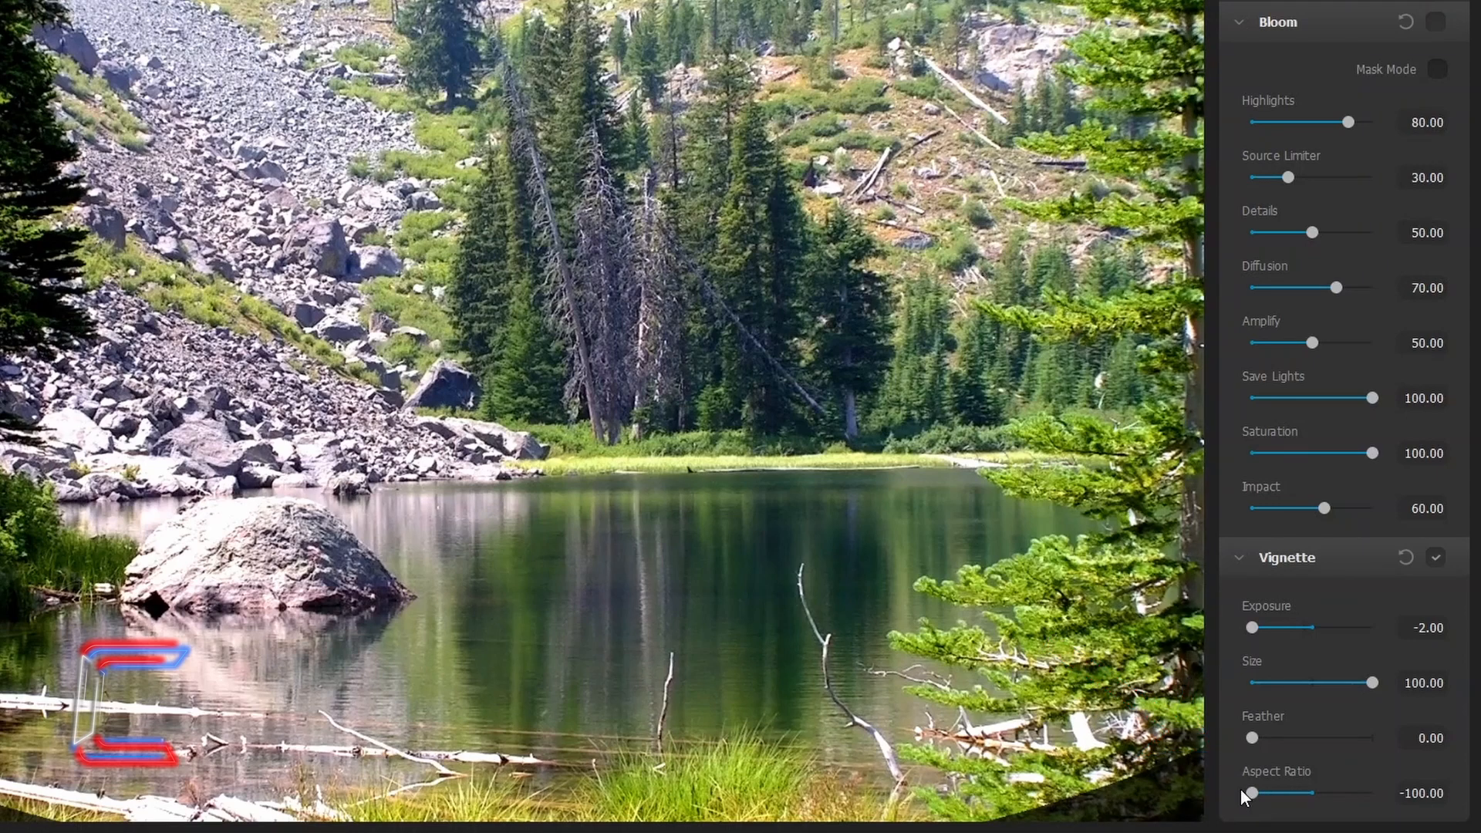
pyautogui.moveTo(1252, 738); pyautogui.dragTo(1278, 738)
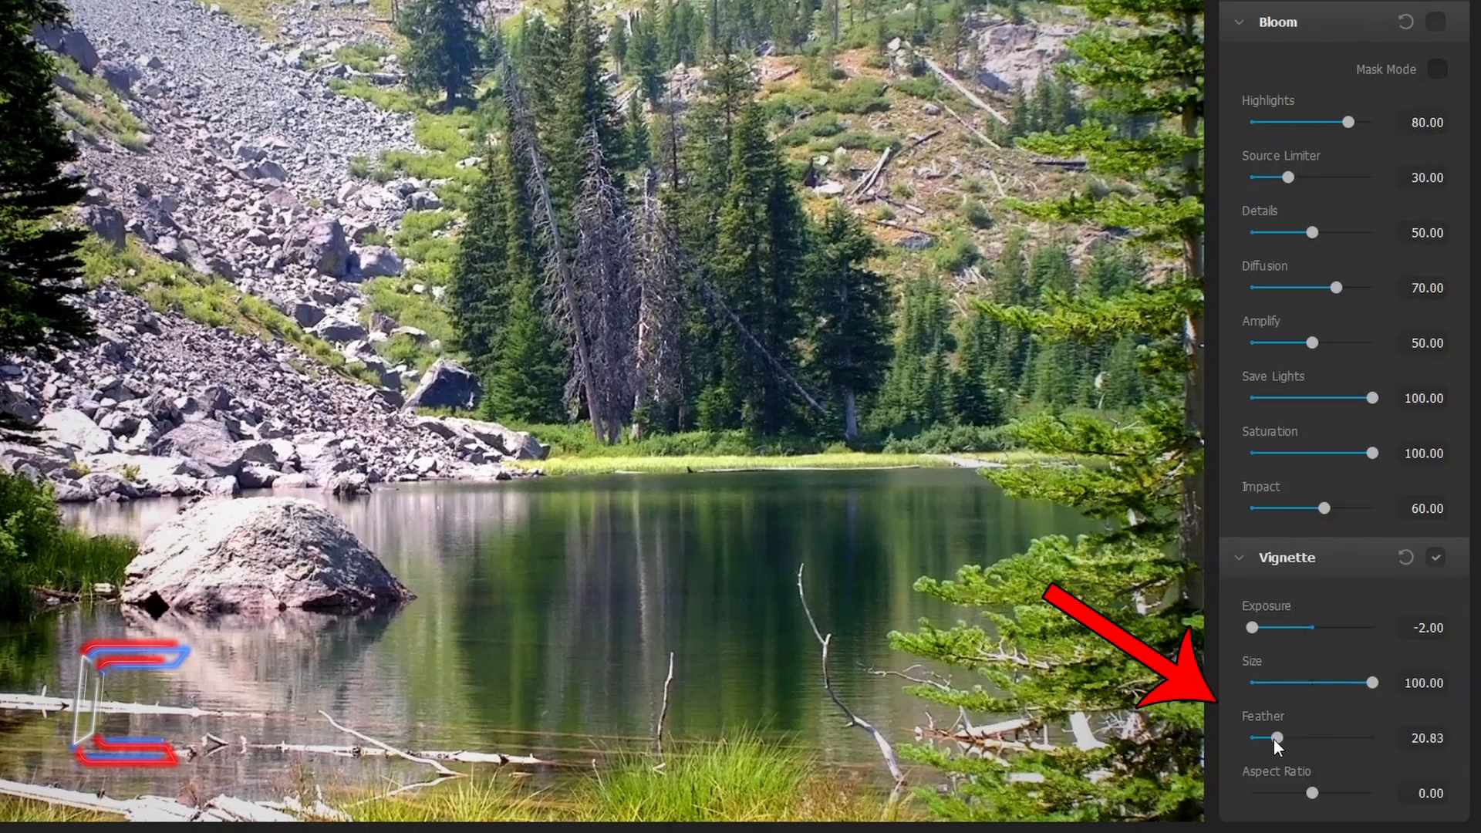
pyautogui.moveTo(1275, 737); pyautogui.dragTo(1253, 737)
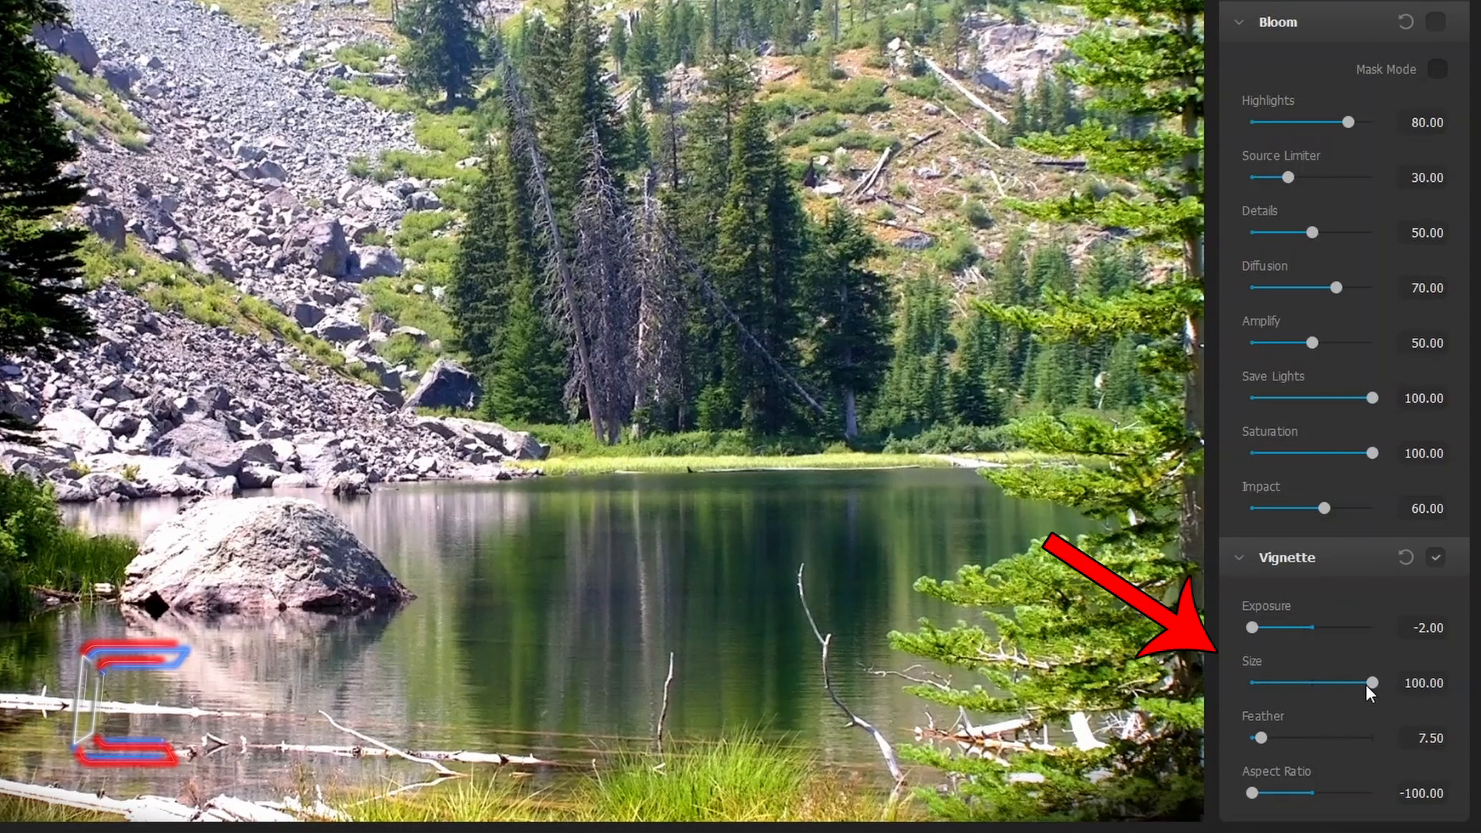
pyautogui.moveTo(1373, 682); pyautogui.dragTo(1358, 682)
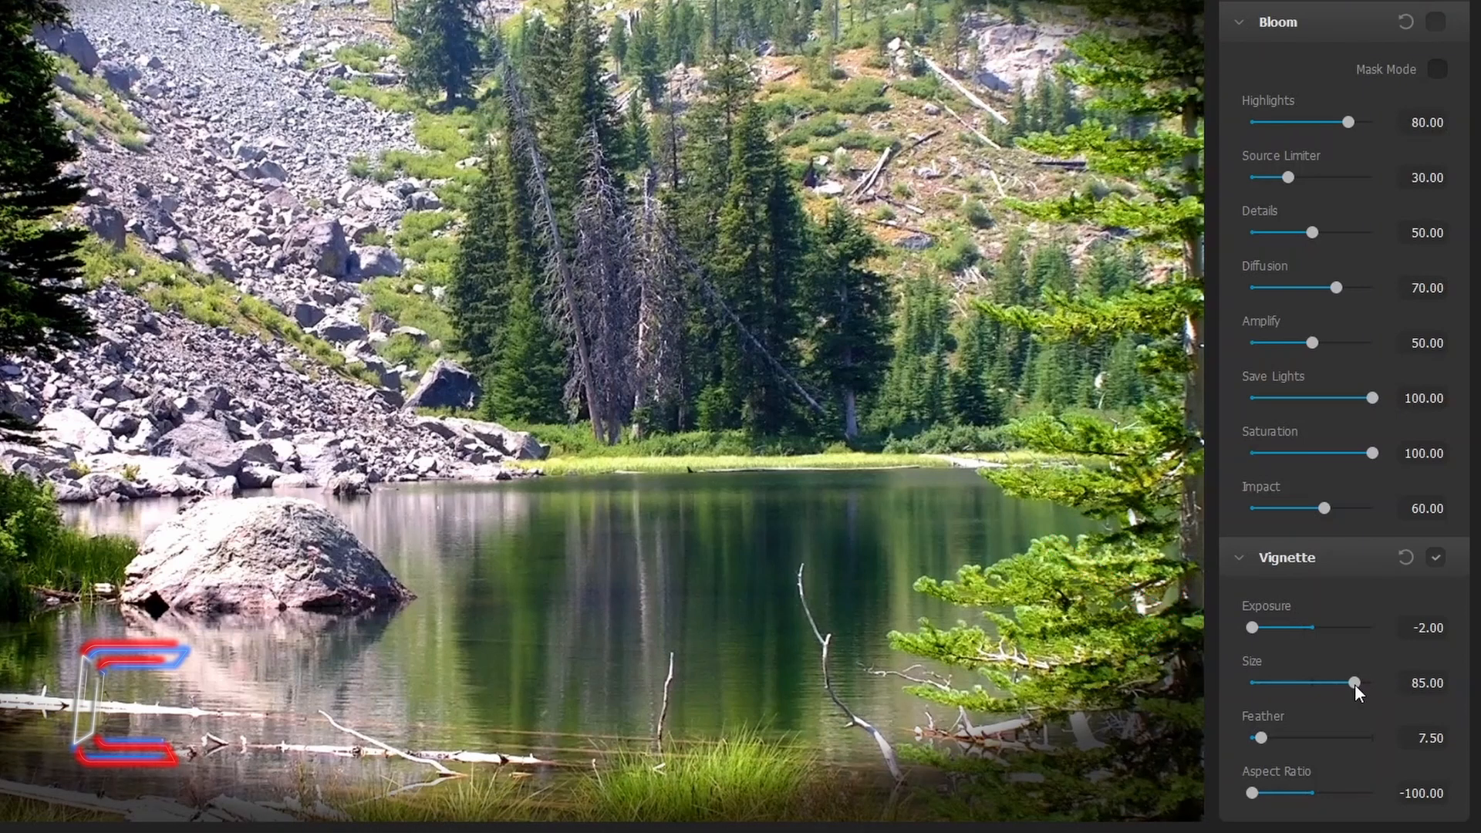
pyautogui.moveTo(1194, 584)
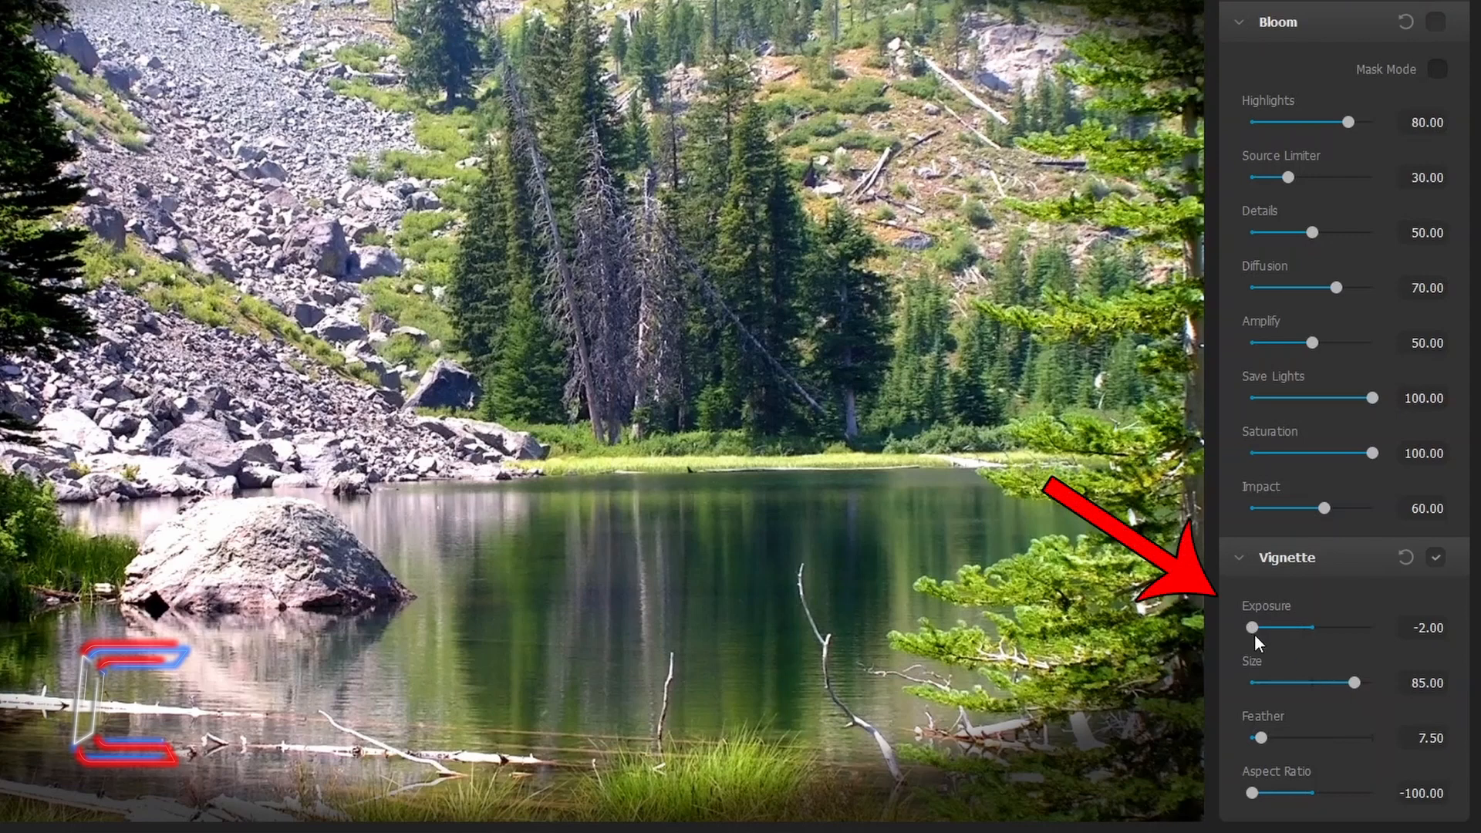
pyautogui.moveTo(1254, 627); pyautogui.dragTo(1357, 626)
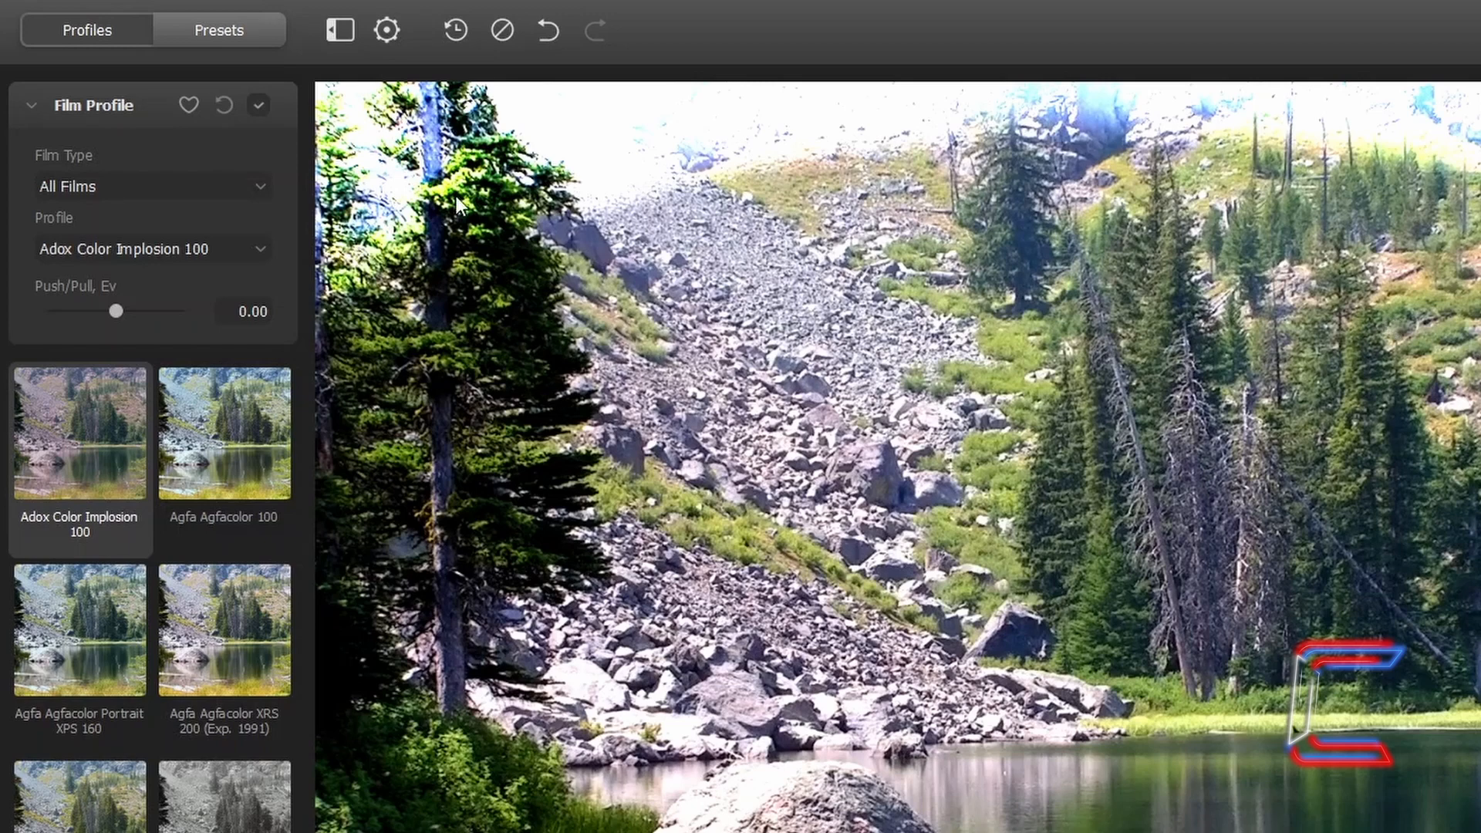
pyautogui.moveTo(234, 47)
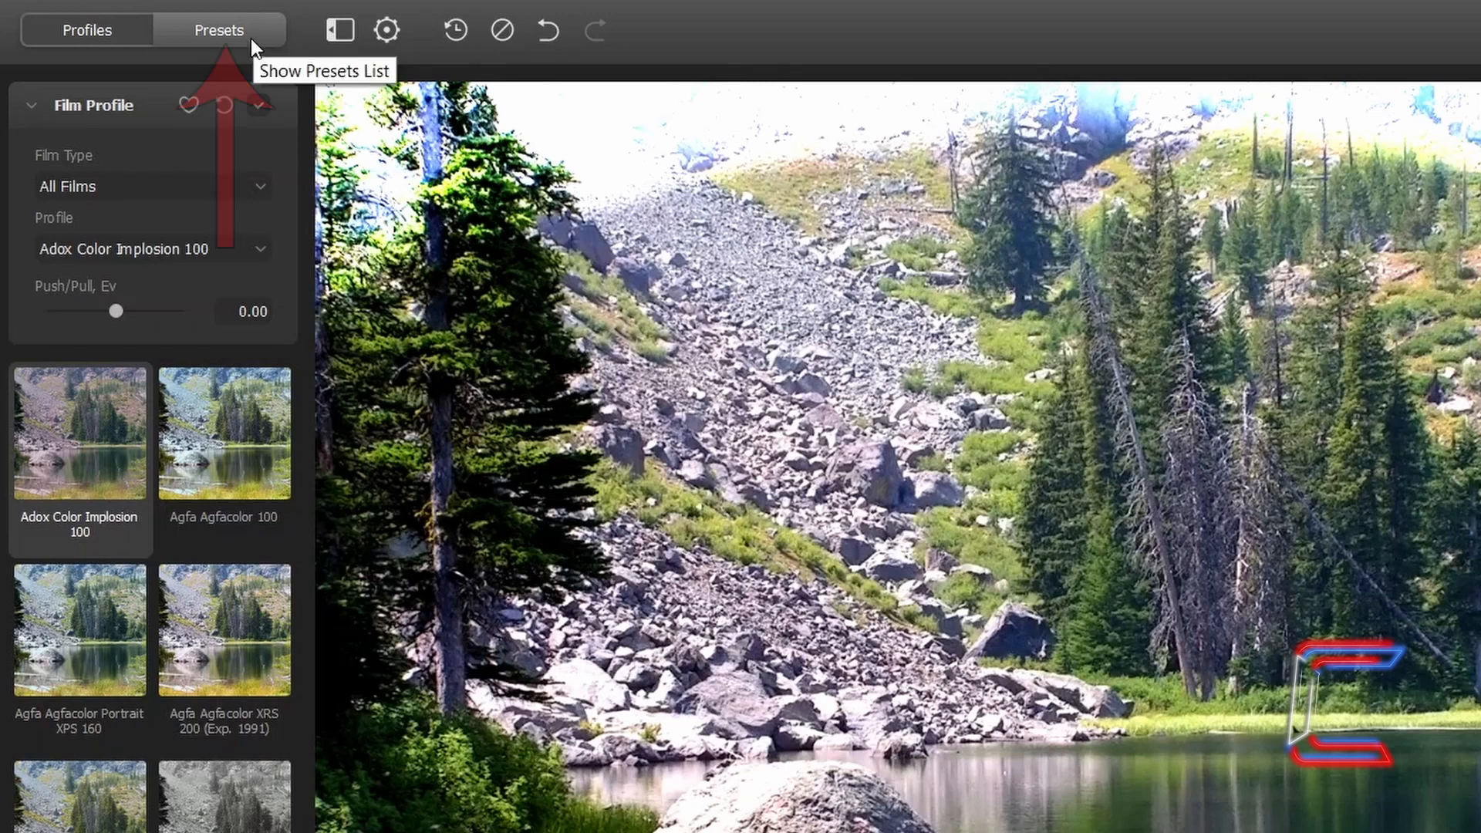
# Add a preset named 'New Vignette' from the current settings in the Presets list
pyautogui.click(219, 30)
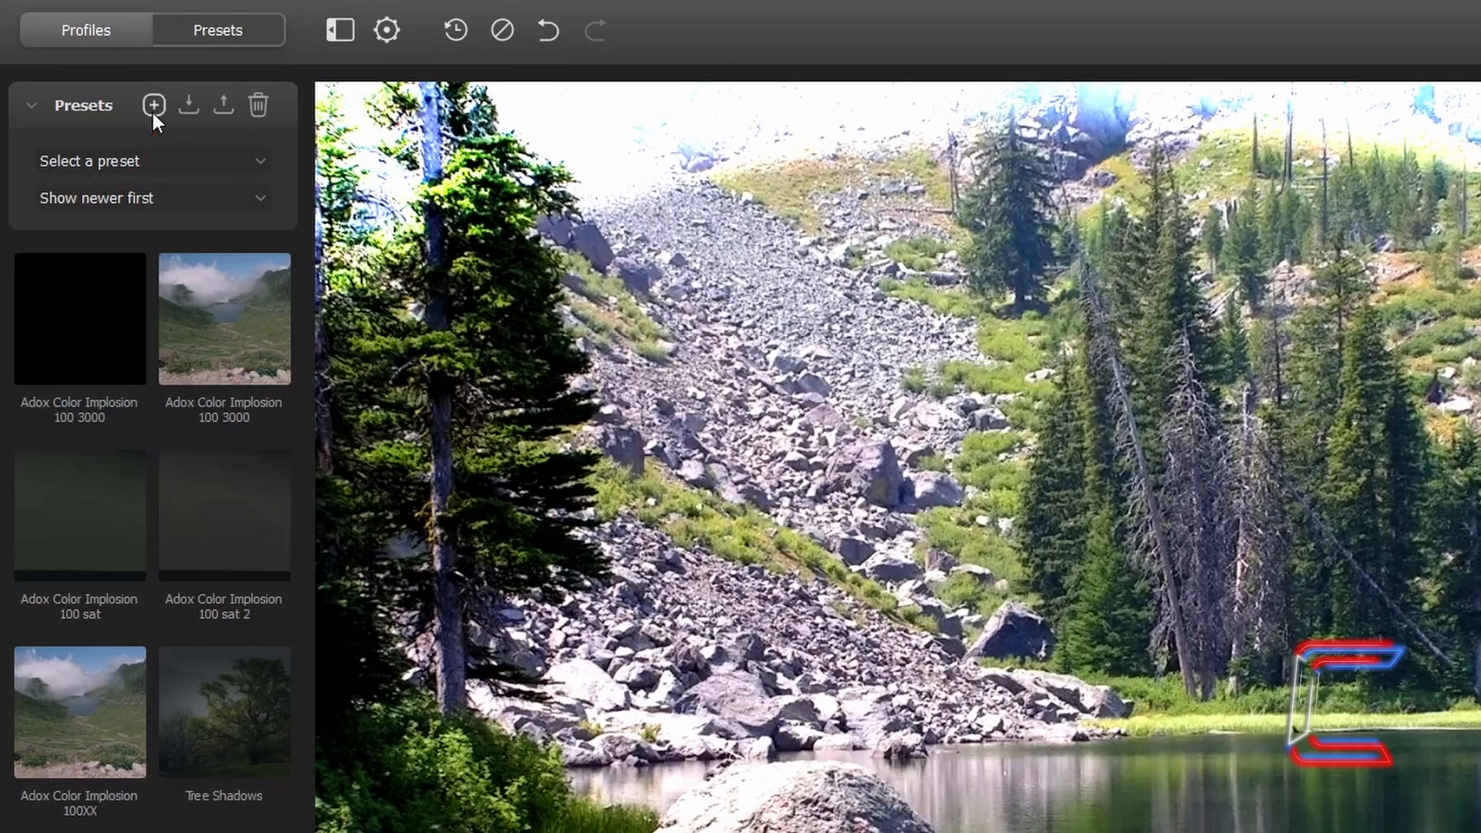
pyautogui.click(153, 105)
pyautogui.write('New Vignette')
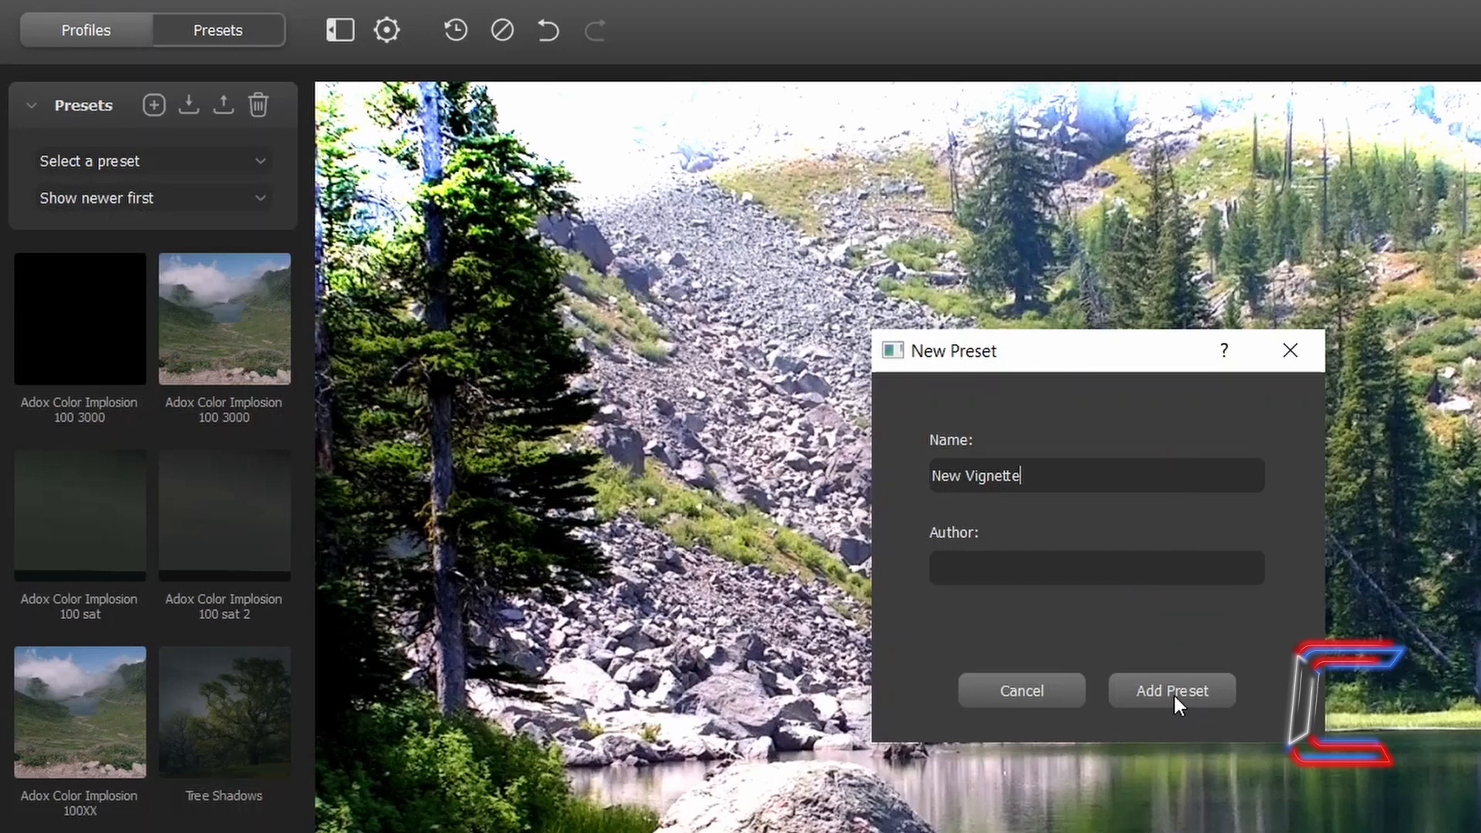
pyautogui.click(1171, 690)
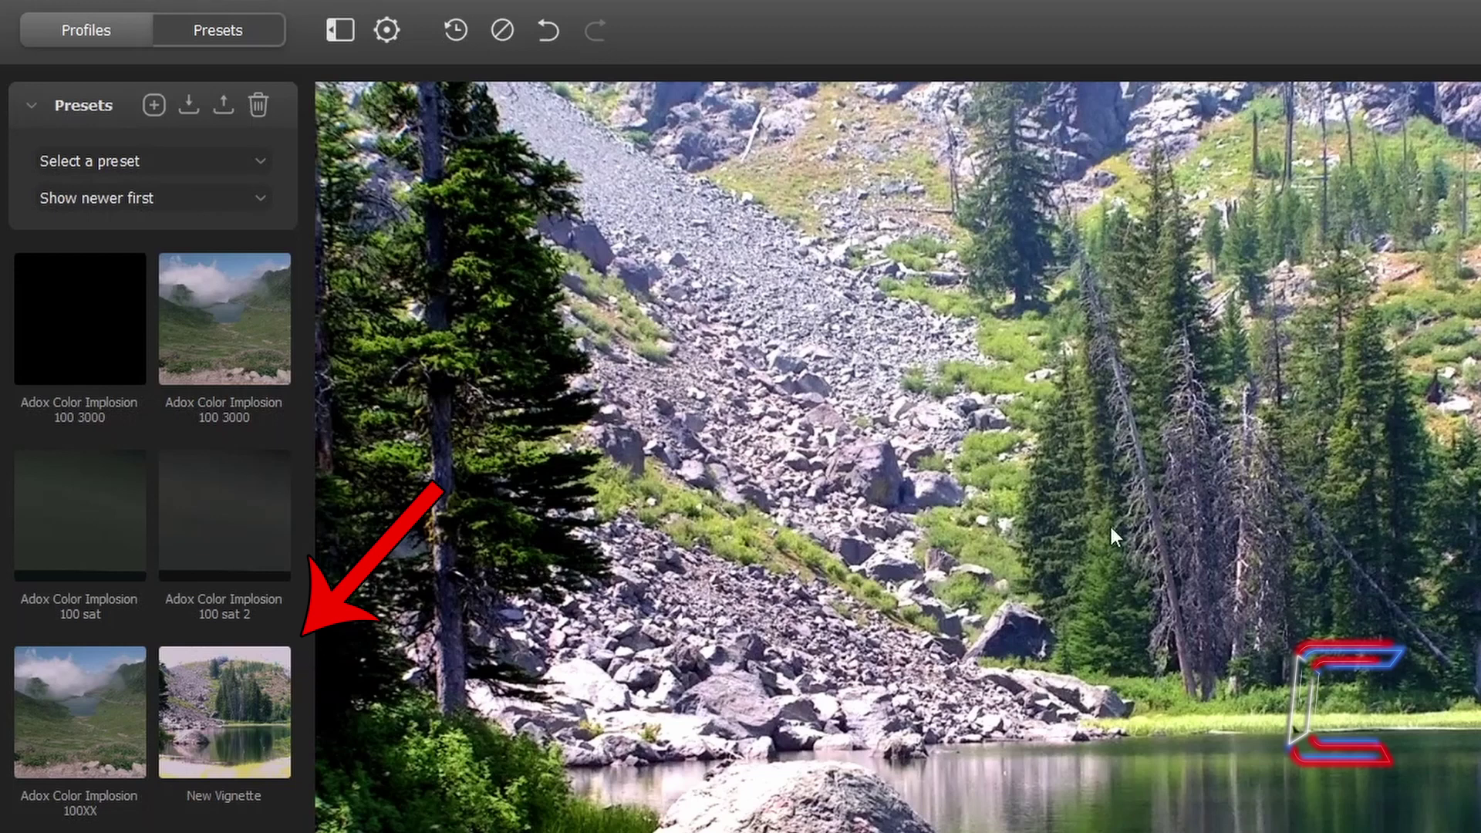
pyautogui.moveTo(490, 571)
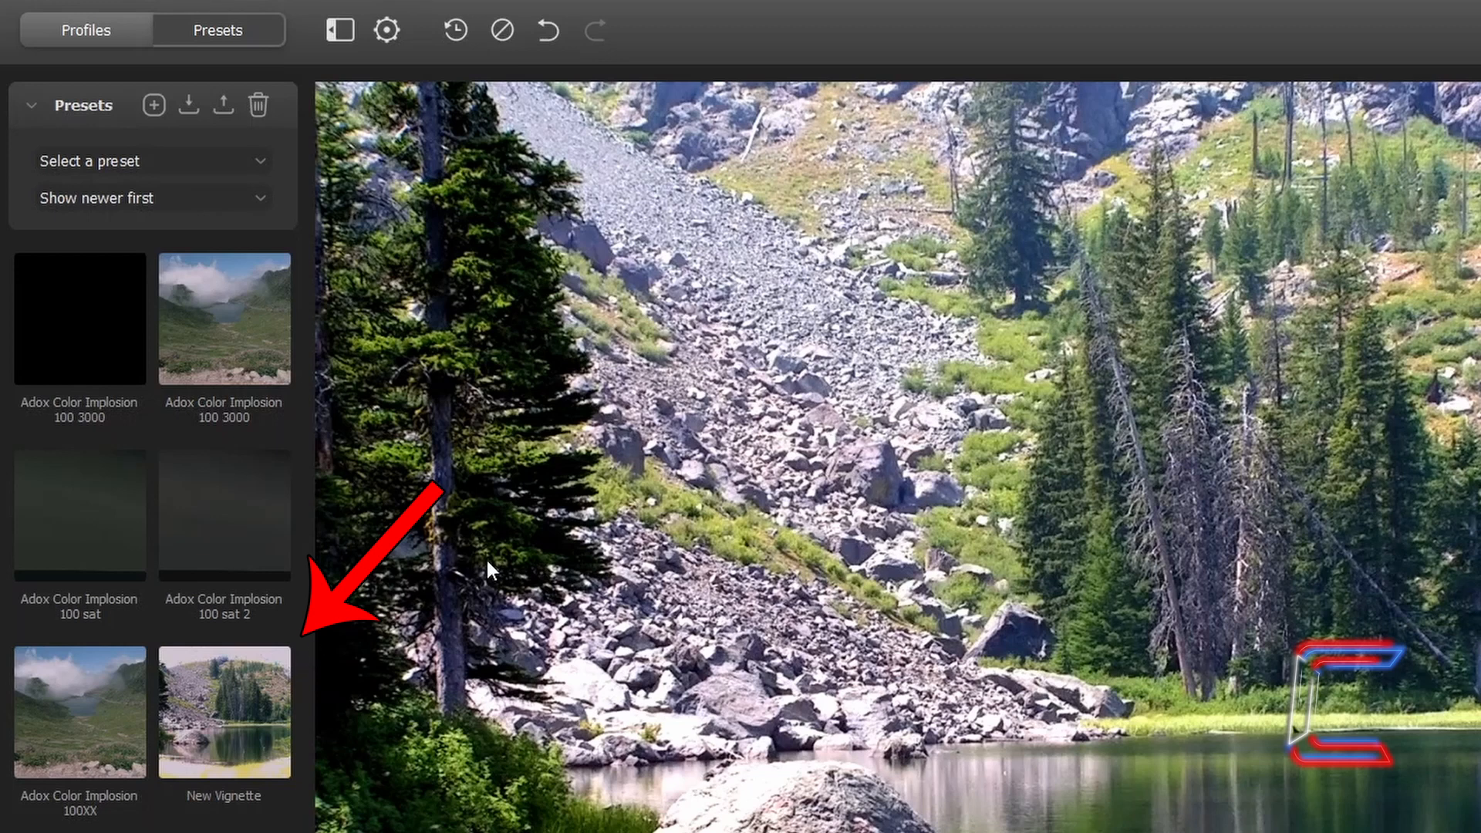
pyautogui.moveTo(217, 700)
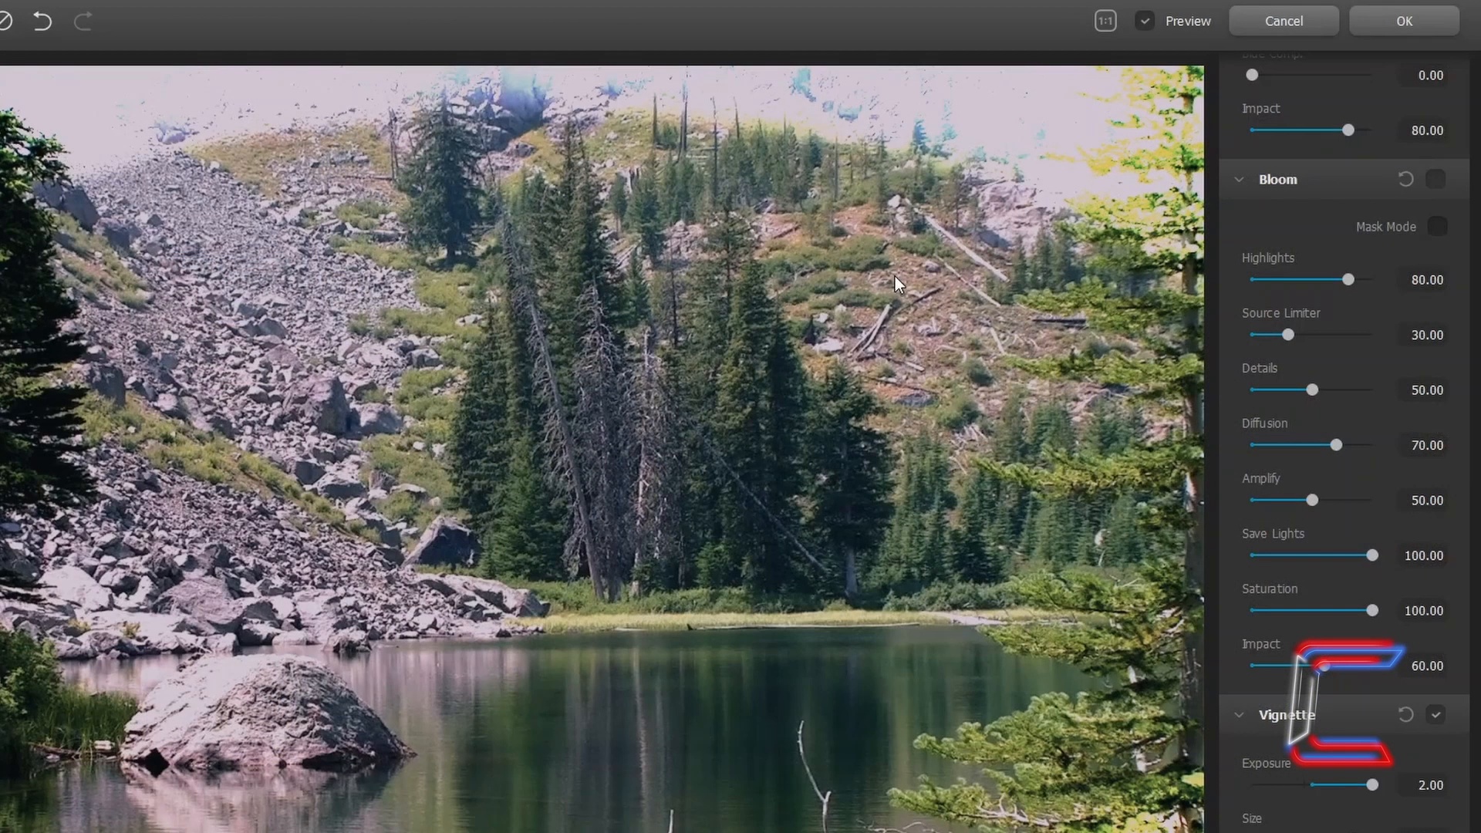
pyautogui.moveTo(1166, 796)
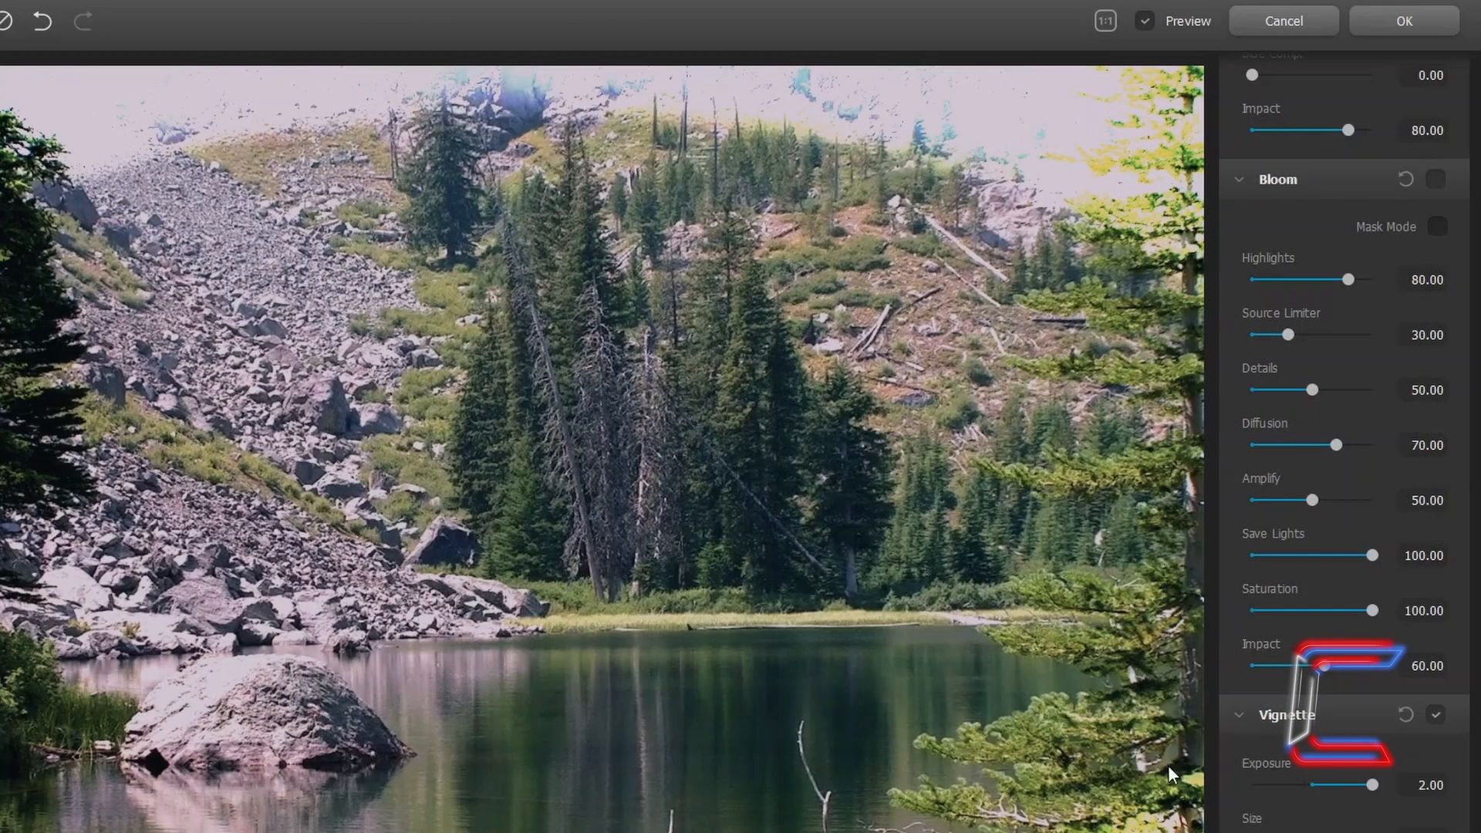
pyautogui.moveTo(736, 383)
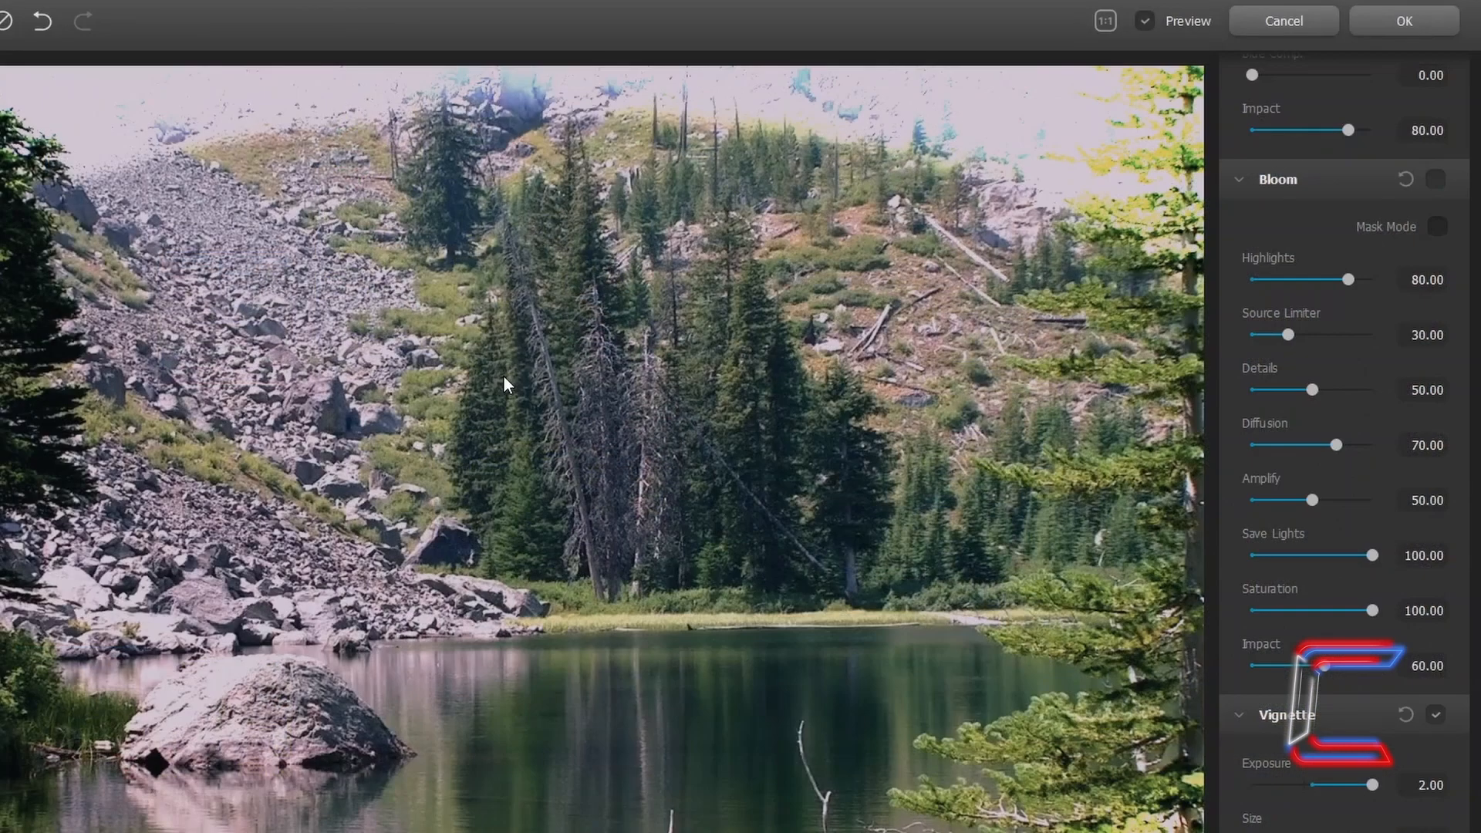
pyautogui.moveTo(939, 345)
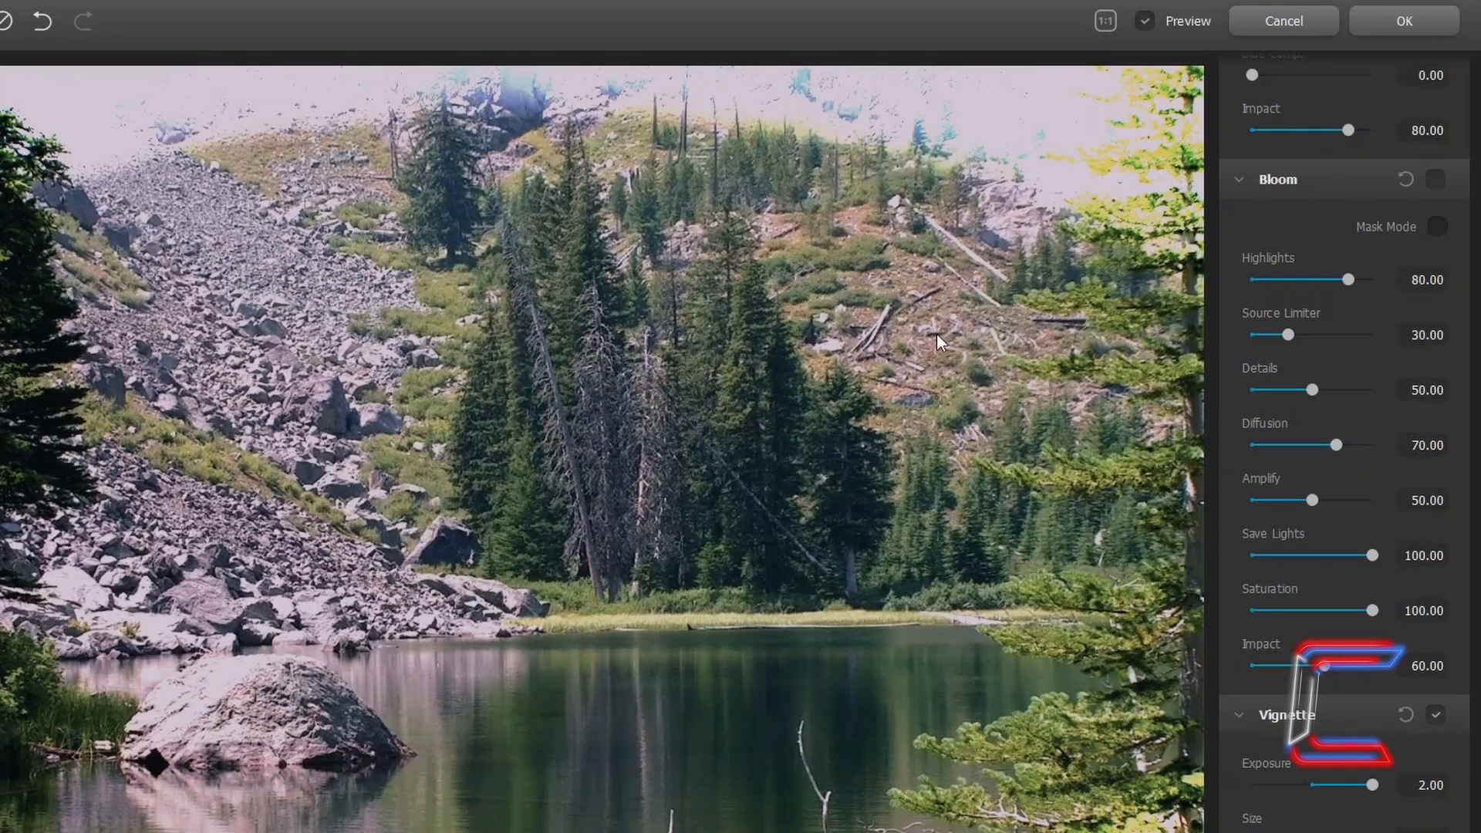
pyautogui.moveTo(1407, 21)
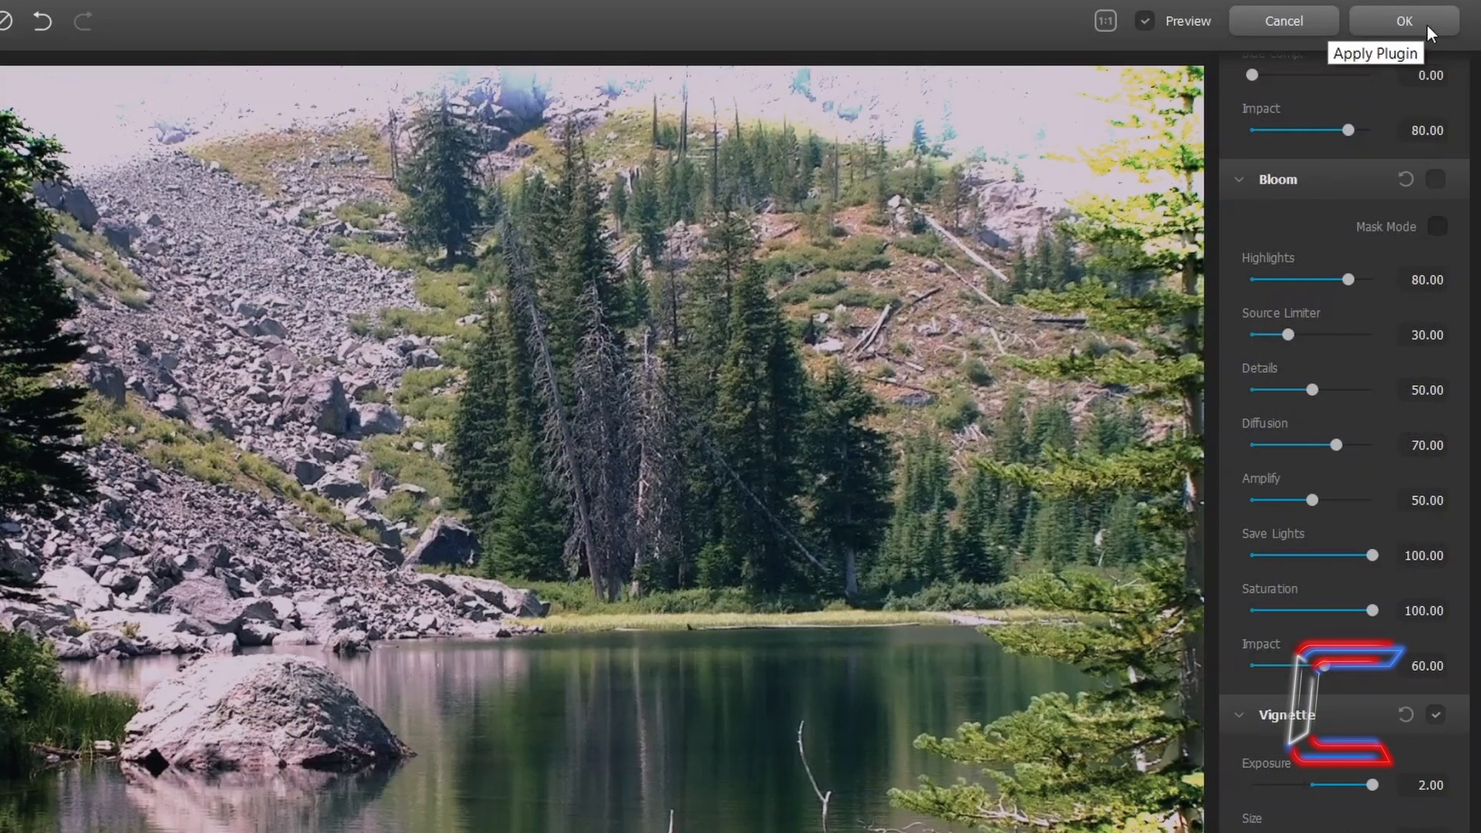
# Confirm with OK to apply all the Dehancer adjustments to the lake photo
pyautogui.click(1405, 20)
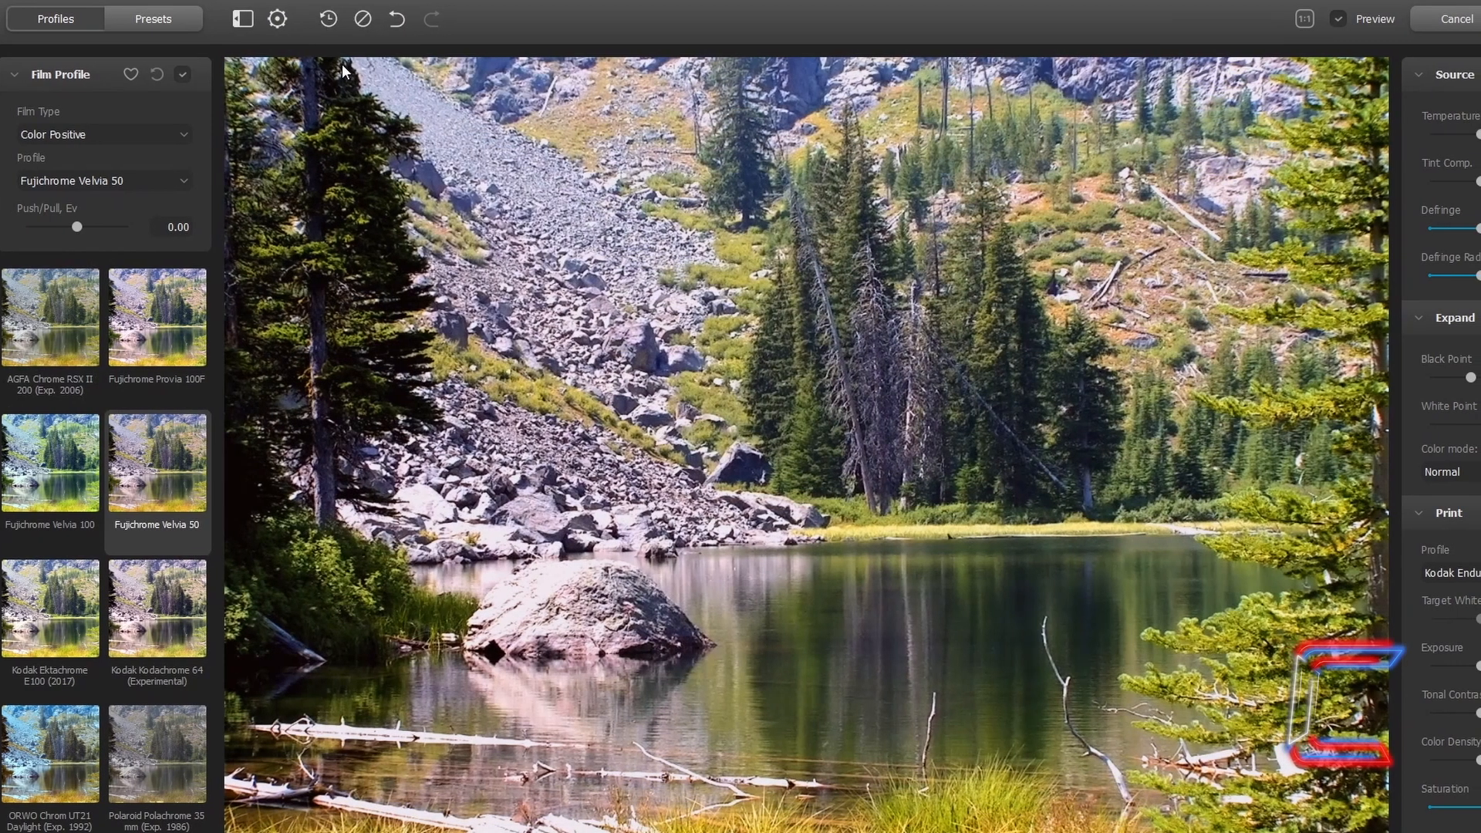